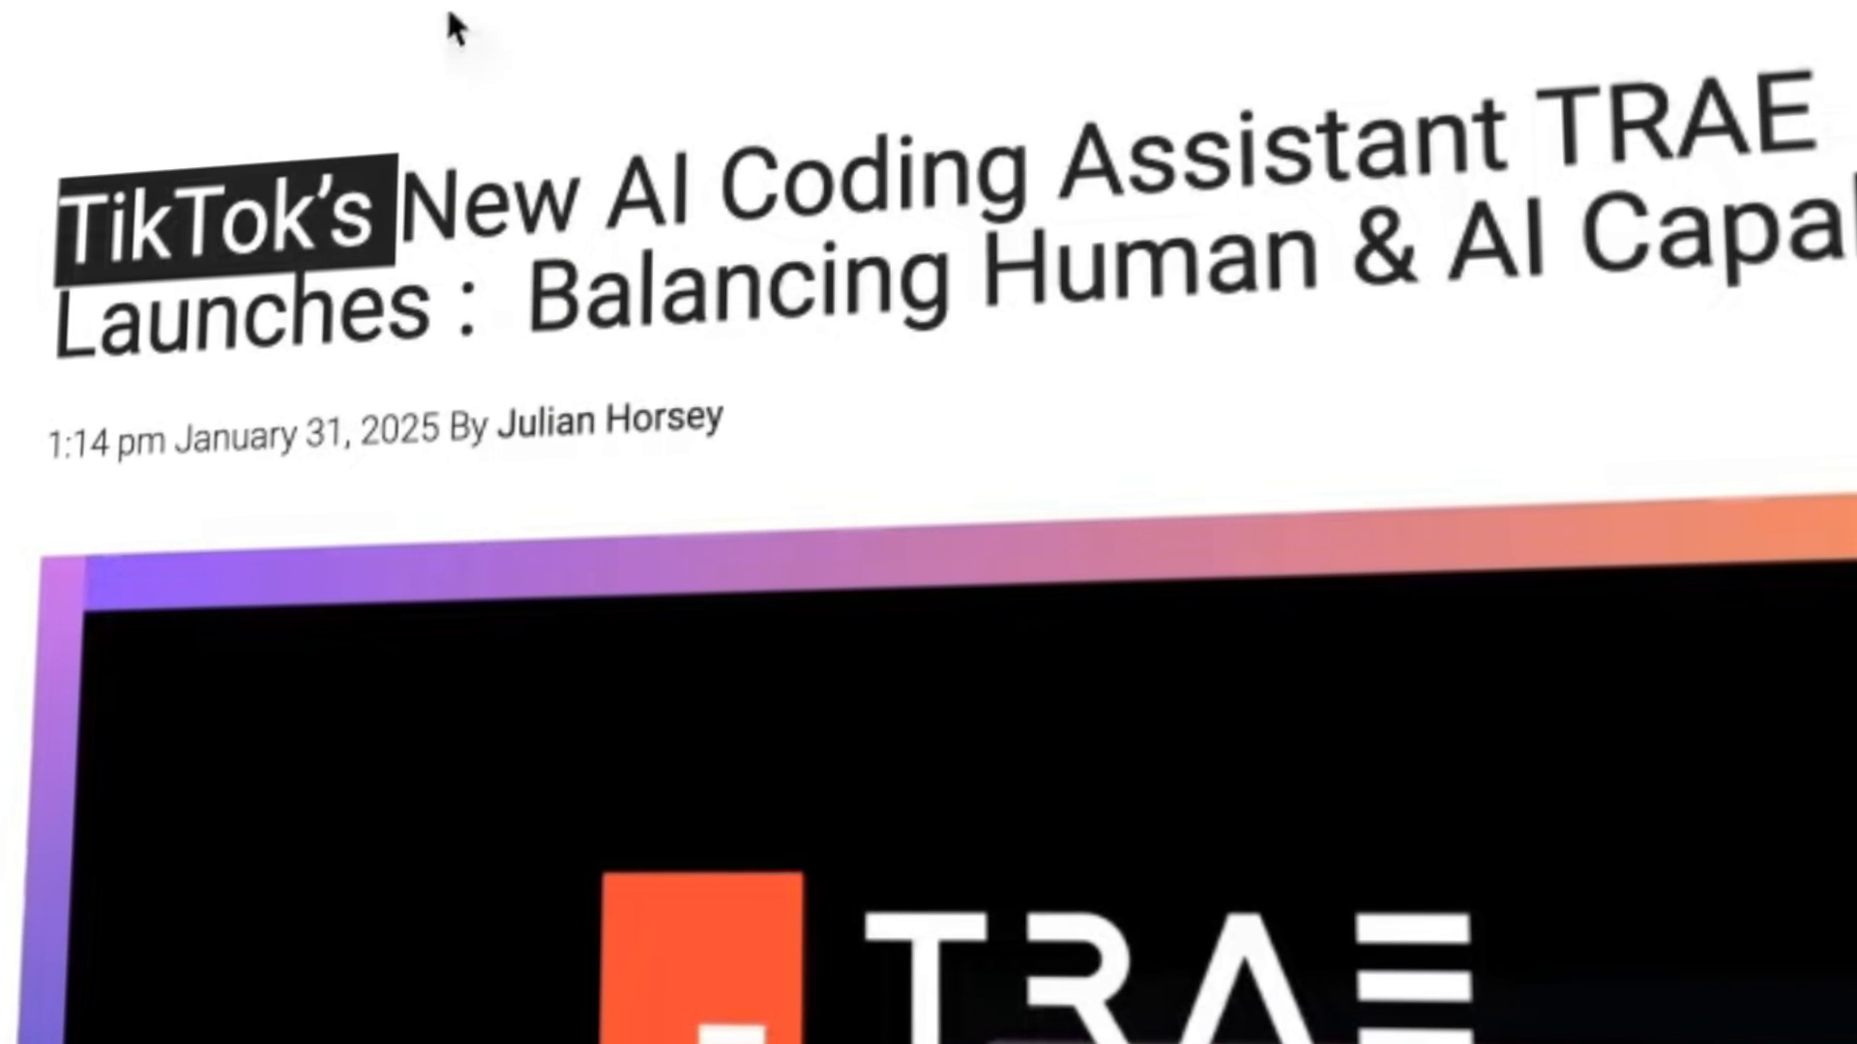
# Scroll through the Trae demo and show the Snake game Webview preview with the terminal log below.
pyautogui.scroll(-3)
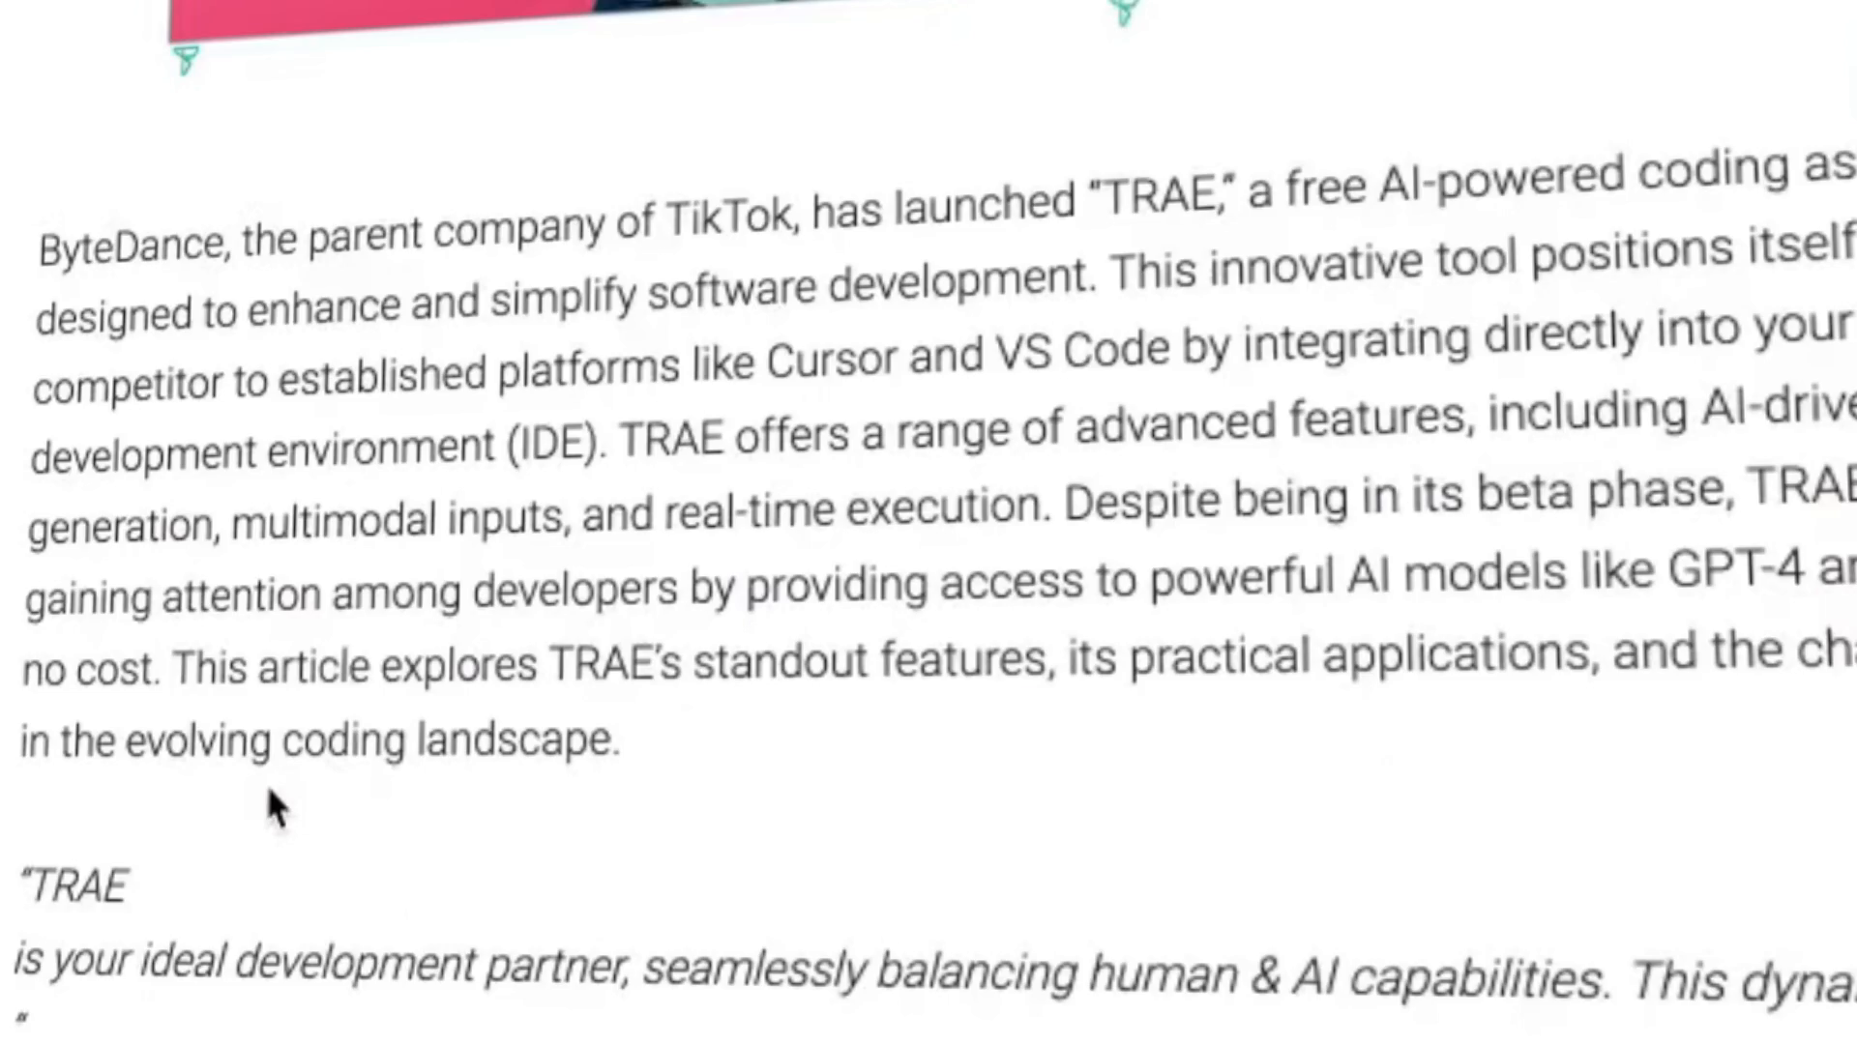
pyautogui.scroll(-3)
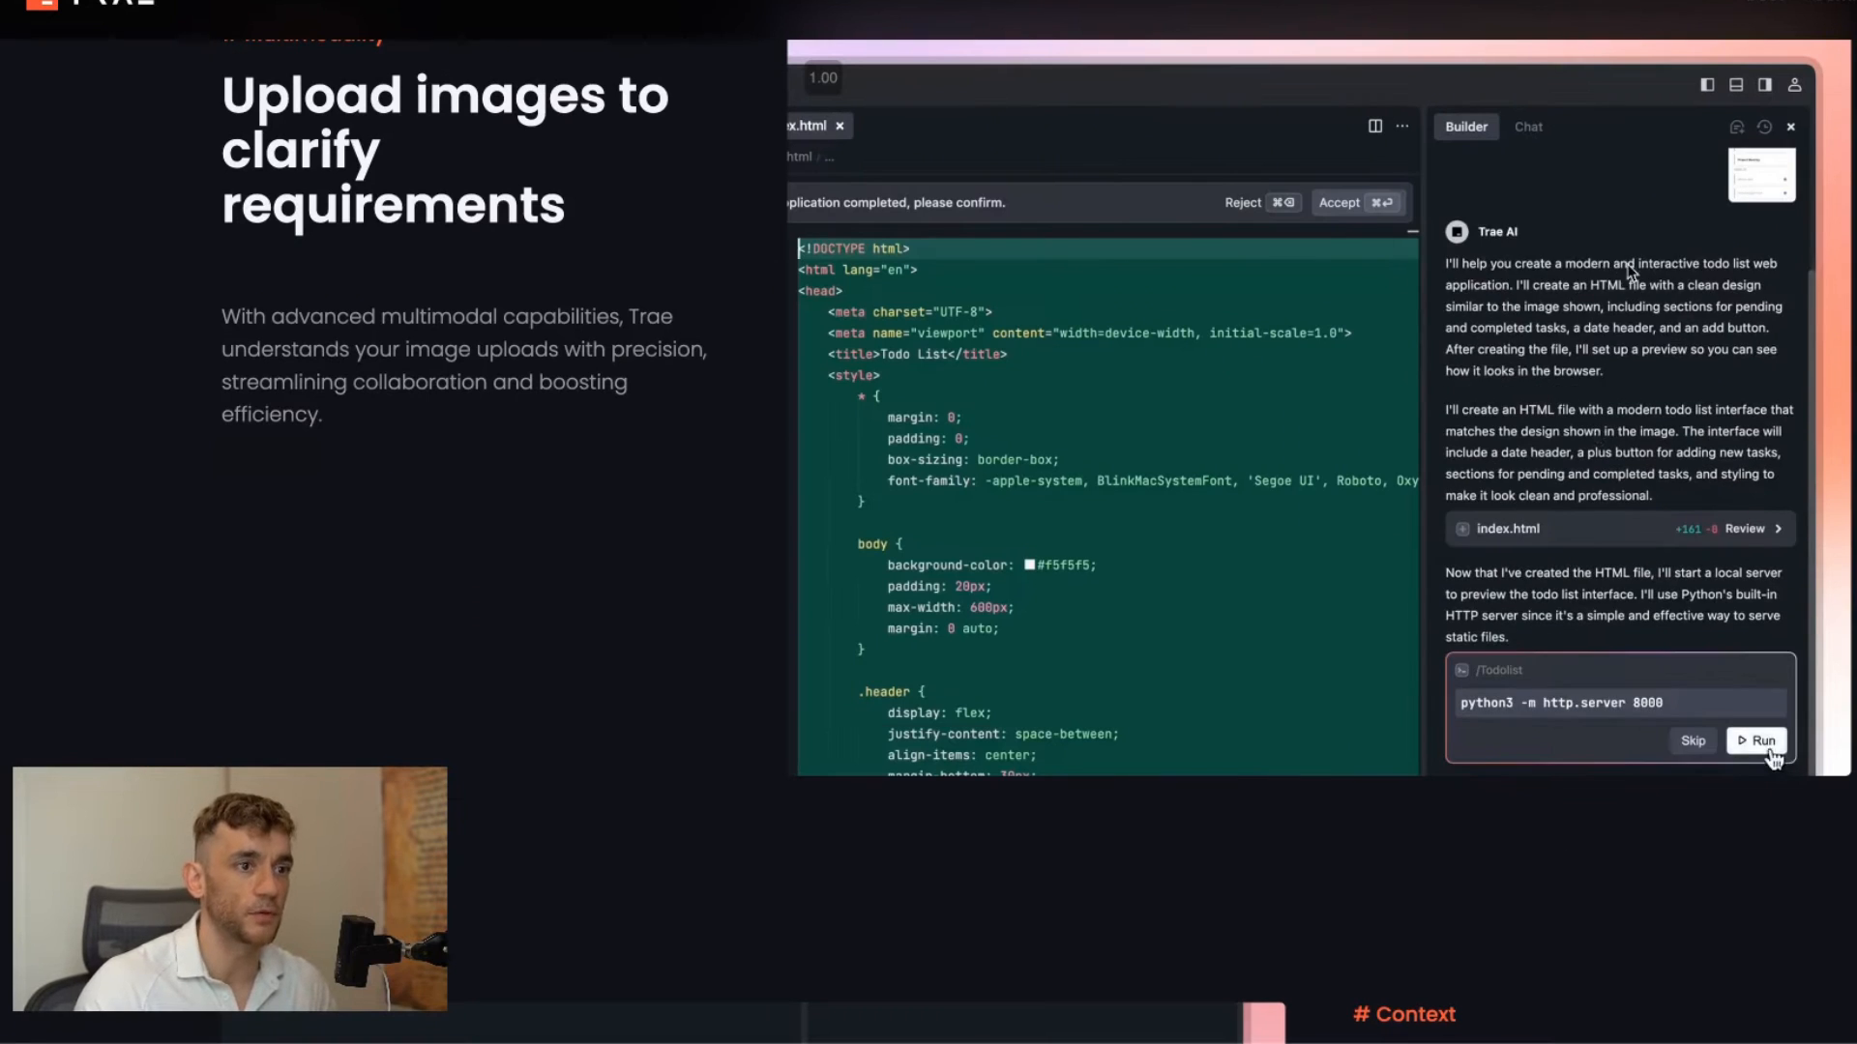
pyautogui.click(1756, 741)
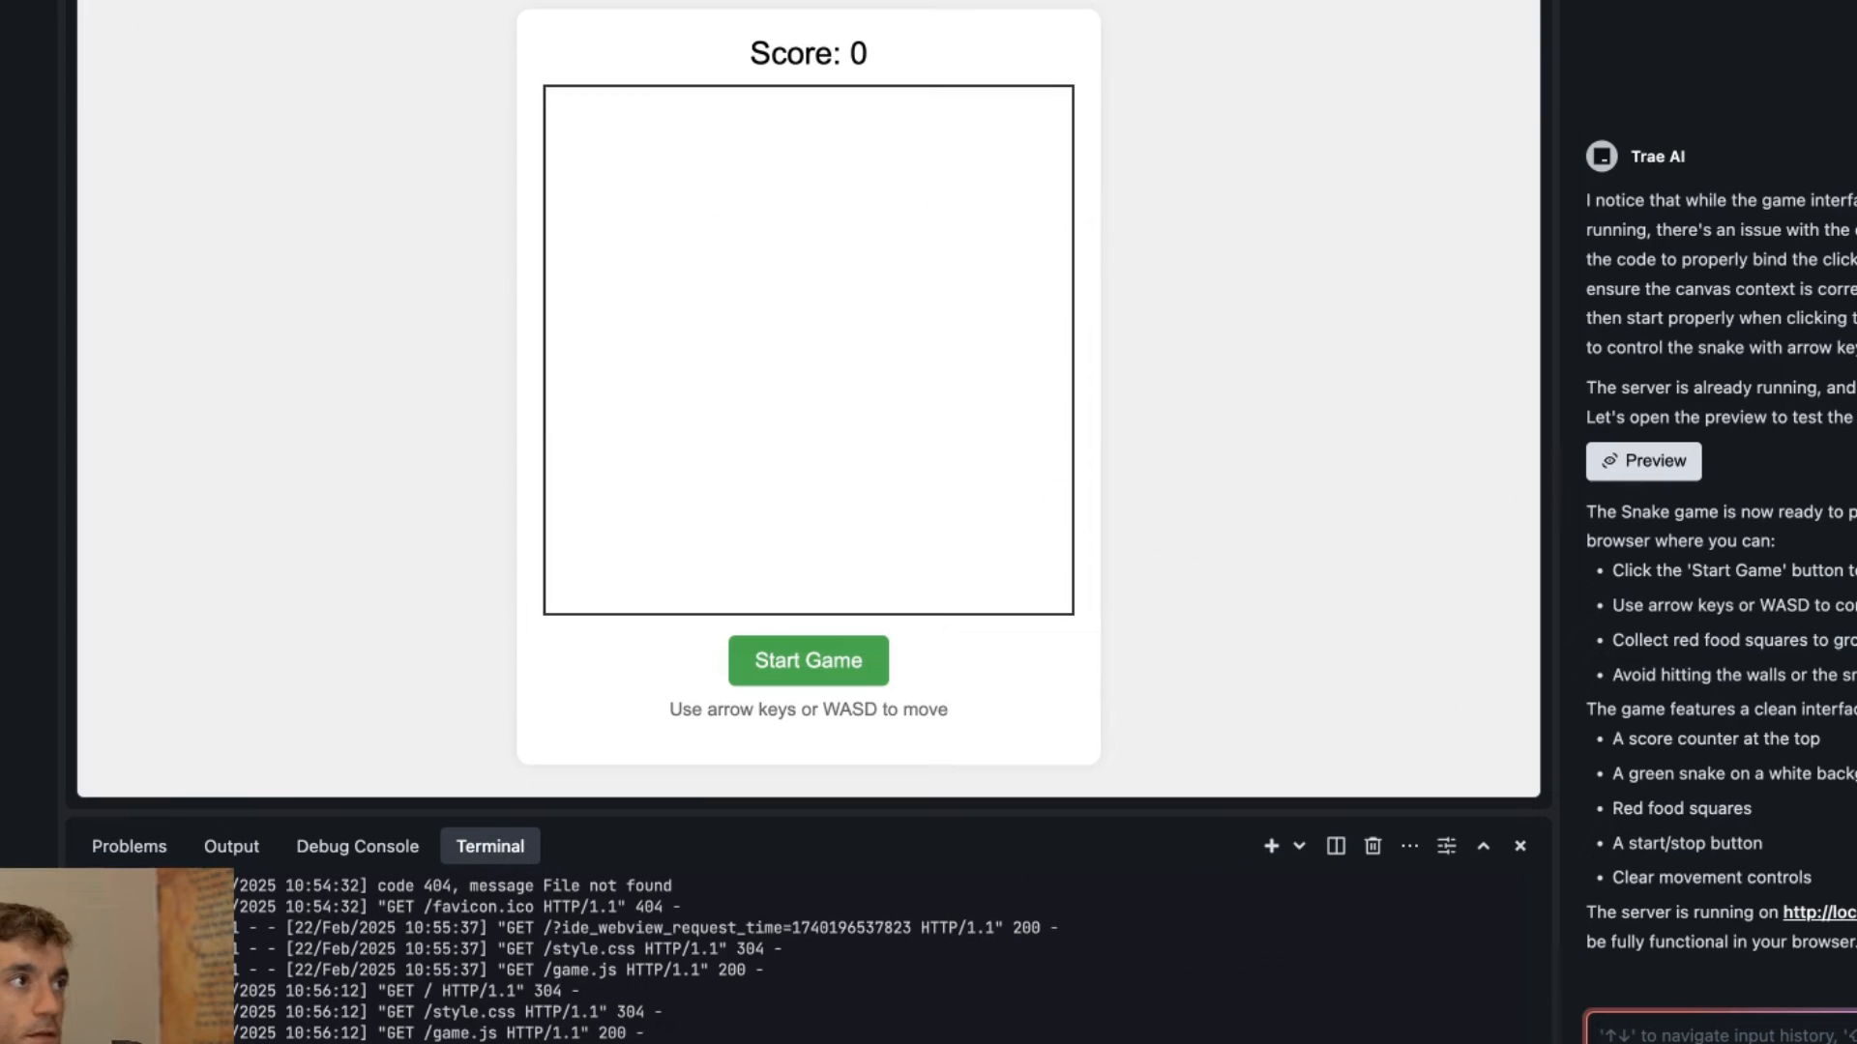
pyautogui.click(185, 62)
pyautogui.write('To')
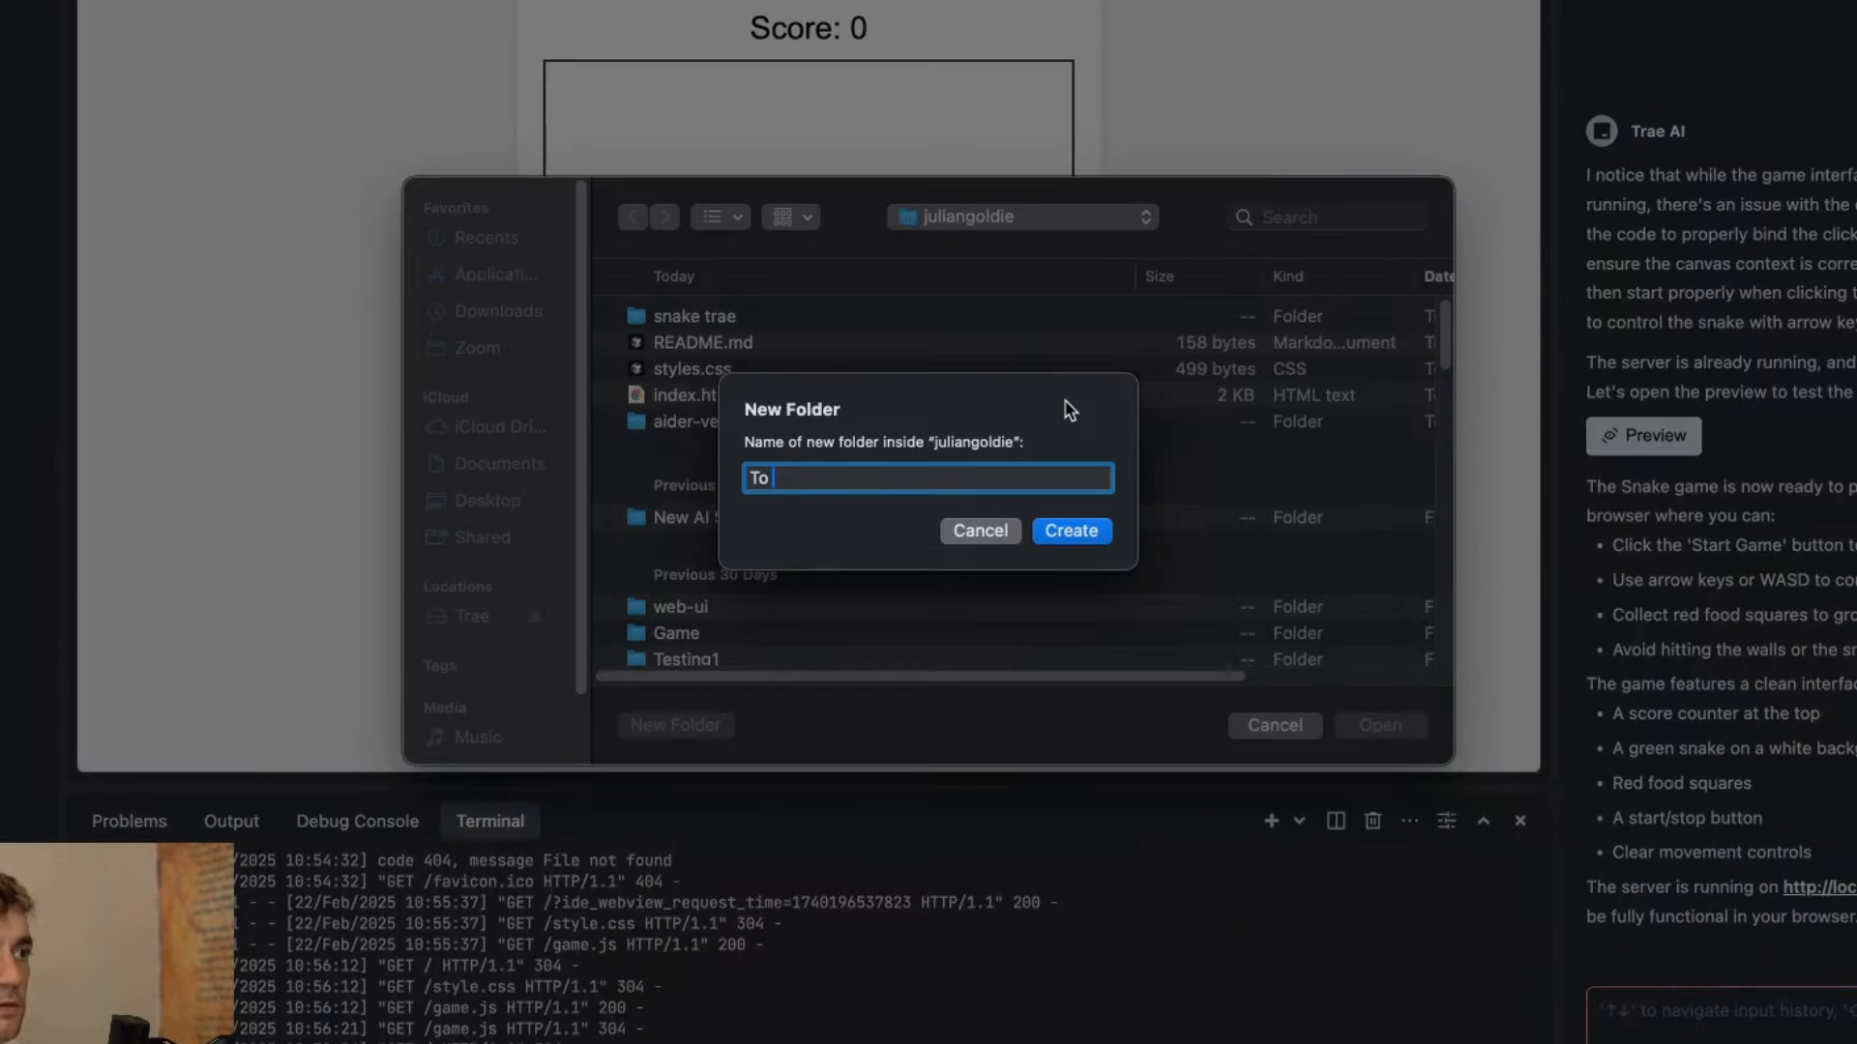
# Create the To Do List project folder and trust its authors.
pyautogui.click(1072, 530)
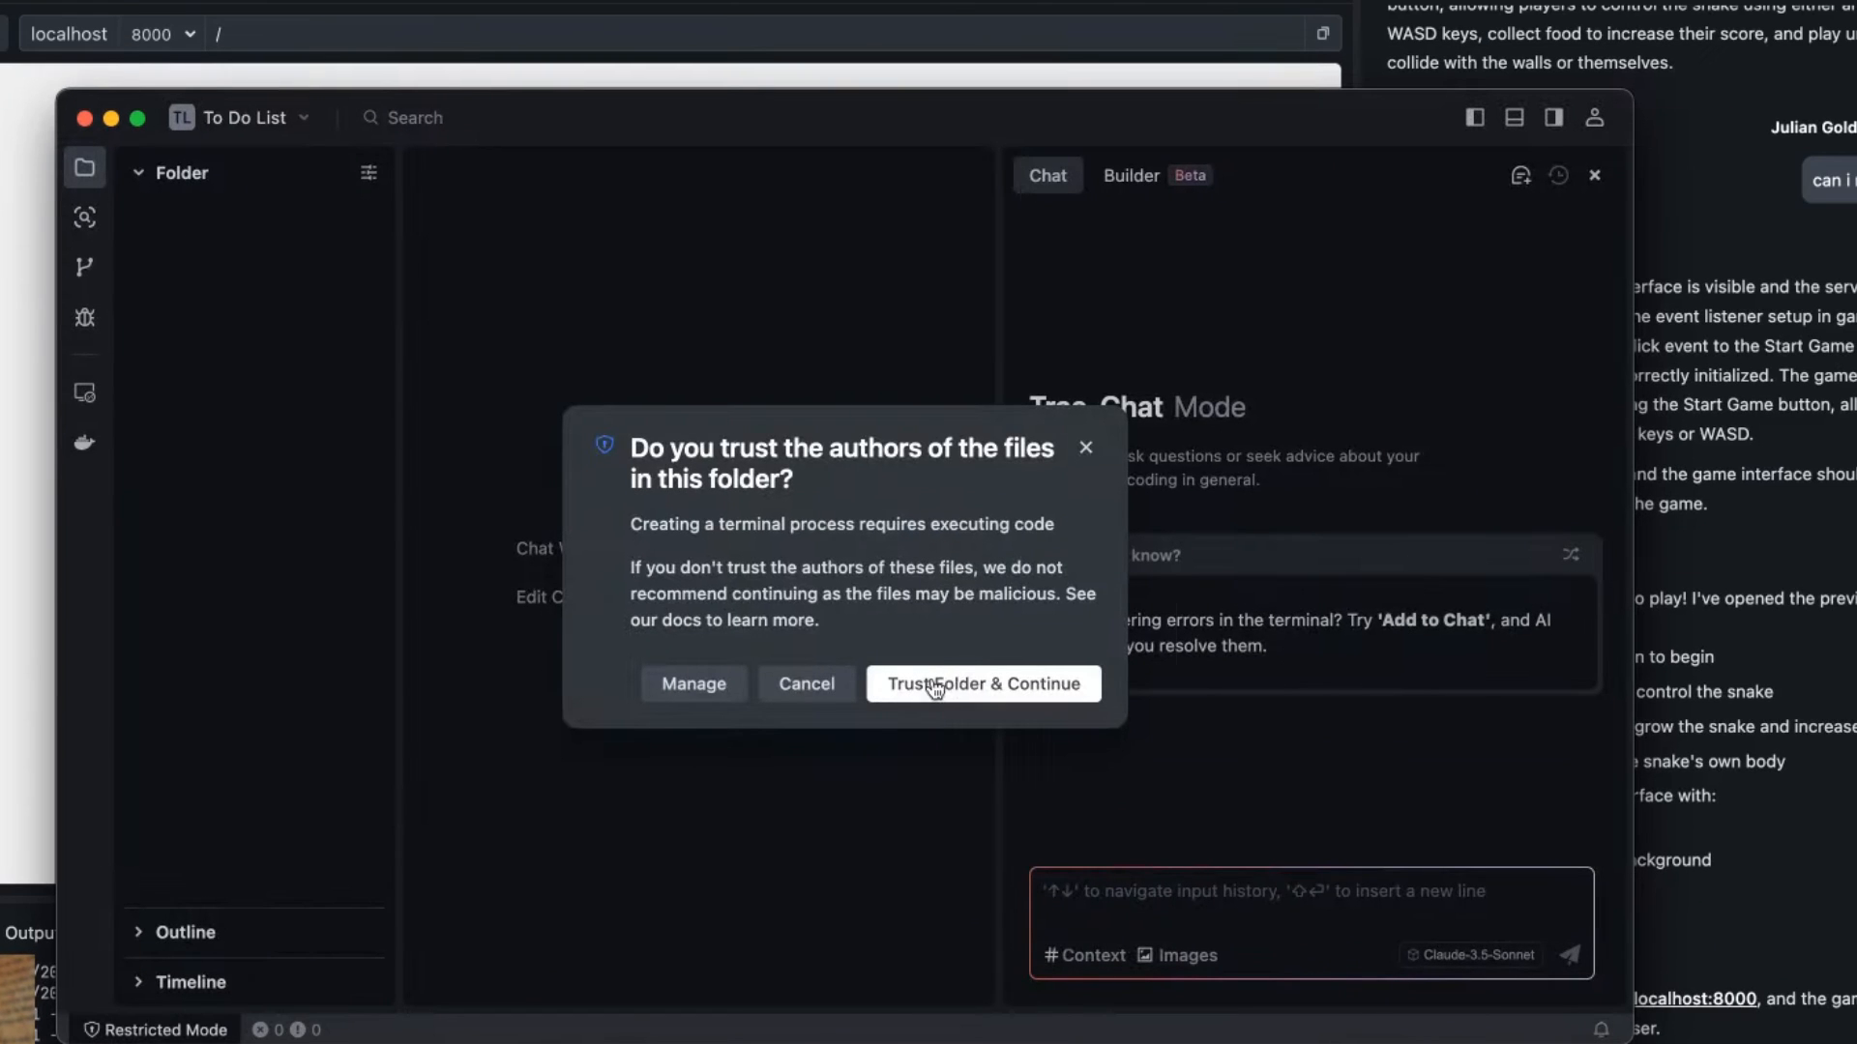
pyautogui.click(982, 685)
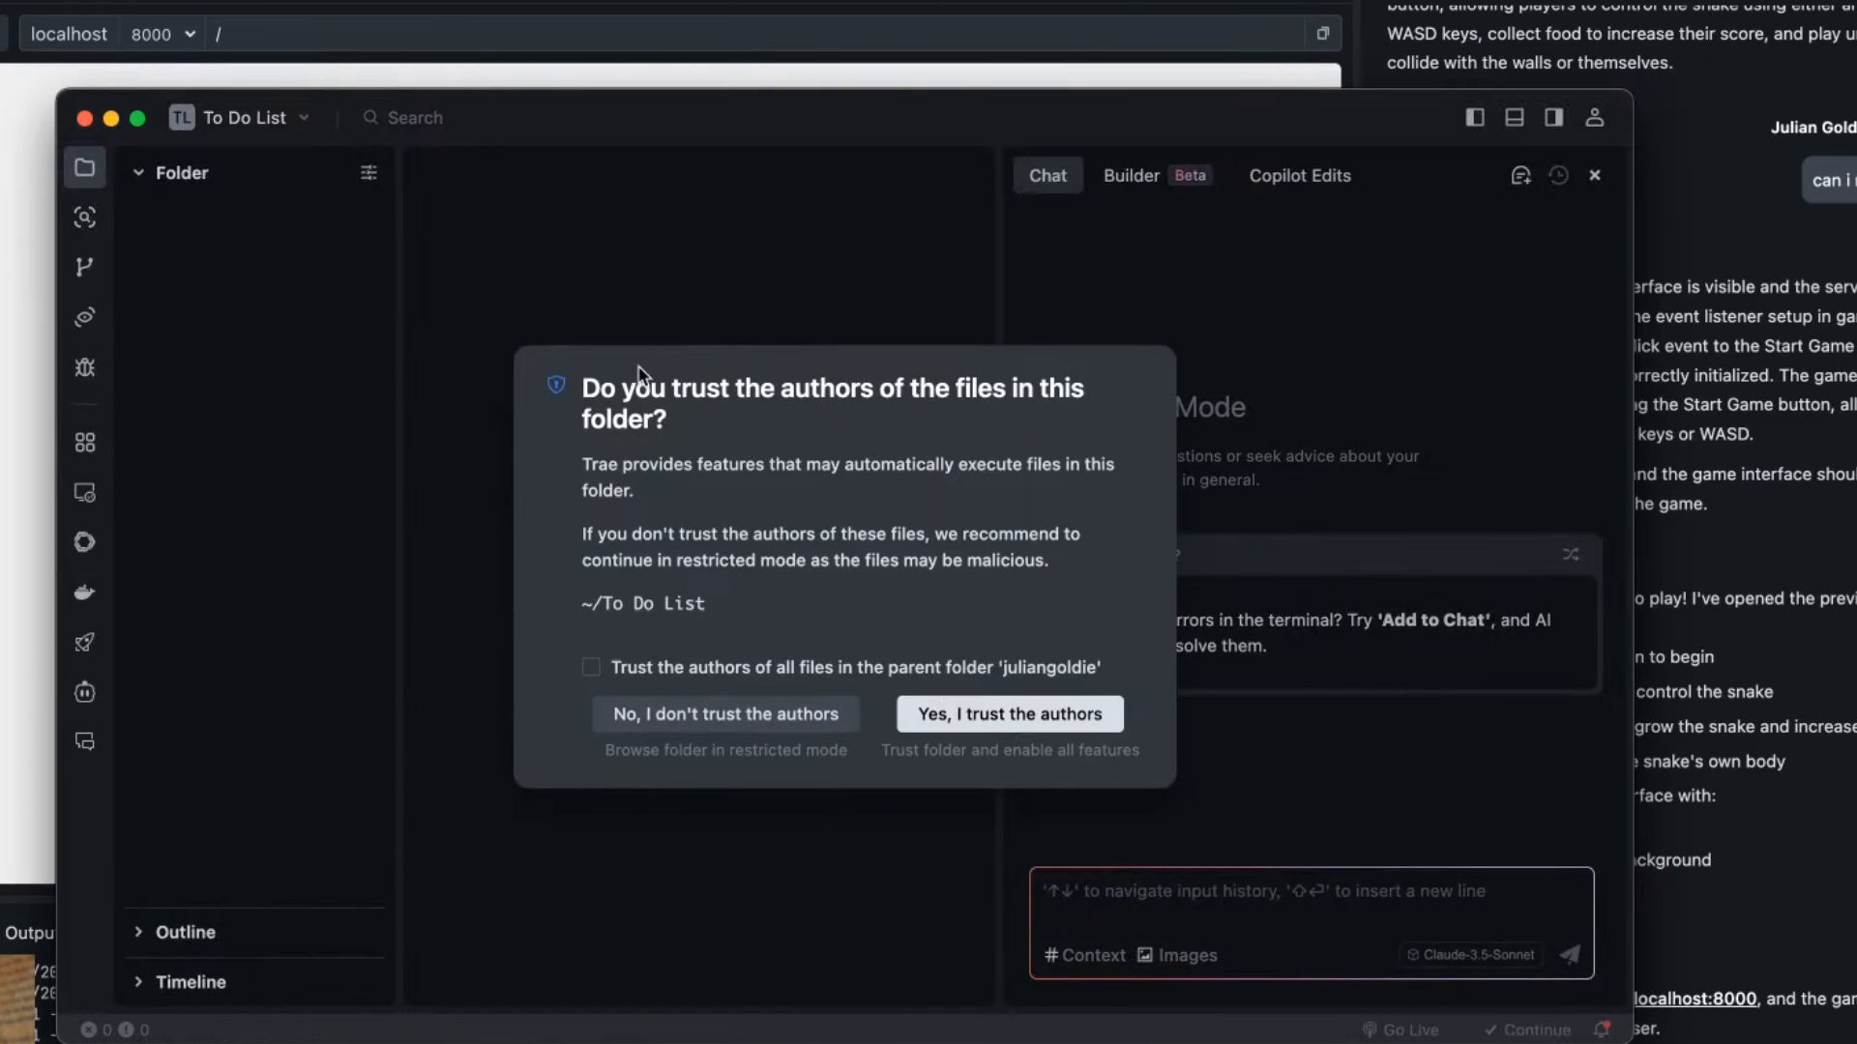
pyautogui.click(1009, 713)
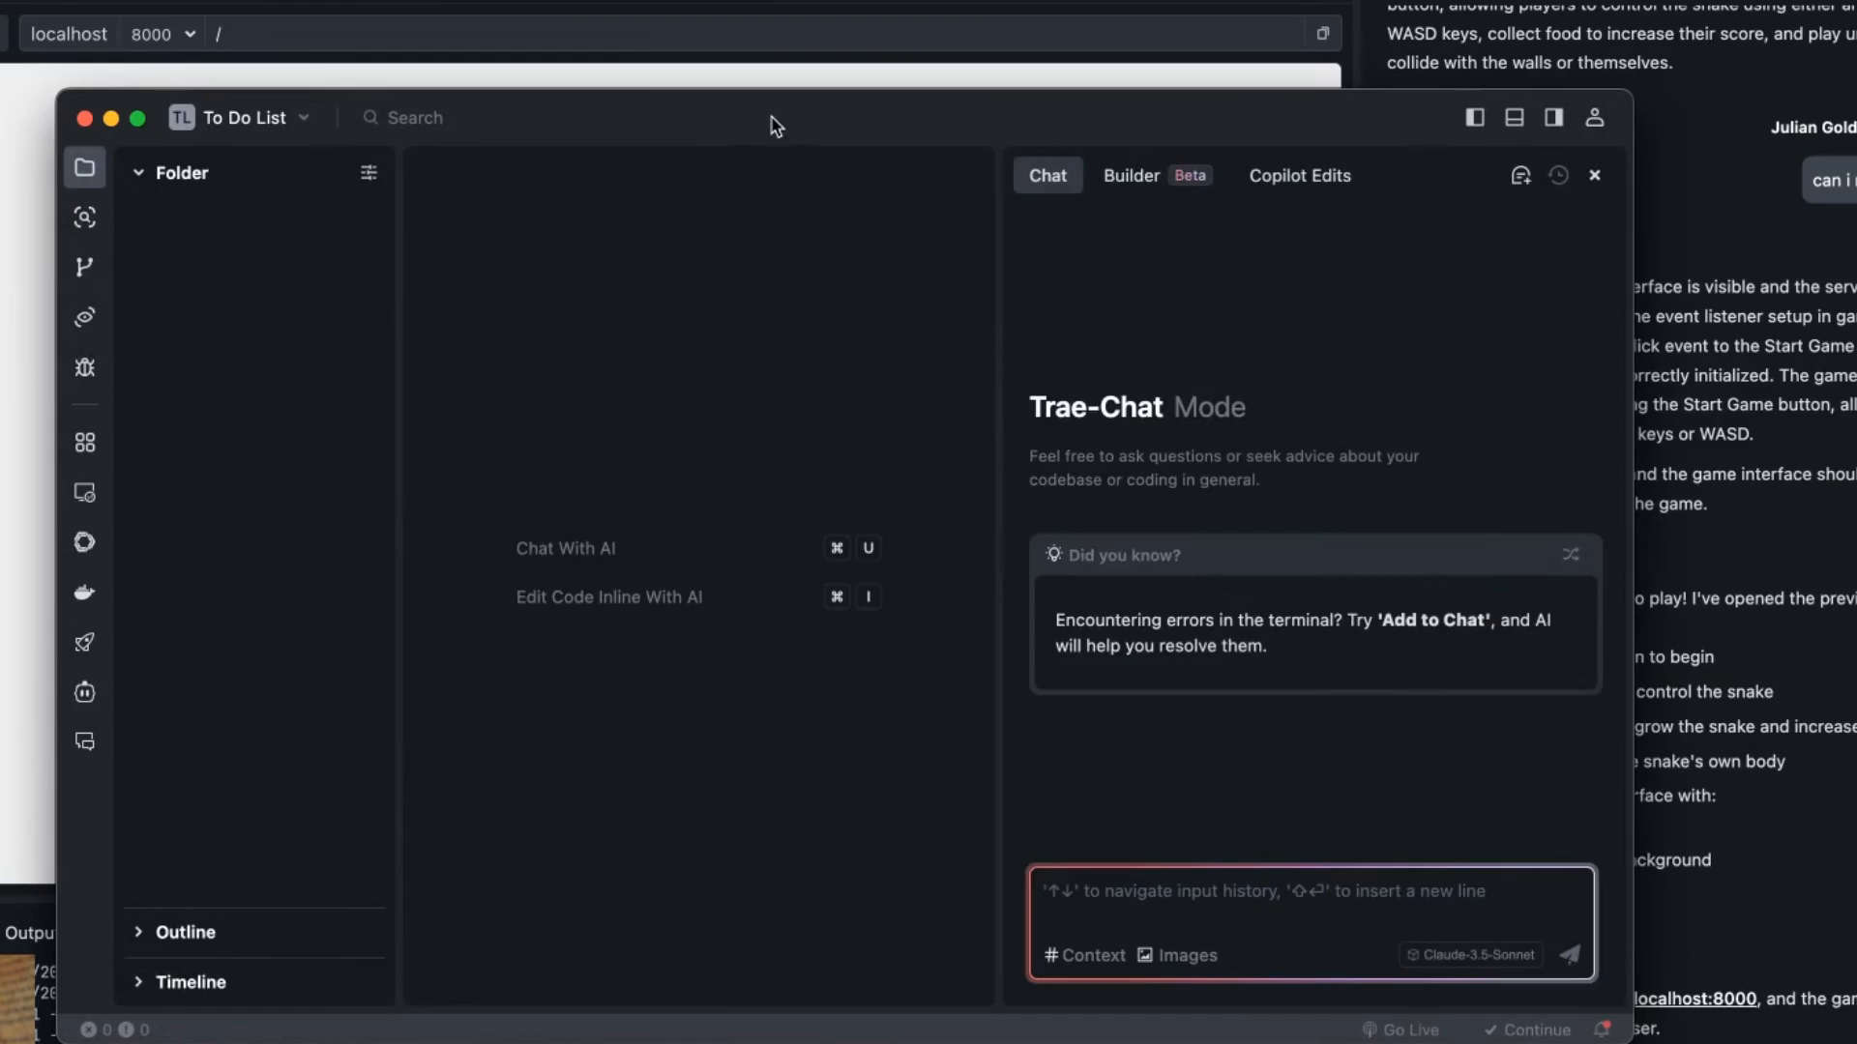
# Switch the AI panel to Builder mode and begin typing the 'Build' to-do app prompt.
pyautogui.click(1129, 174)
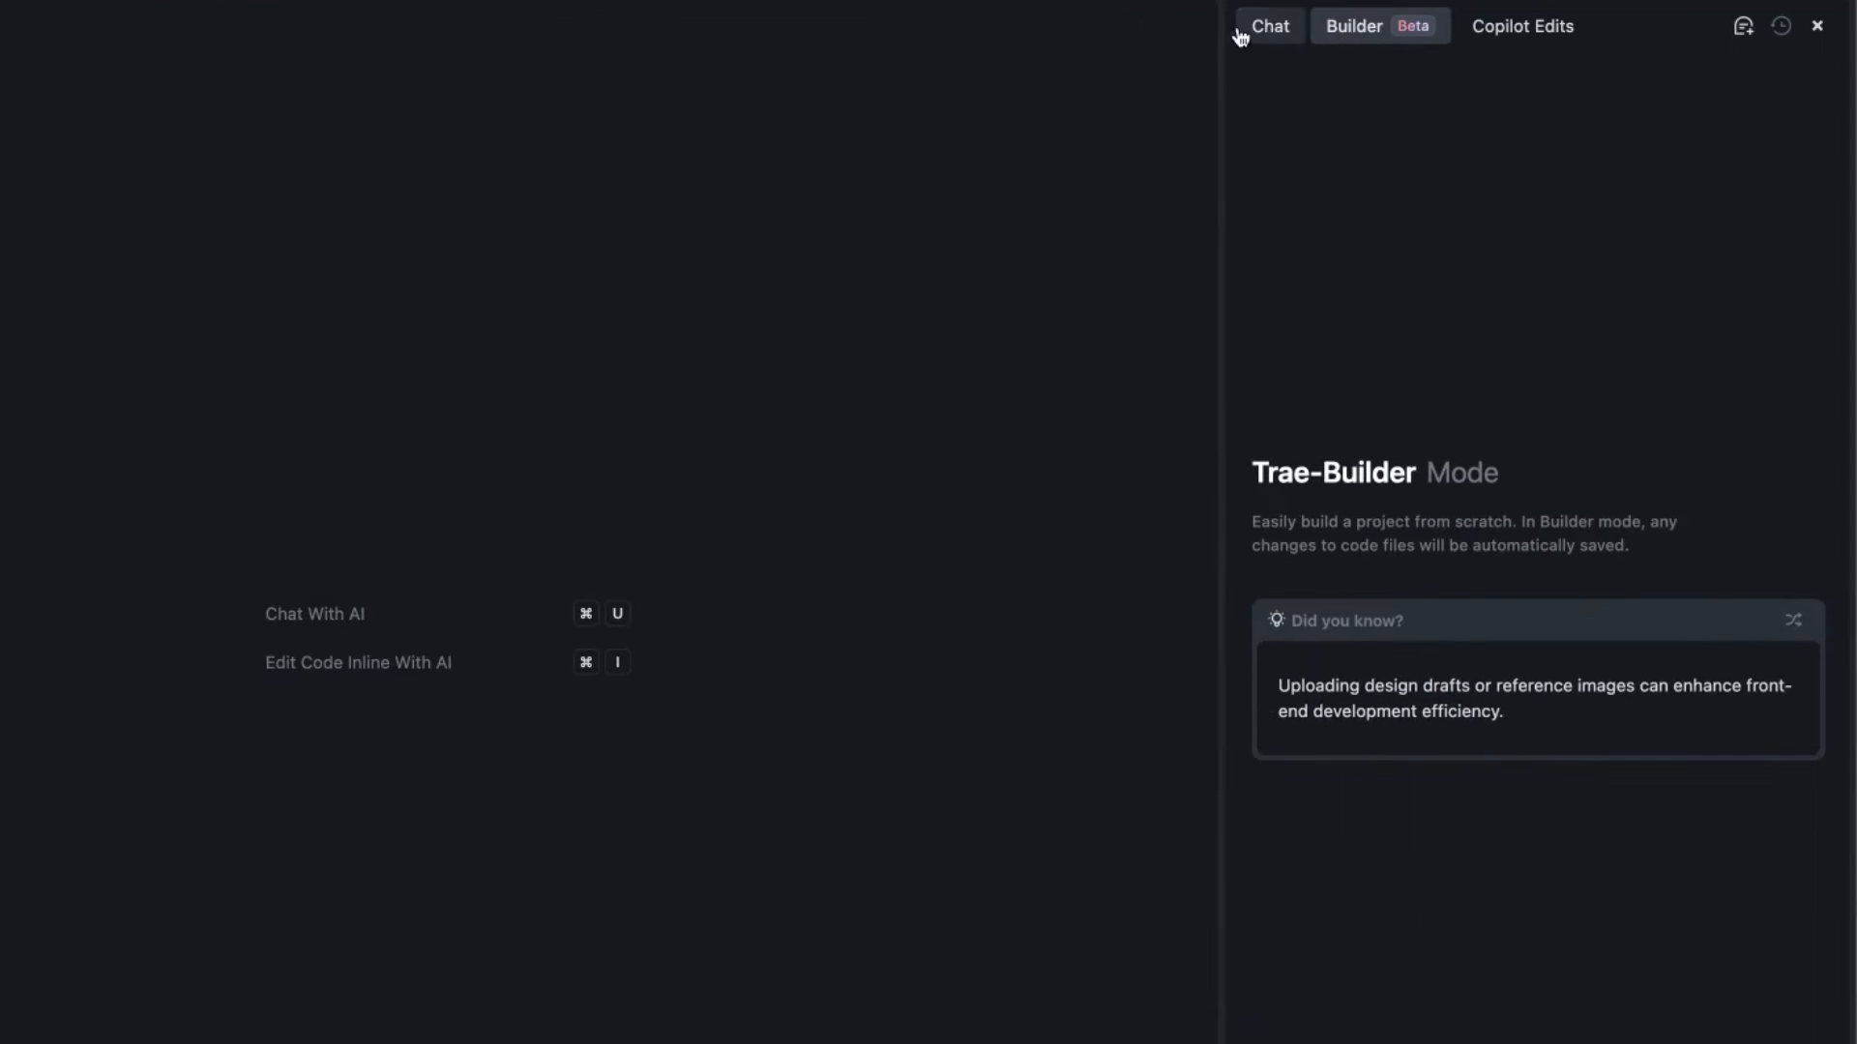
pyautogui.click(1268, 27)
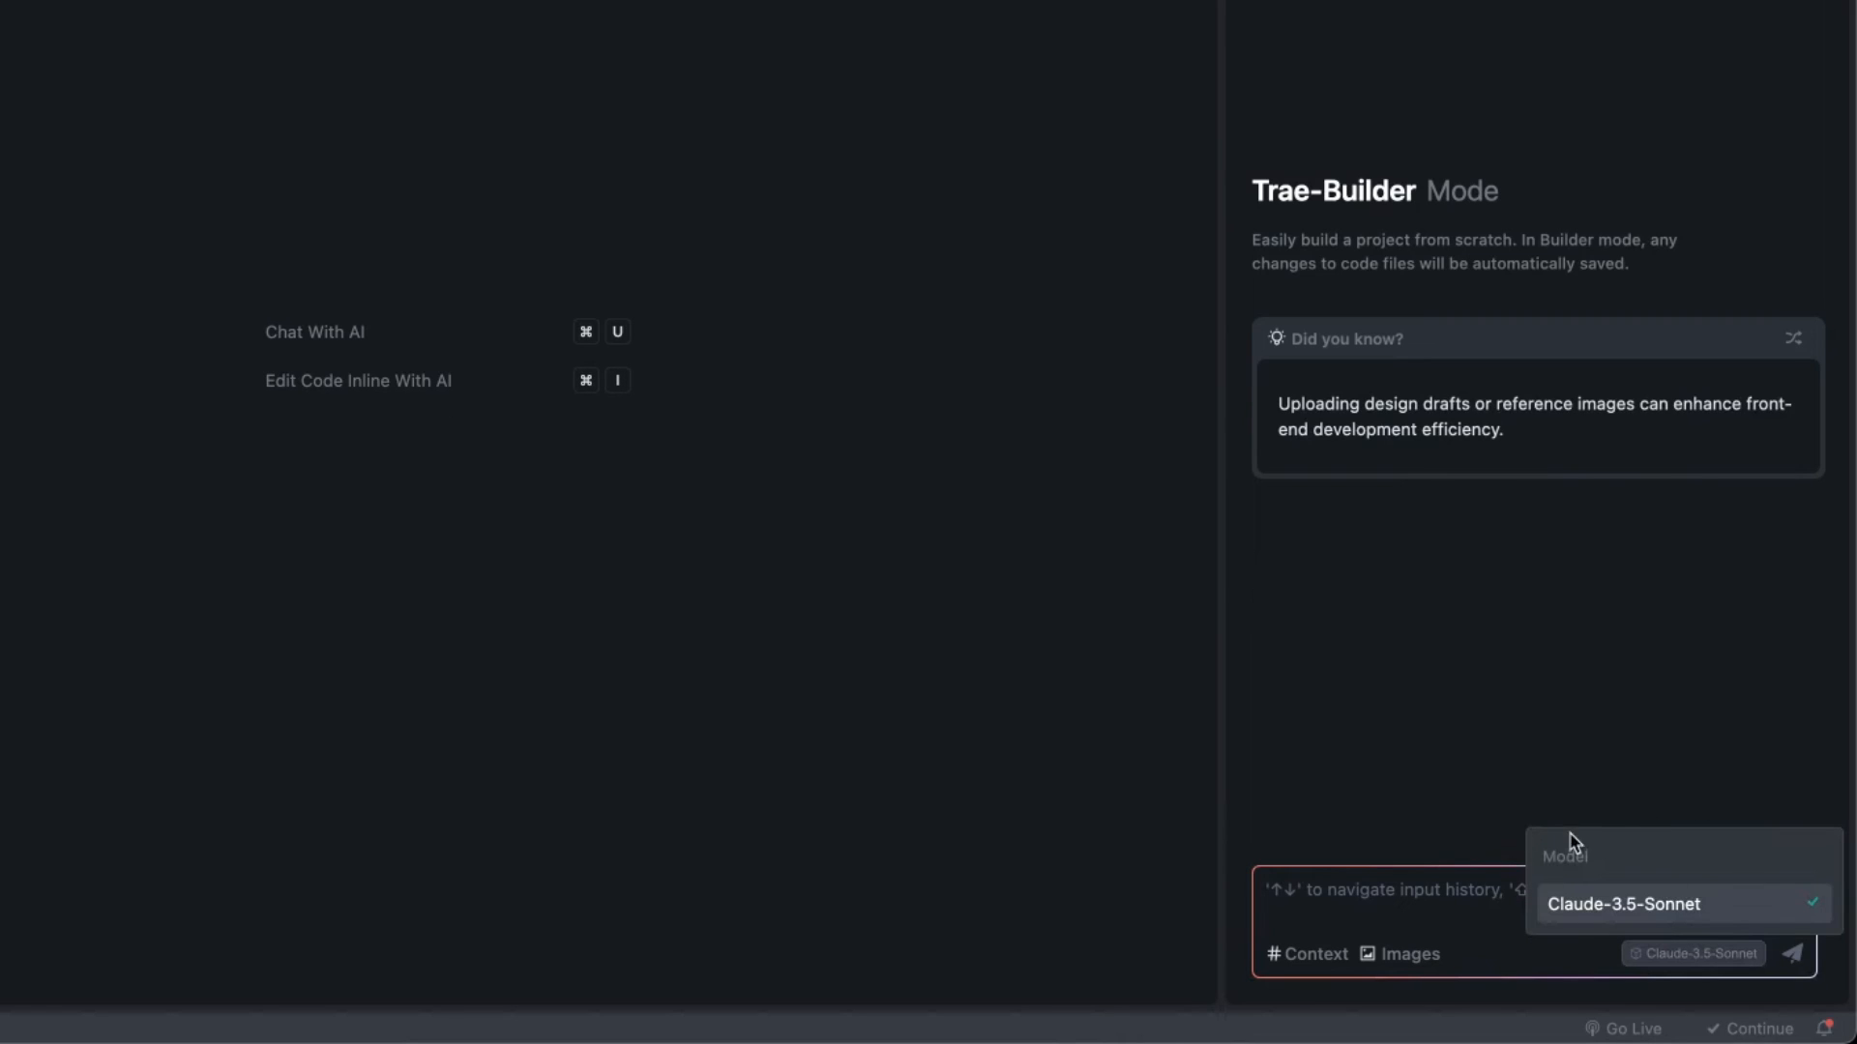
pyautogui.write('Build a simple to do')
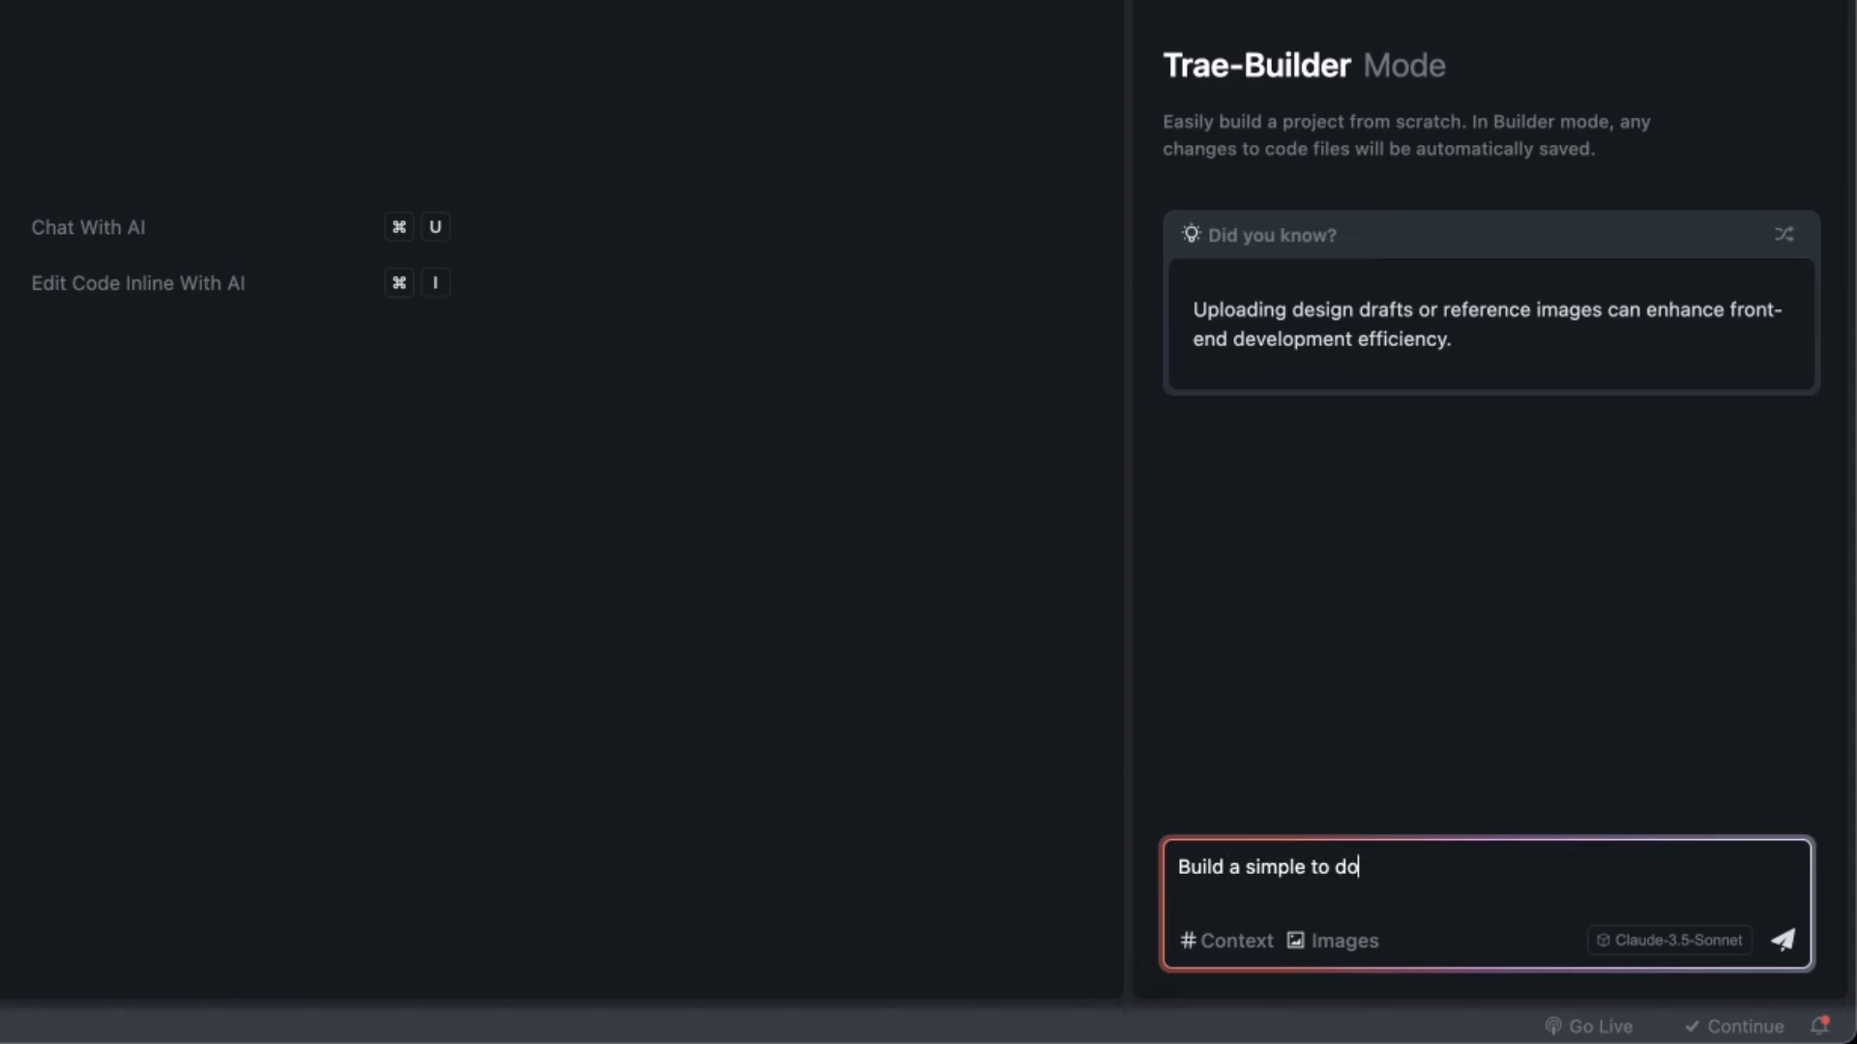
# Send the to-do app request and review the AI's generated files and feature description.
pyautogui.click(1785, 936)
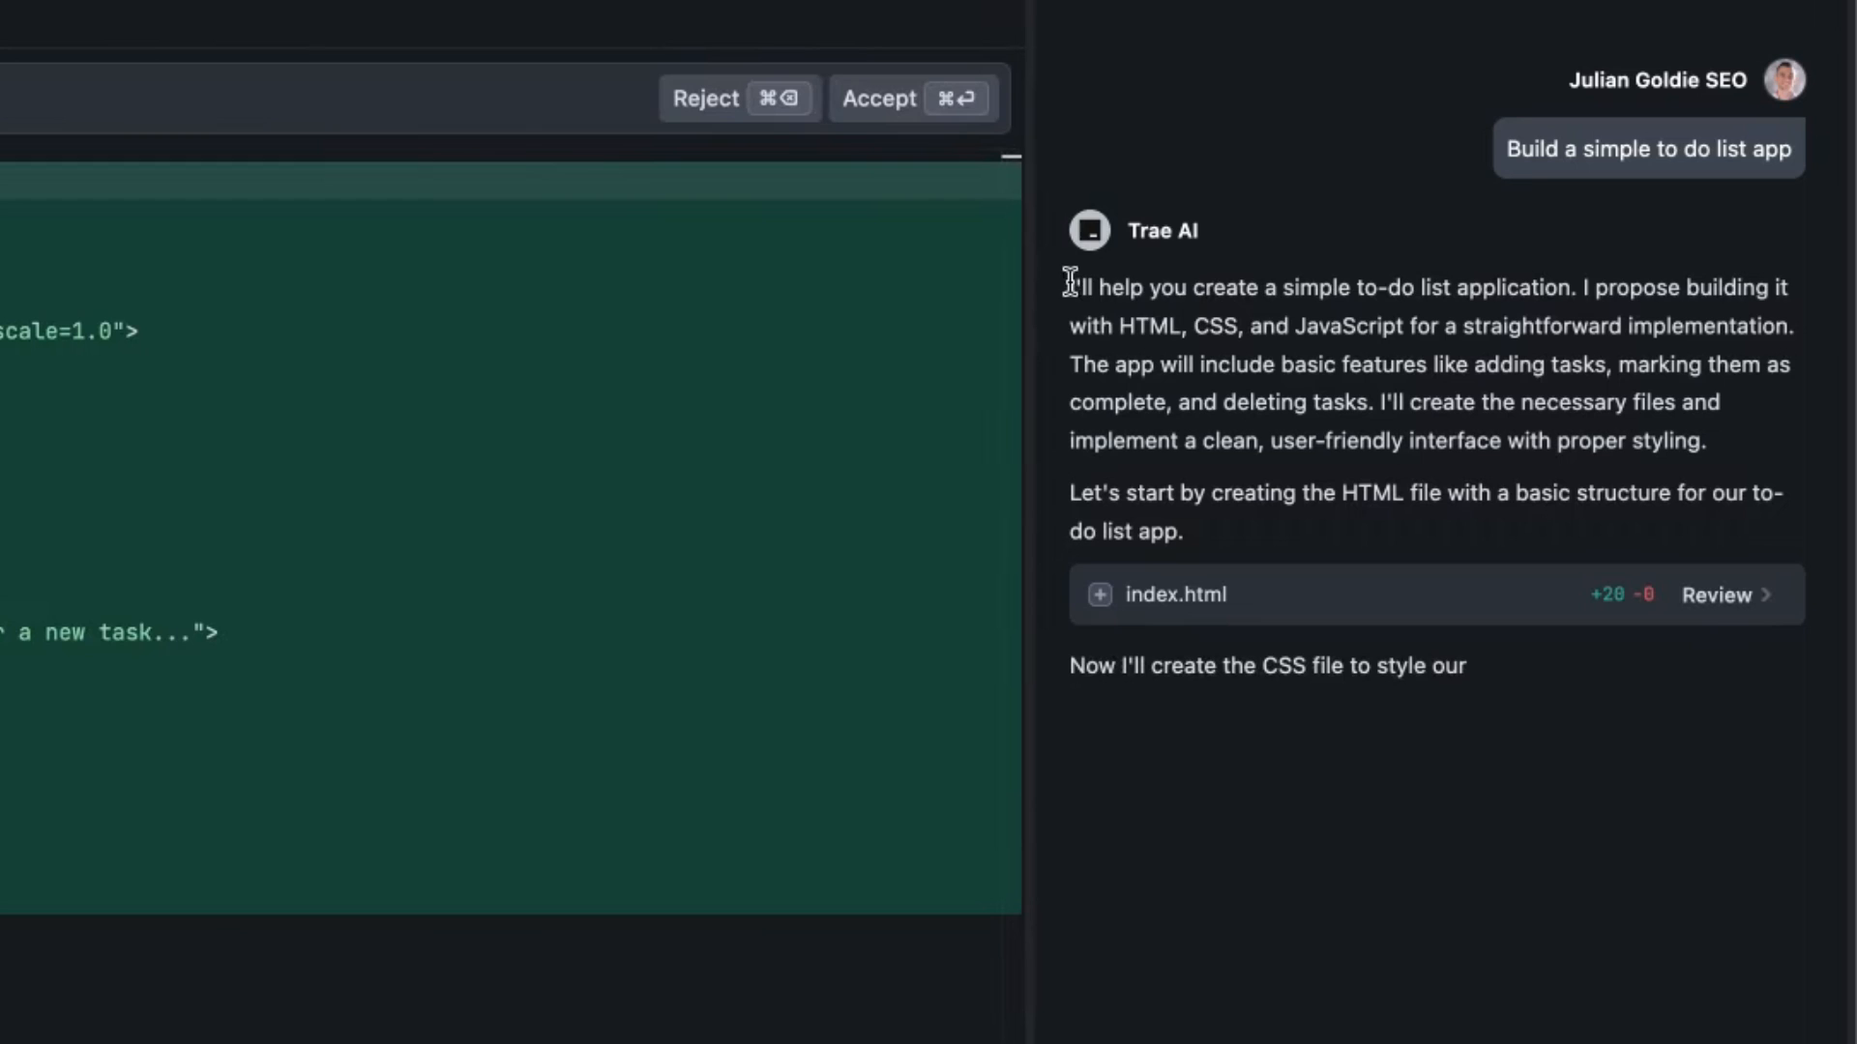
pyautogui.moveTo(1069, 286); pyautogui.dragTo(1673, 325)
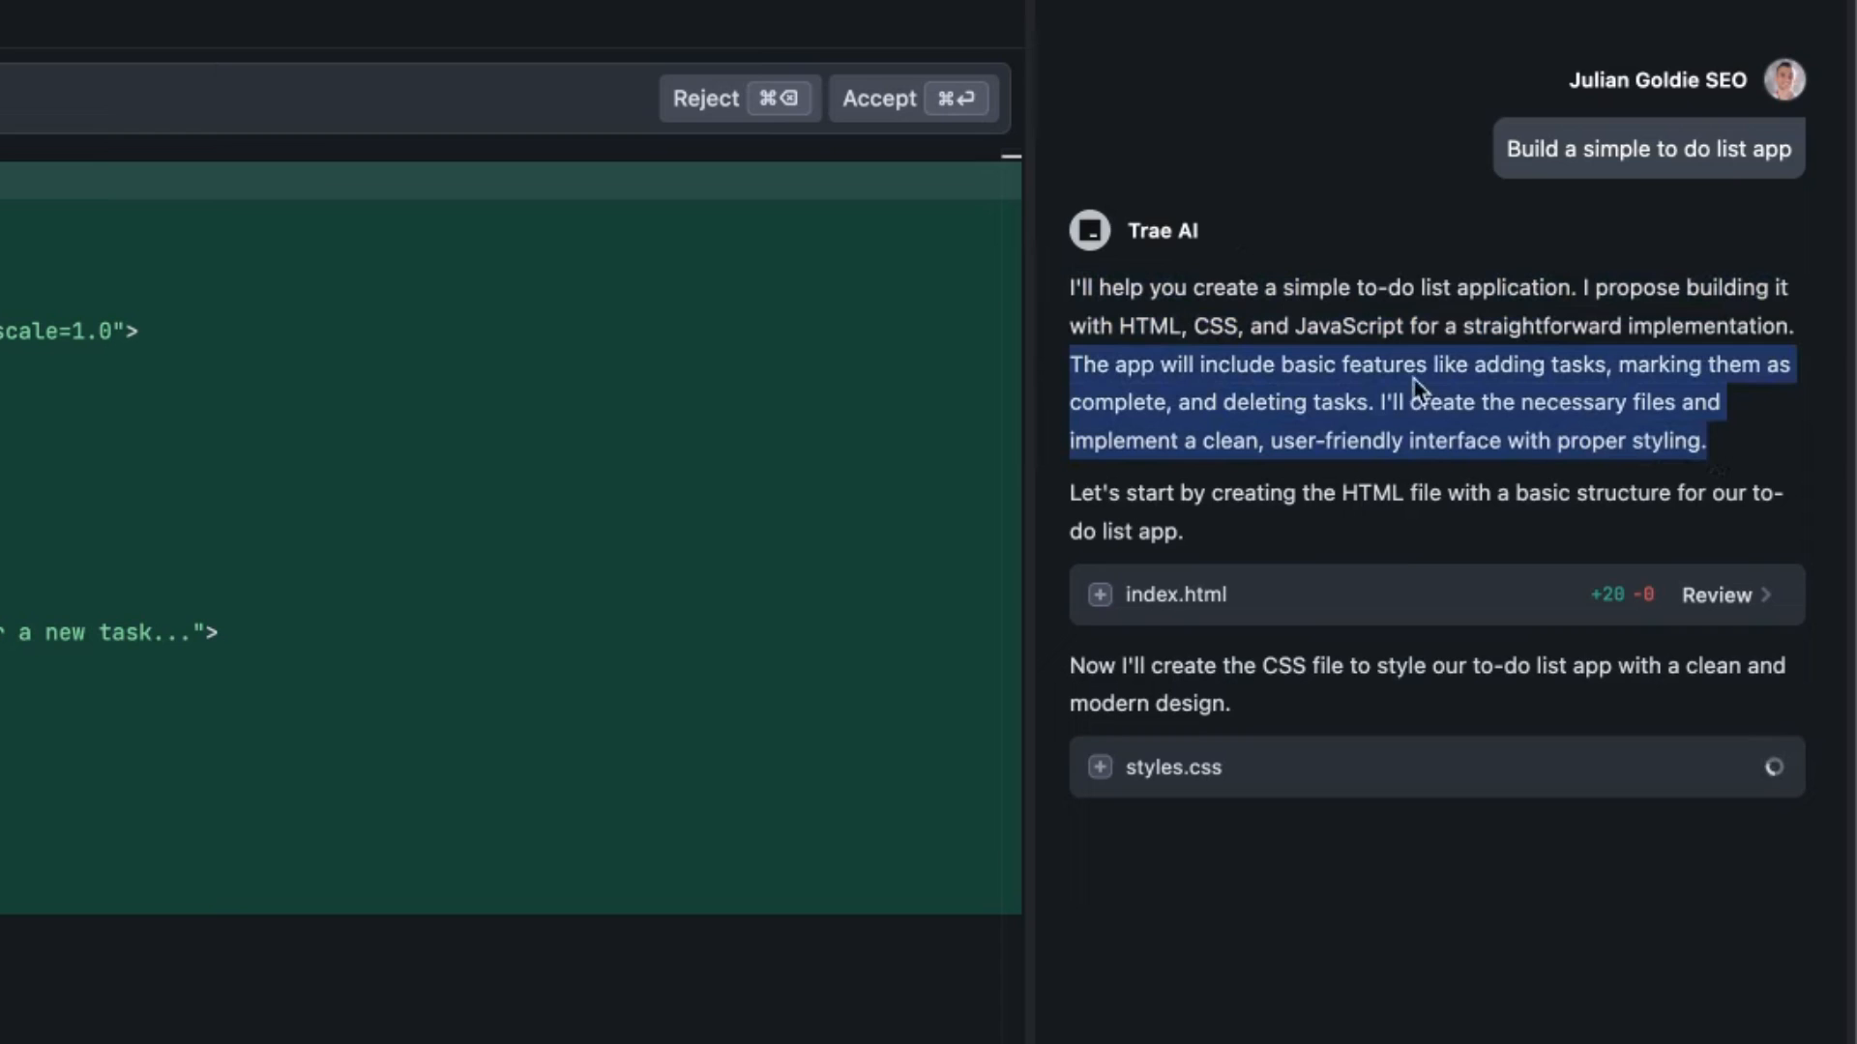
pyautogui.moveTo(1382, 495)
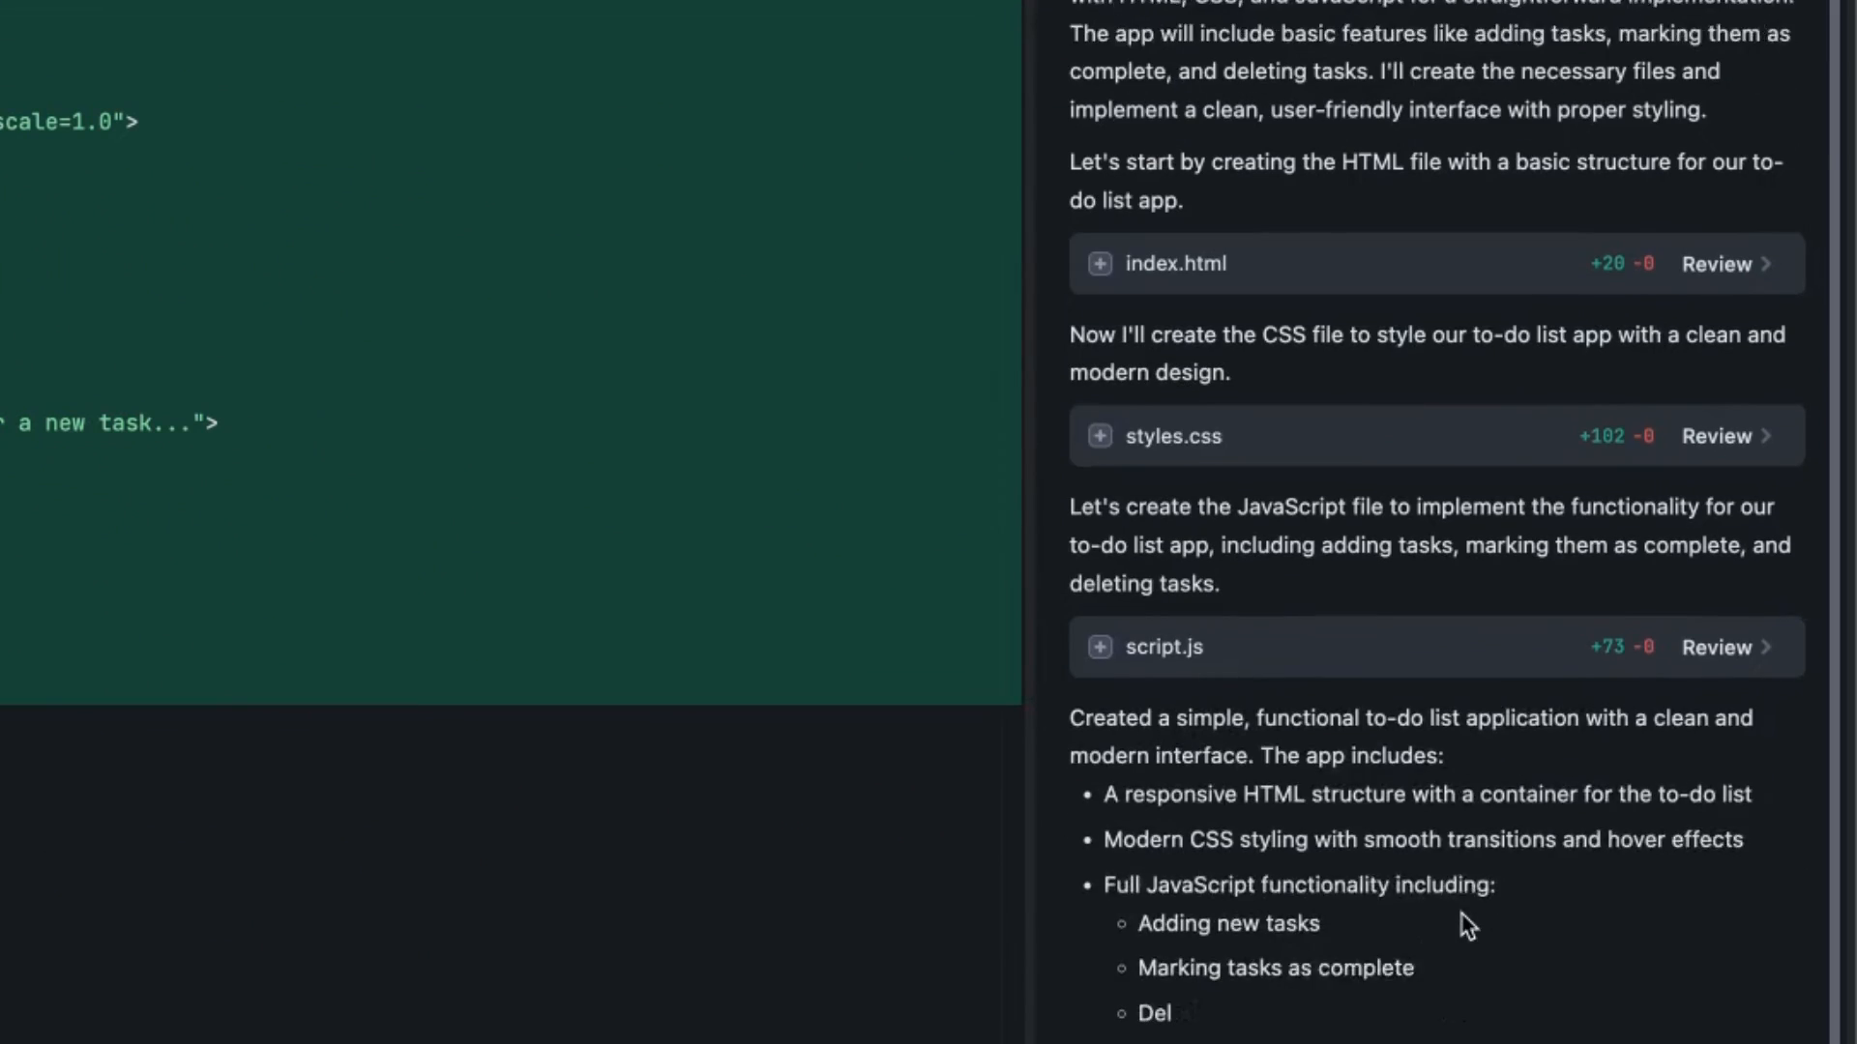
pyautogui.scroll(-3)
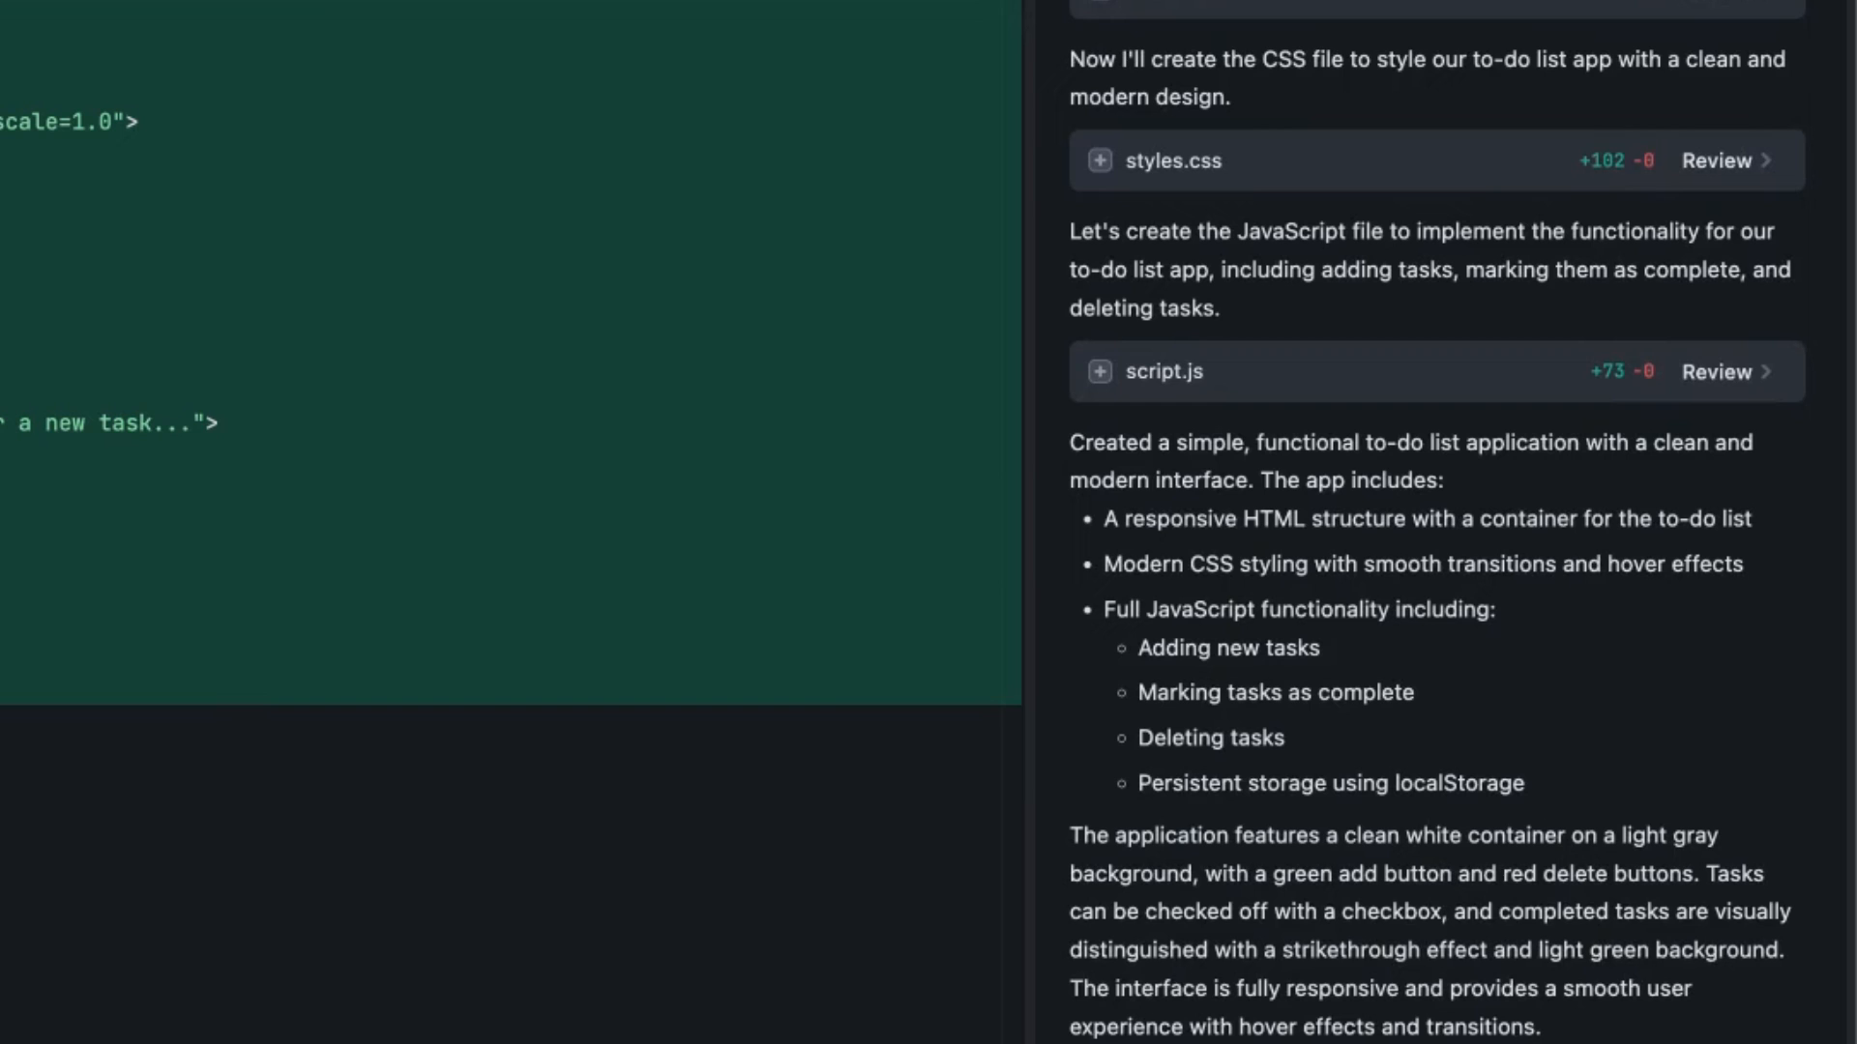
pyautogui.moveTo(1319, 873)
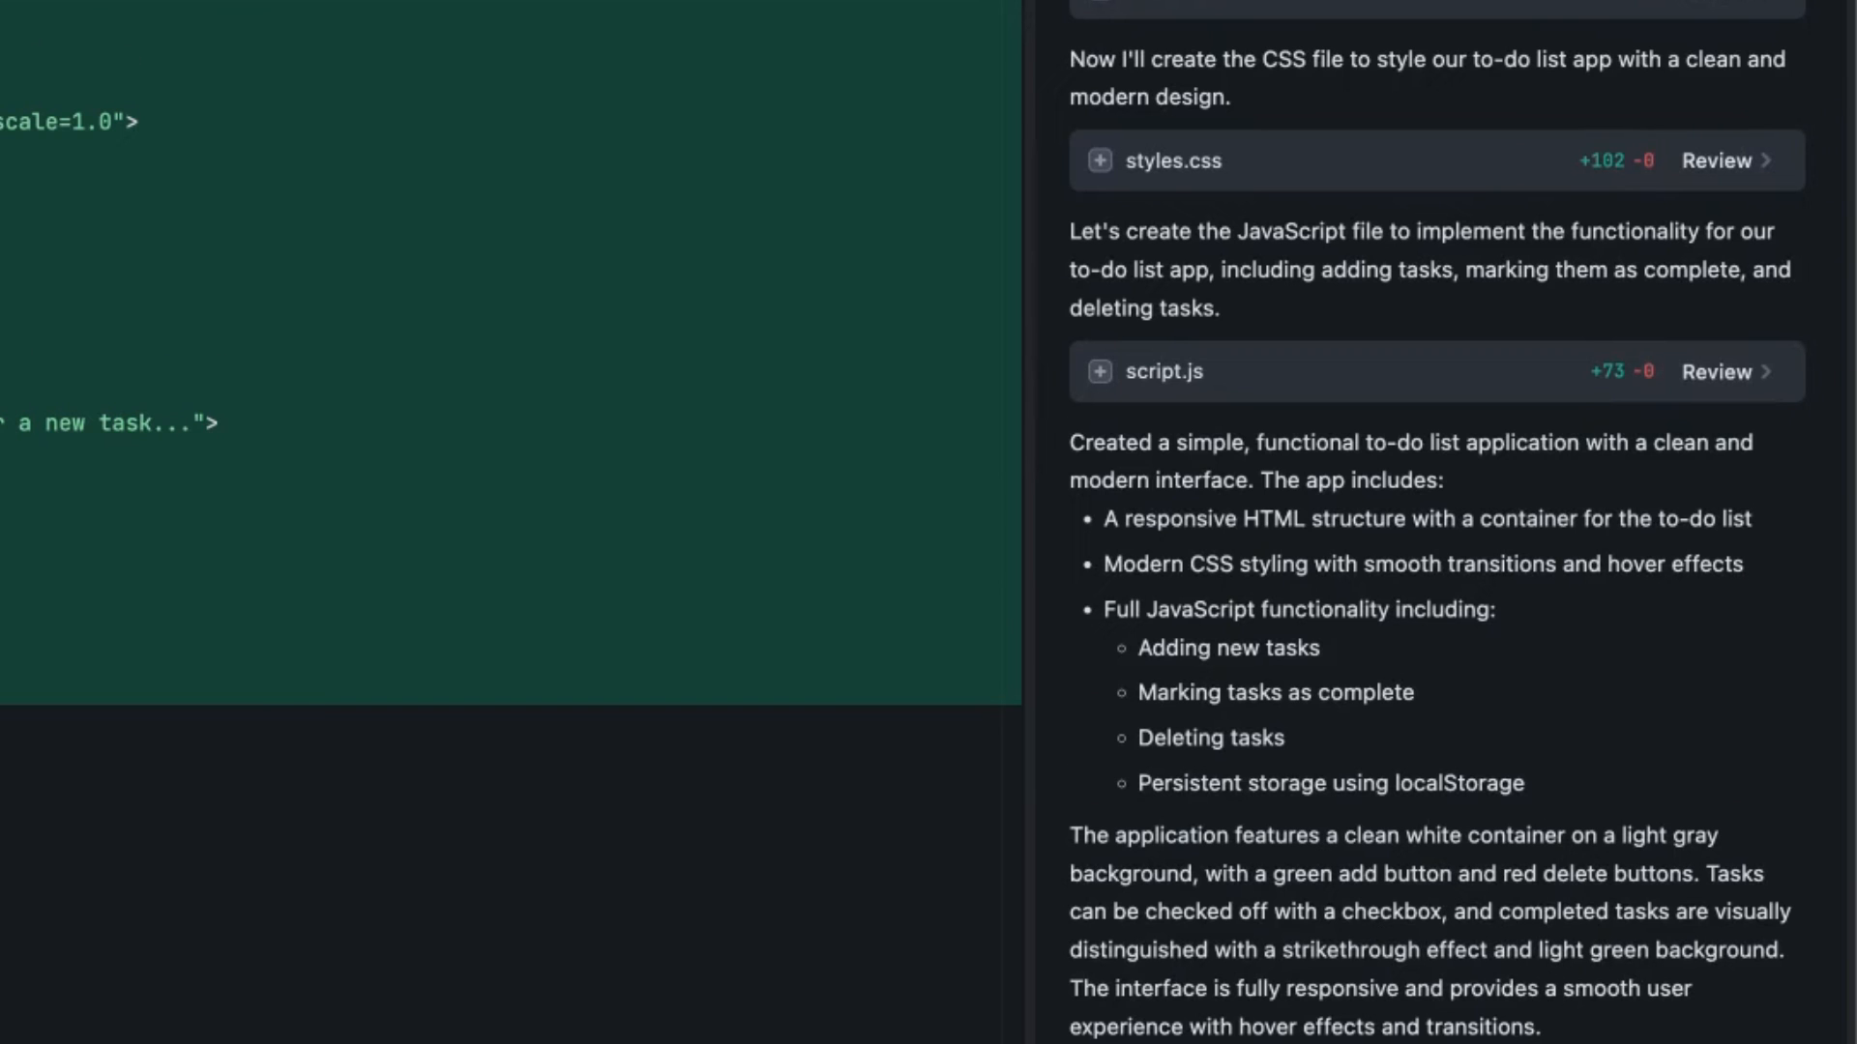
pyautogui.scroll(-3)
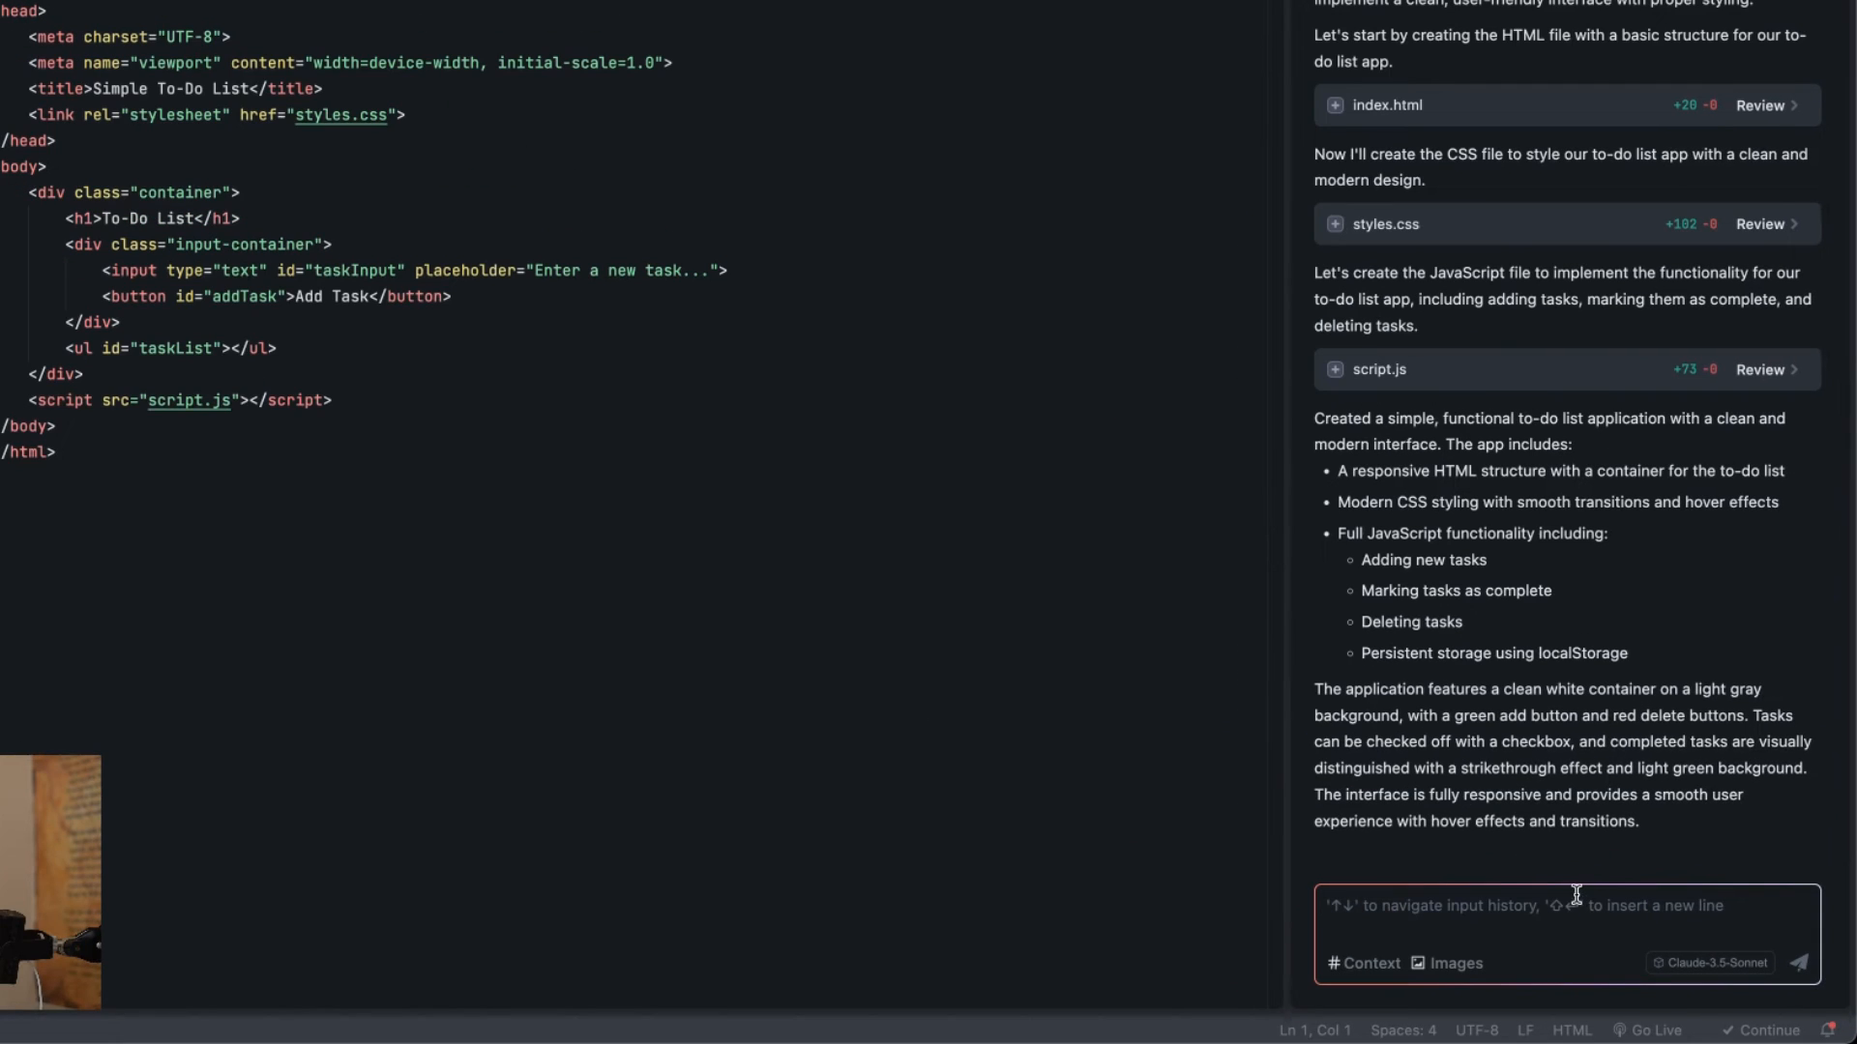
# Ask Builder 'Let me preview' and run the suggested python http.server command.
pyautogui.write('Let me preview')
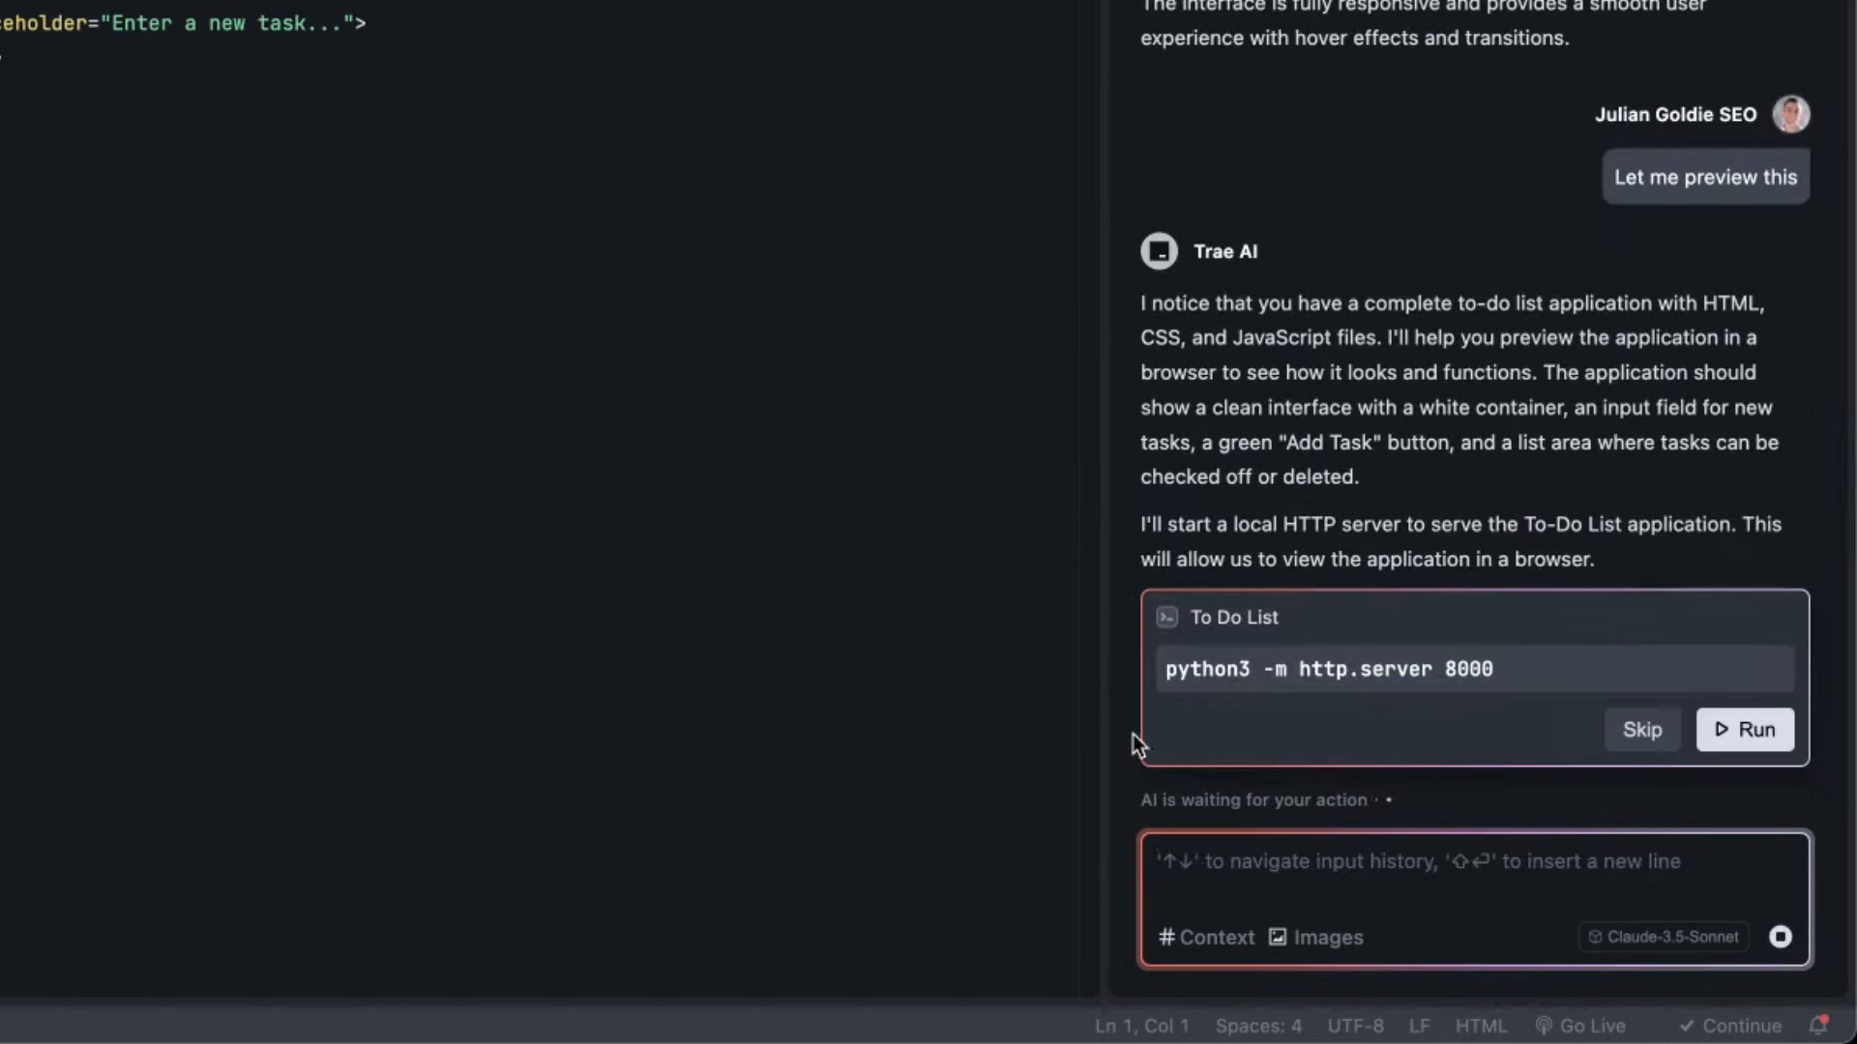
pyautogui.click(1743, 731)
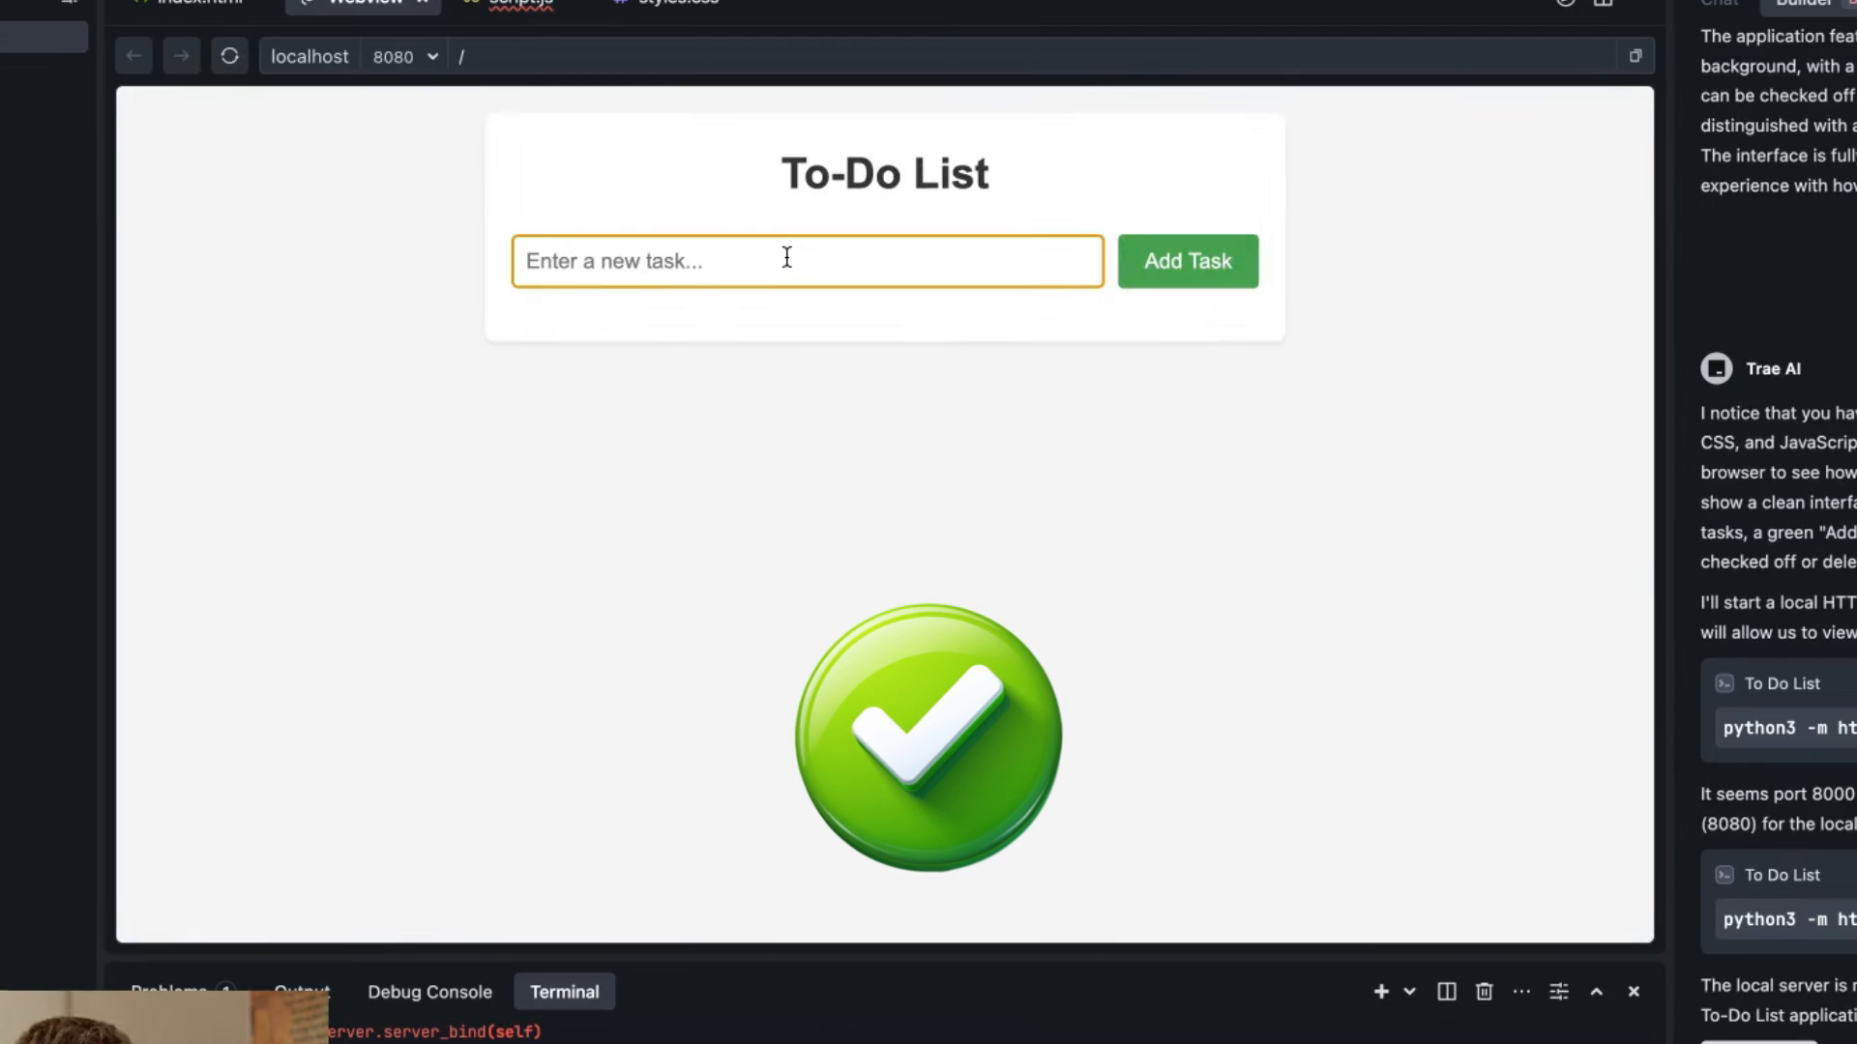
# Add the task 'Code a cheeky AI Agent' in the to-do app webview.
pyautogui.write('Code a cheeky AI Agent')
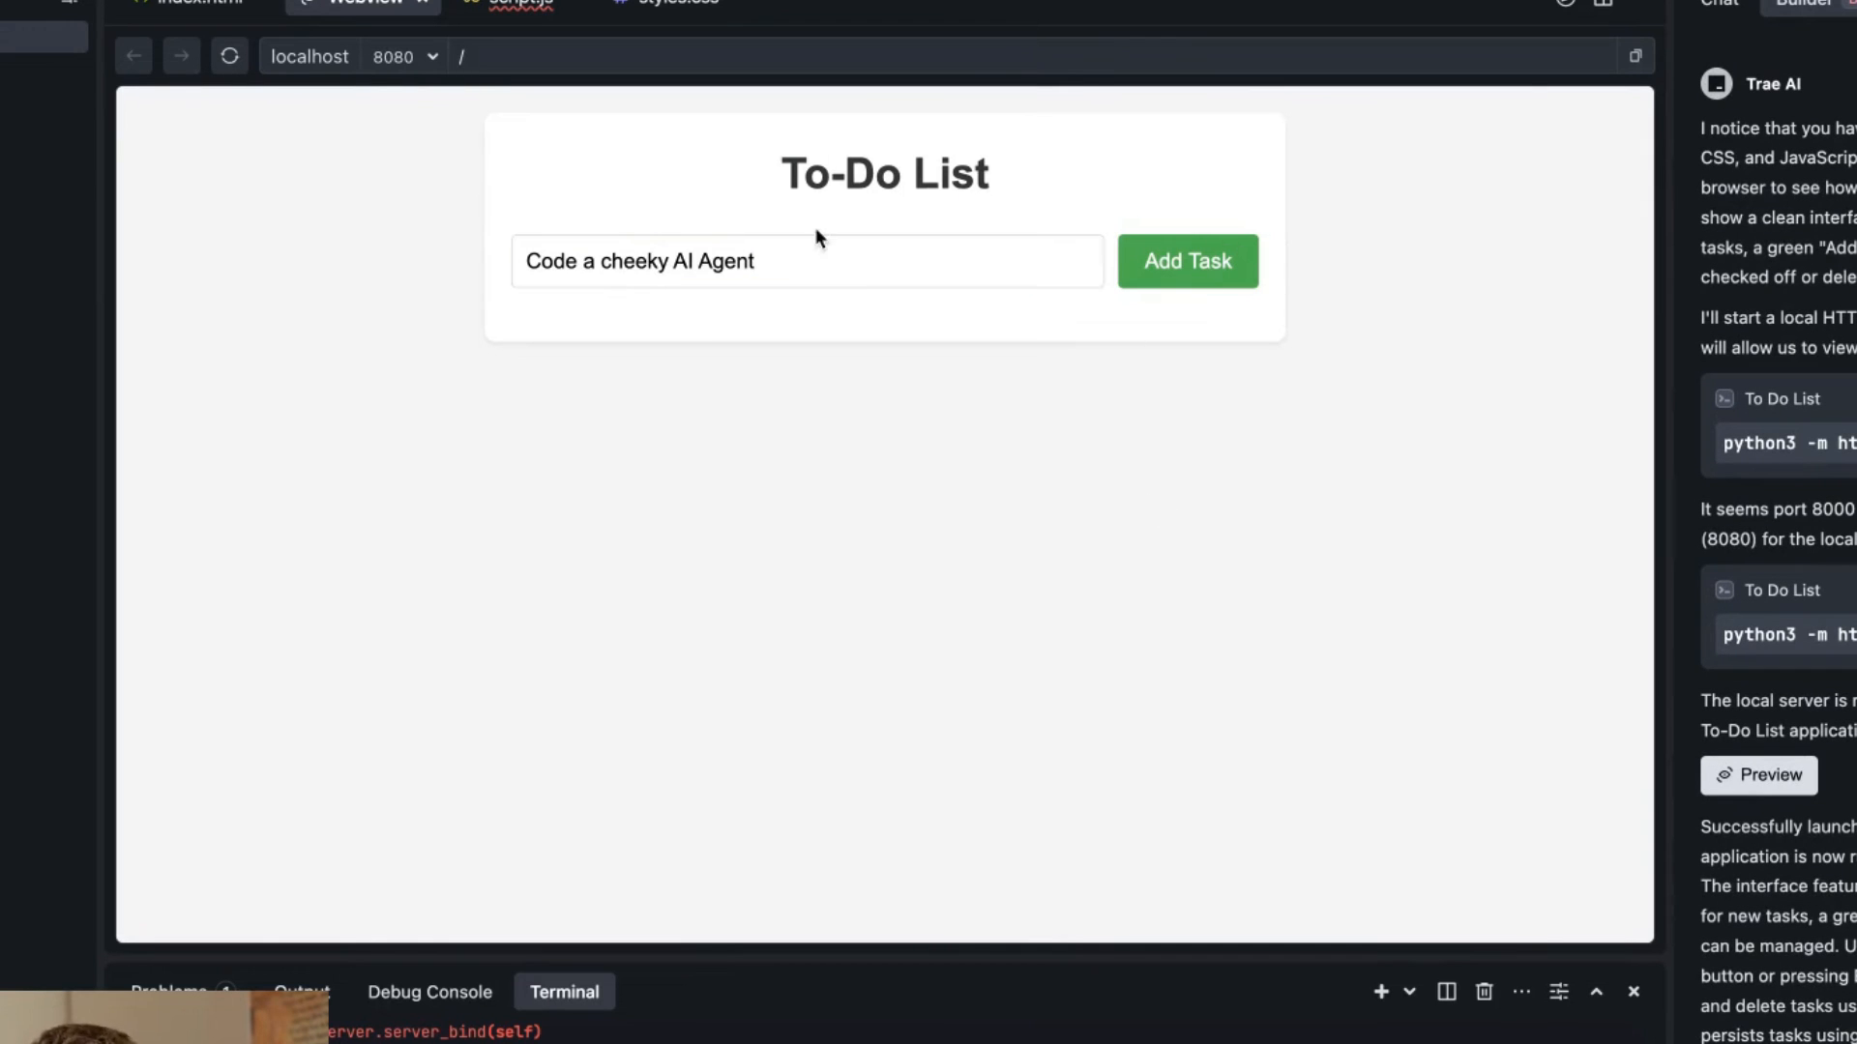
pyautogui.click(1187, 261)
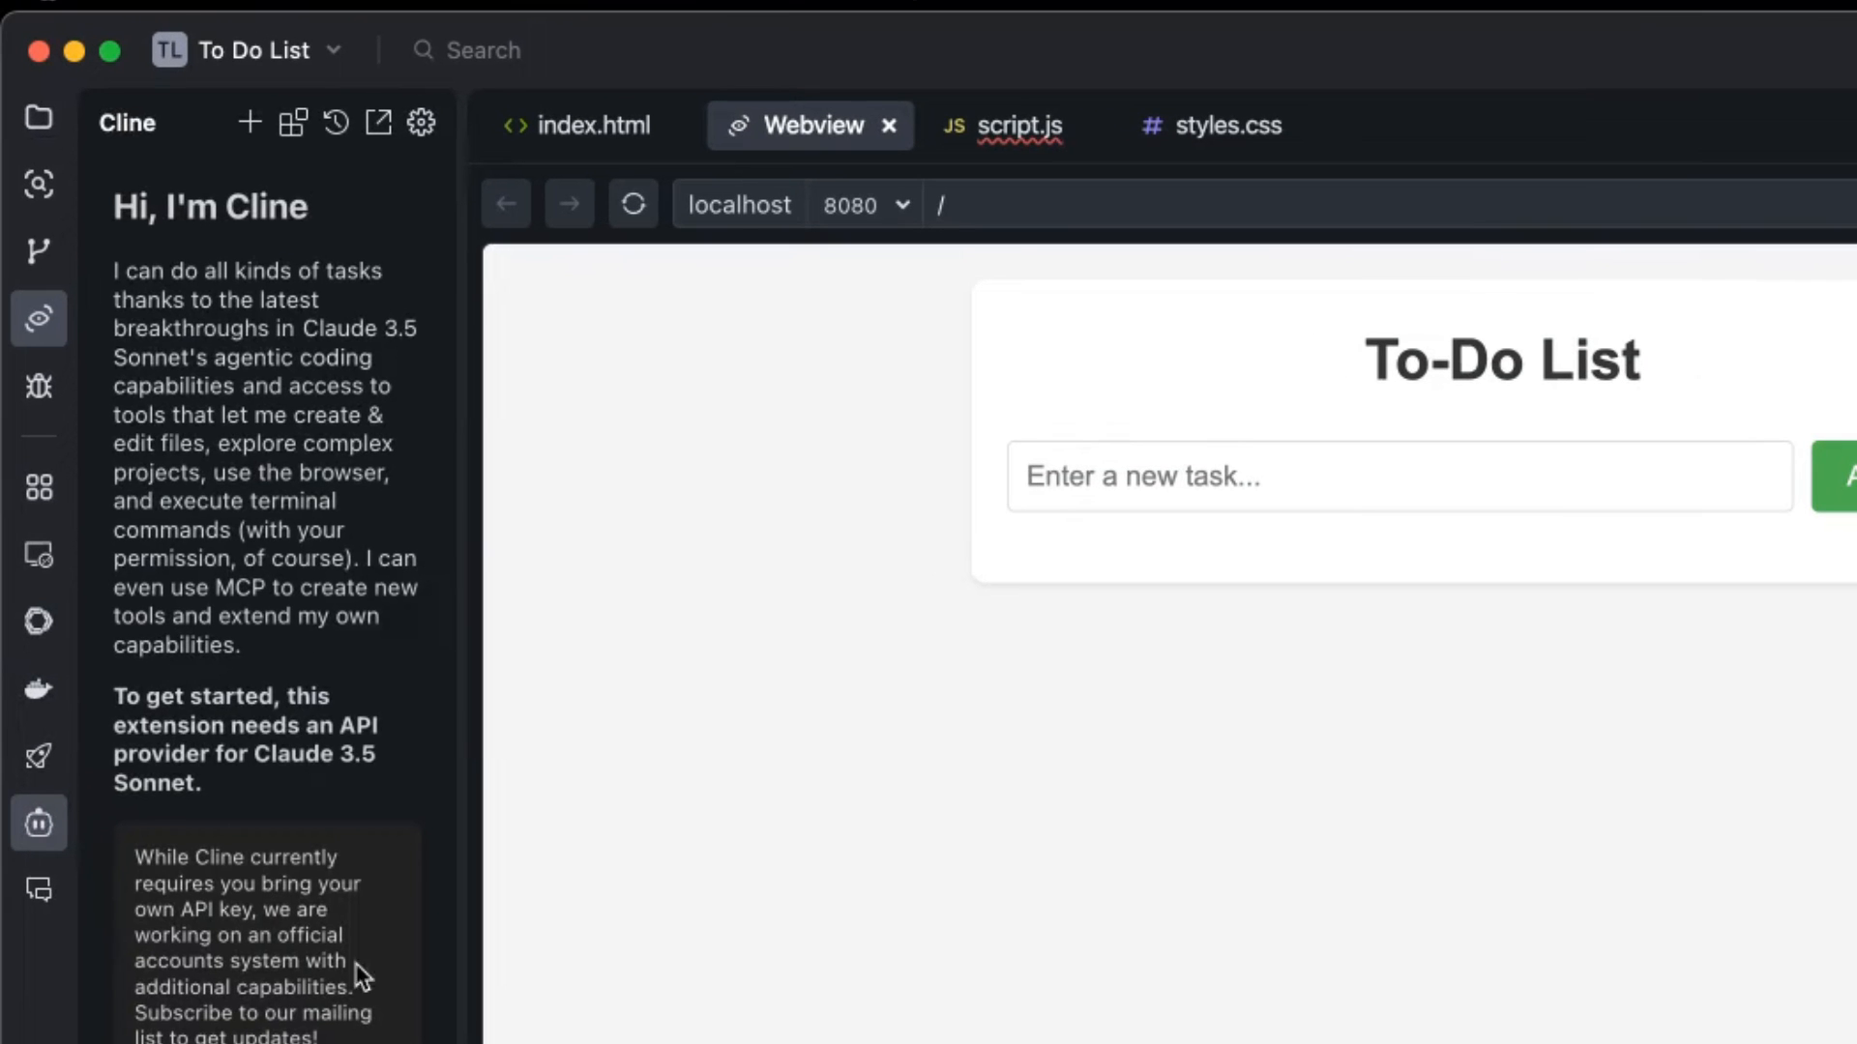
pyautogui.moveTo(489, 907)
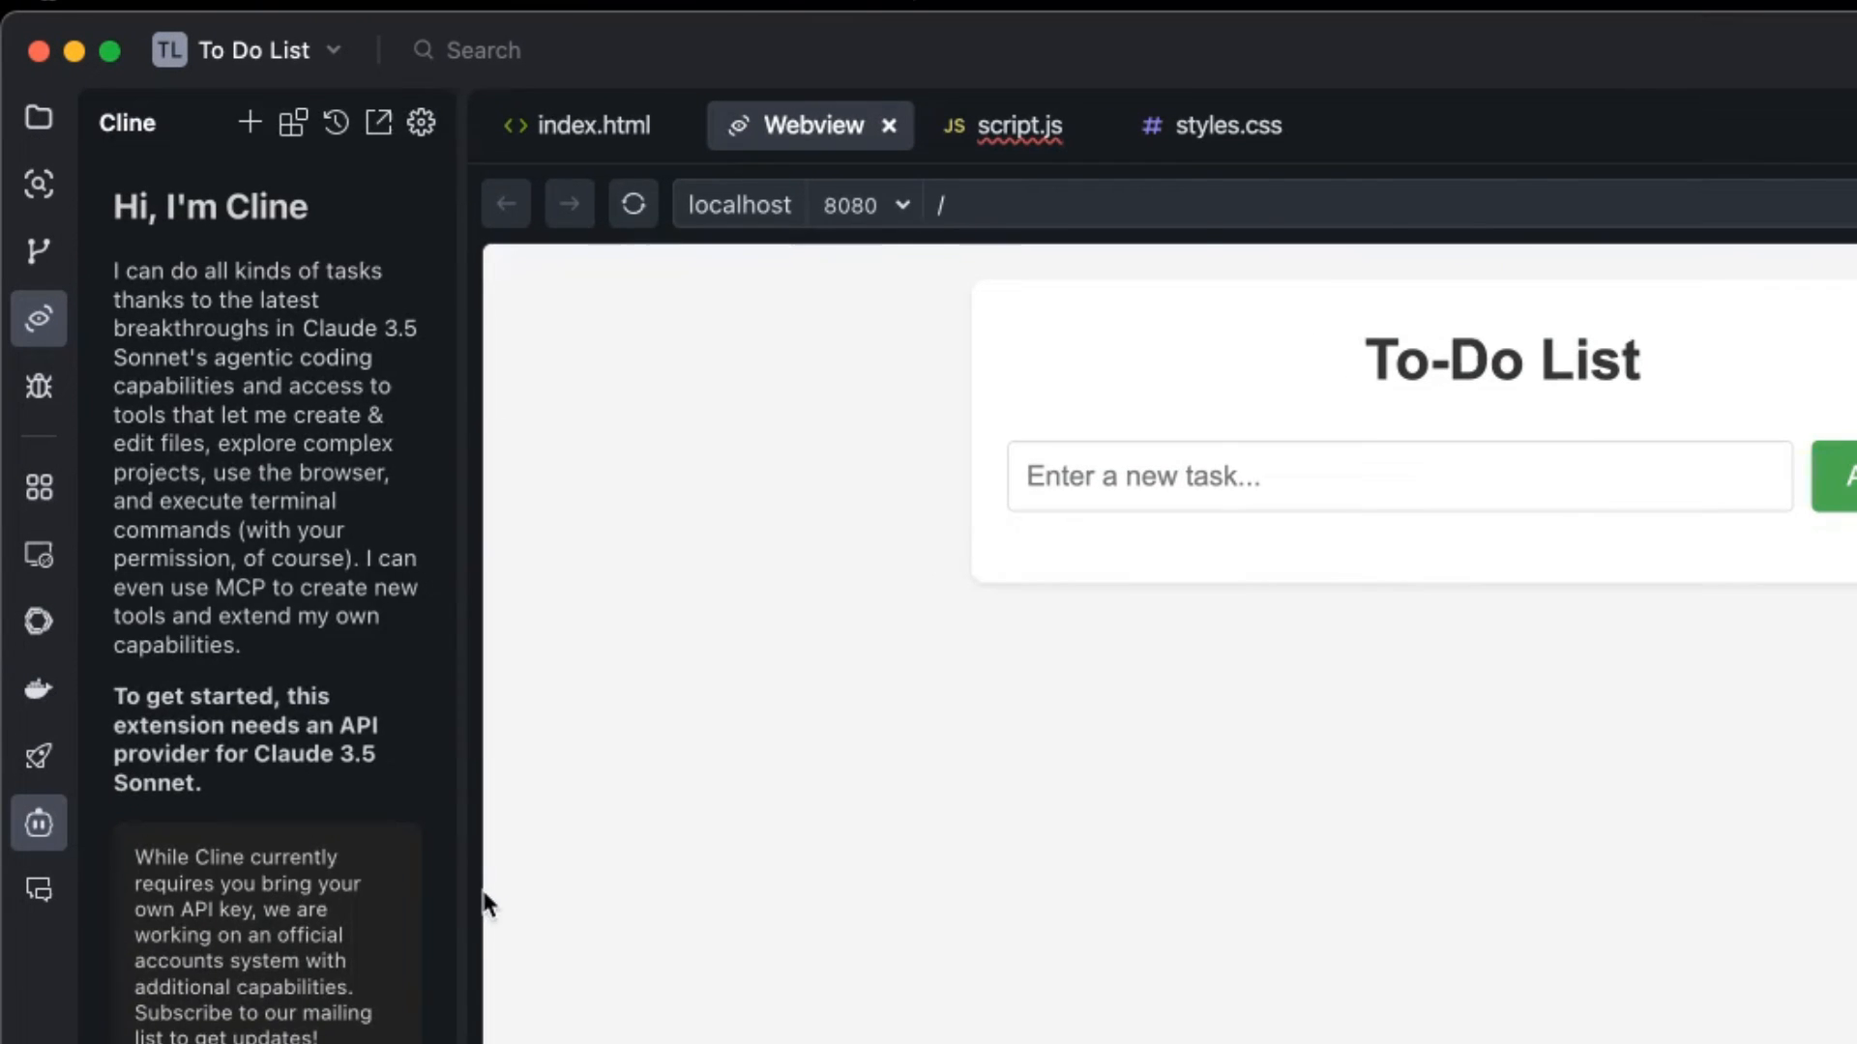
# In the Extension Store, view Cline's API providers, trying VS Code LM API then returning to OpenRouter.
pyautogui.click(39, 487)
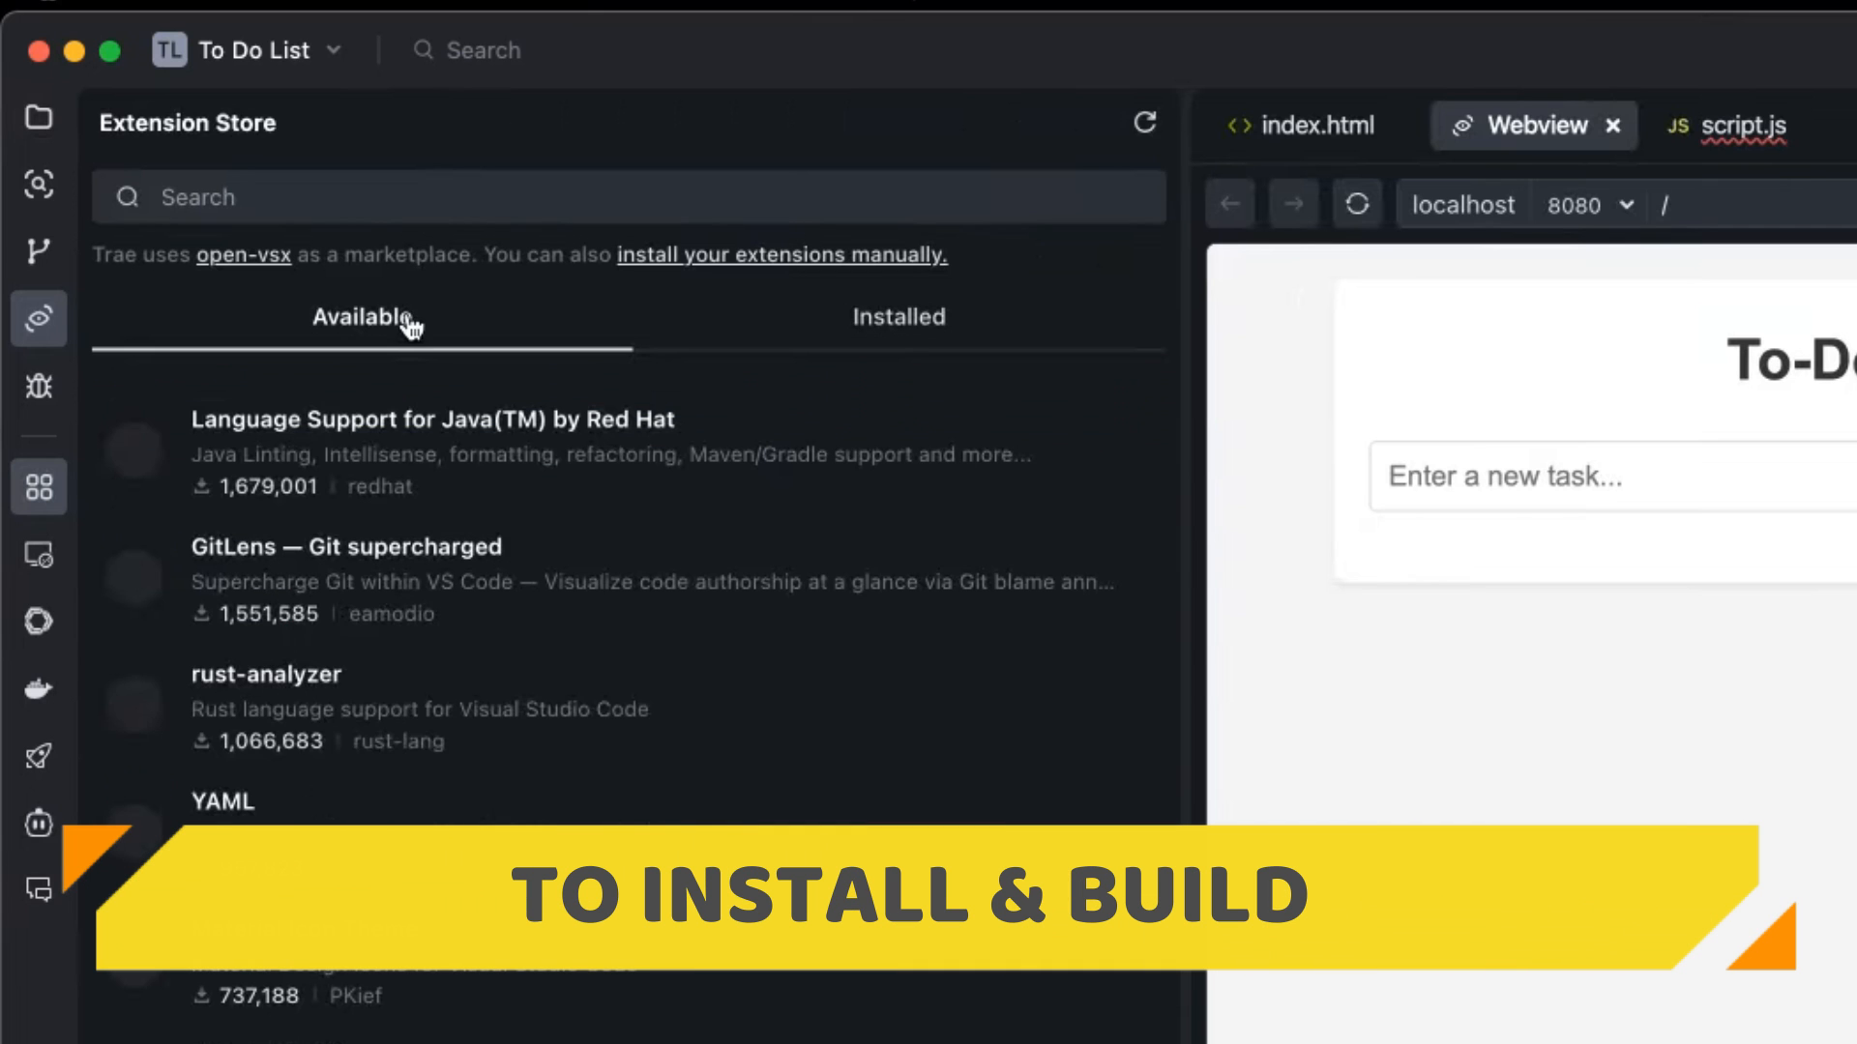
pyautogui.click(31, 847)
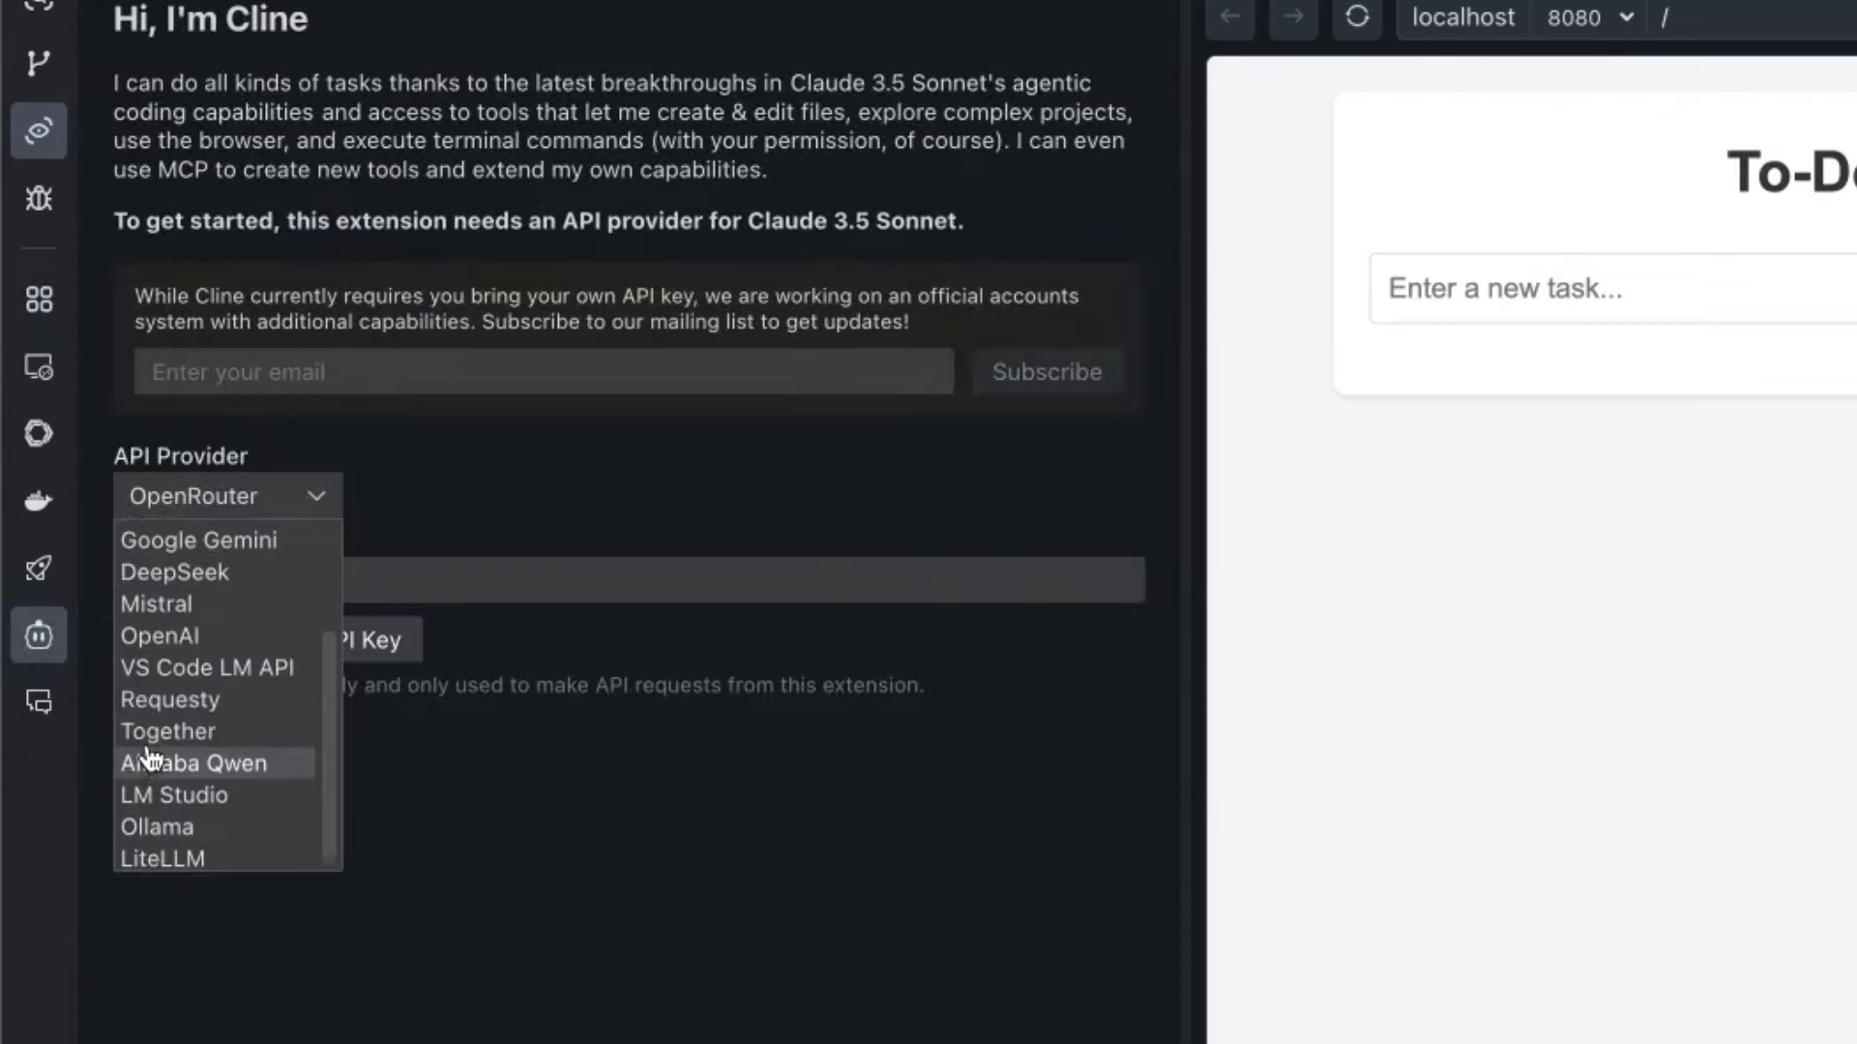
pyautogui.click(207, 667)
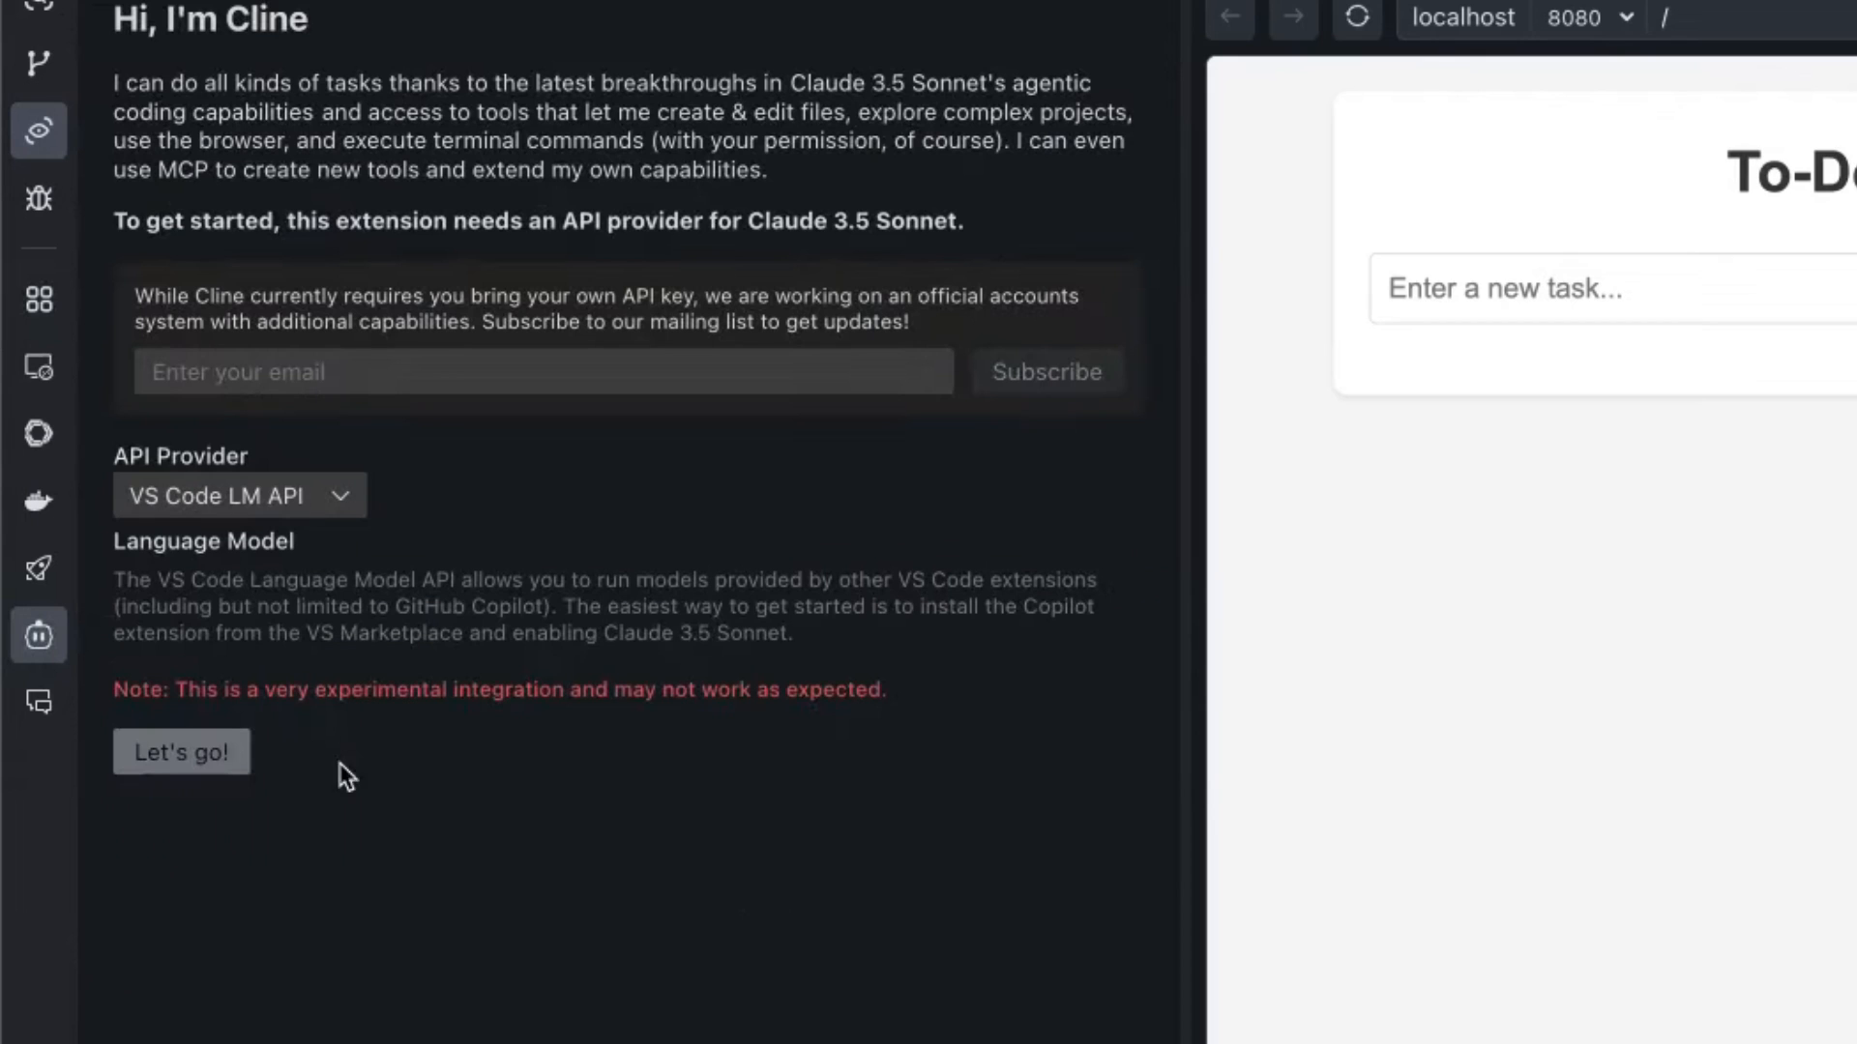
pyautogui.click(240, 495)
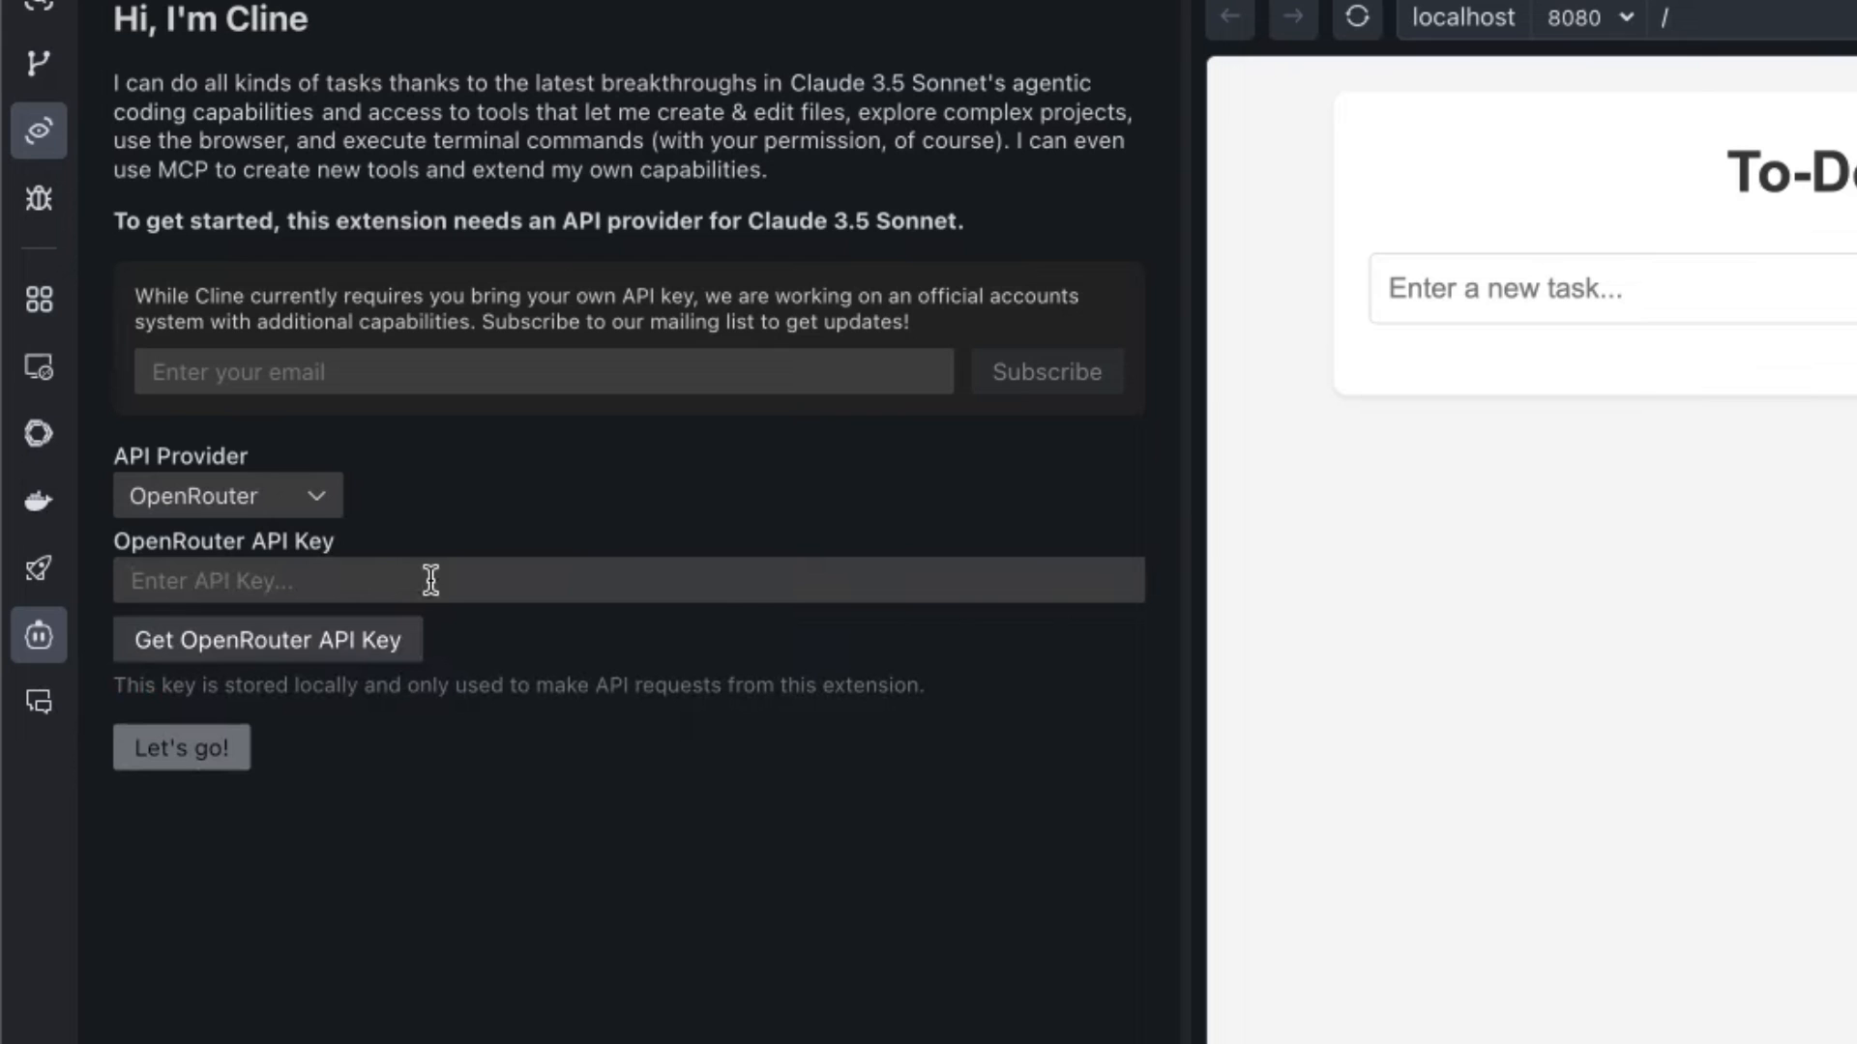
pyautogui.moveTo(734, 355)
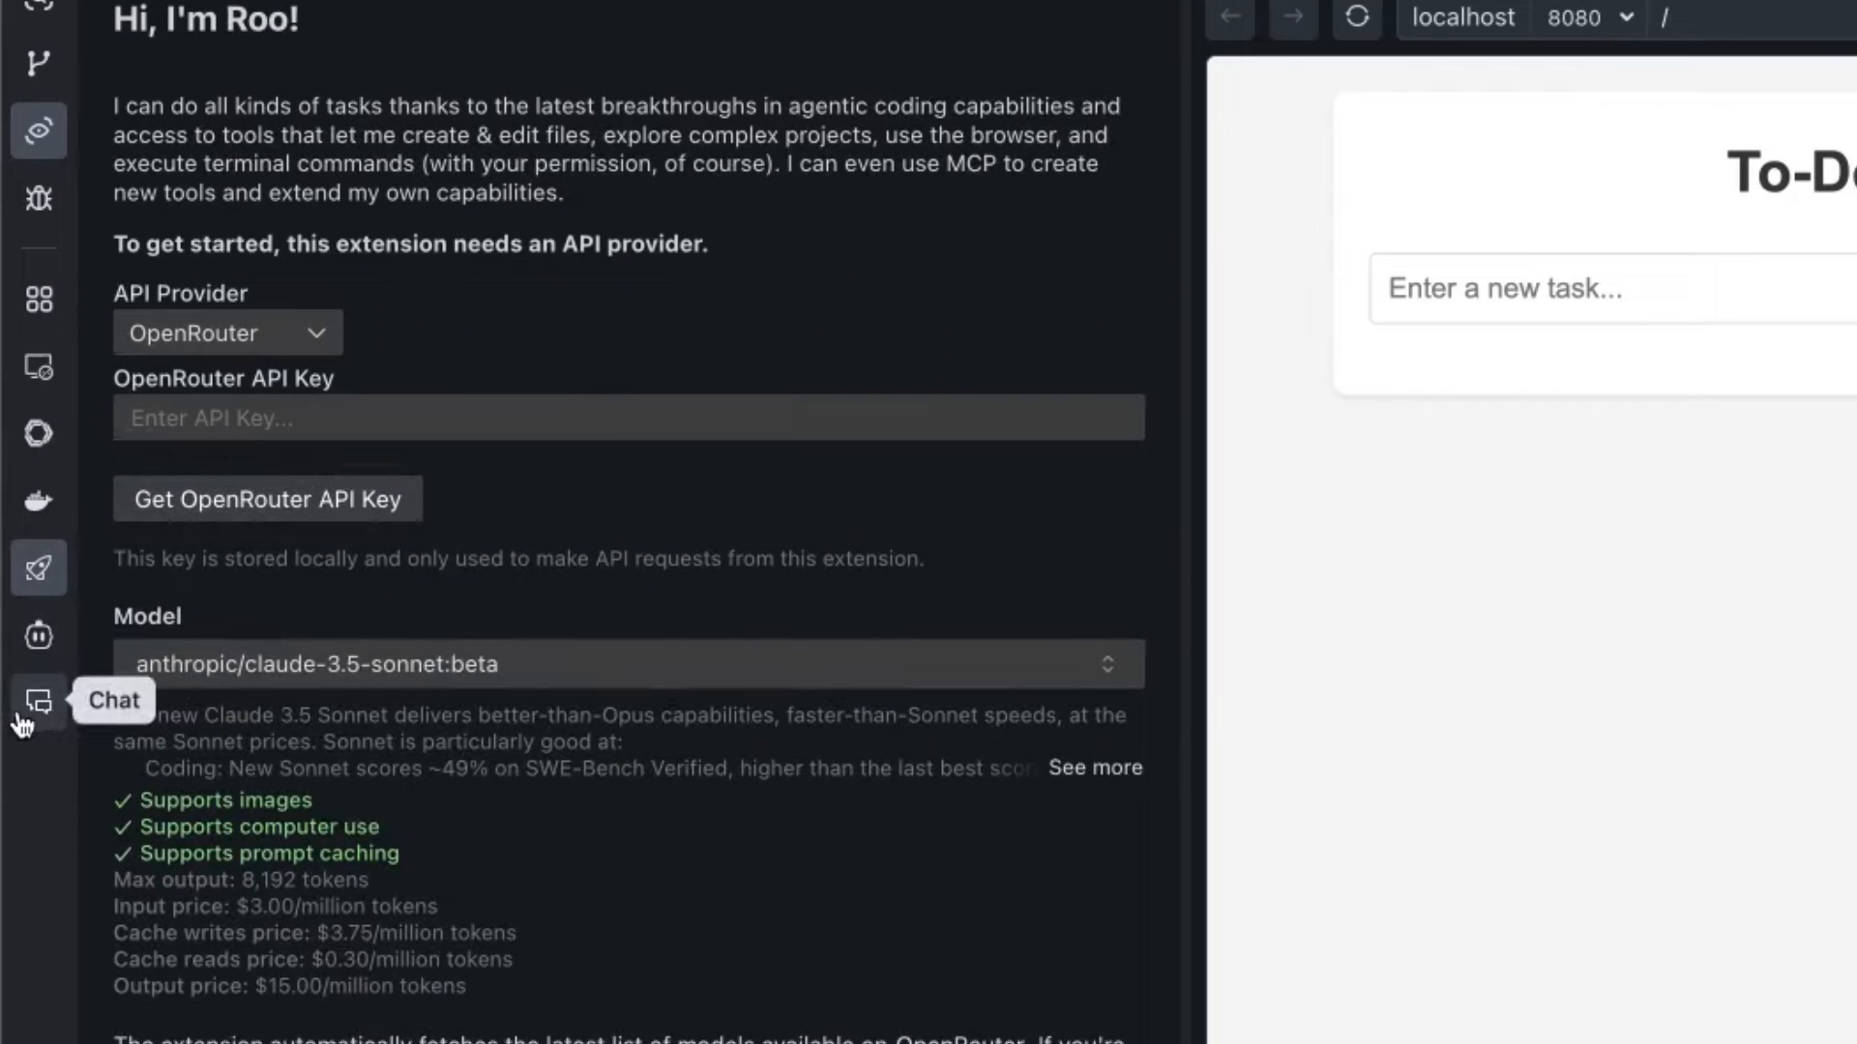
pyautogui.moveTo(33, 294)
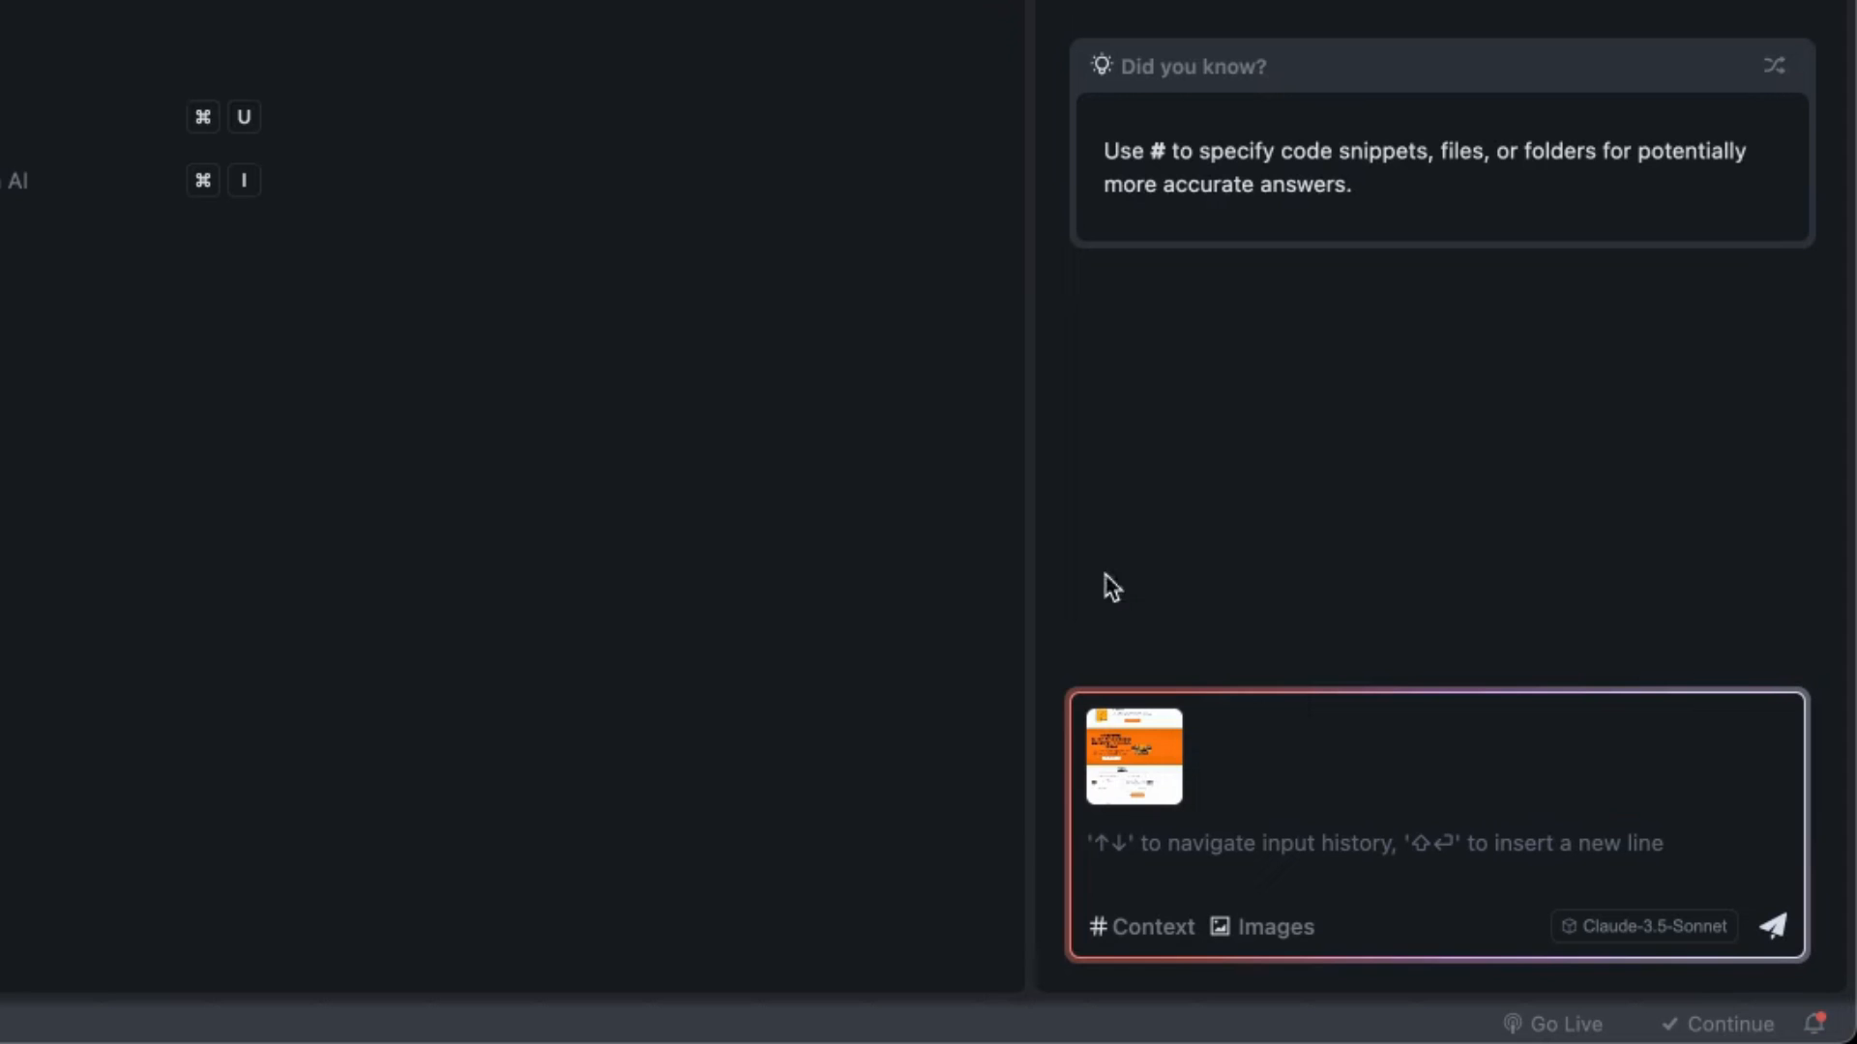
pyautogui.moveTo(1279, 976)
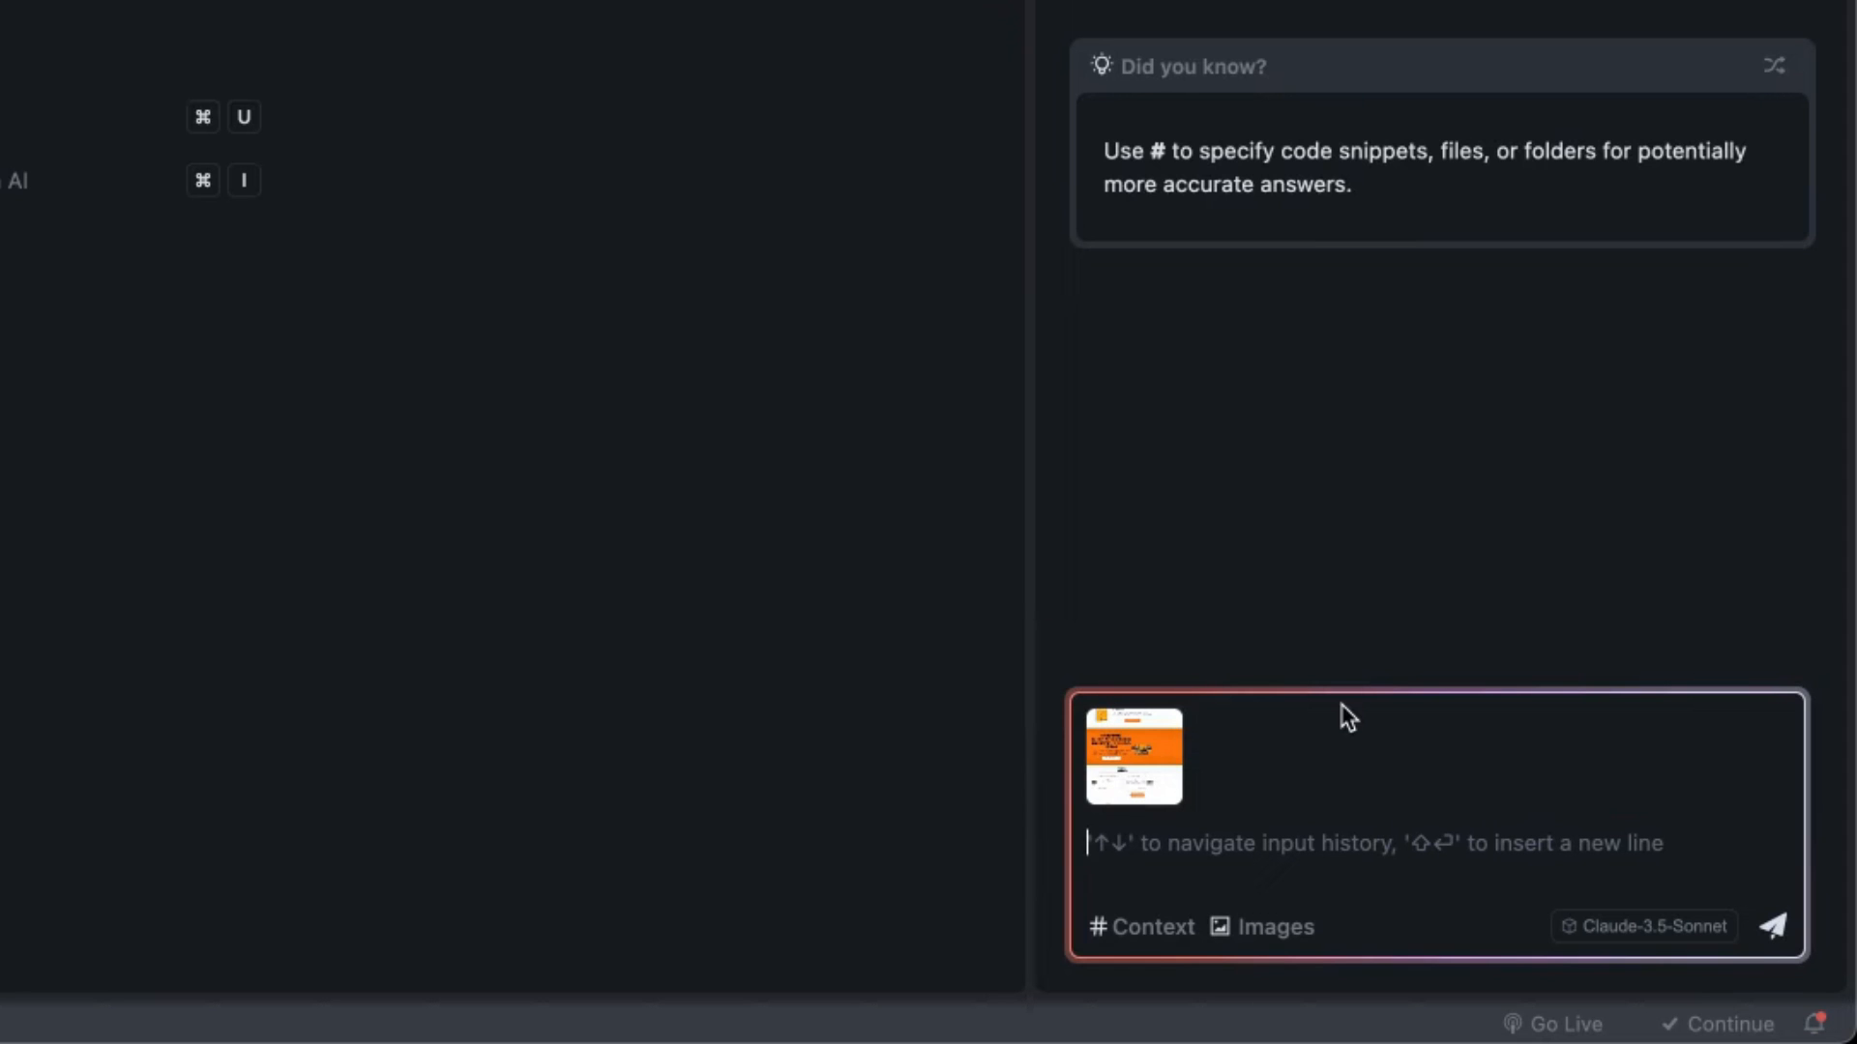
# Start writing the Builder request about the attached website screenshot.
pyautogui.click(1775, 921)
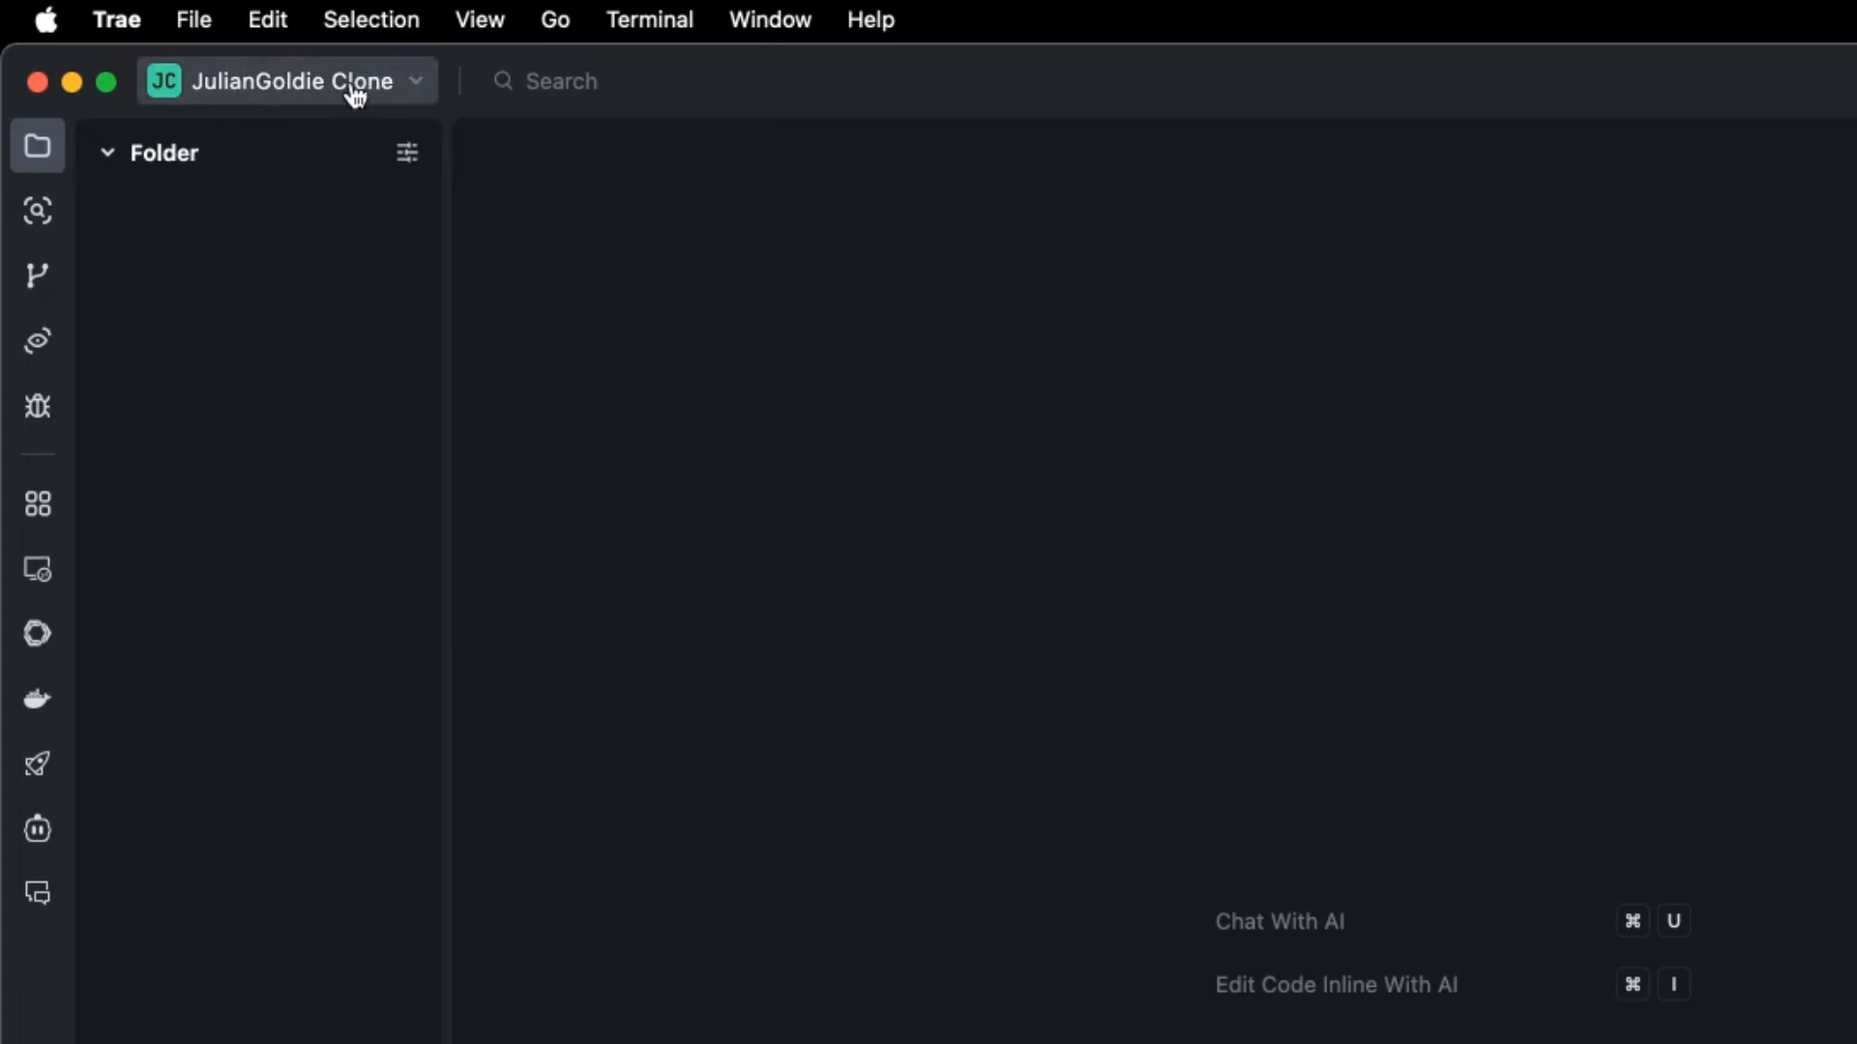
# Show the title-bar project switcher listing JulianGoldie Clone, To Do List and snake trae.
pyautogui.click(284, 81)
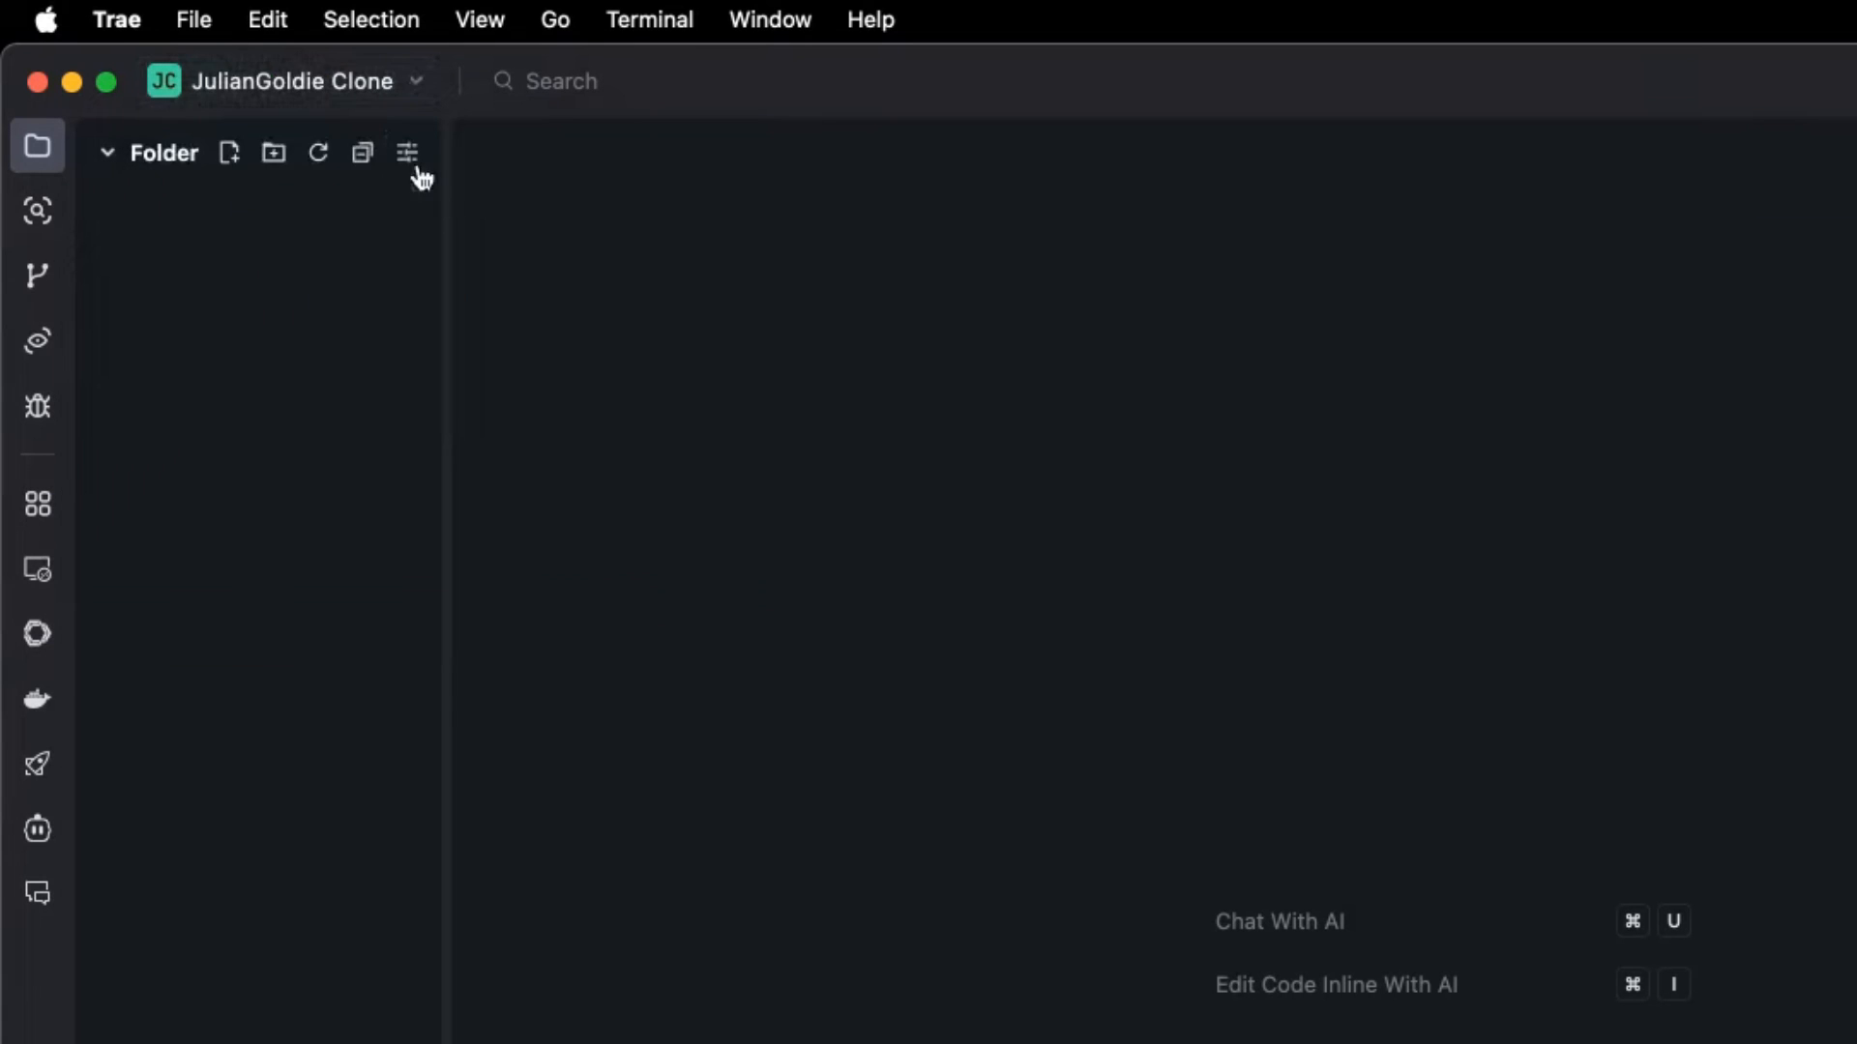
pyautogui.click(290, 81)
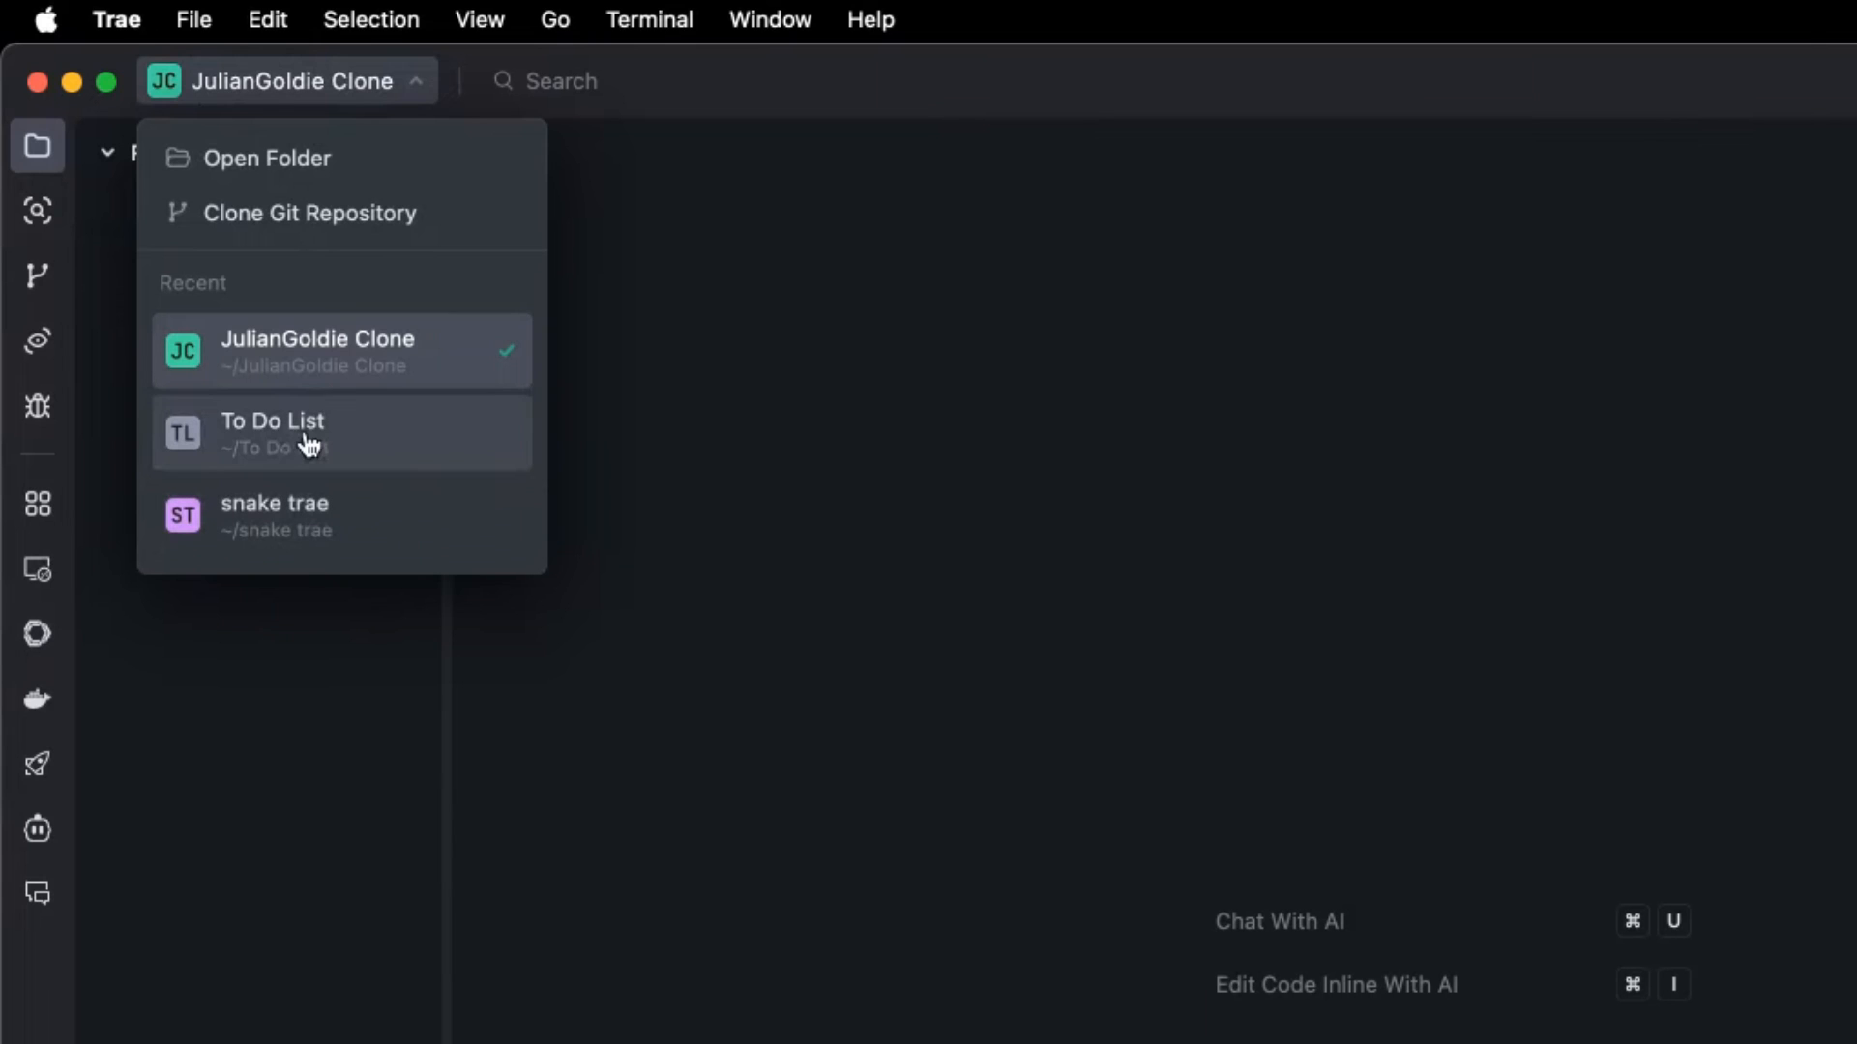
pyautogui.moveTo(470, 327)
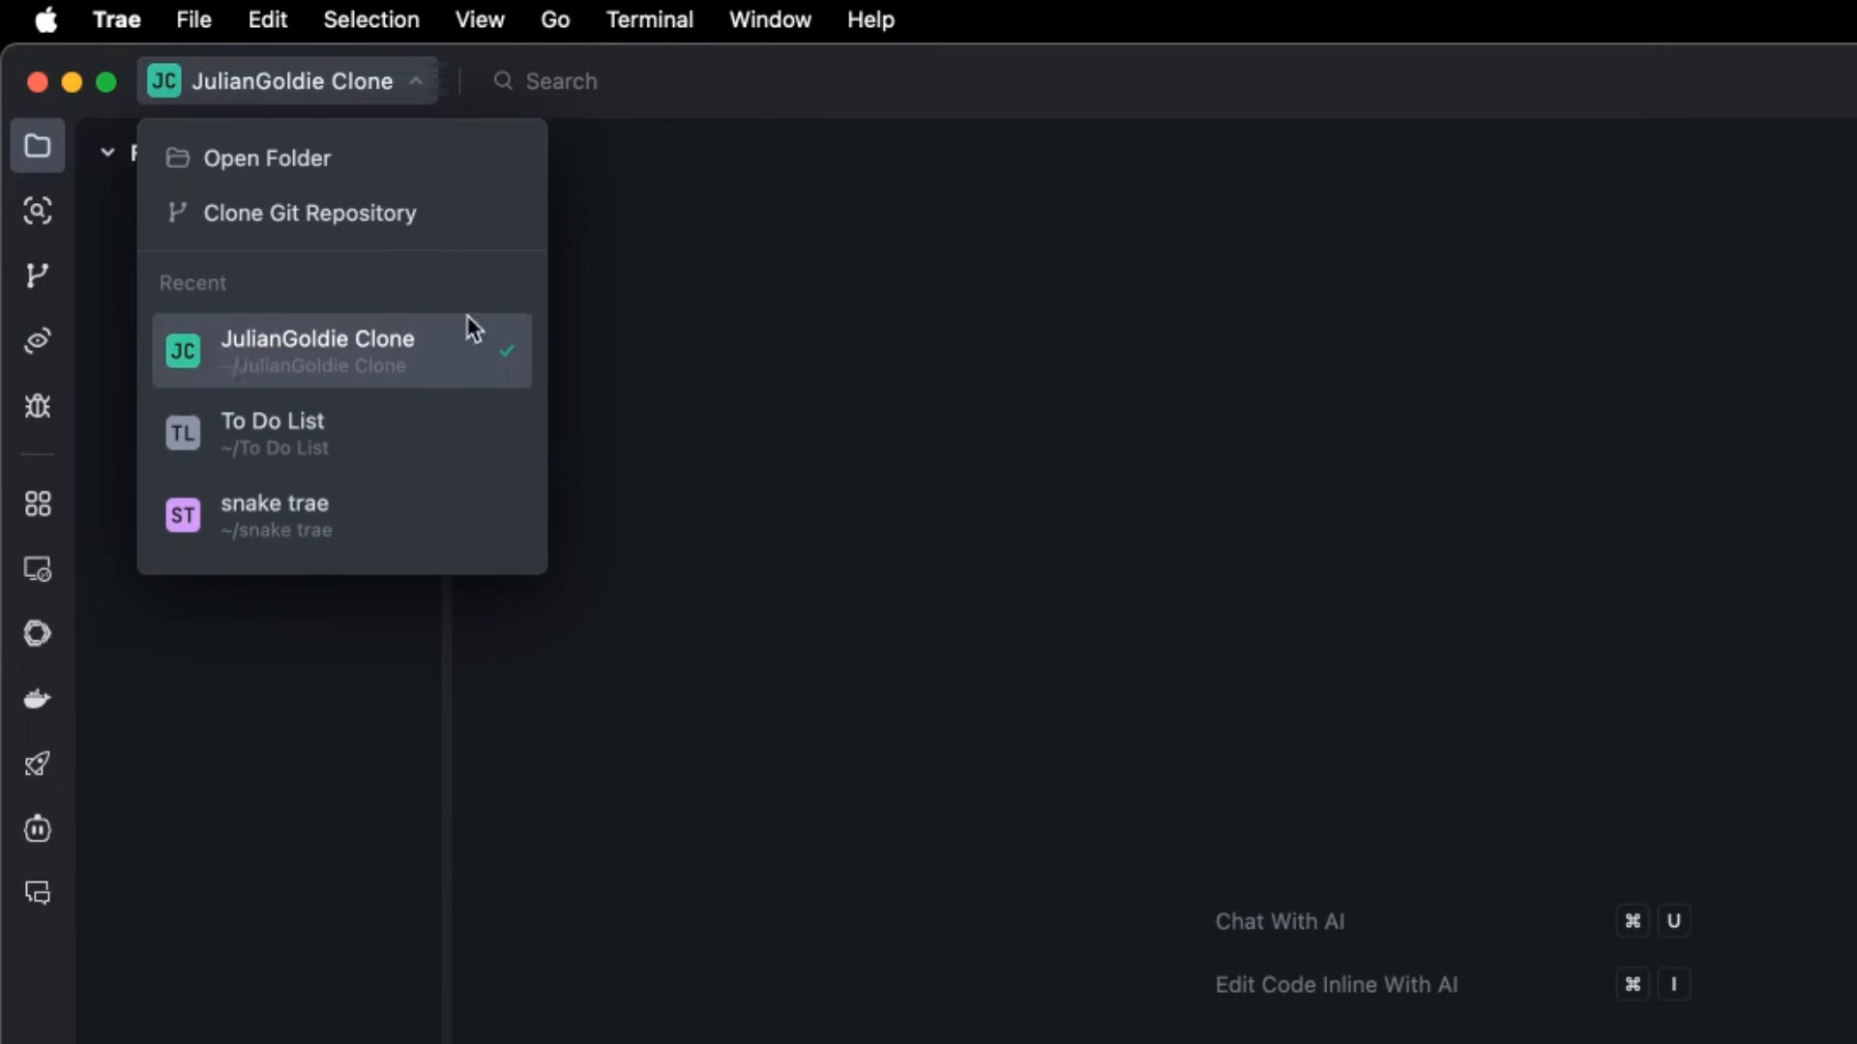
pyautogui.moveTo(349, 381)
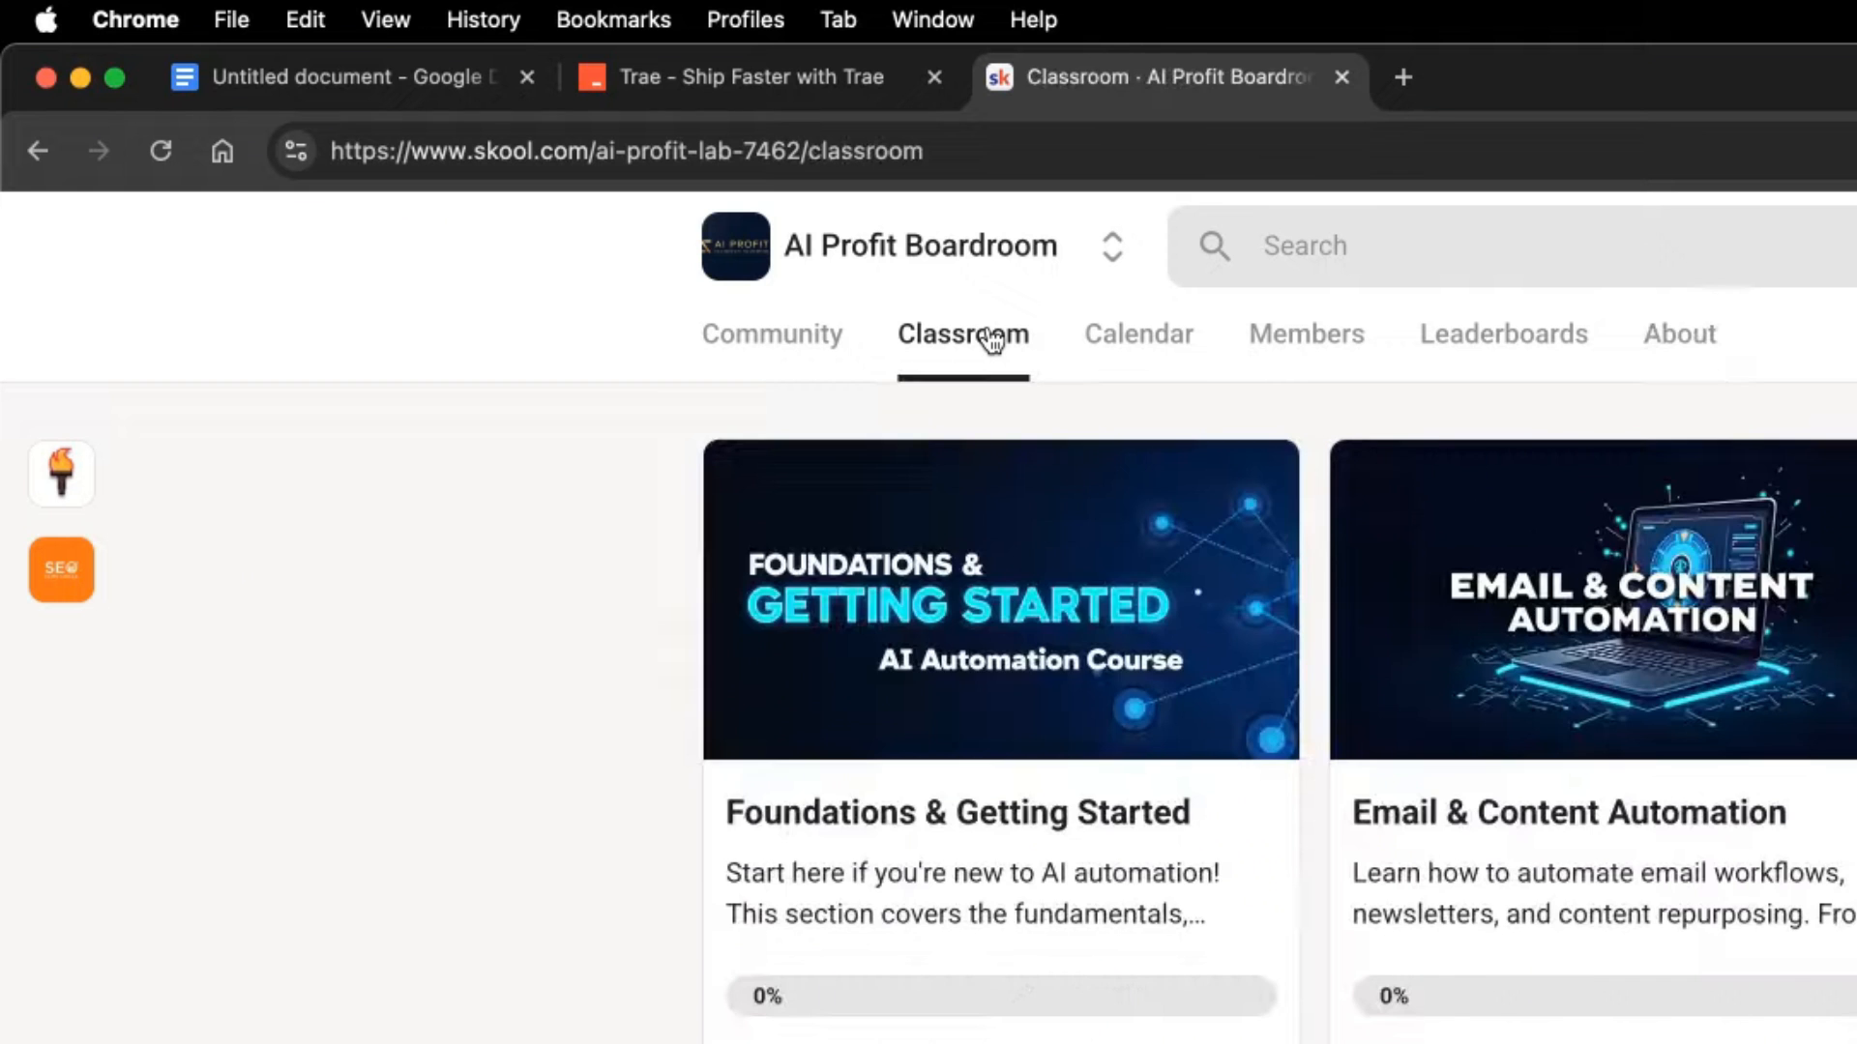
pyautogui.scroll(-3)
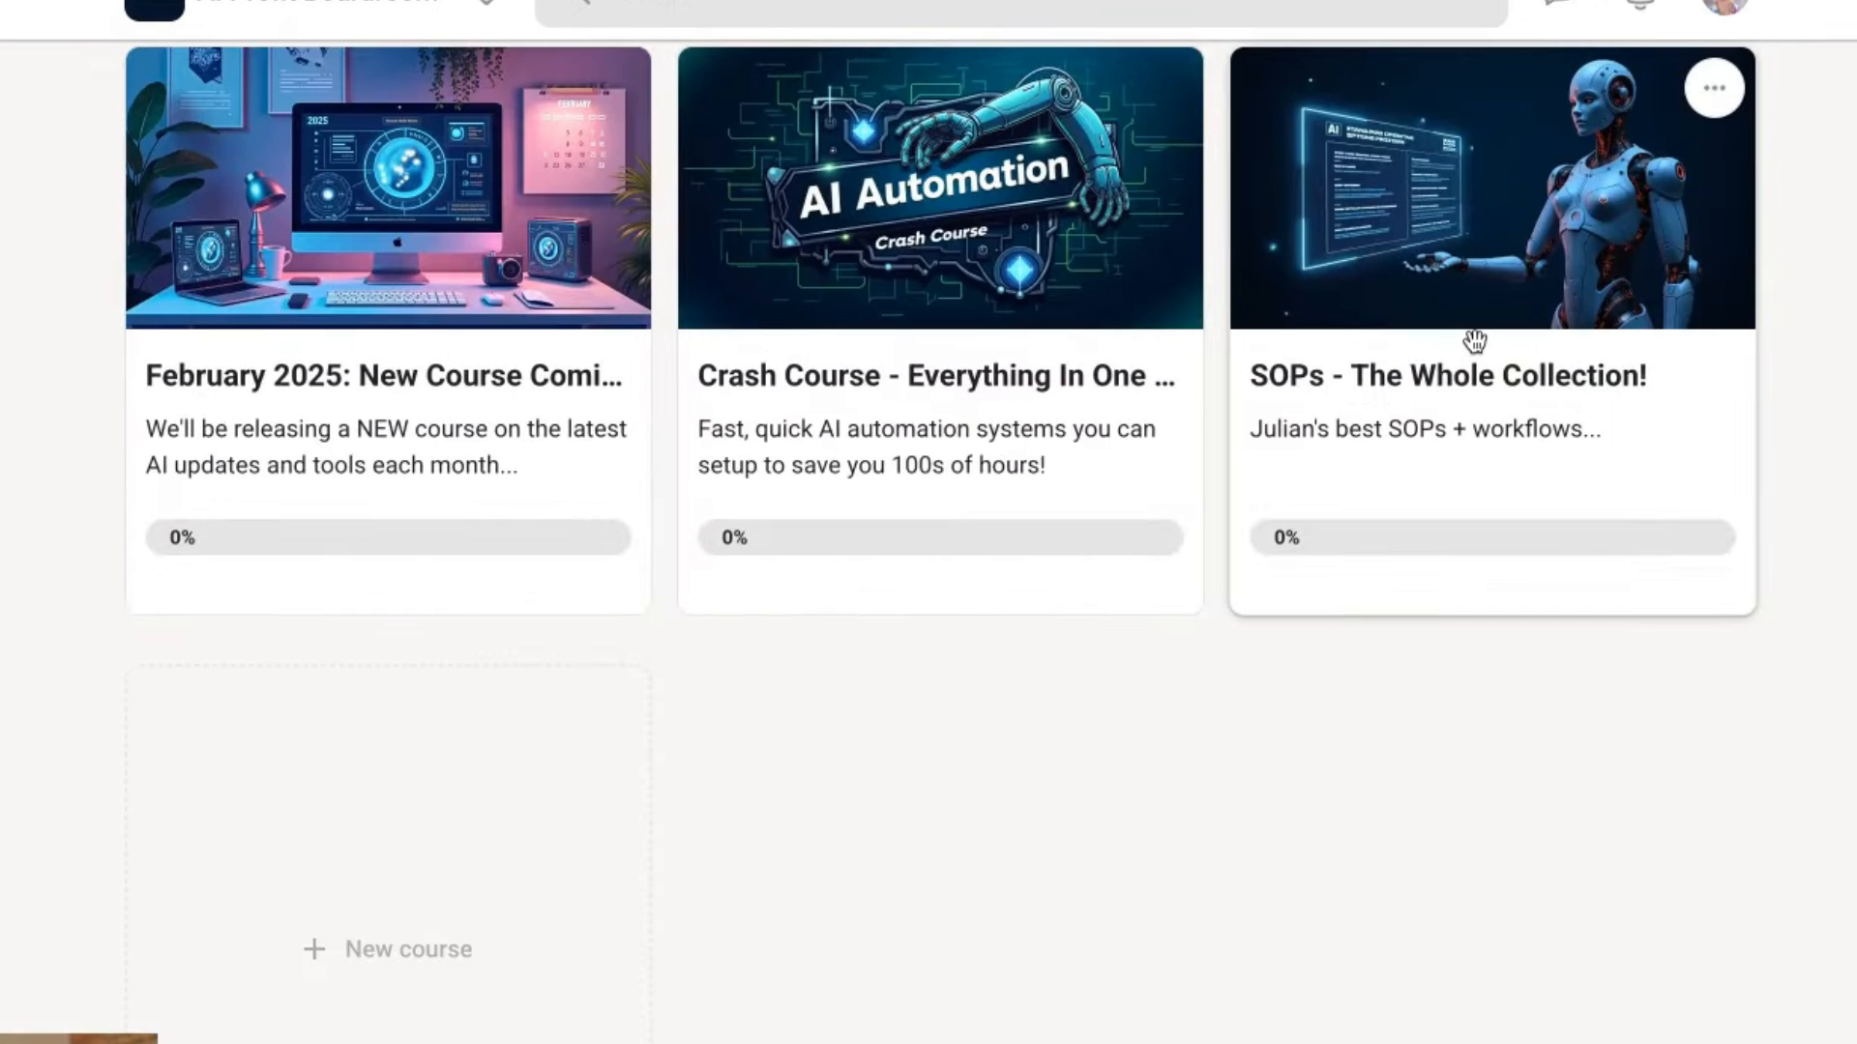
pyautogui.click(1476, 193)
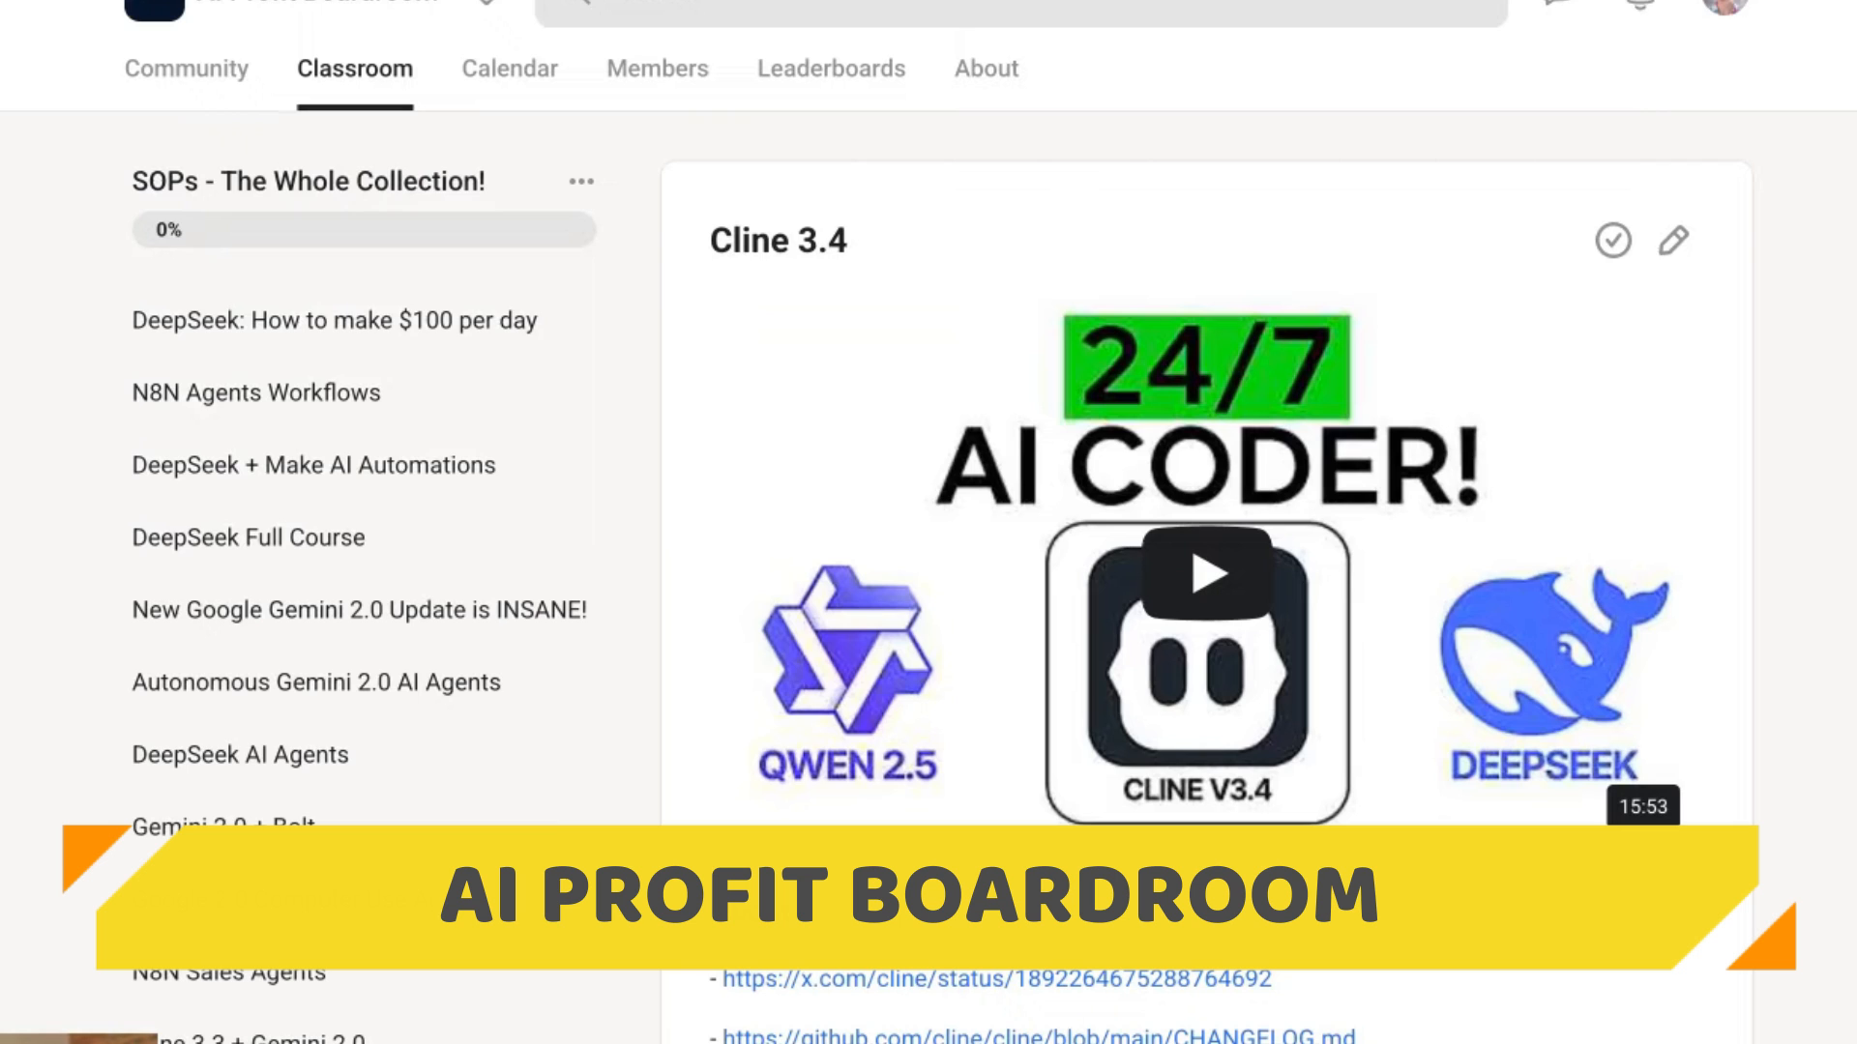
pyautogui.scroll(-3)
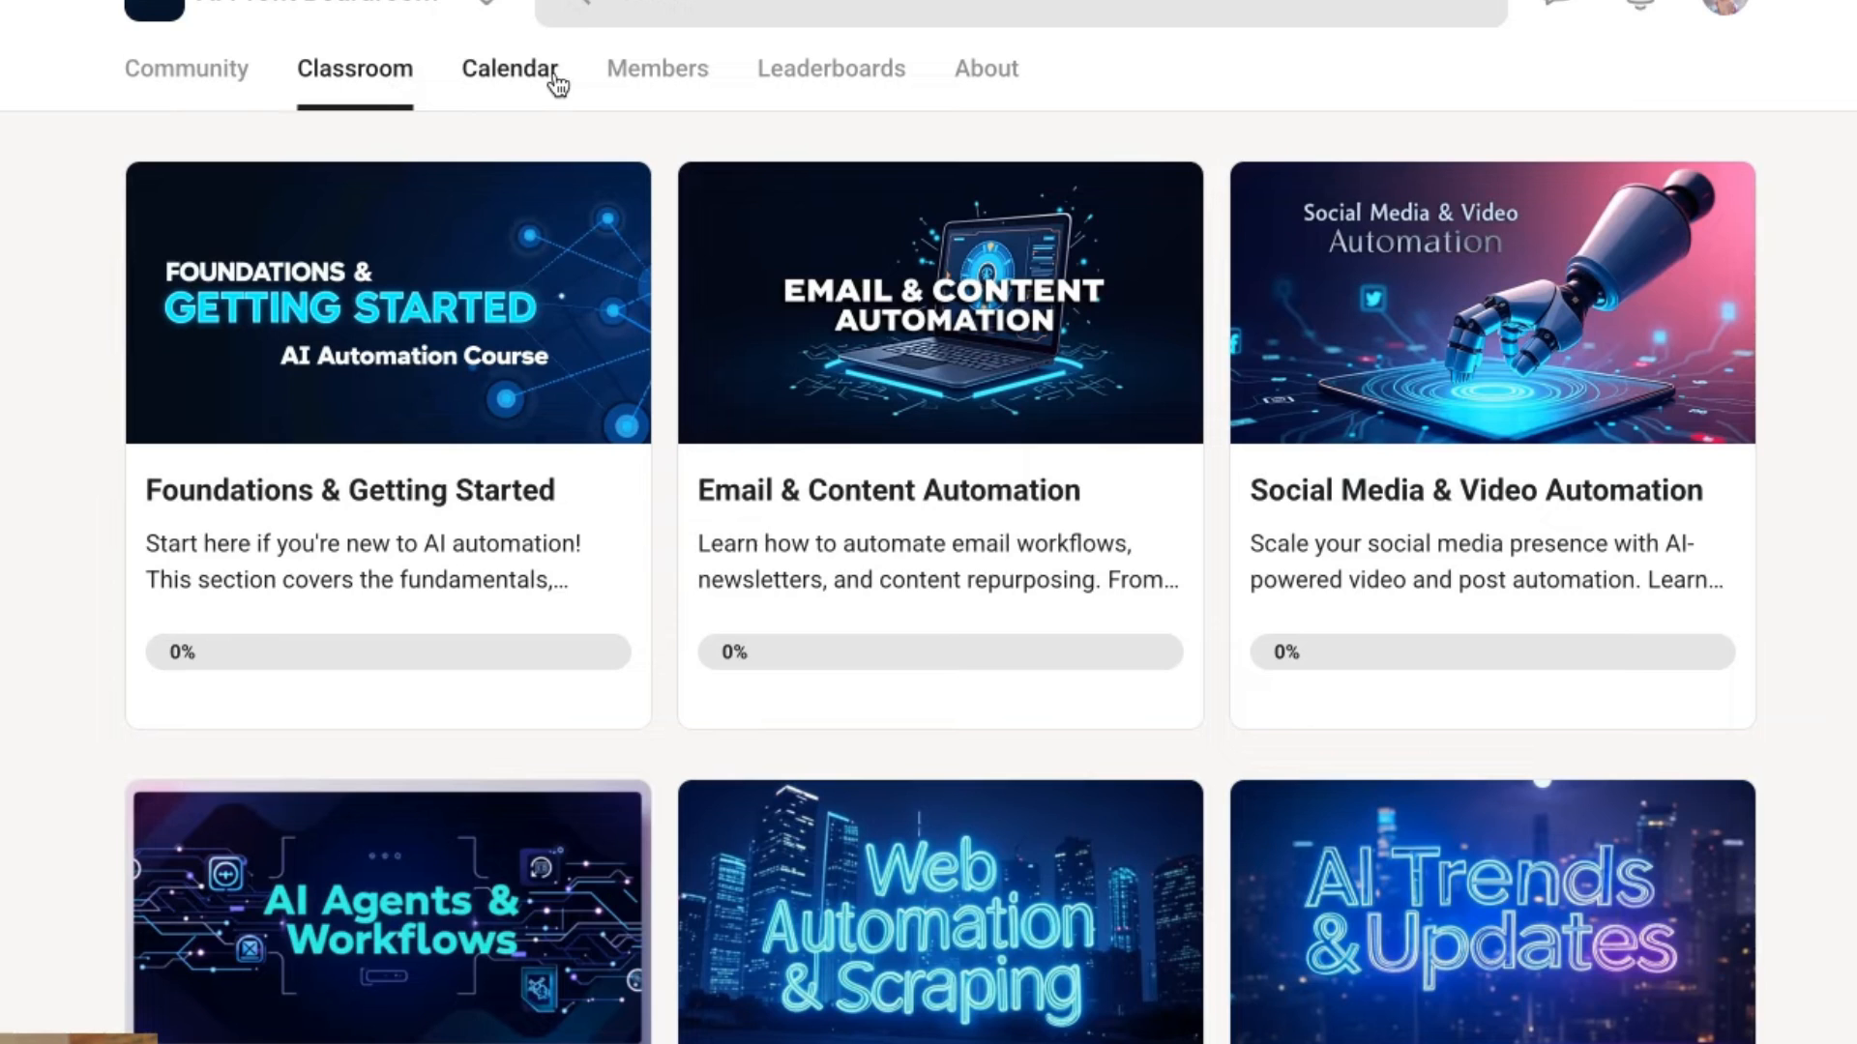
pyautogui.click(507, 70)
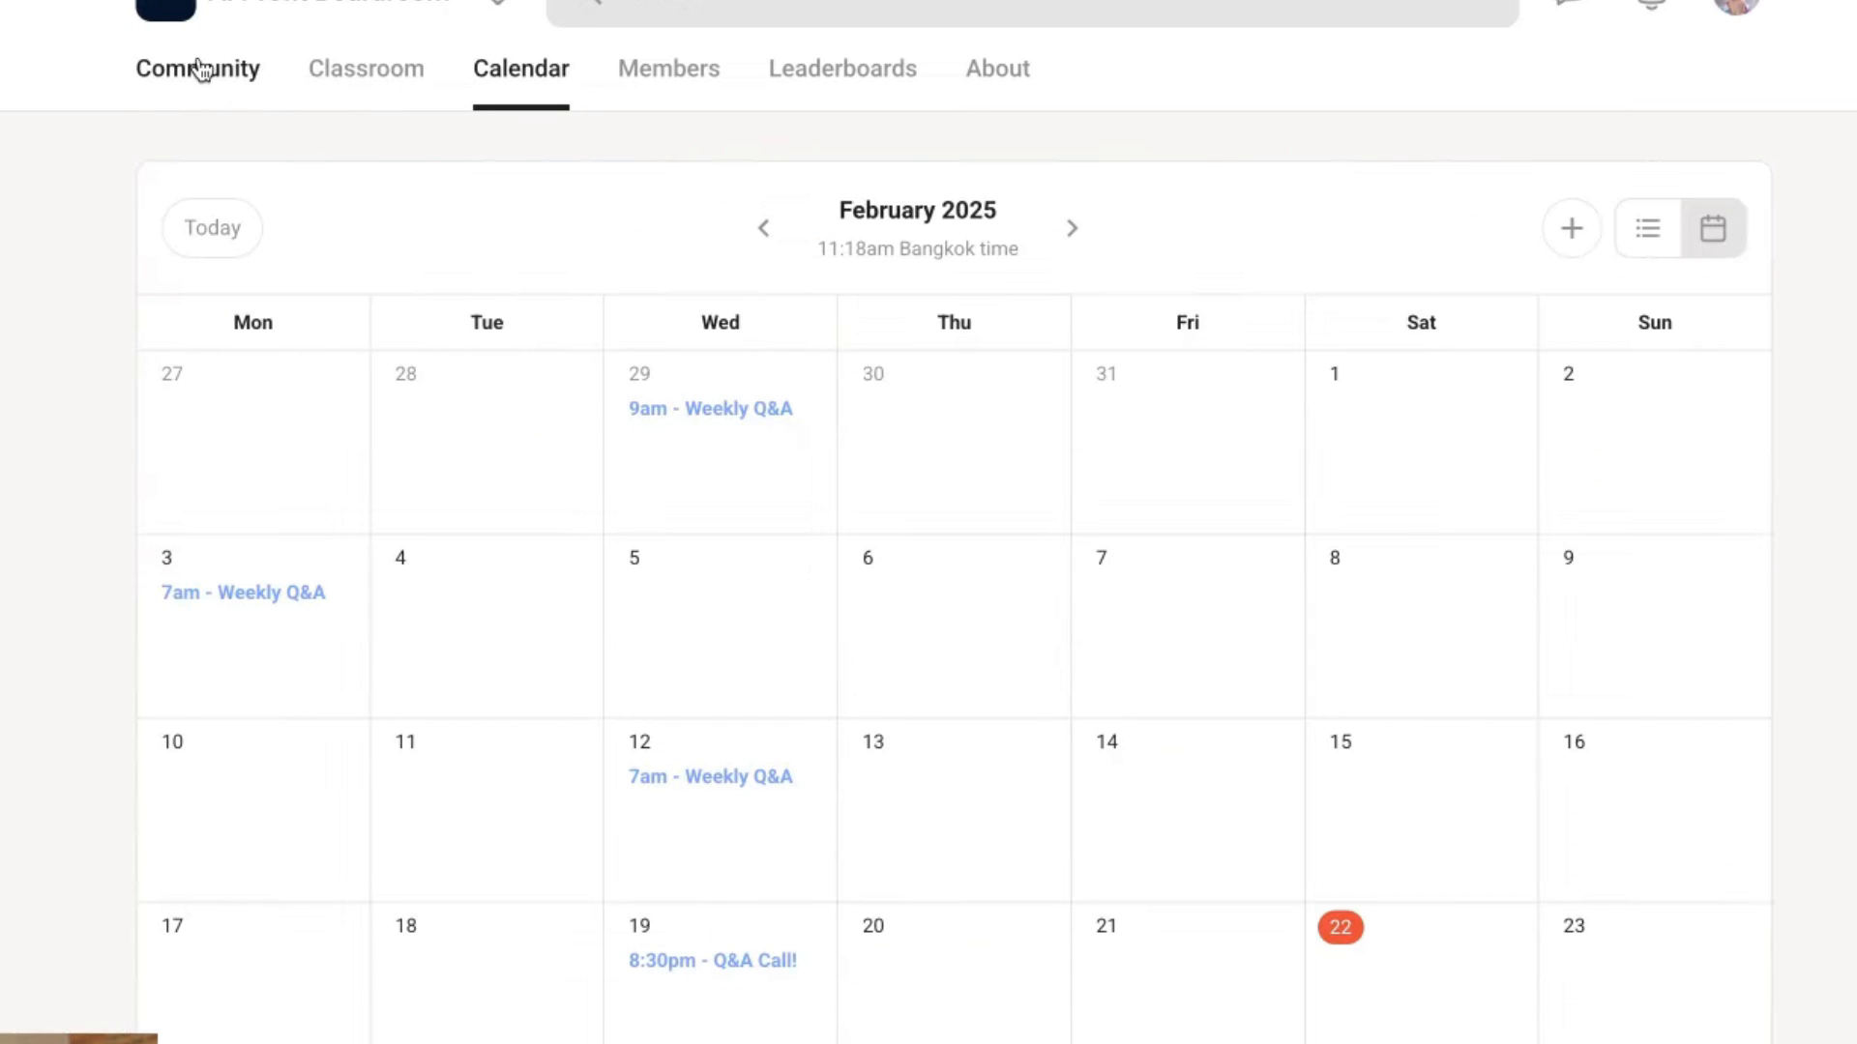
pyautogui.click(197, 70)
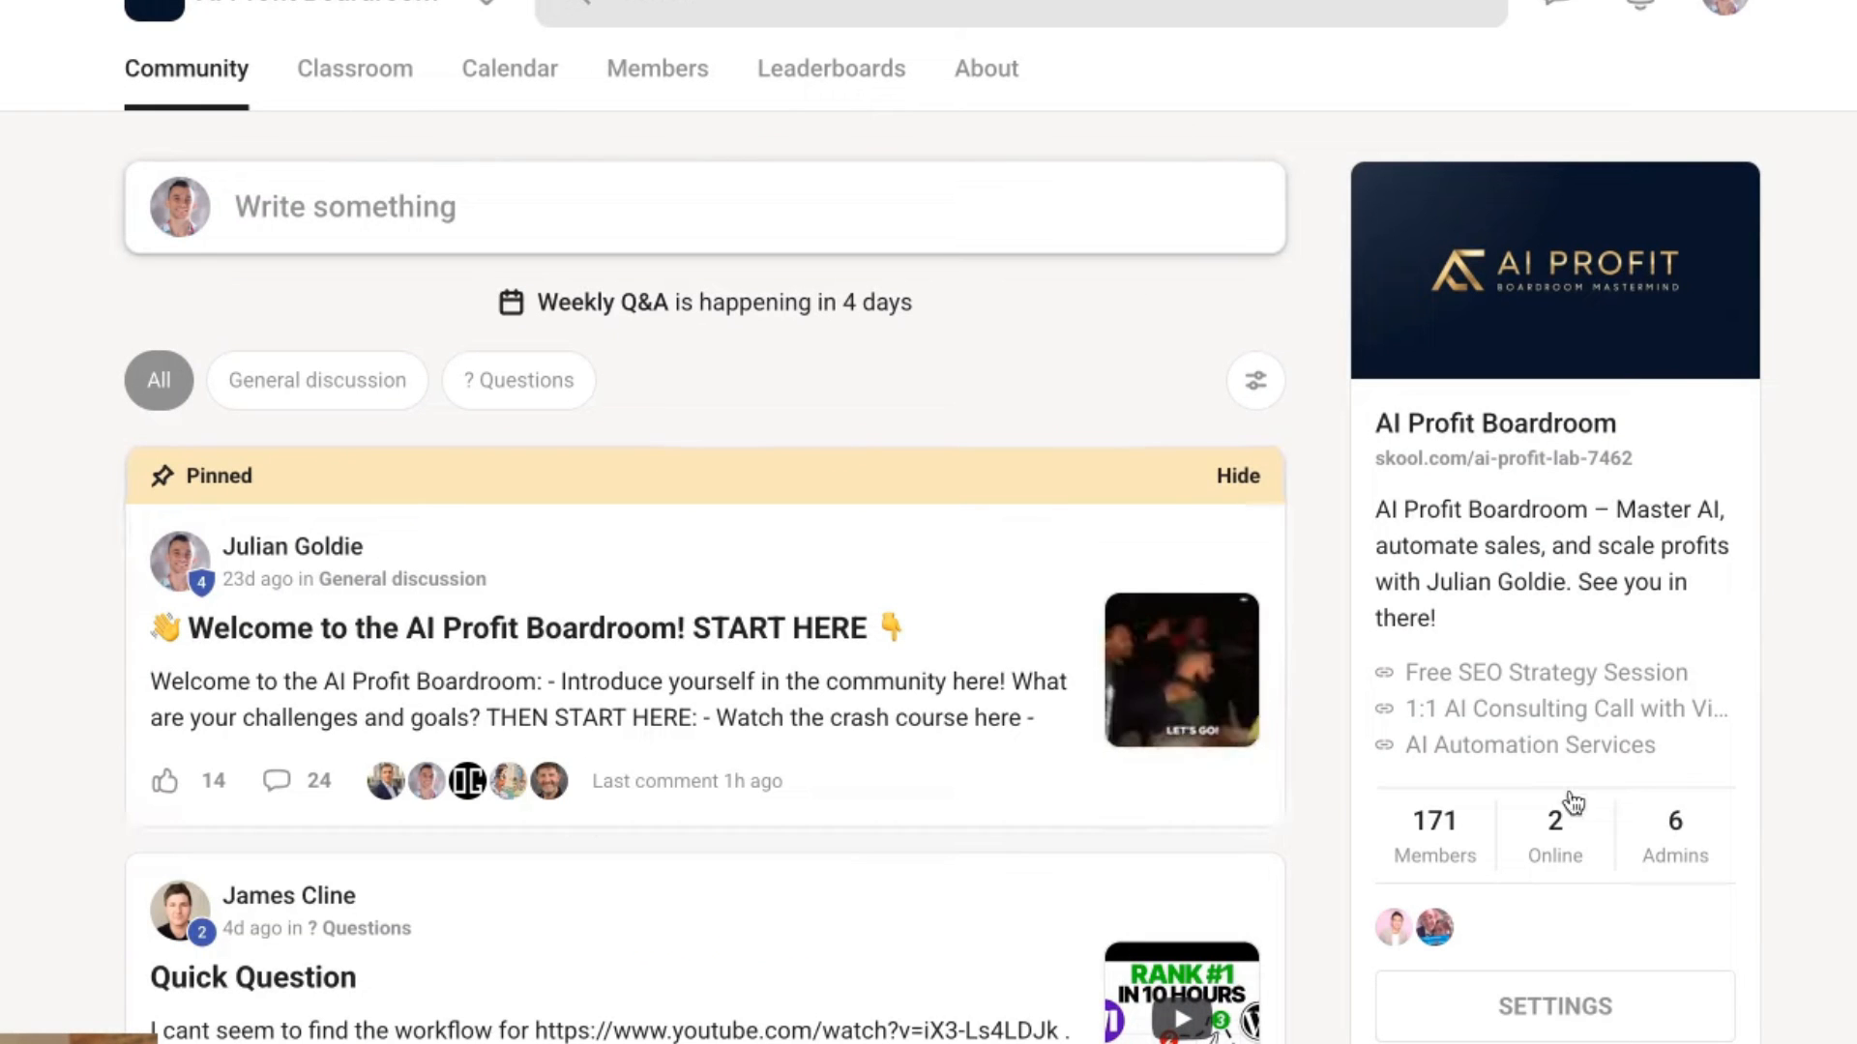
pyautogui.click(352, 70)
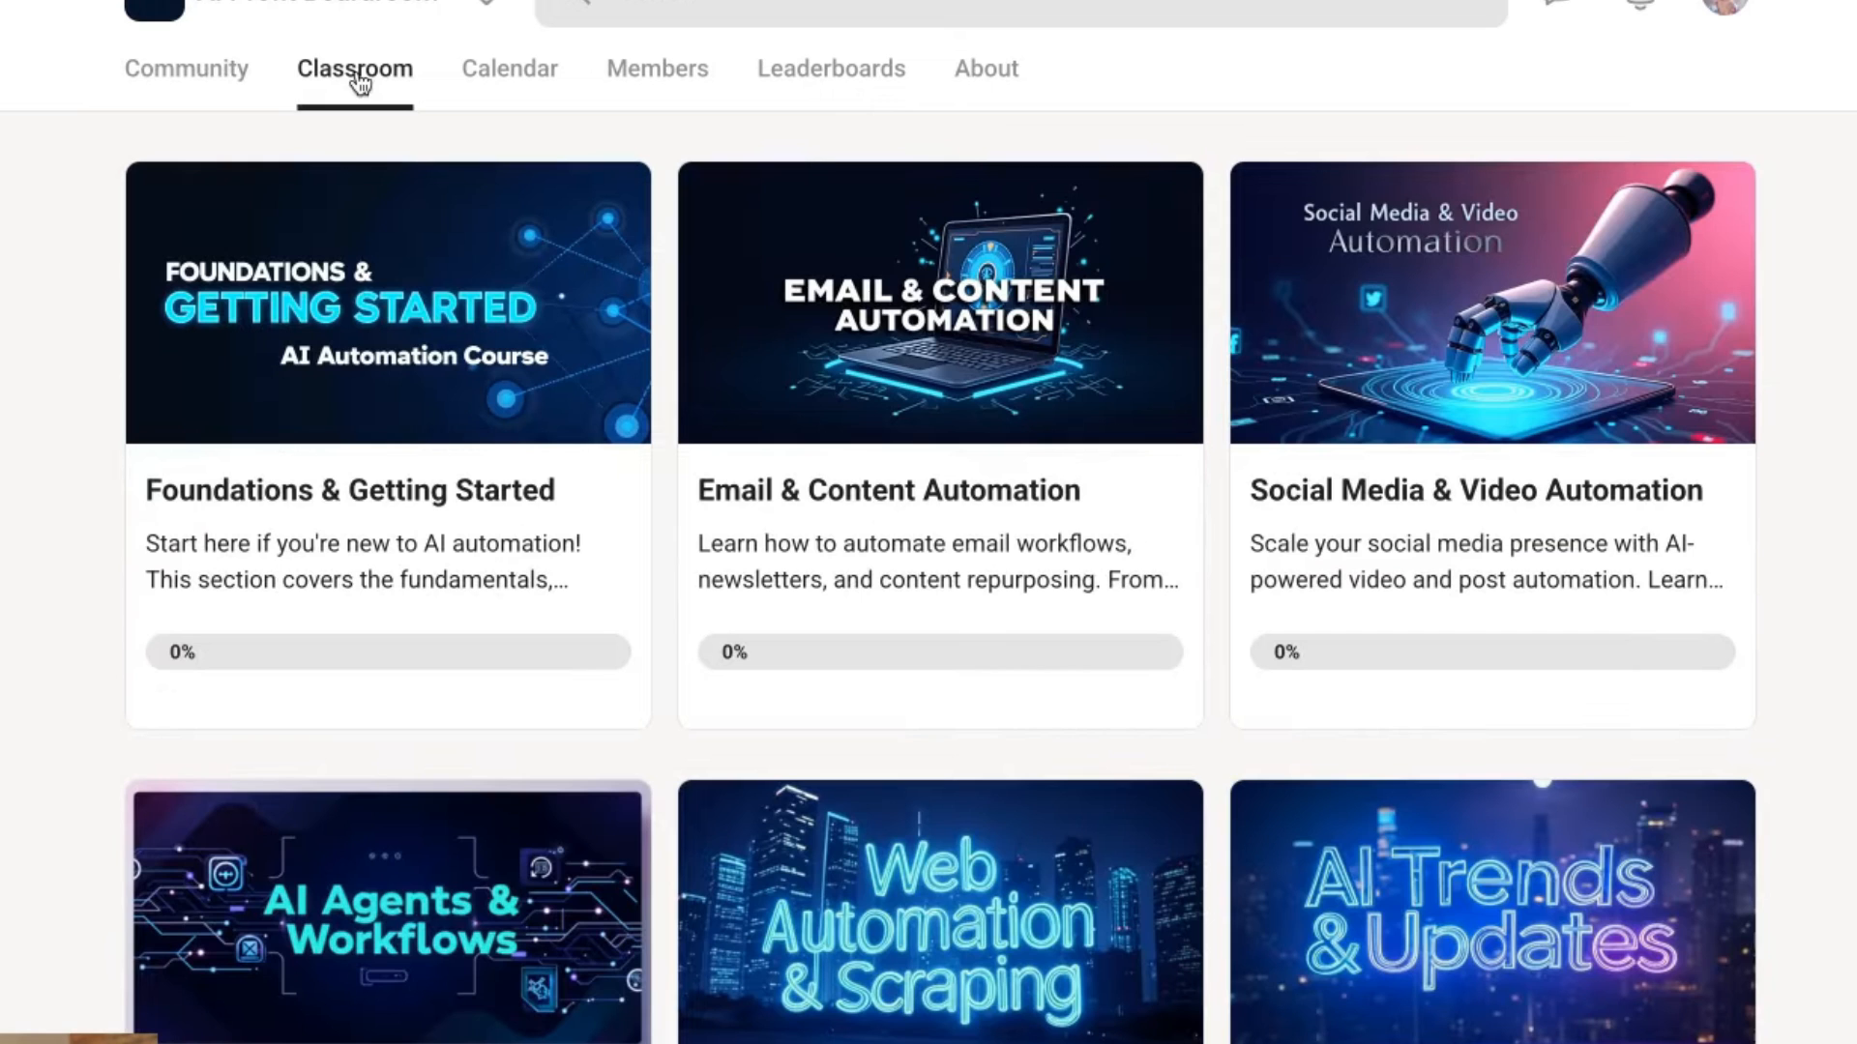
pyautogui.scroll(-3)
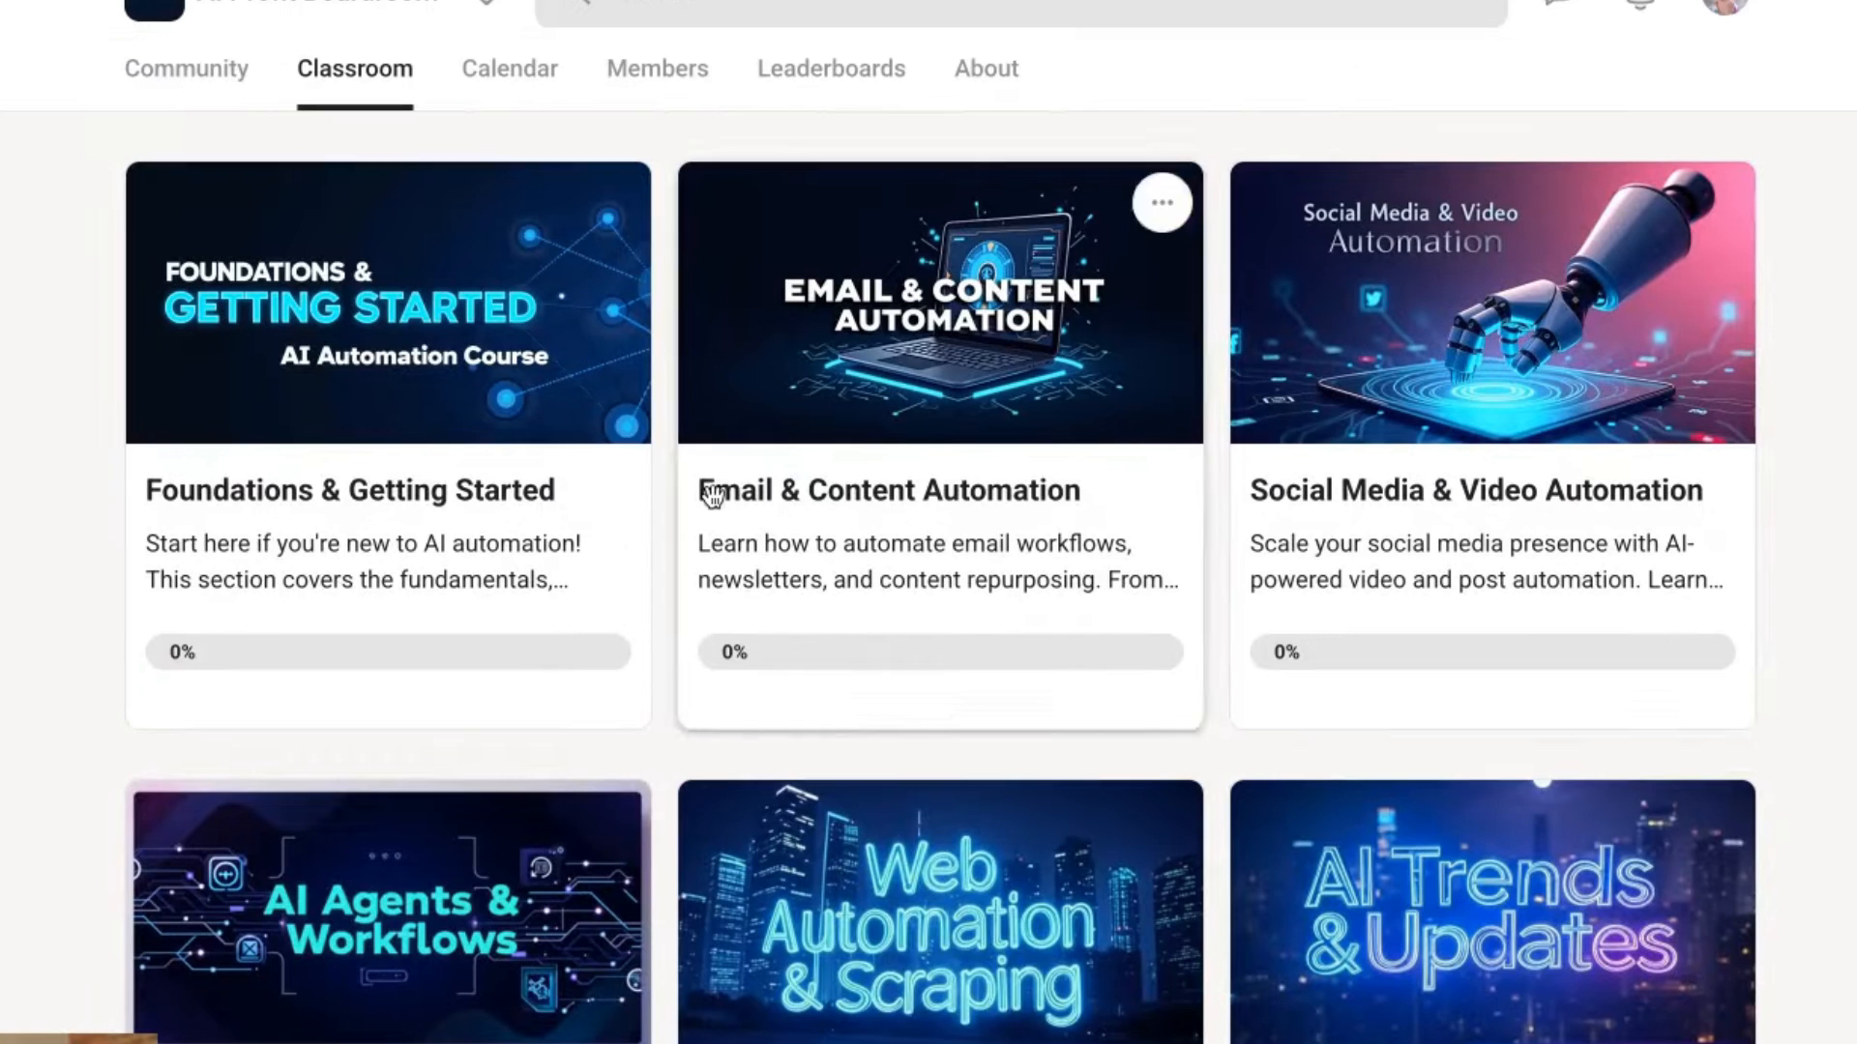
pyautogui.click(1489, 300)
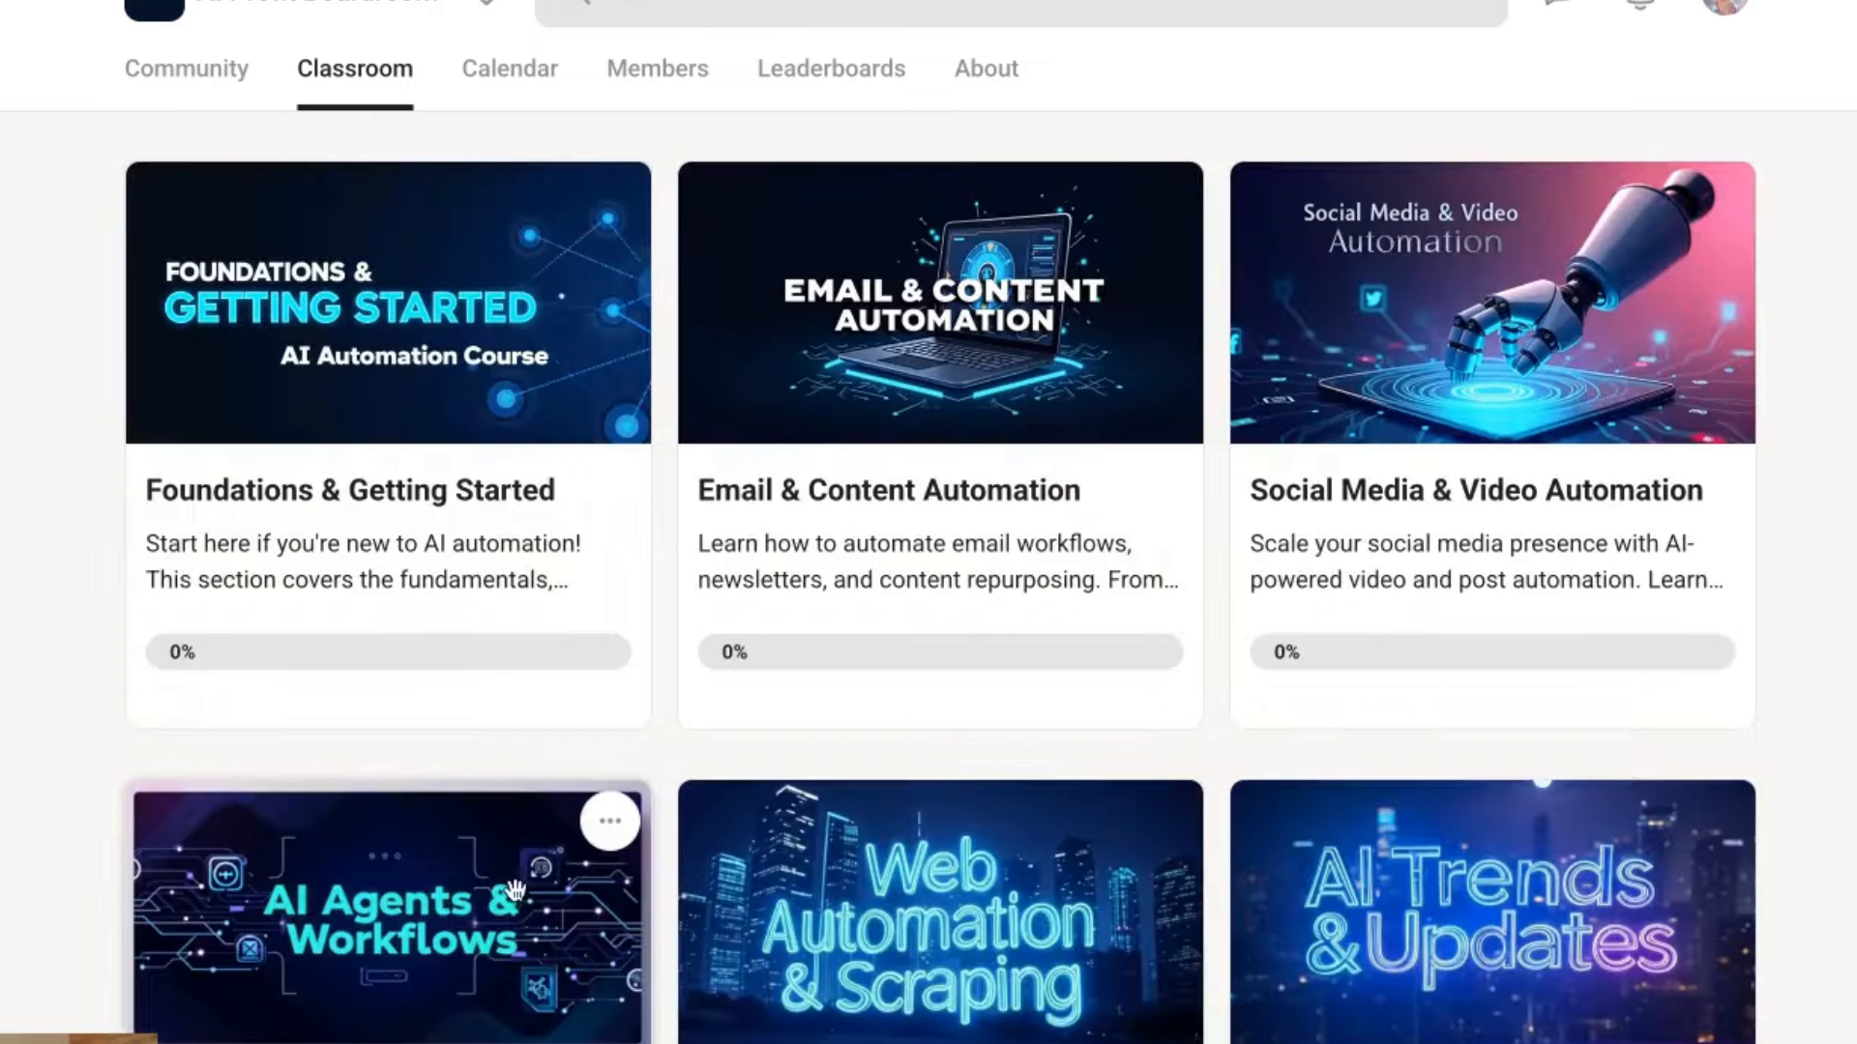
pyautogui.scroll(-3)
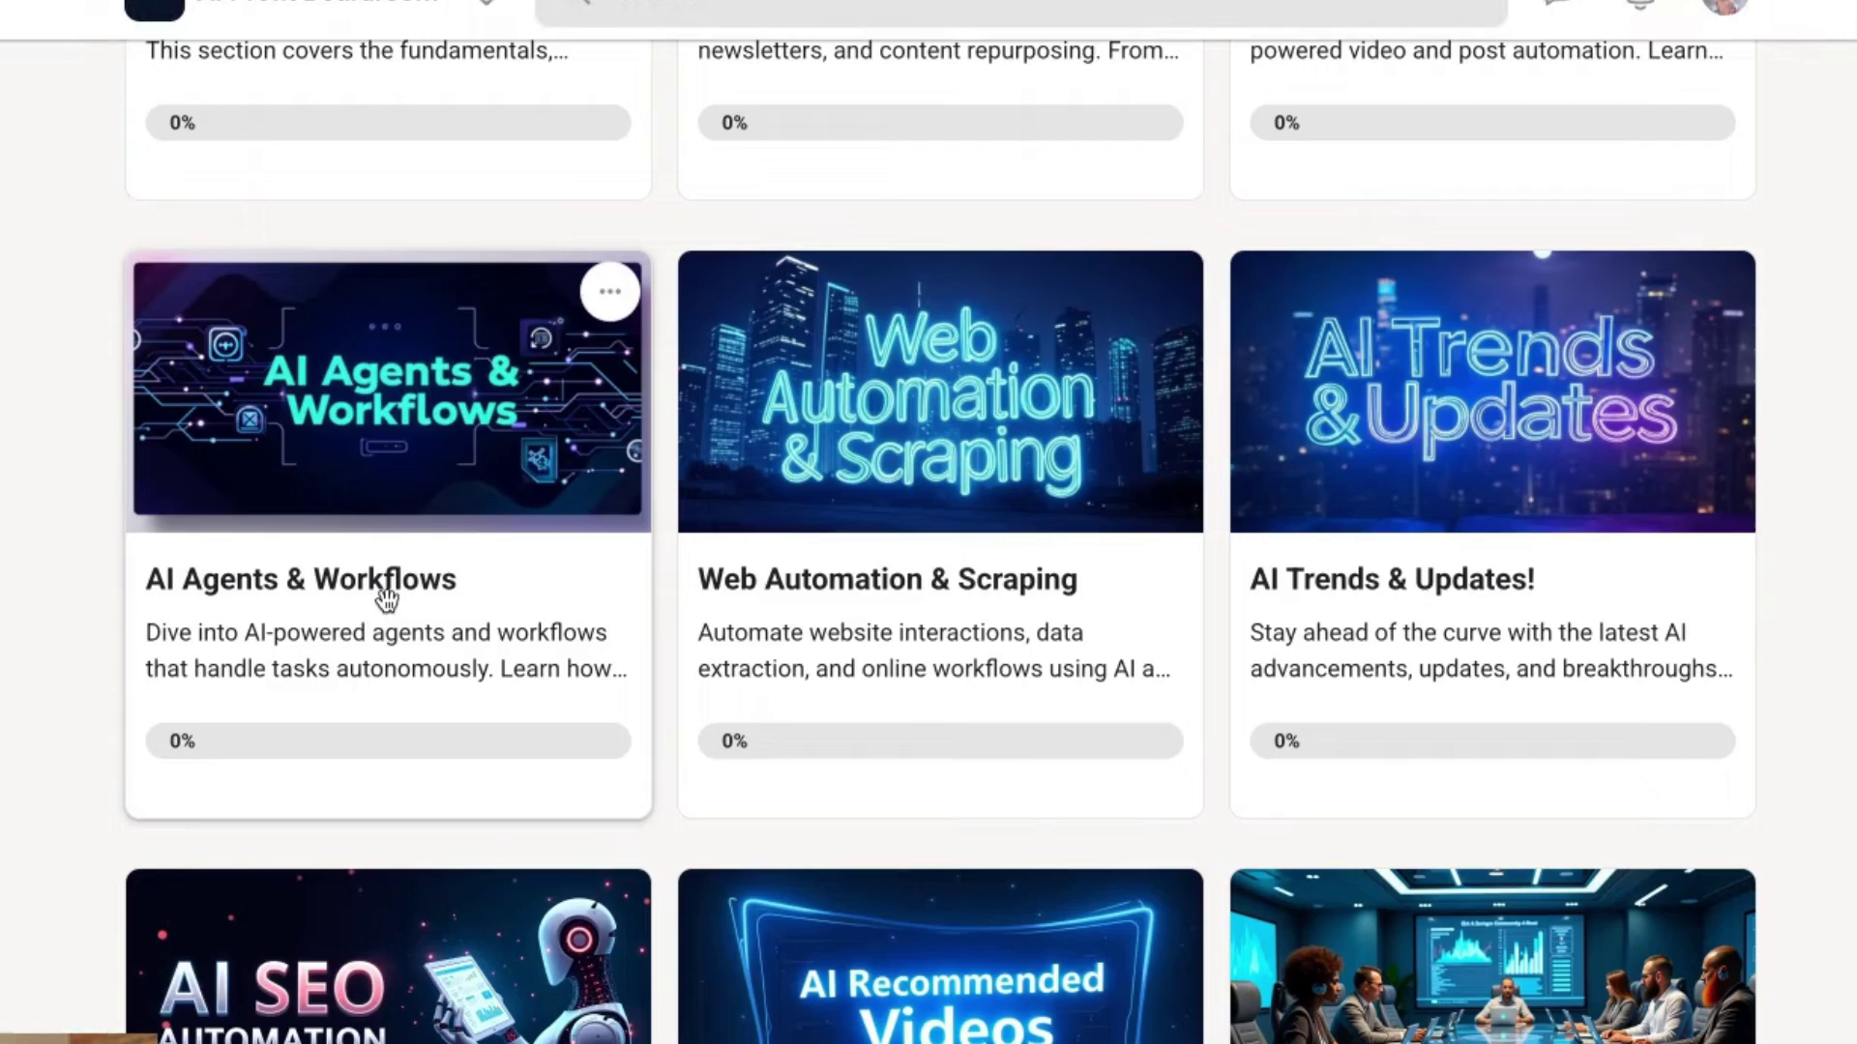
pyautogui.scroll(-3)
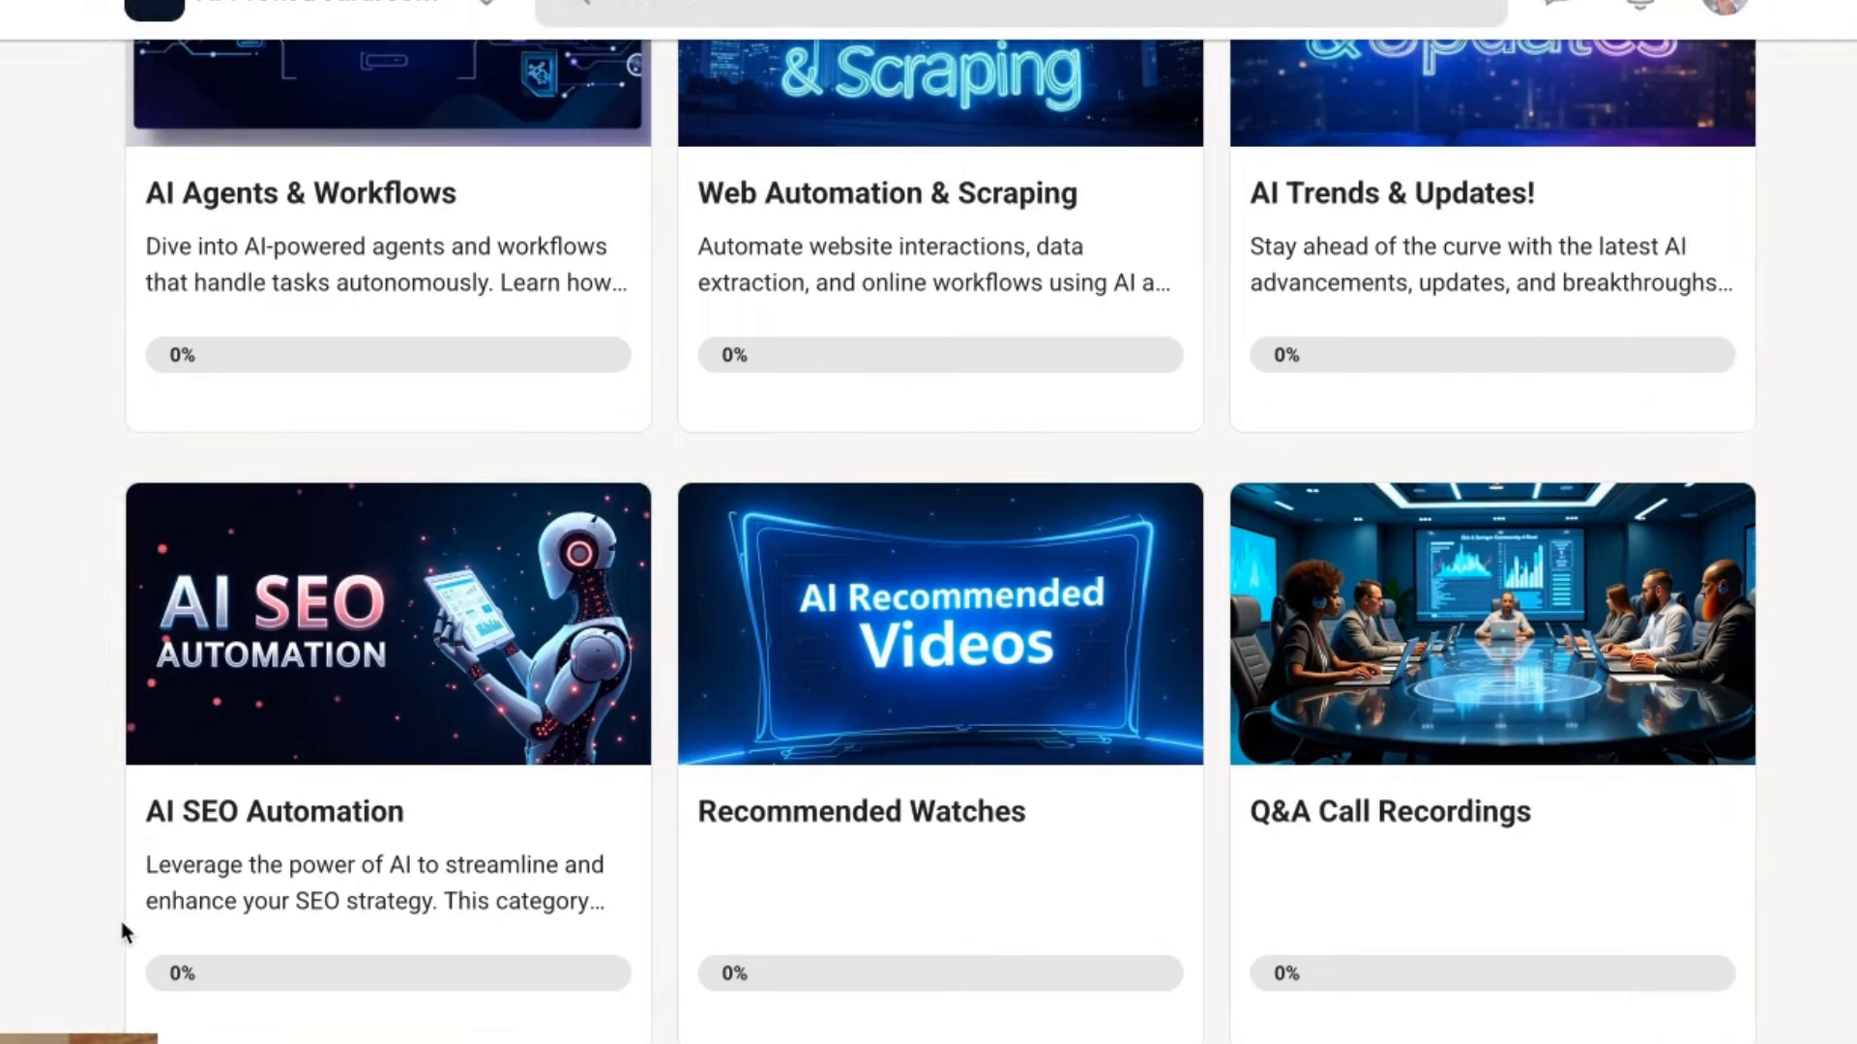
pyautogui.scroll(3)
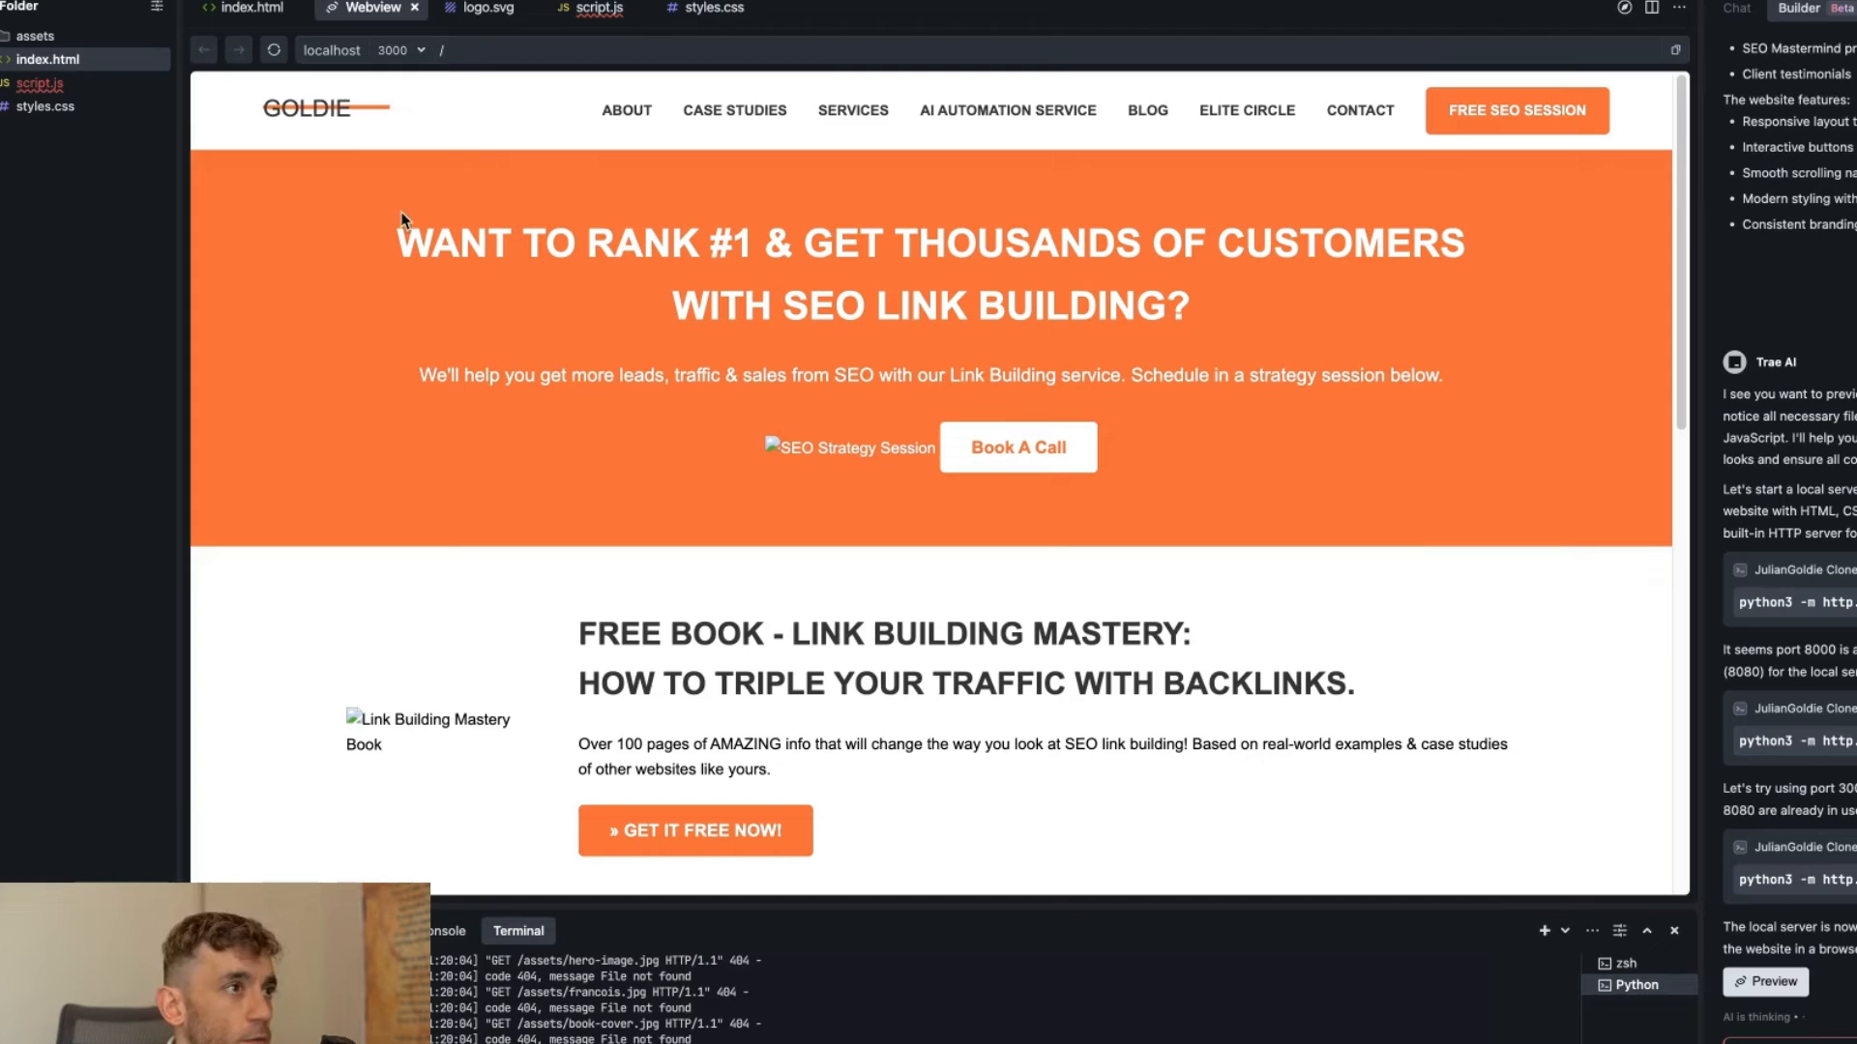
pyautogui.scroll(-3)
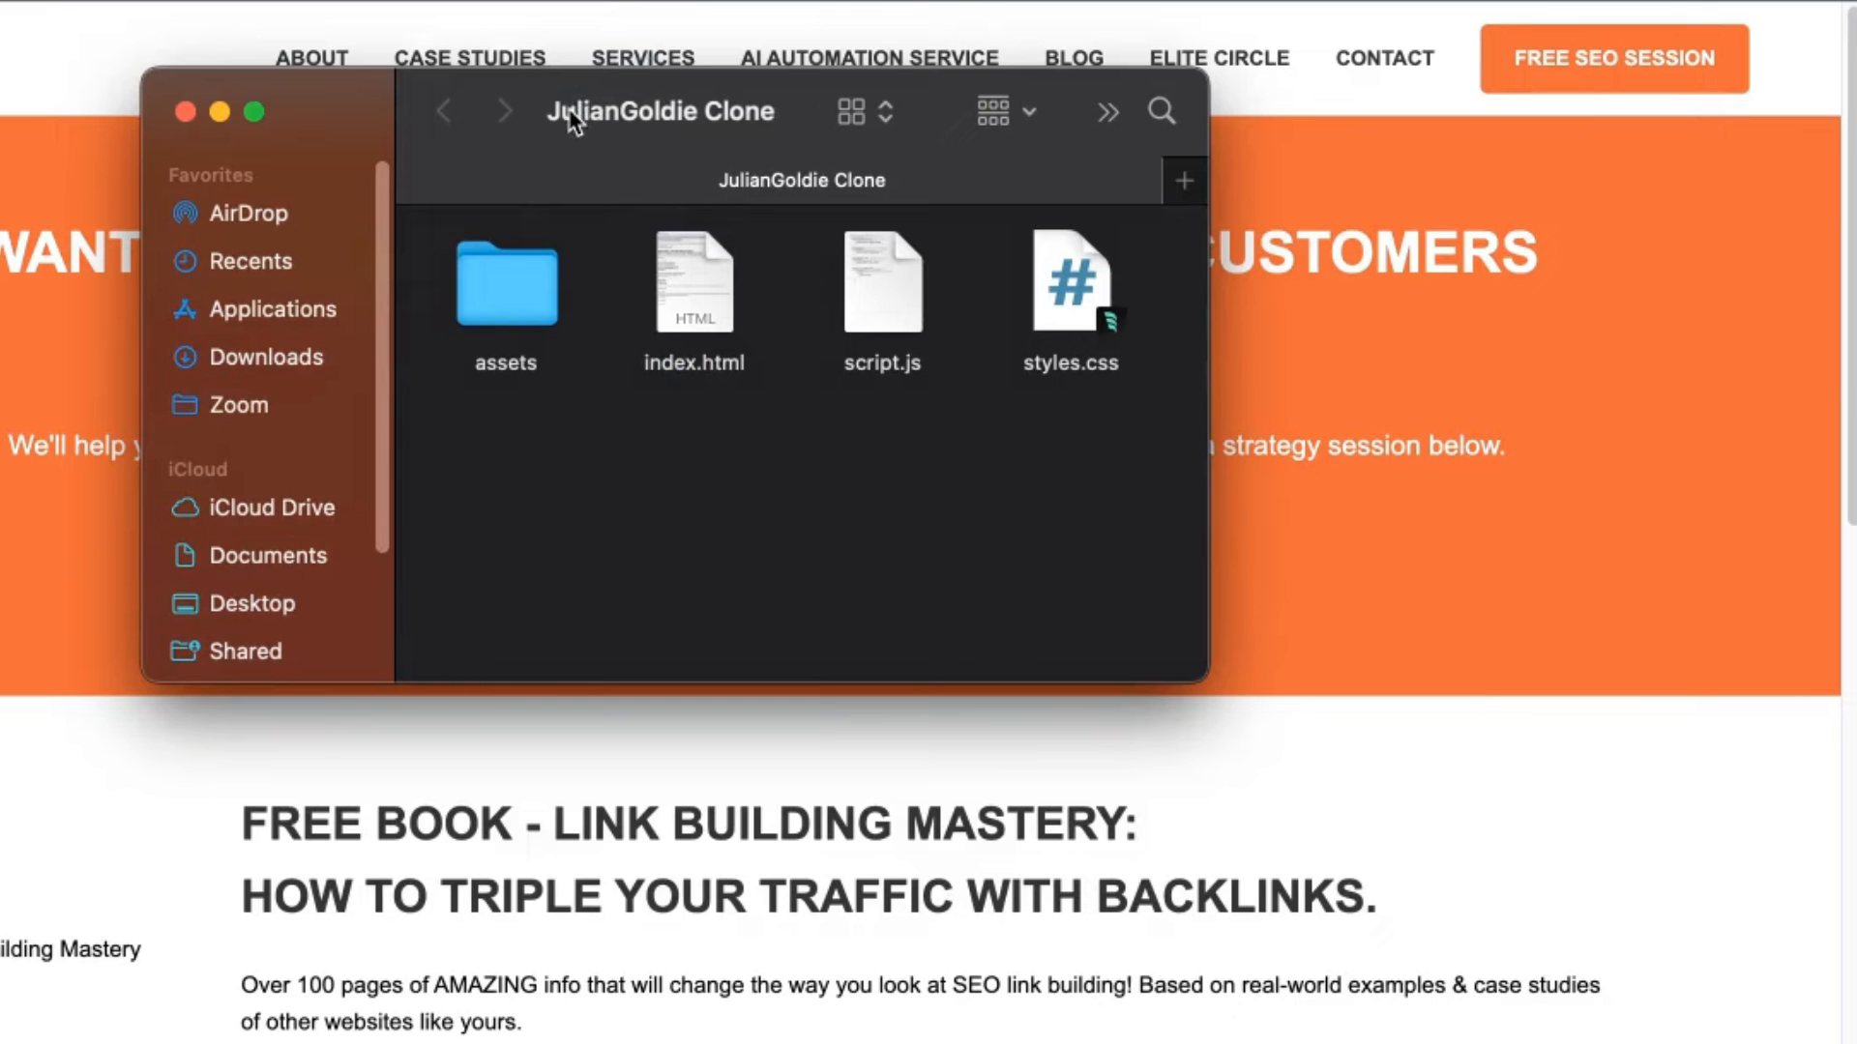
# Show the JulianGoldie Clone folder with assets, index.html, script.js and styles.css in Finder.
pyautogui.click(182, 112)
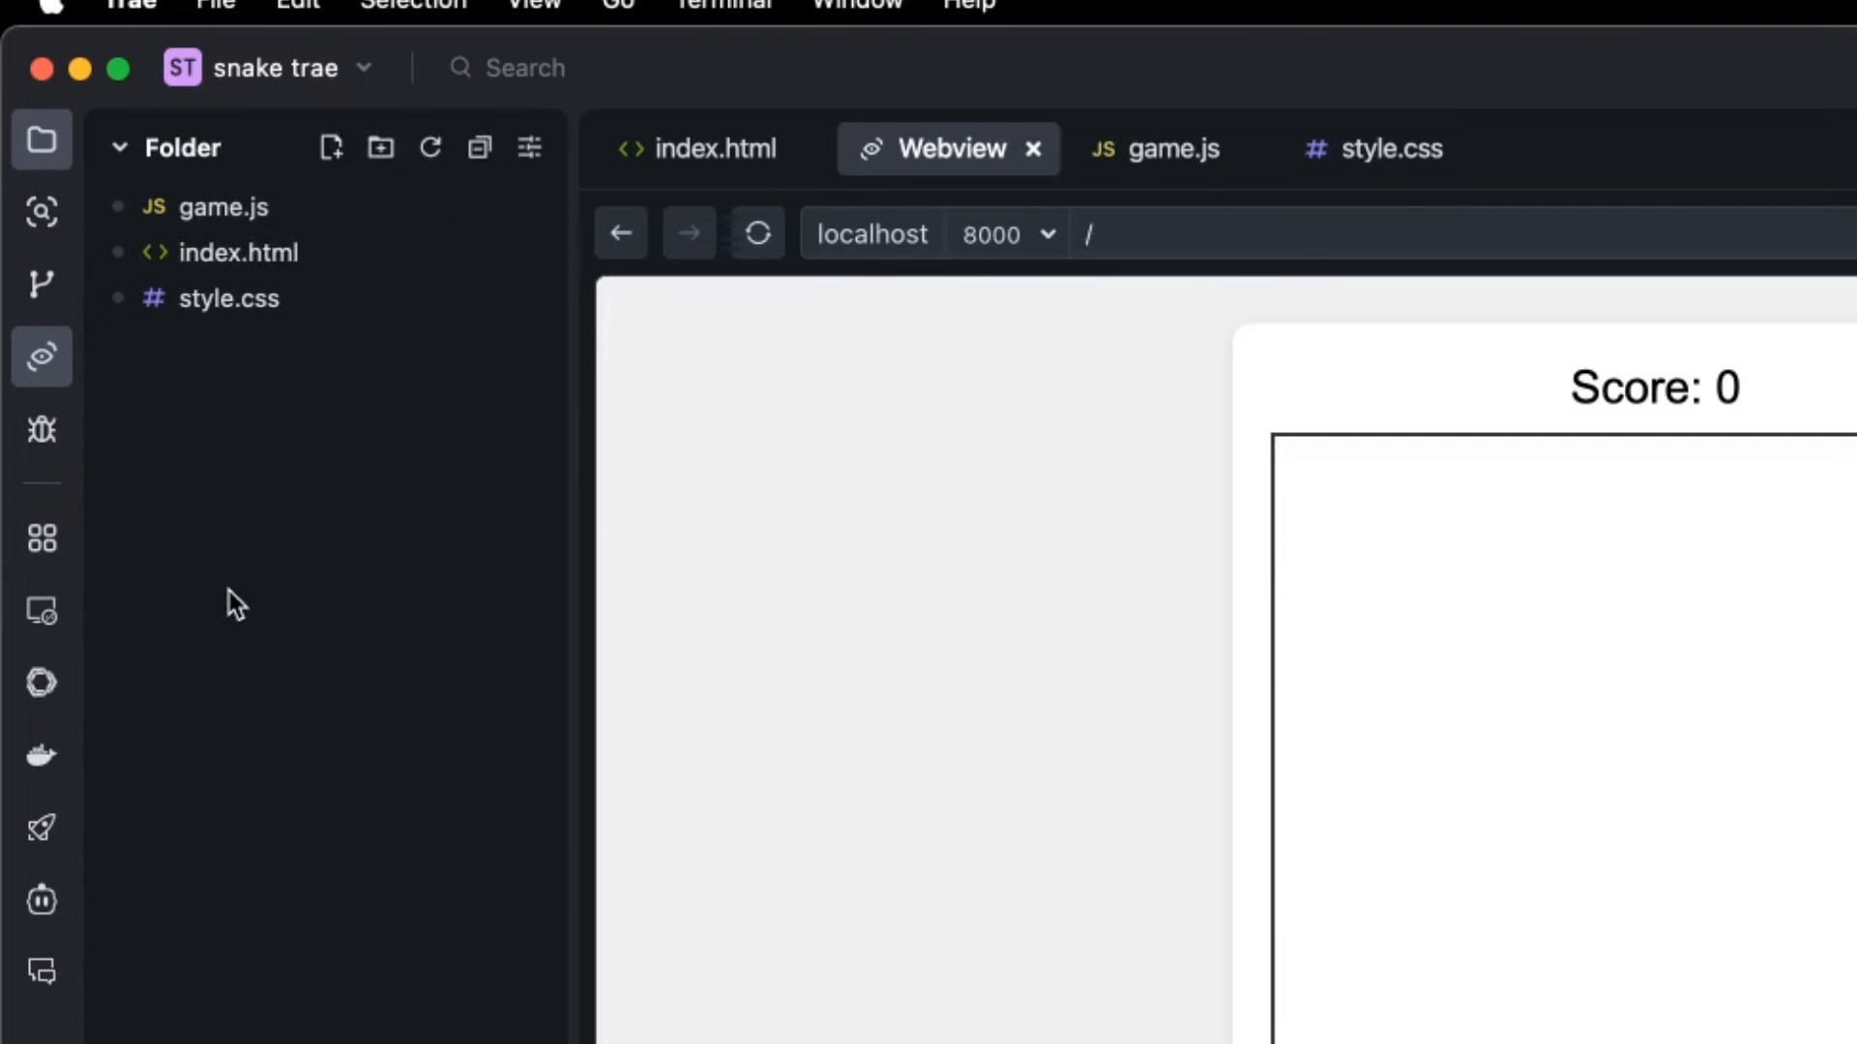
pyautogui.moveTo(156, 696)
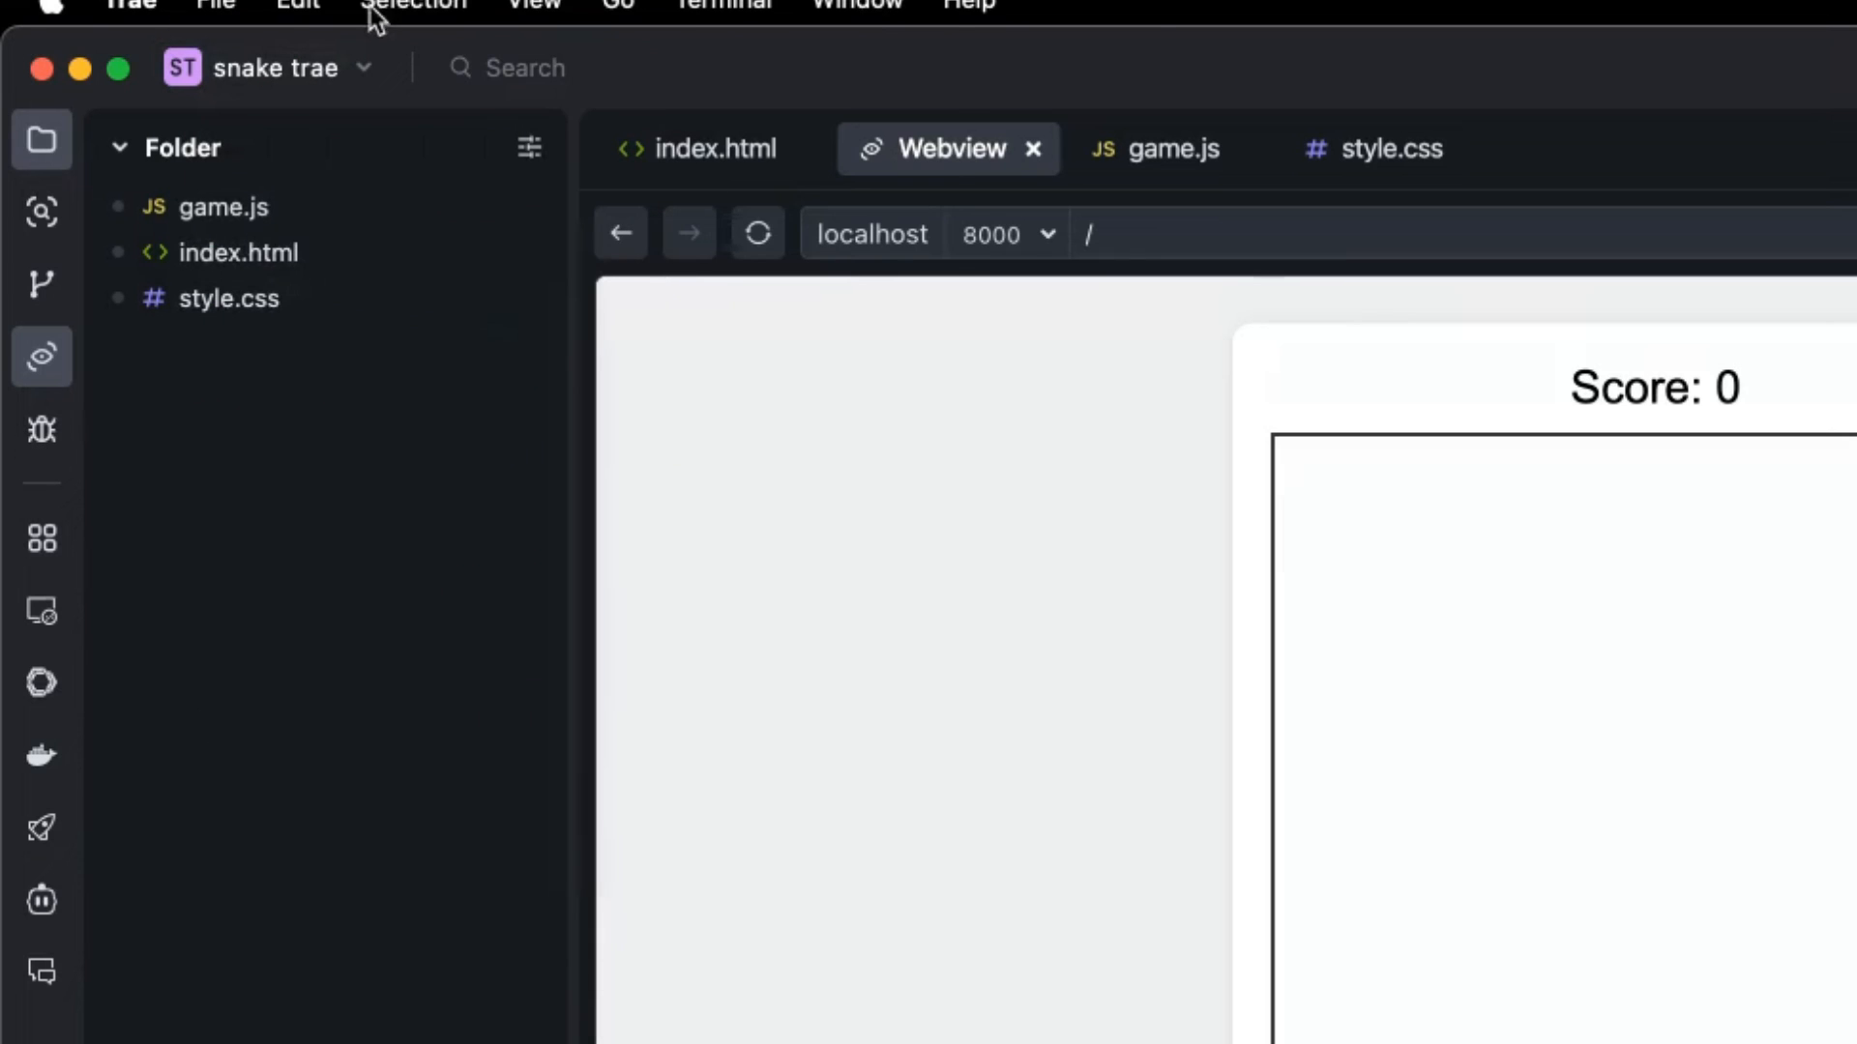
# Start a new Trae-Chat conversation beside the snake trae game preview.
pyautogui.click(298, 4)
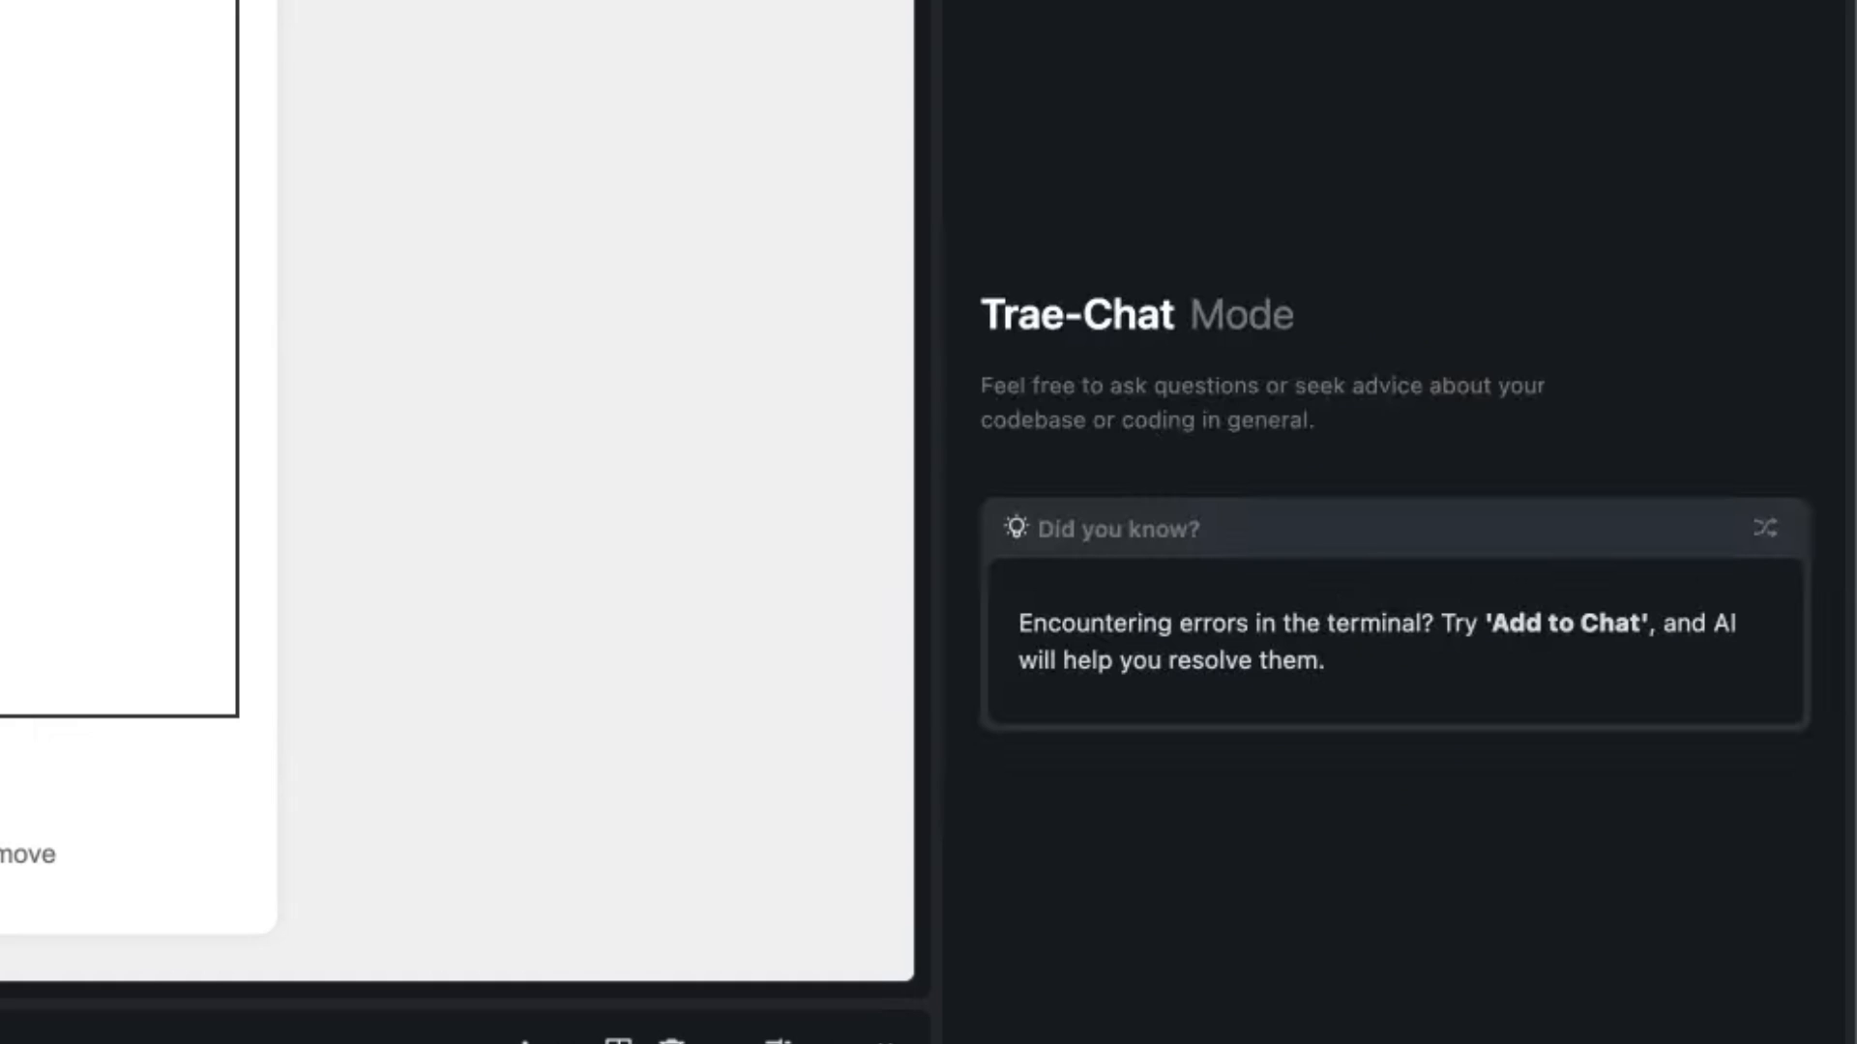
pyautogui.moveTo(1214, 712)
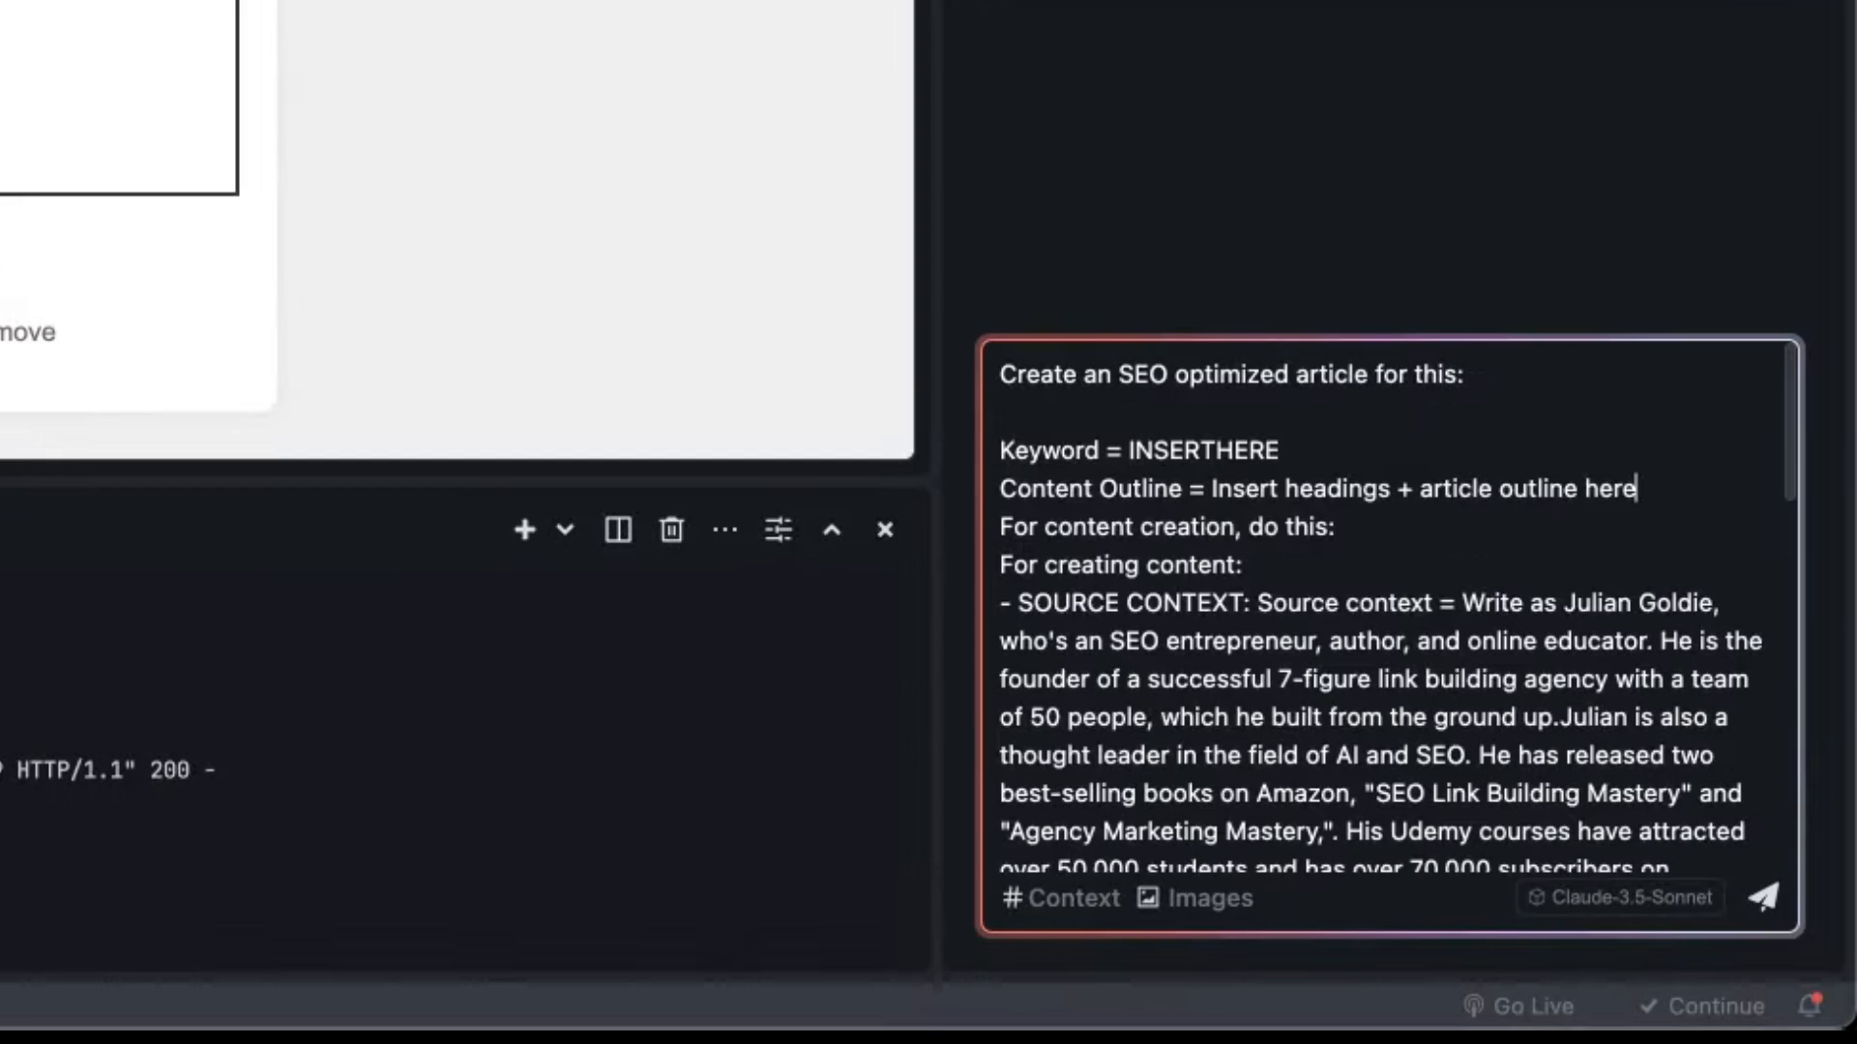
# Send the SEO Training Japan landing page request and follow the AI rewriting index.html.
pyautogui.click(1766, 896)
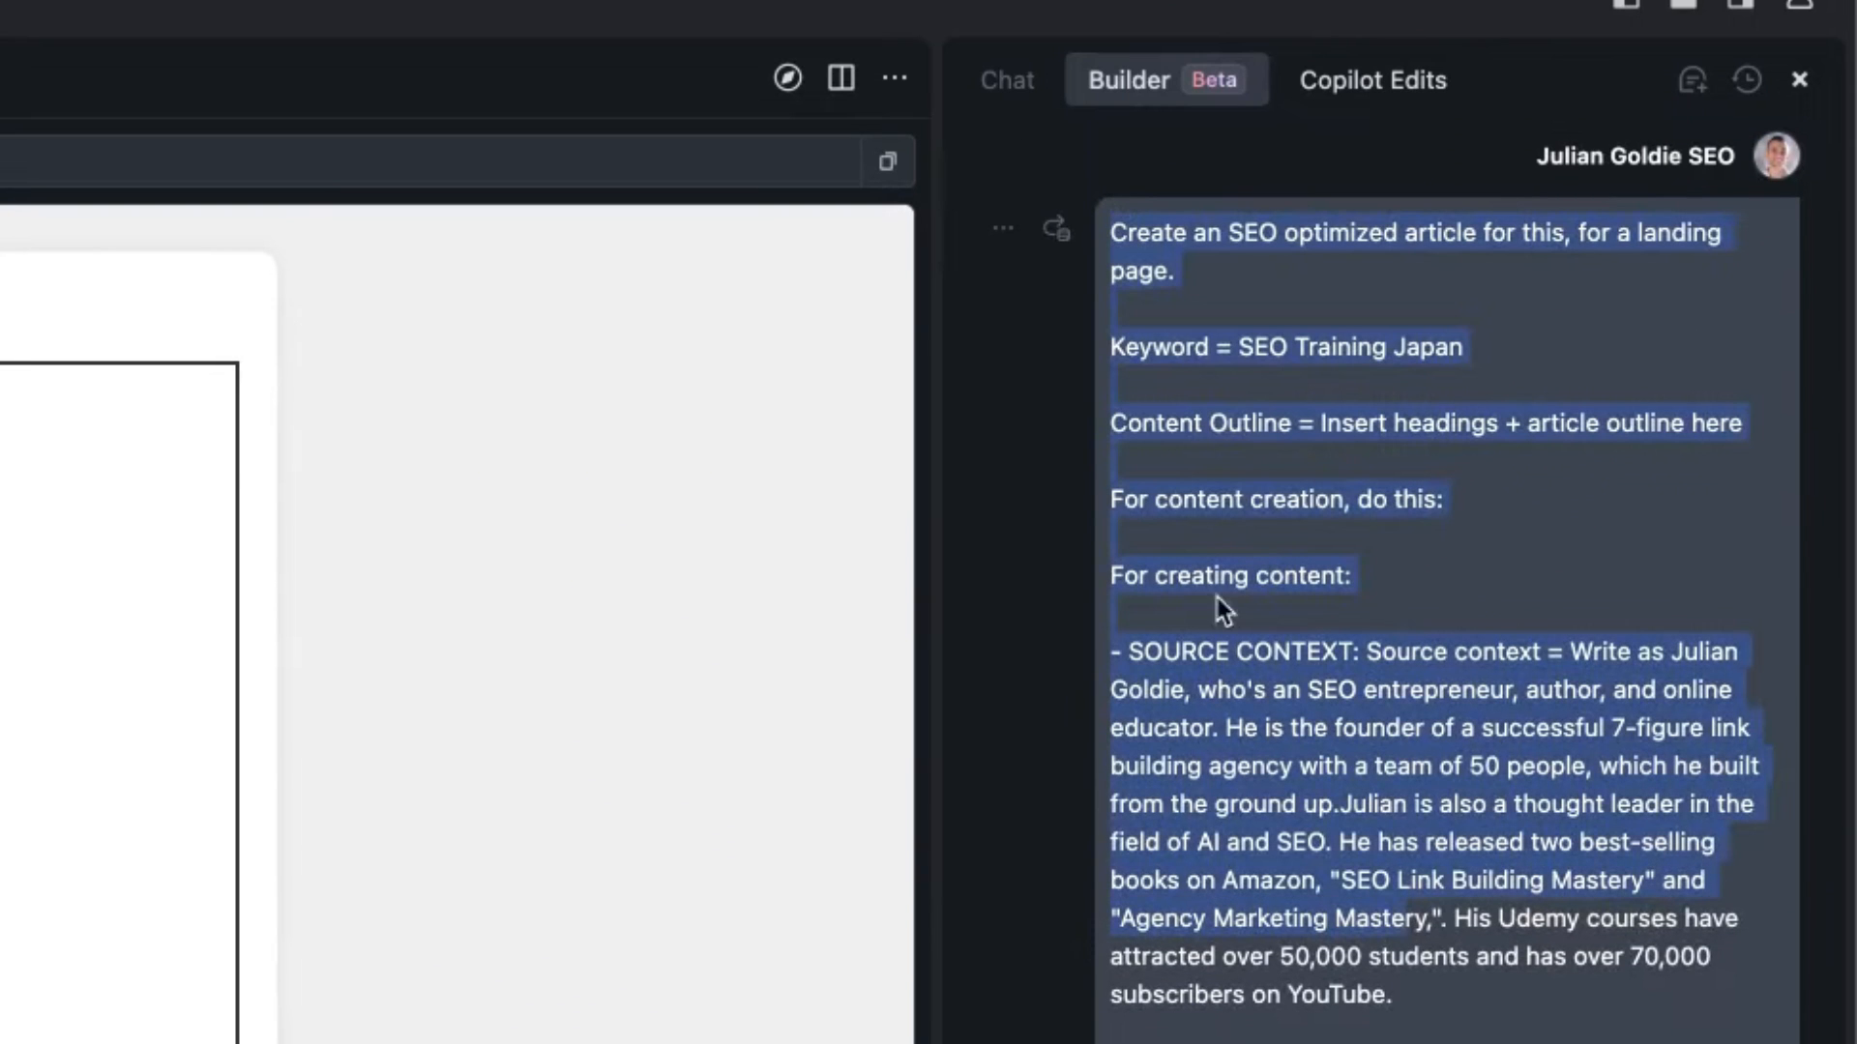
pyautogui.scroll(-3)
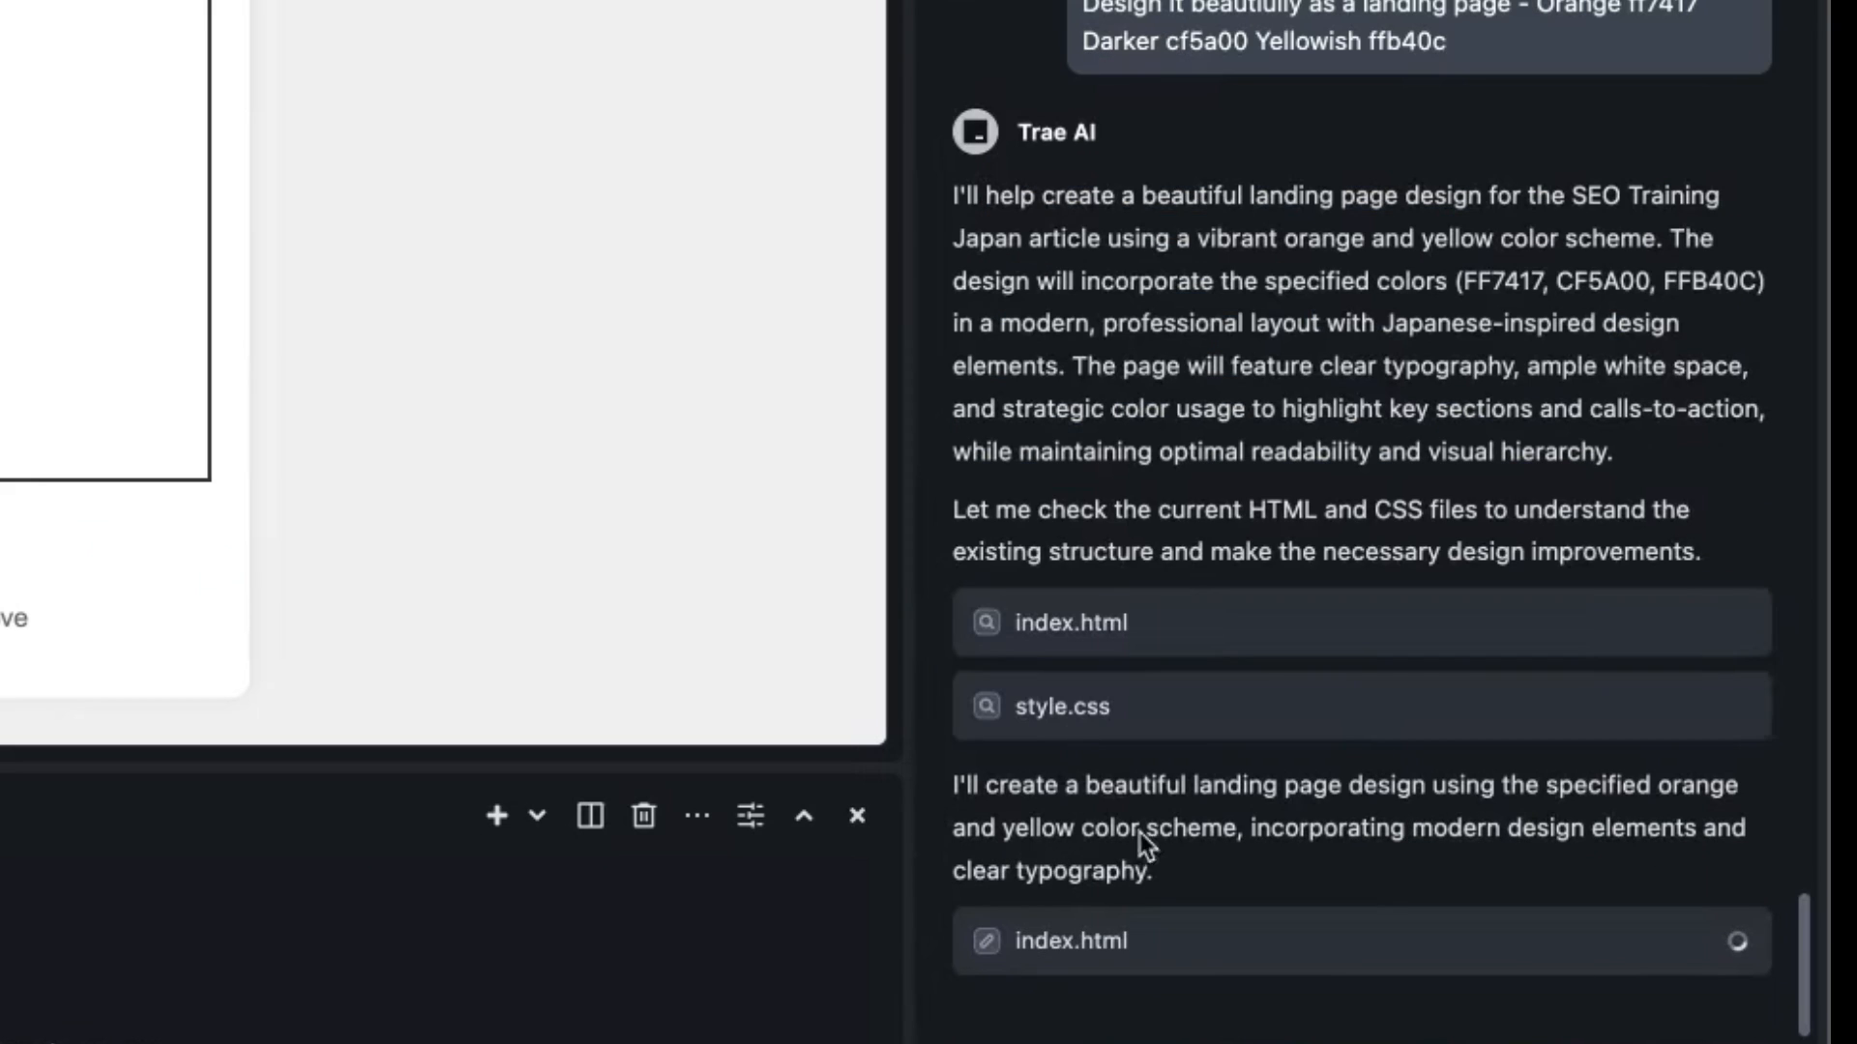
pyautogui.moveTo(1172, 971)
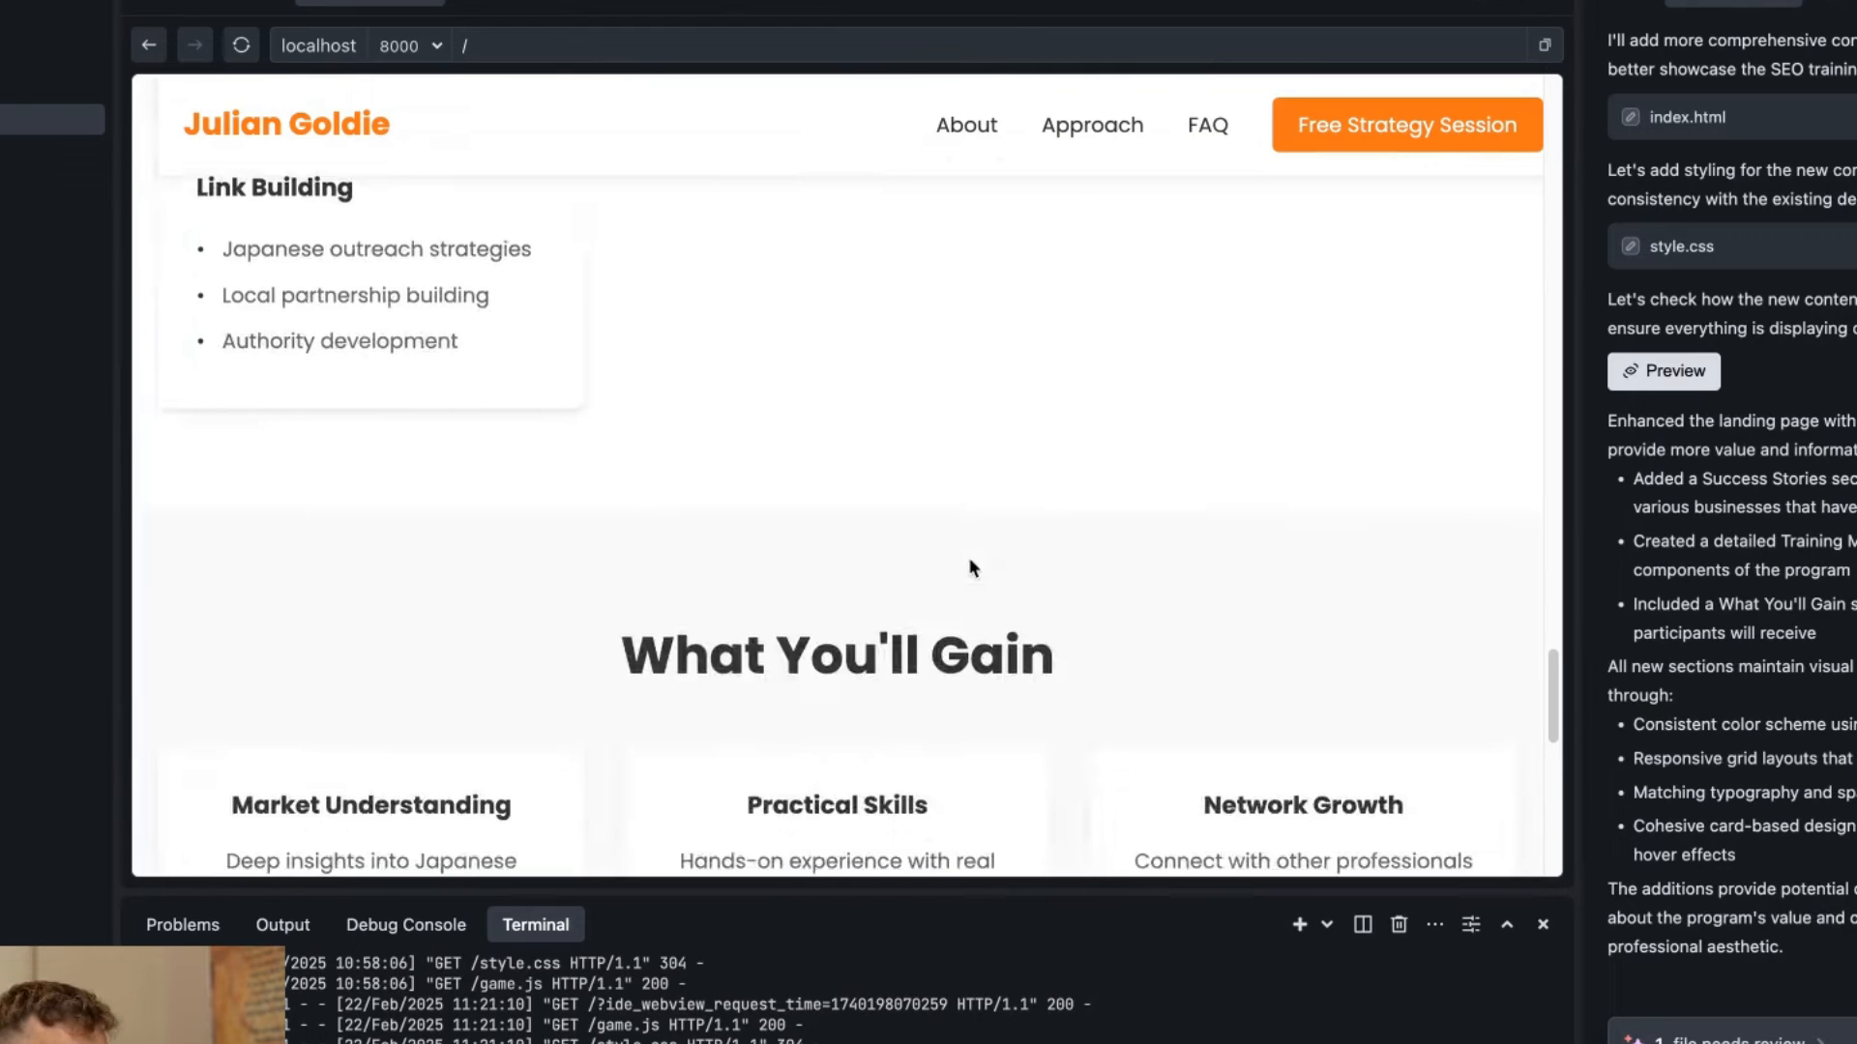
pyautogui.scroll(3)
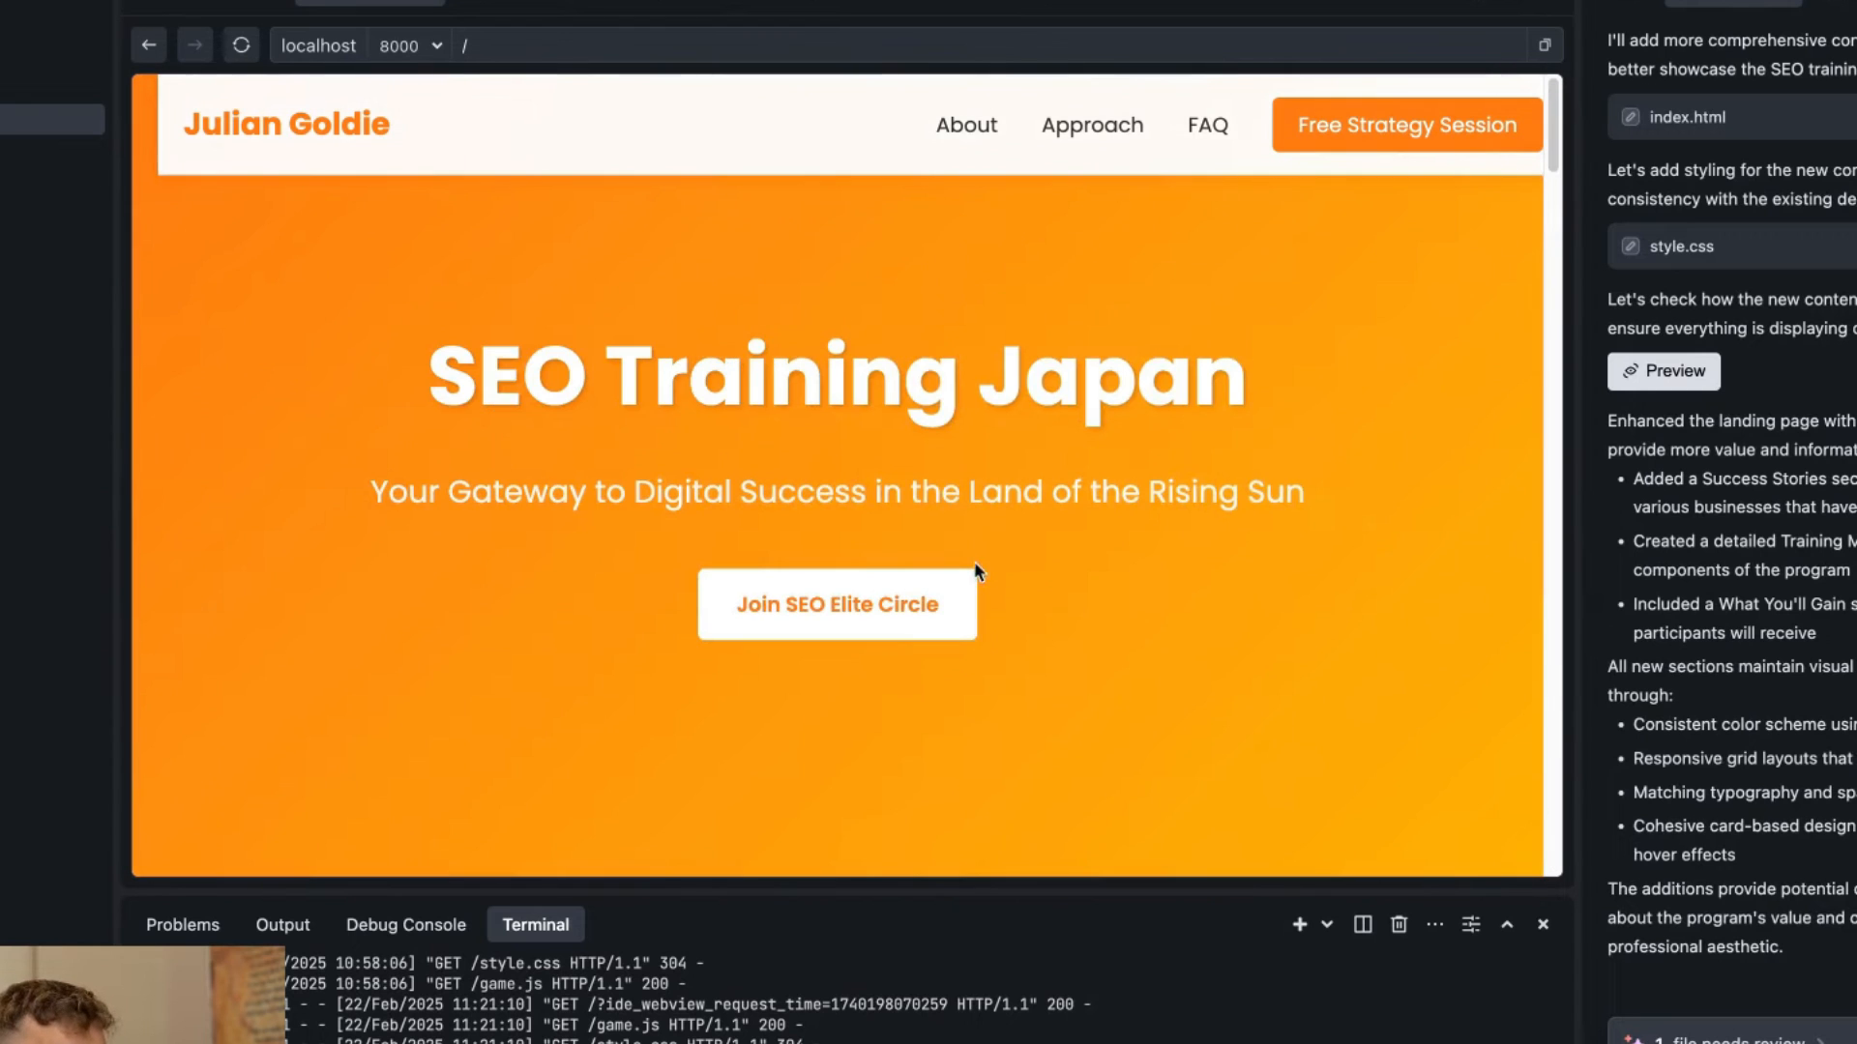
pyautogui.moveTo(553, 530)
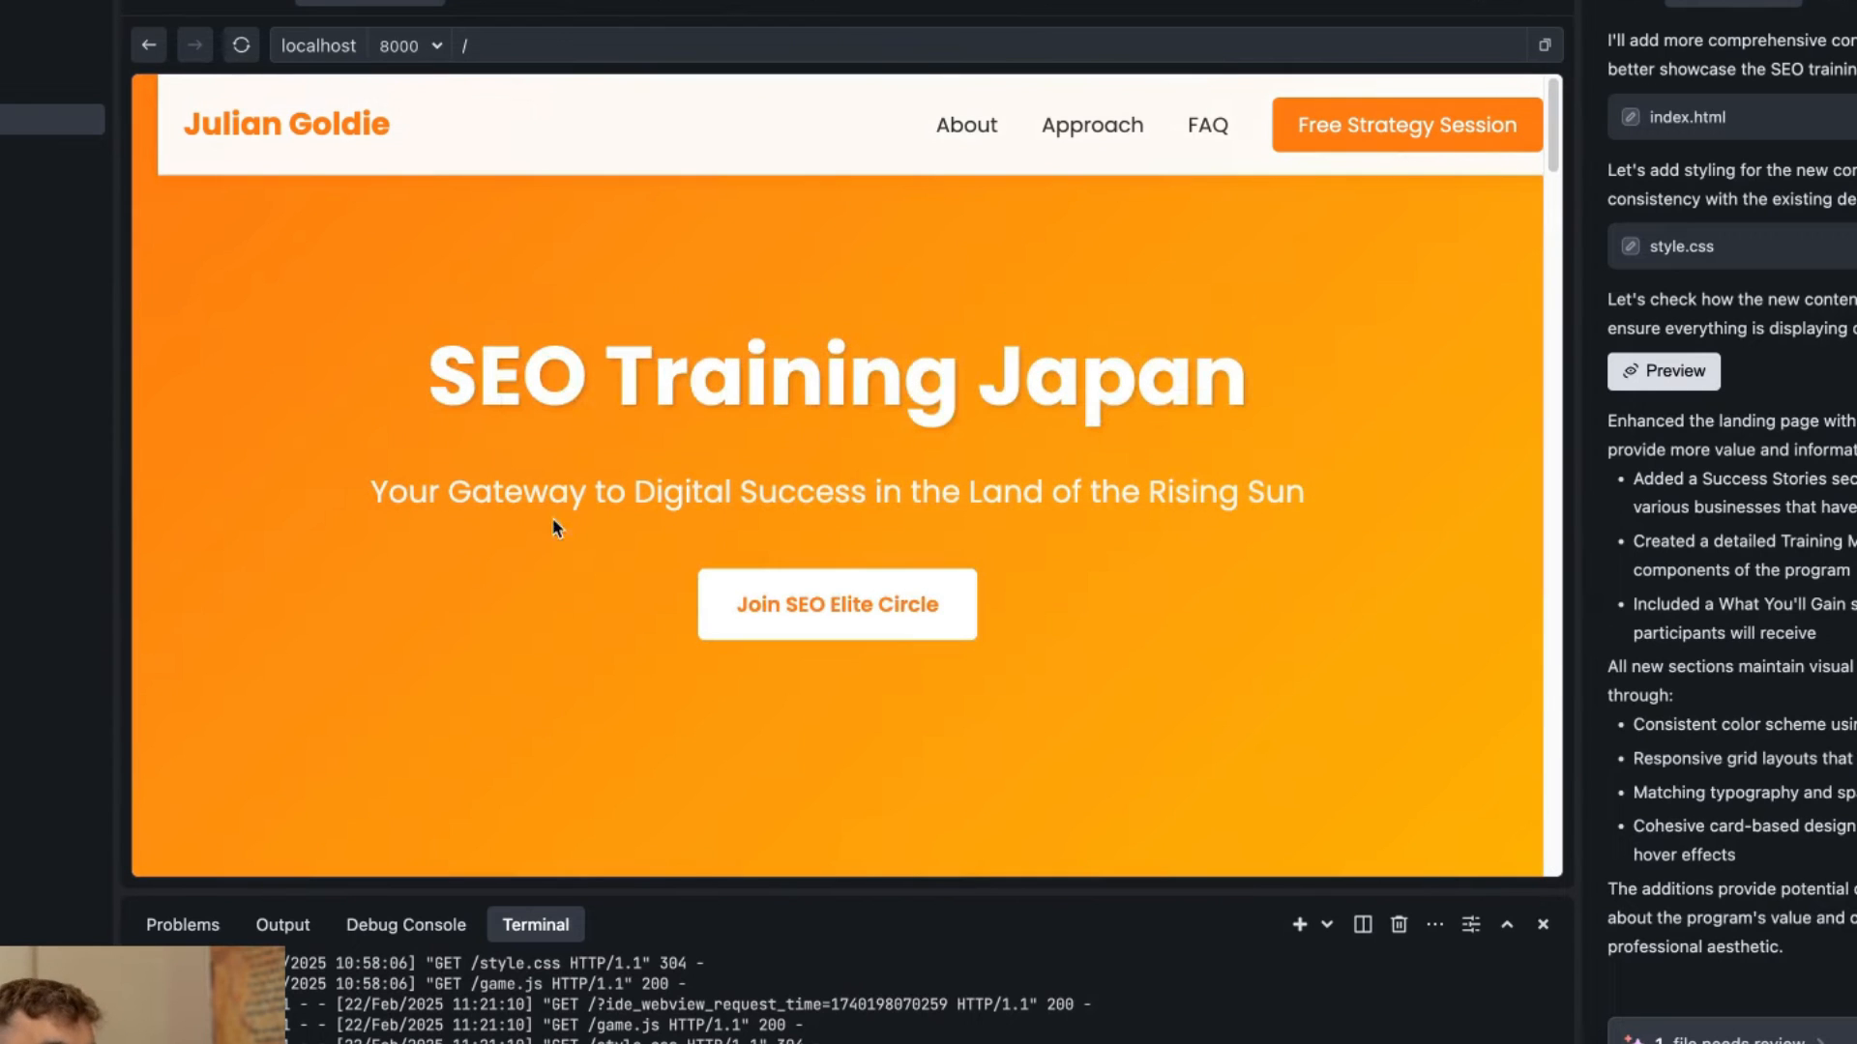
pyautogui.moveTo(866, 602)
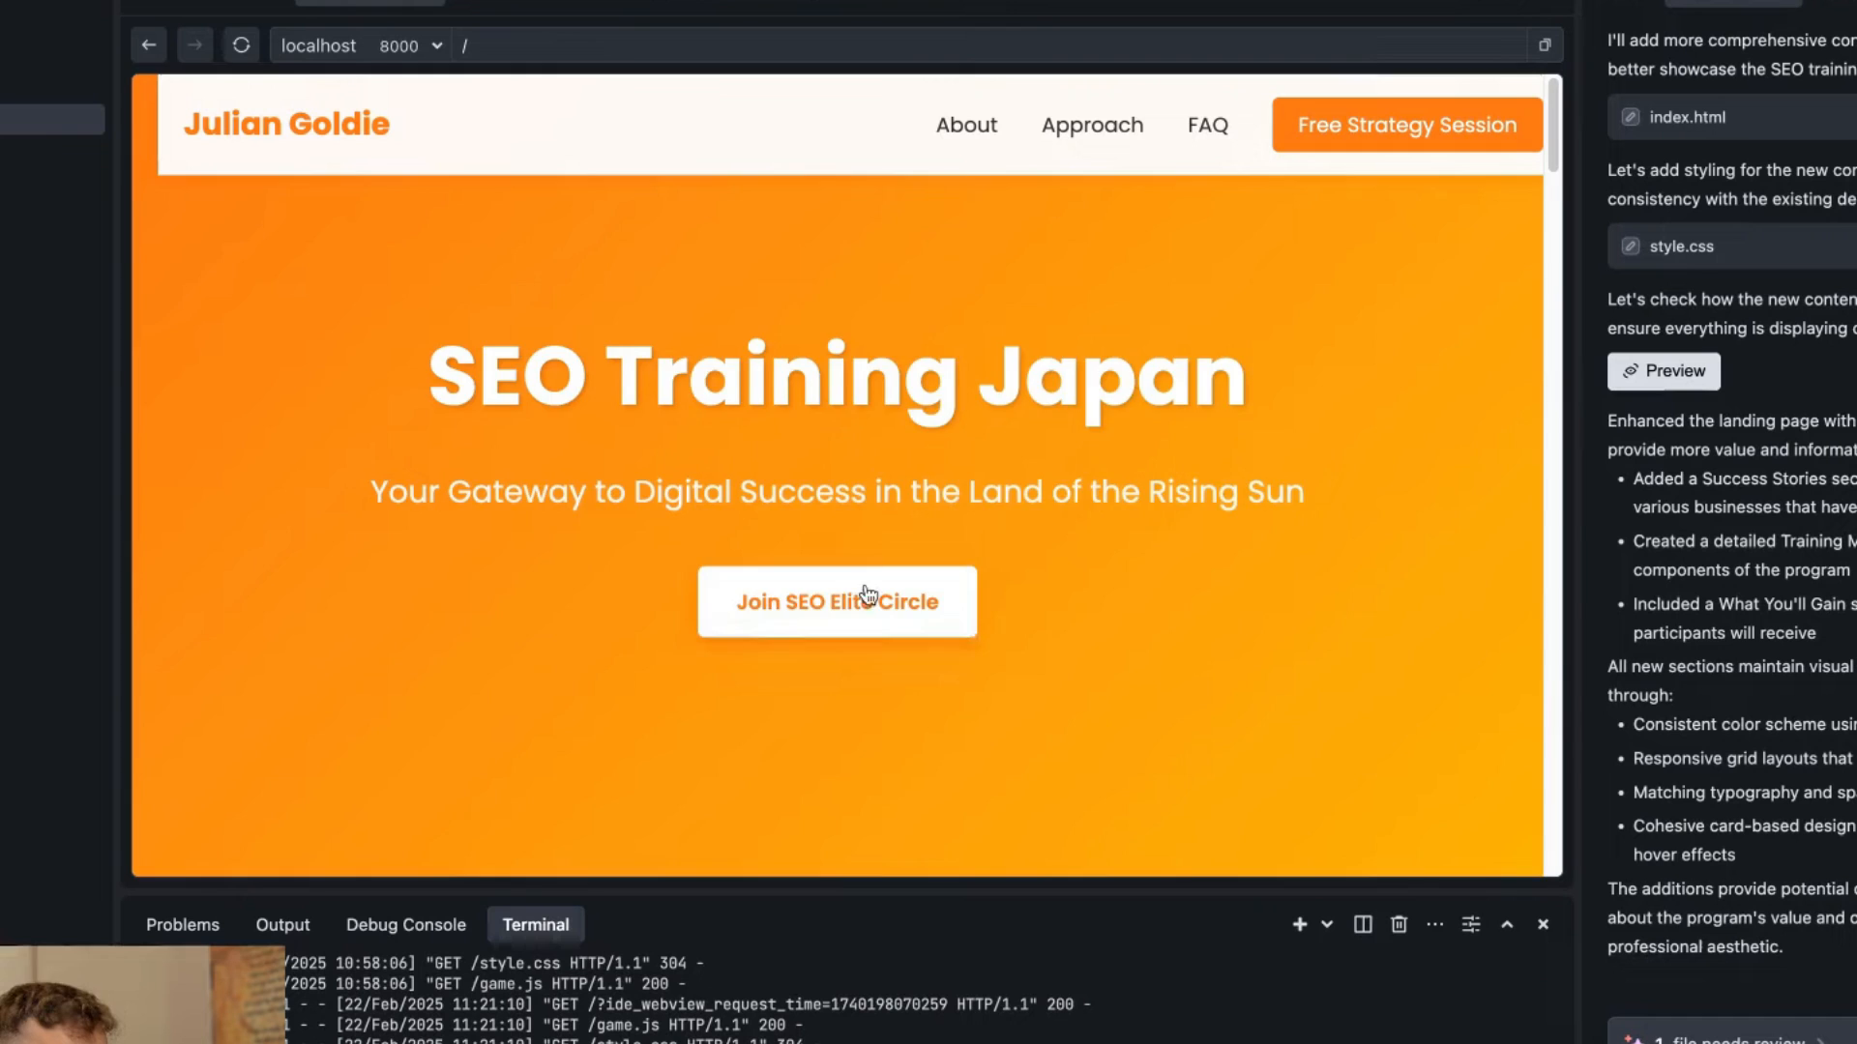
pyautogui.scroll(-3)
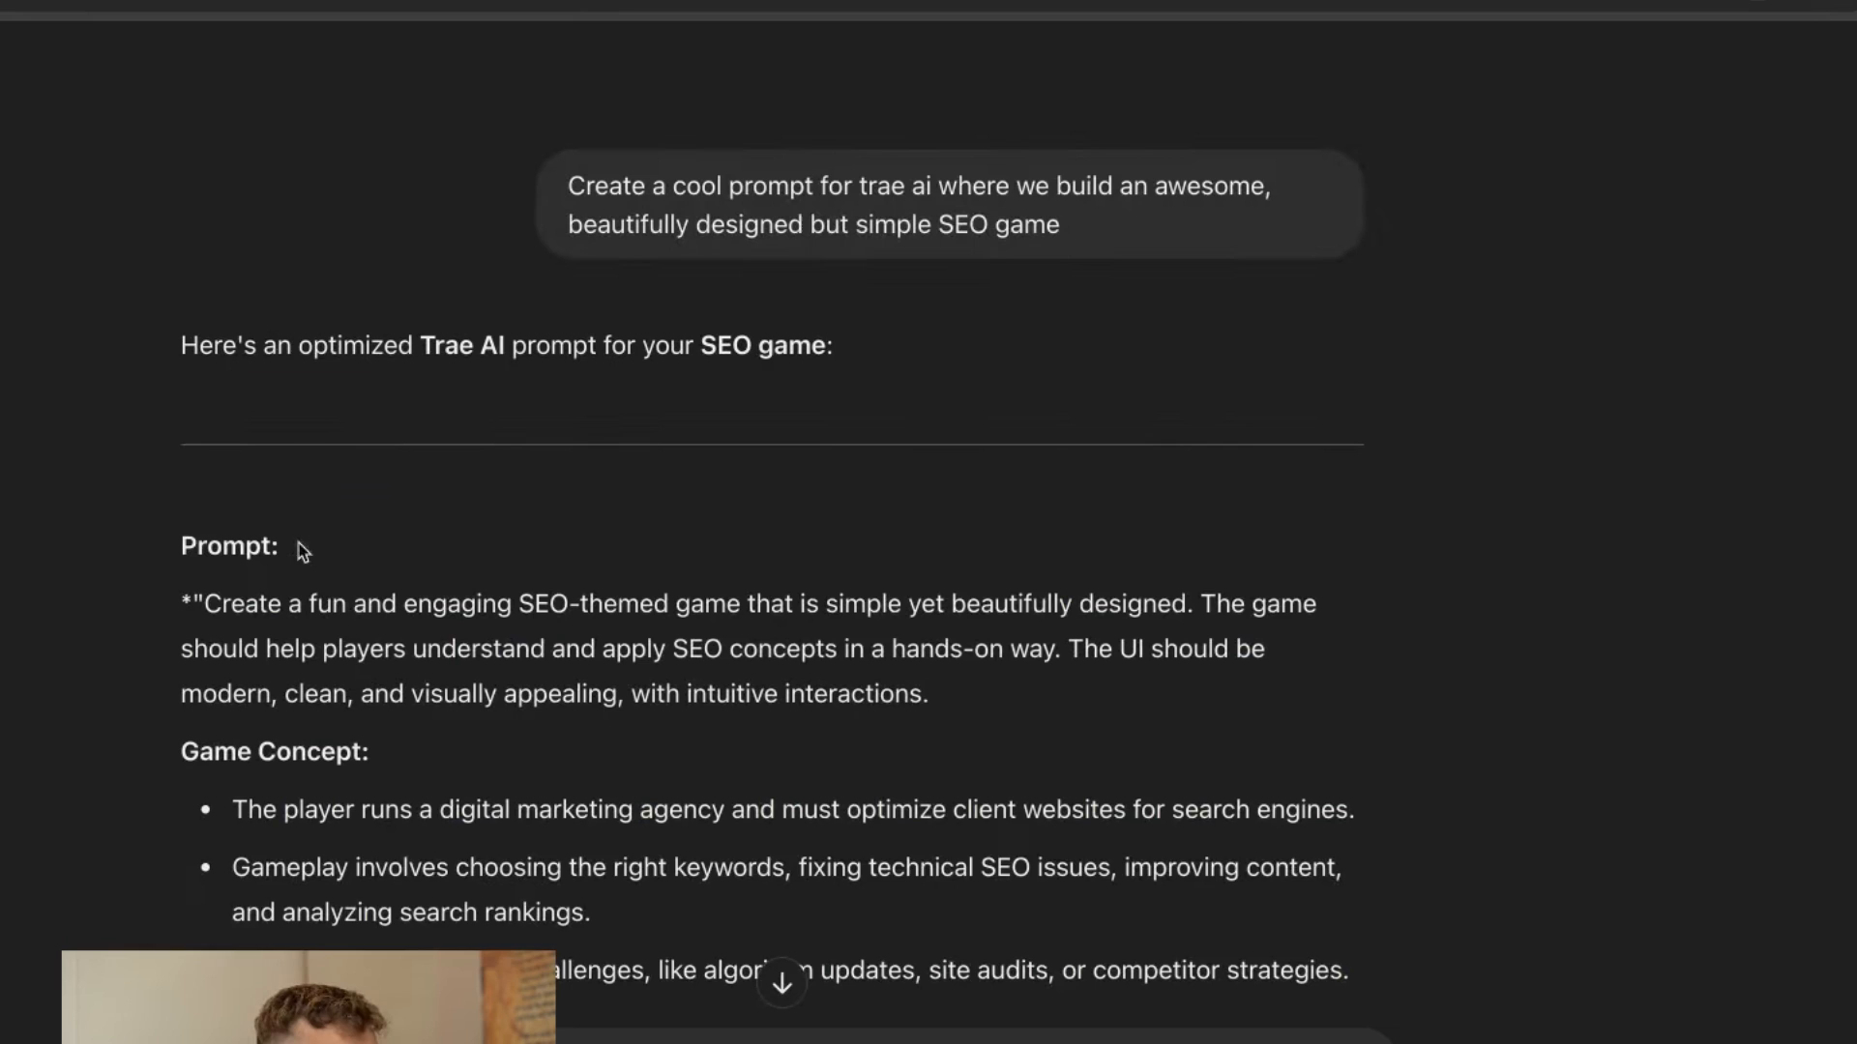
# Select the SEO game prompt request message in the ChatGPT conversation and read down it.
pyautogui.doubleClick(242, 604)
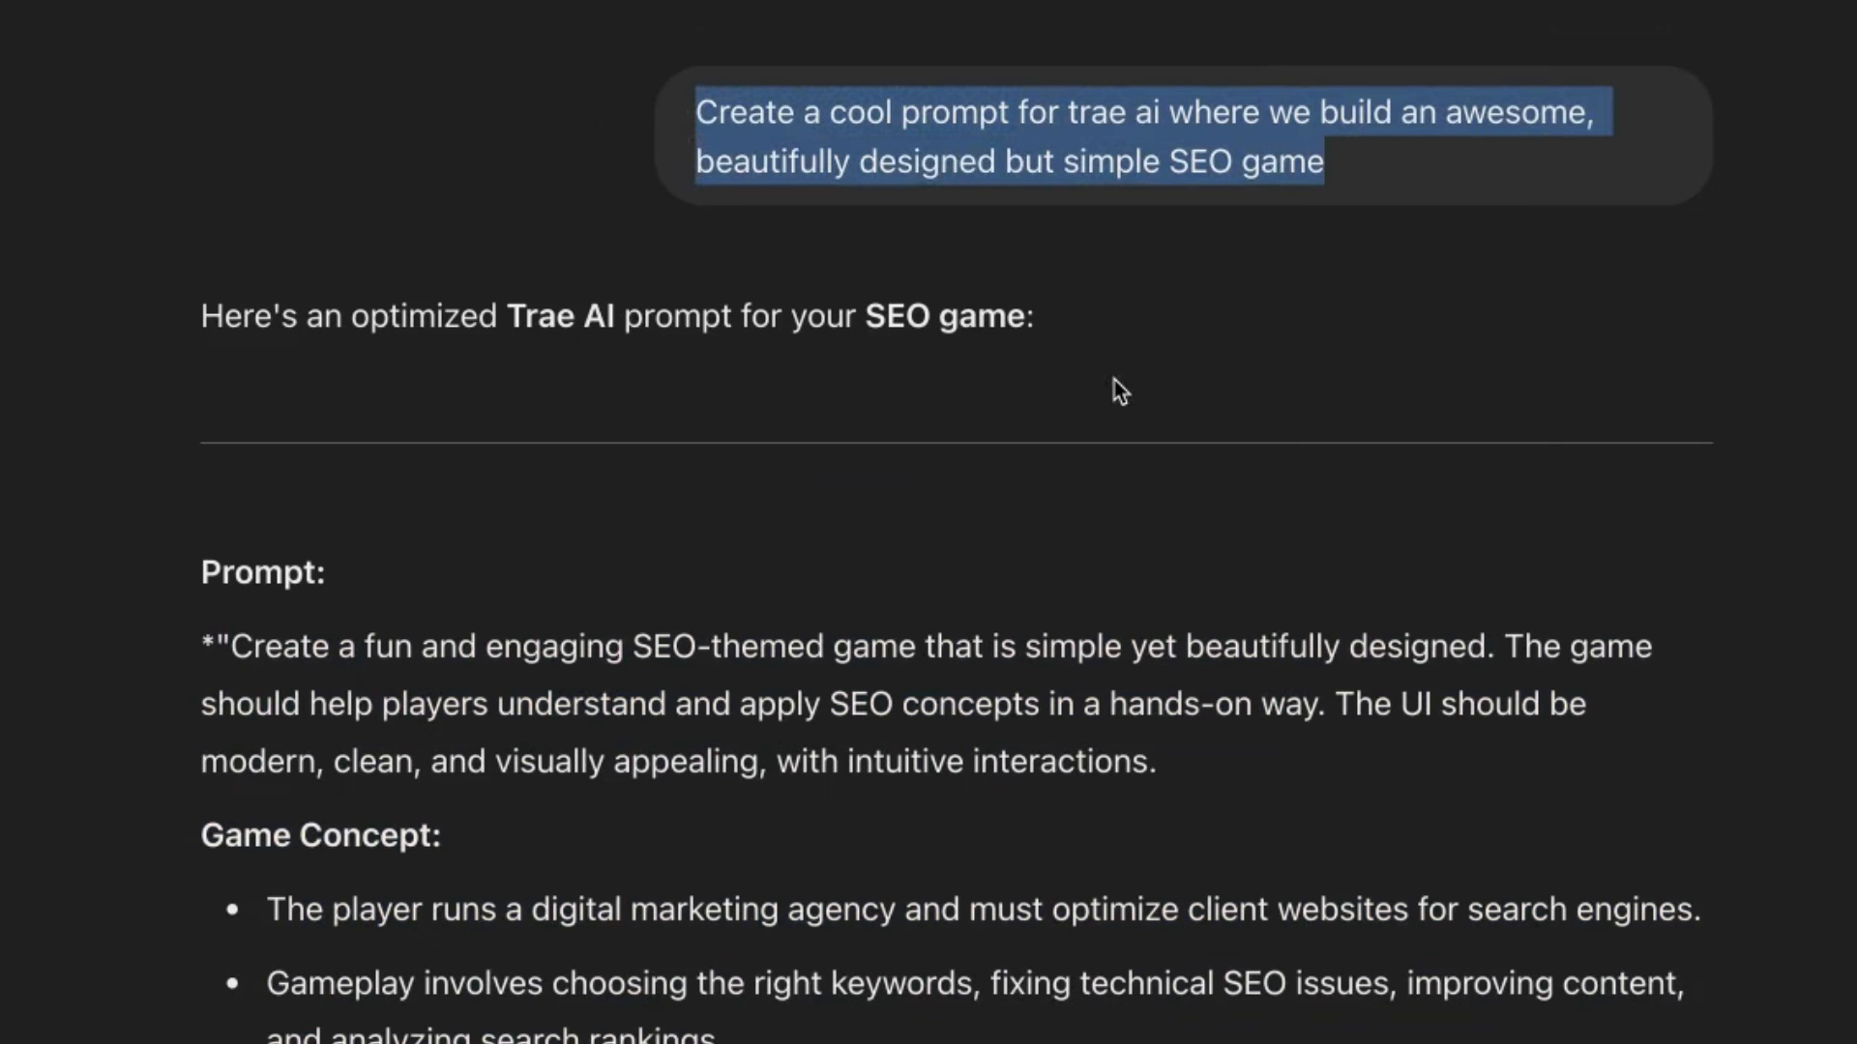
pyautogui.scroll(-3)
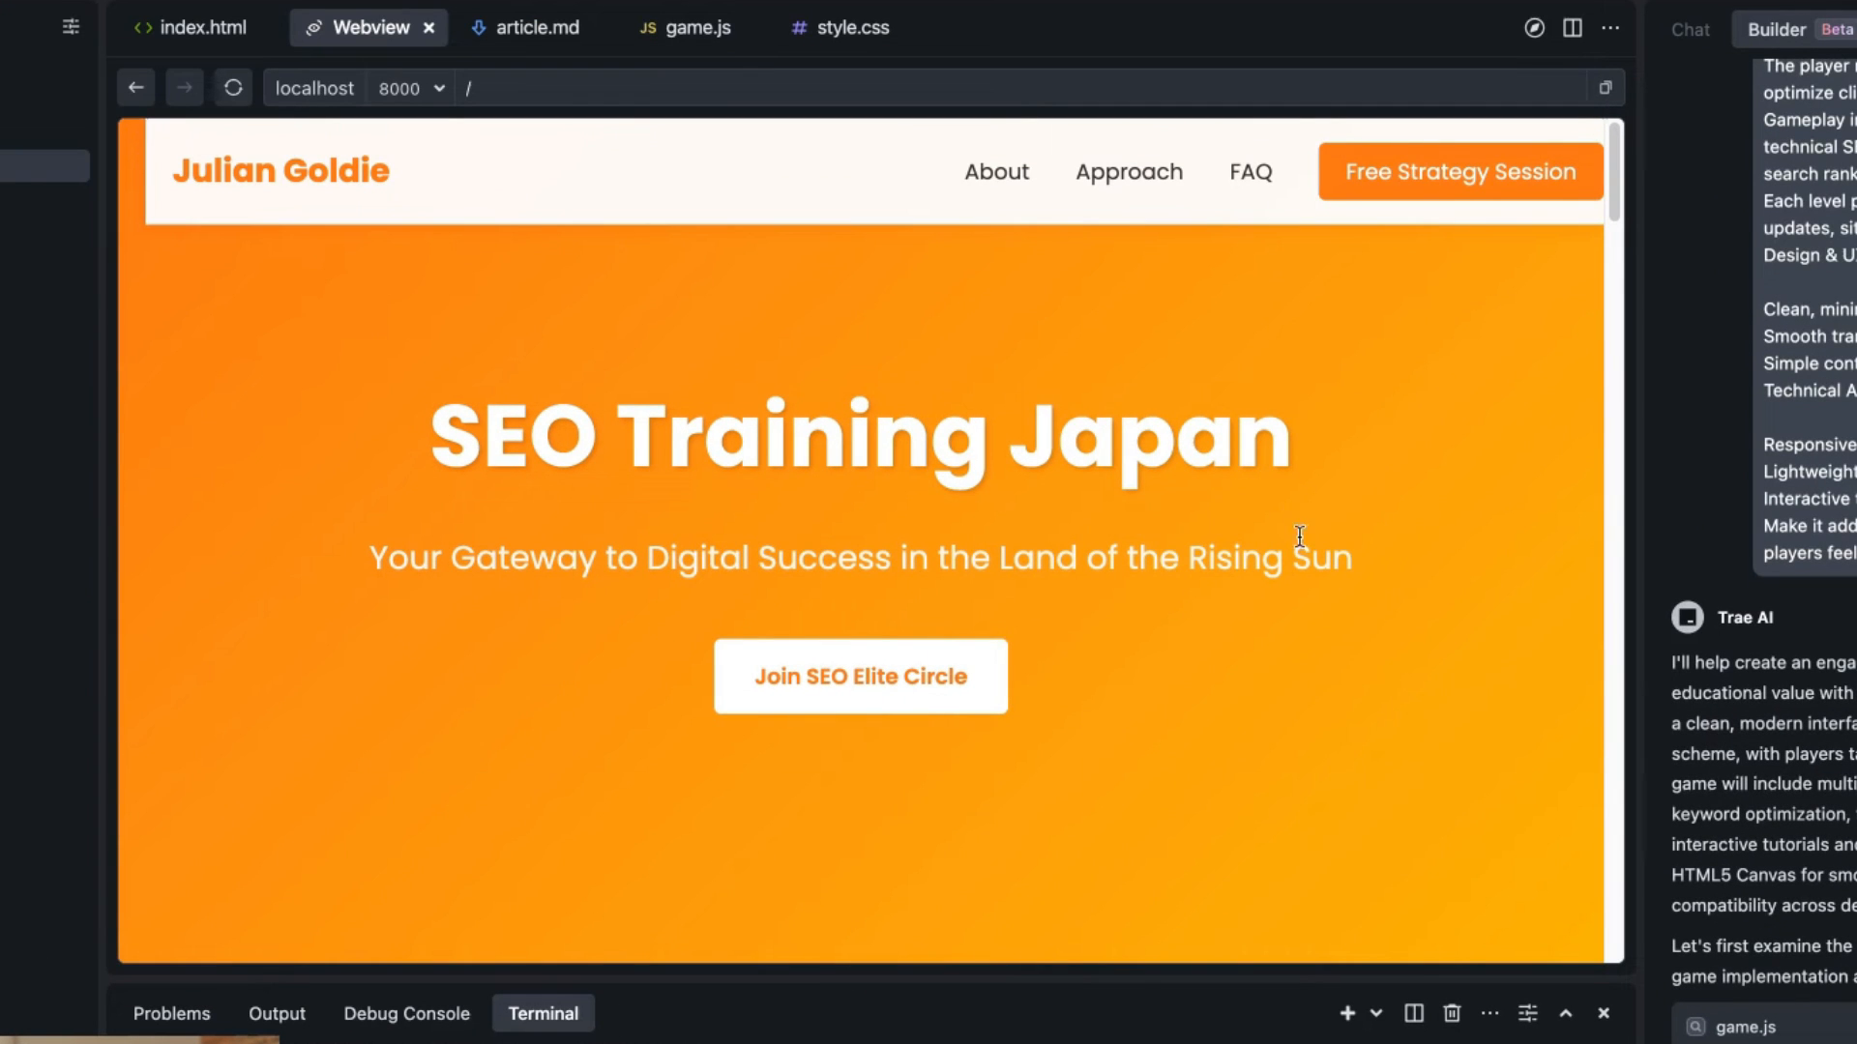
# Follow Builder's progress as it rewrites game.js and creates game.html for the SEO Agency Game.
pyautogui.scroll(-3)
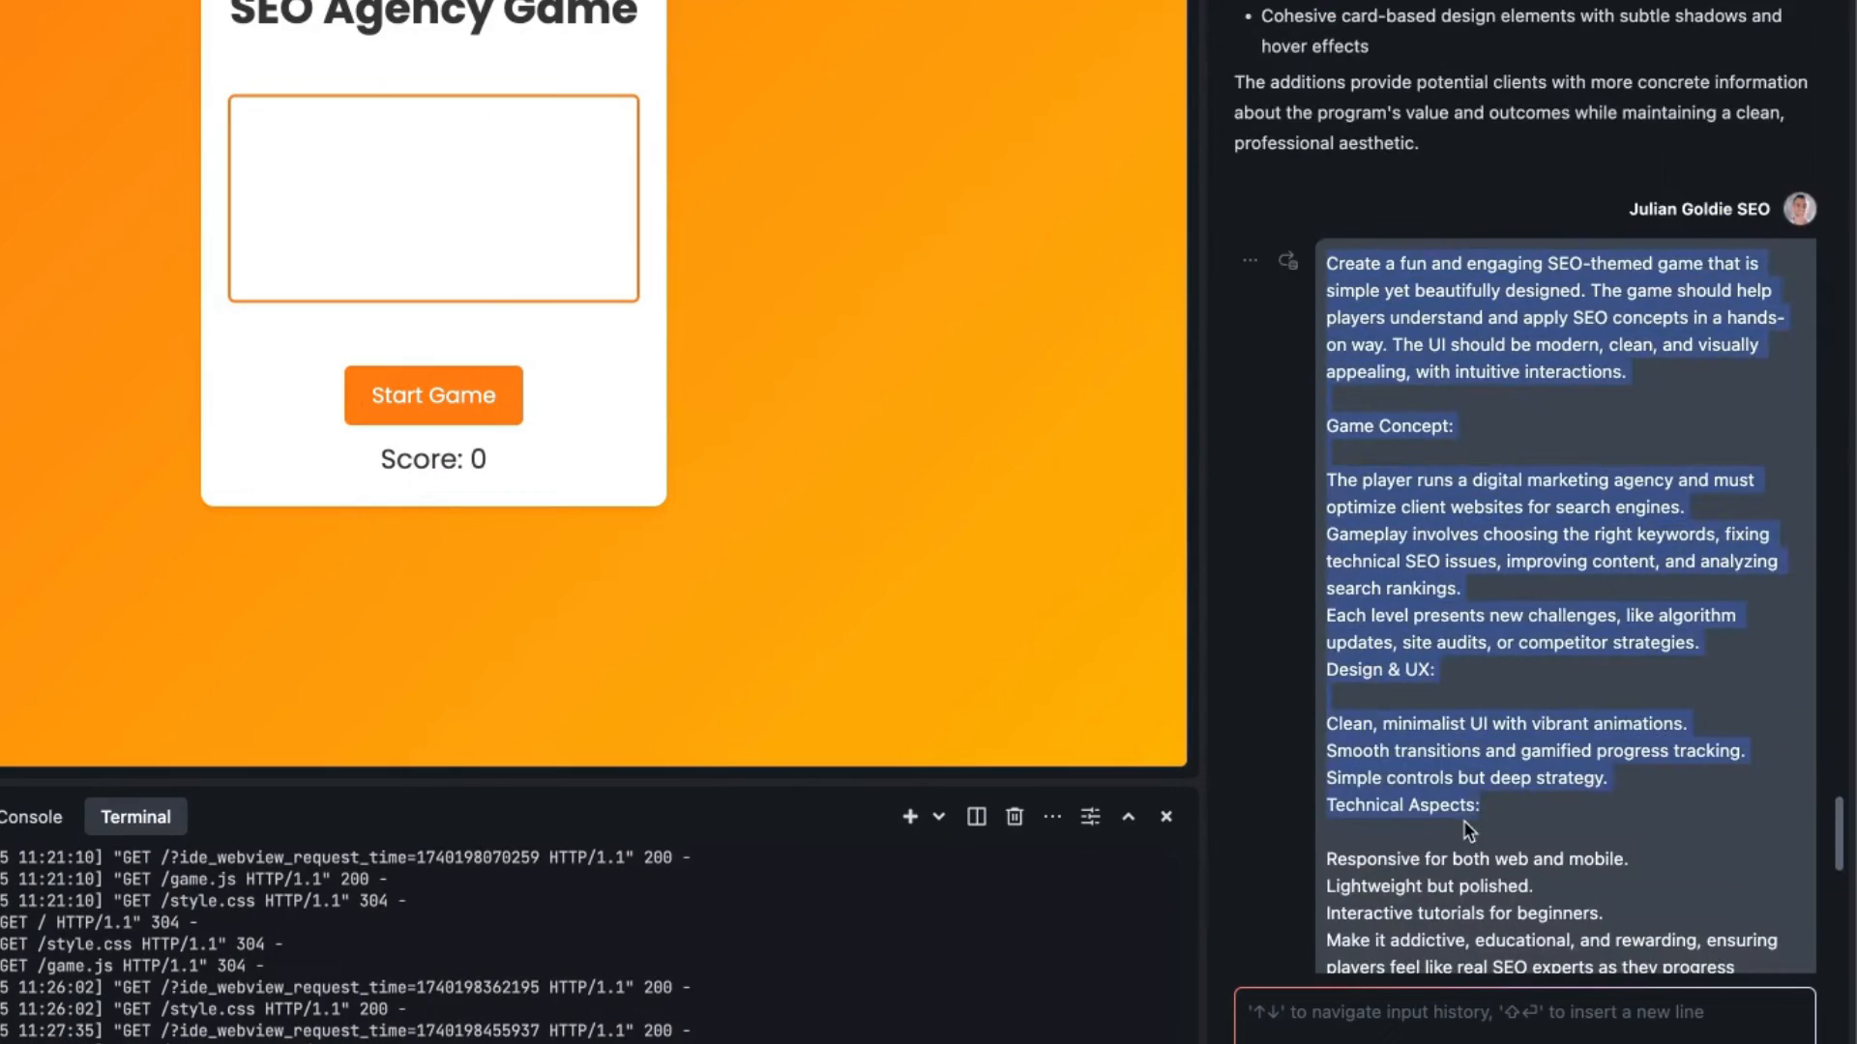
pyautogui.scroll(-3)
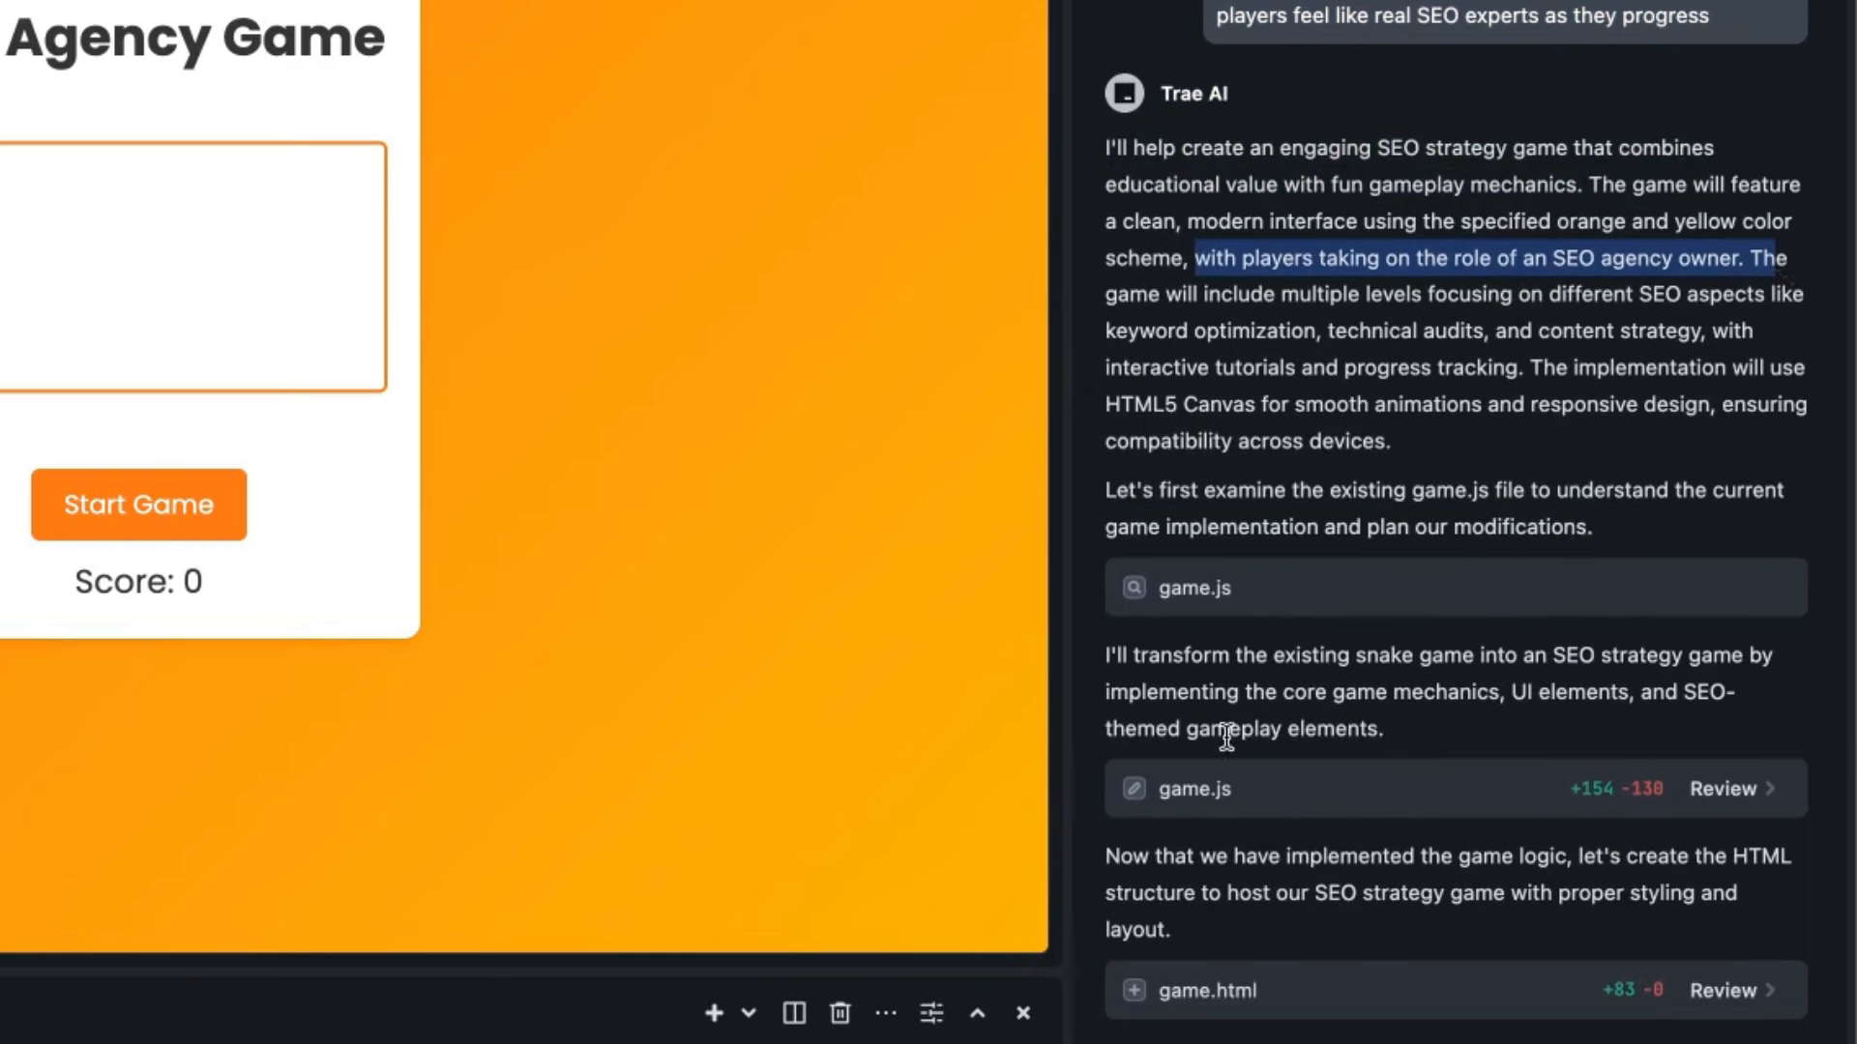
pyautogui.scroll(-3)
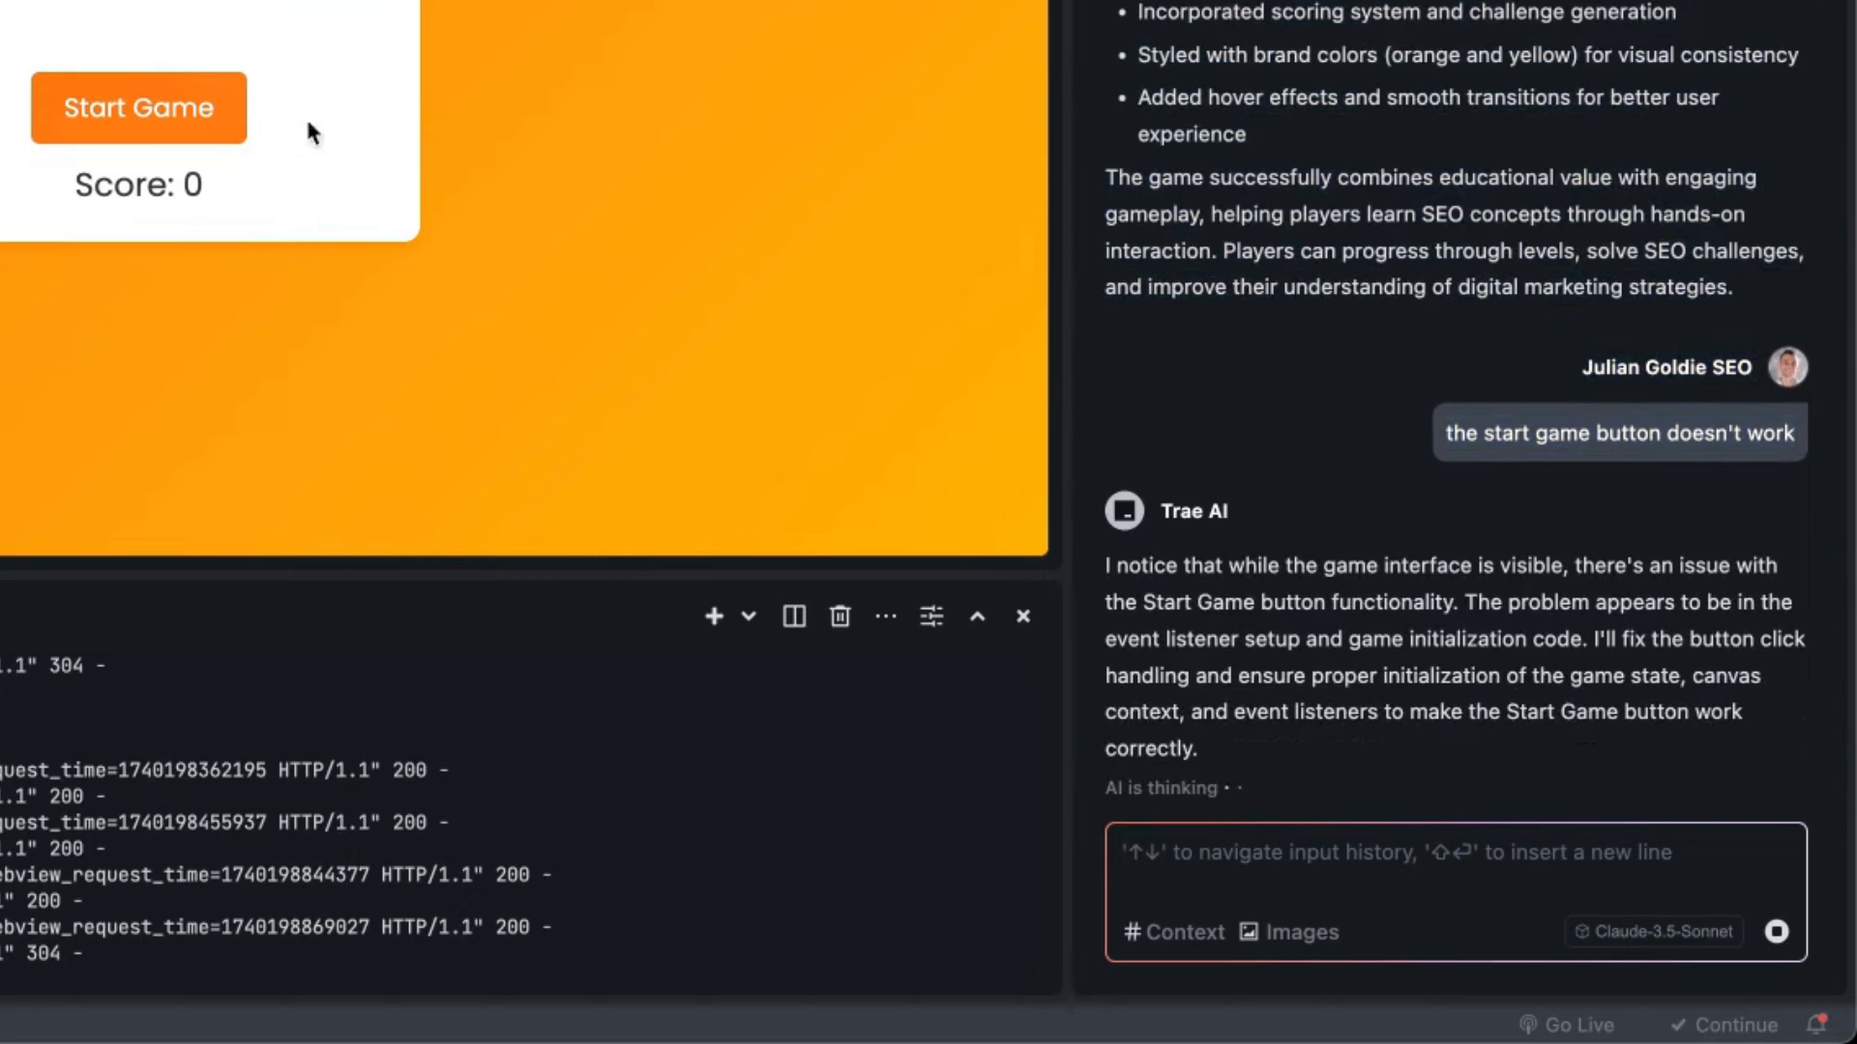
pyautogui.moveTo(350, 100)
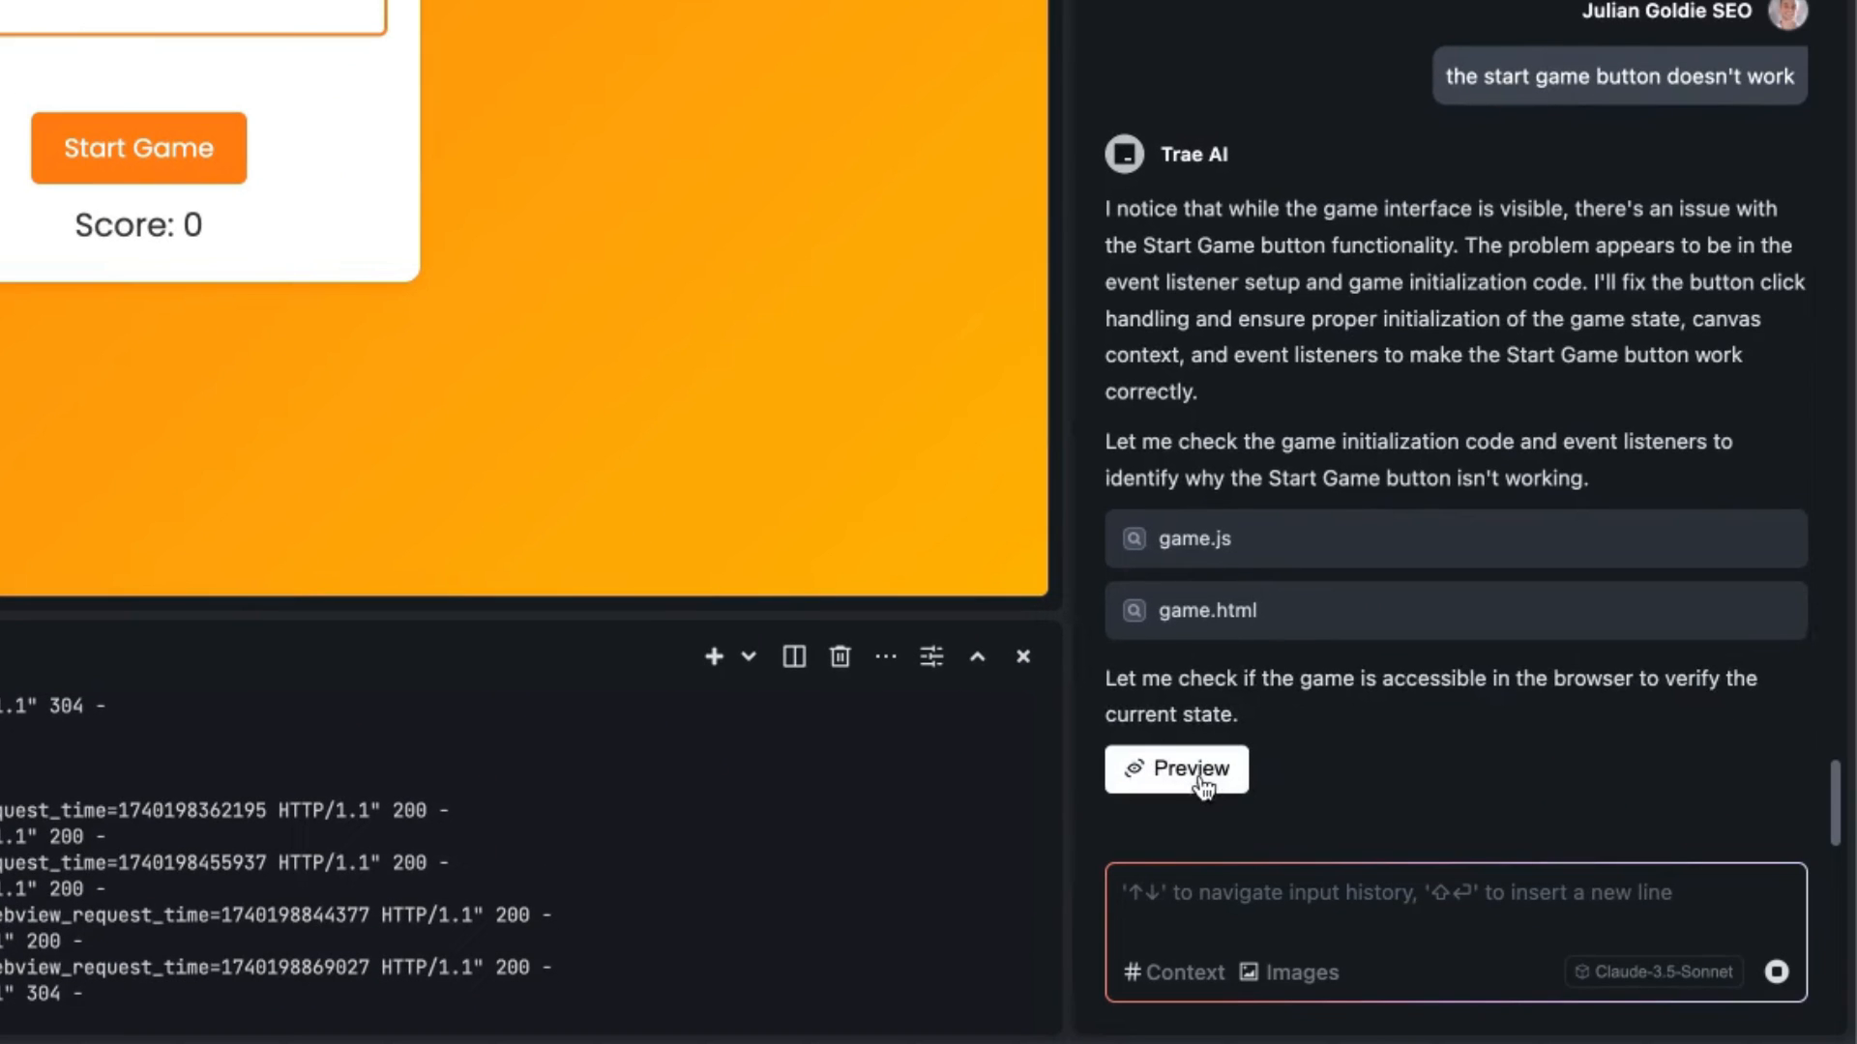
# Check game.html in the live Webview preview, confirming the SEO Agency Game starts at Level 1.
pyautogui.click(1176, 769)
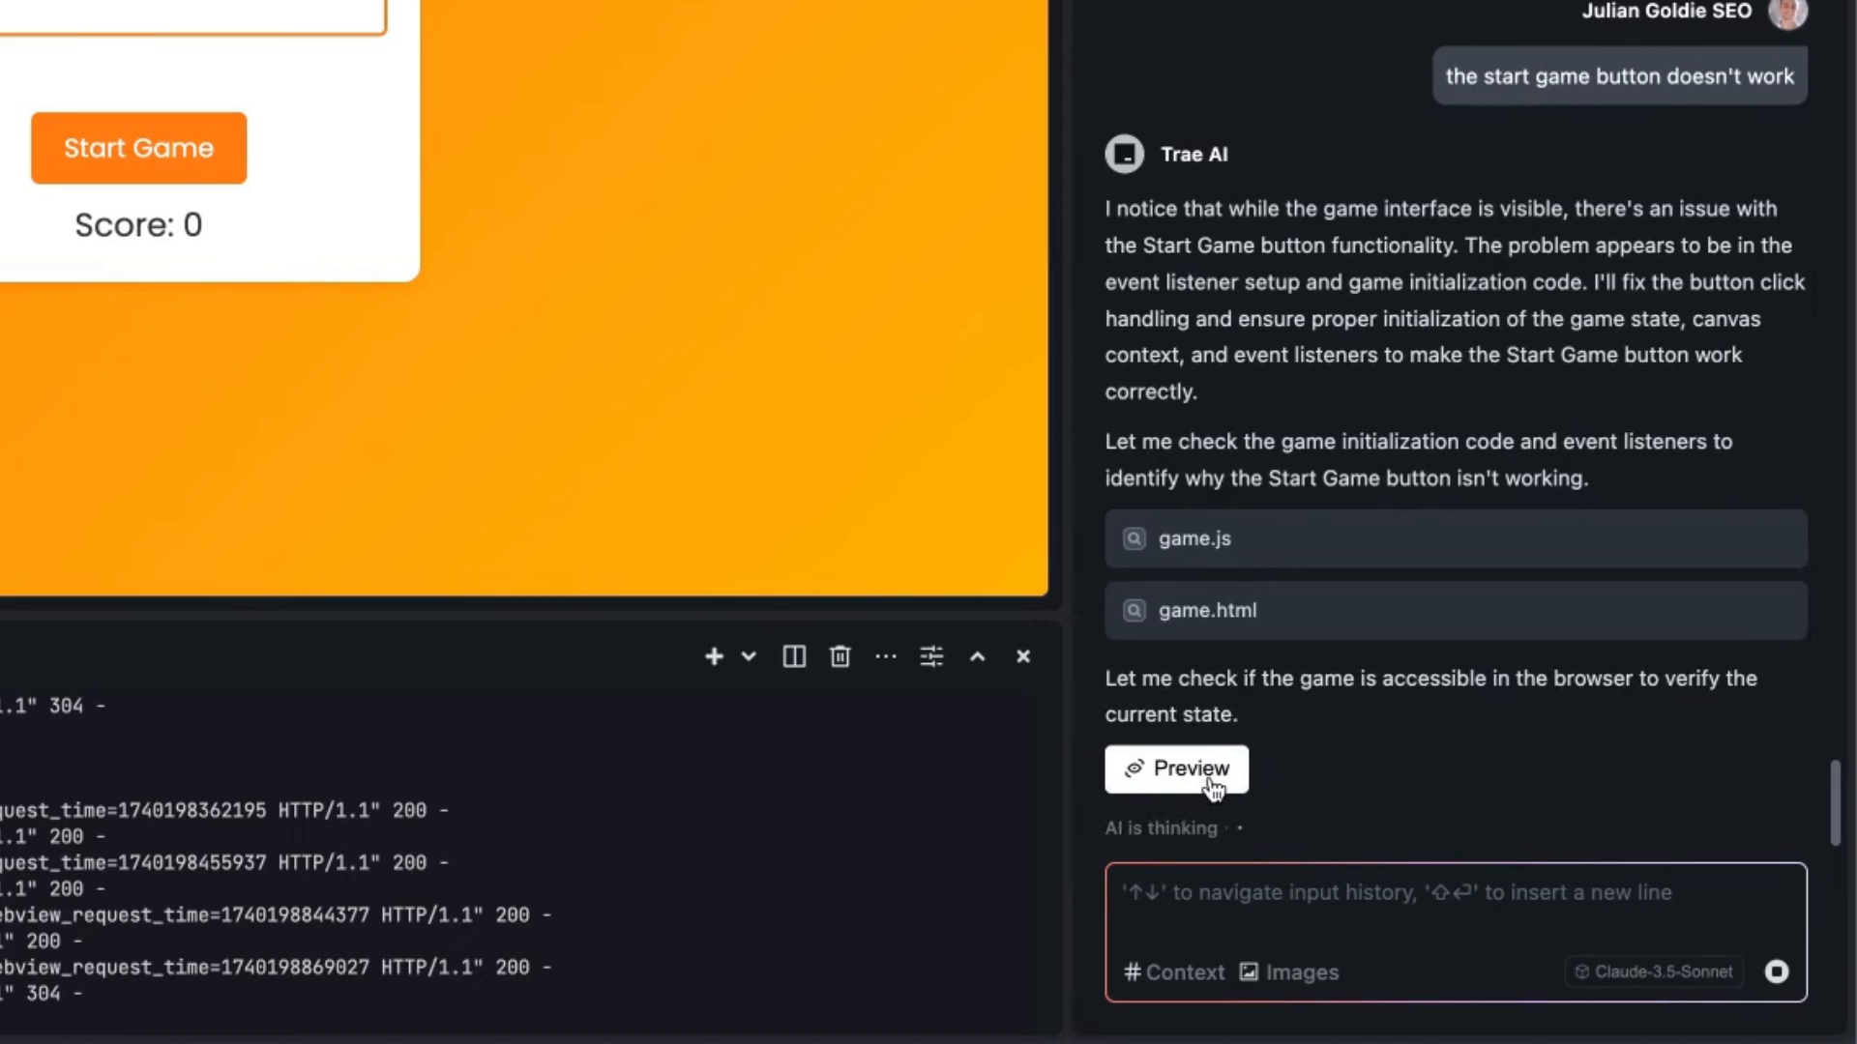
pyautogui.scroll(-3)
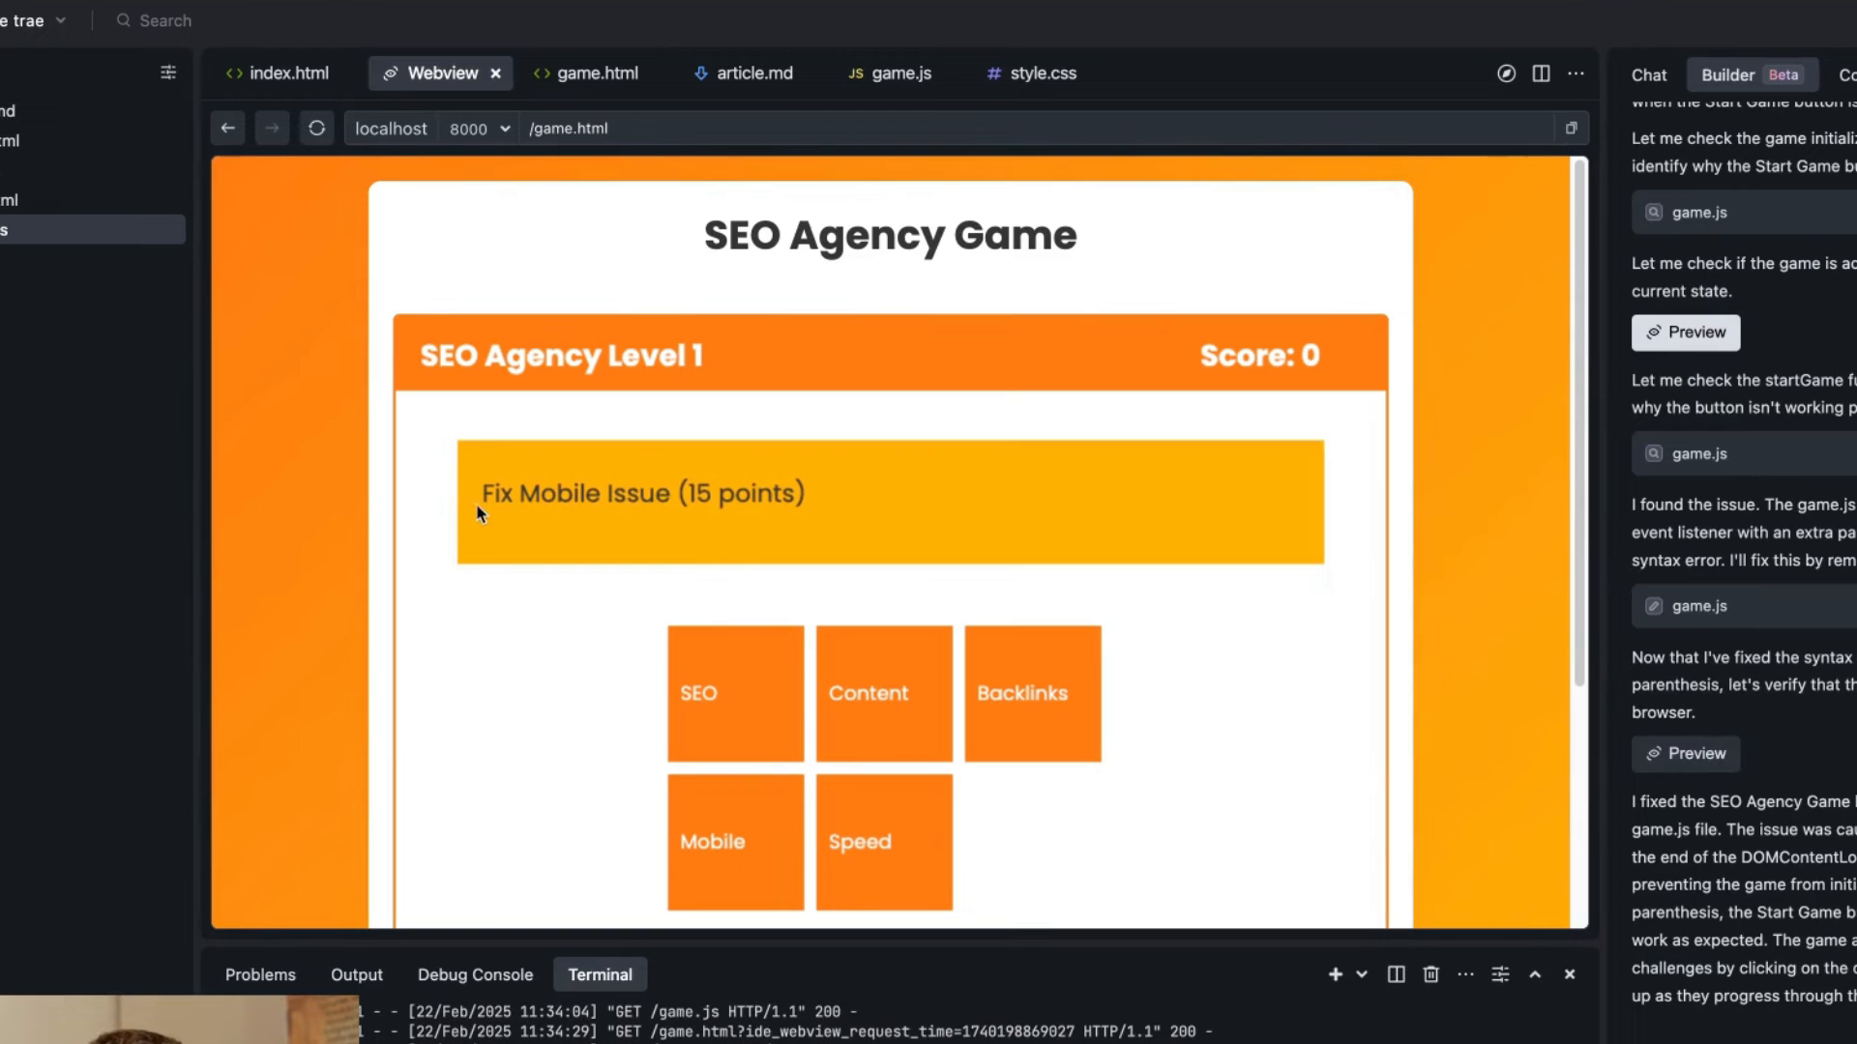
pyautogui.scroll(-3)
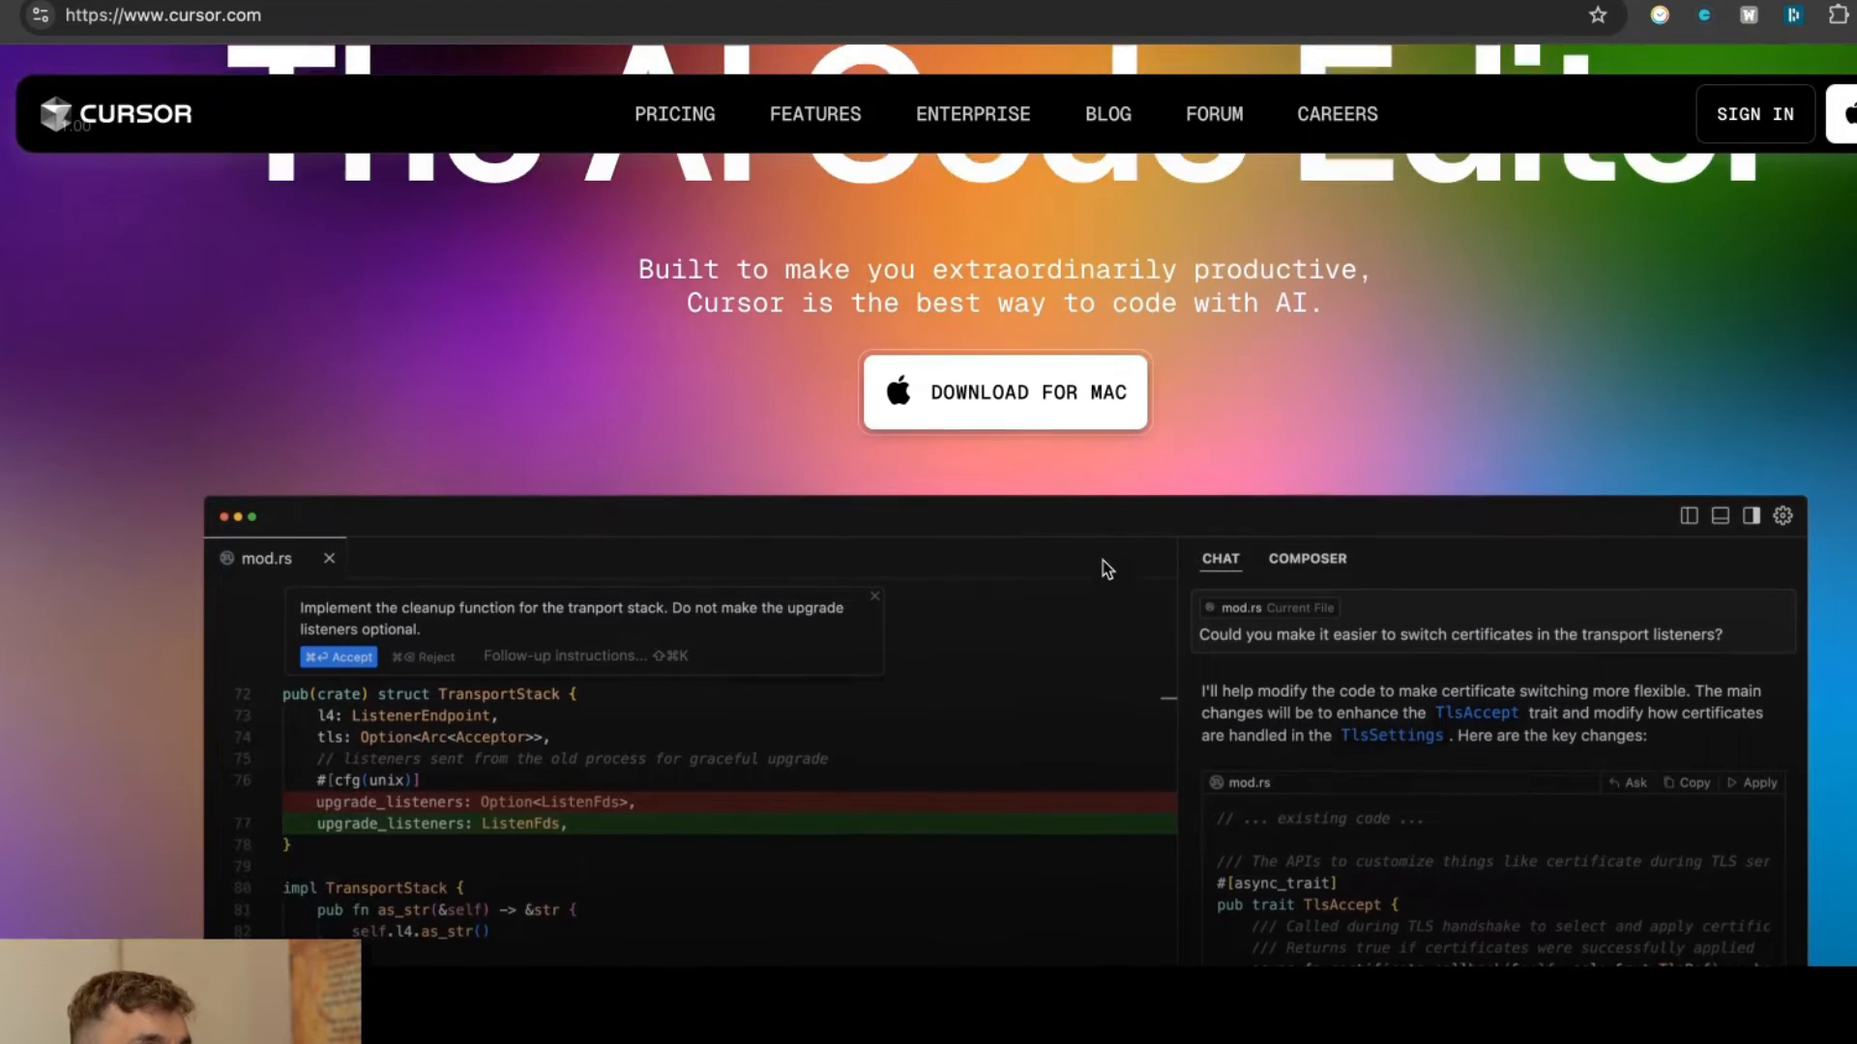
# Scroll through Cursor's Hobby (free), Pro ($20) and Business ($40) plan cards.
pyautogui.scroll(-3)
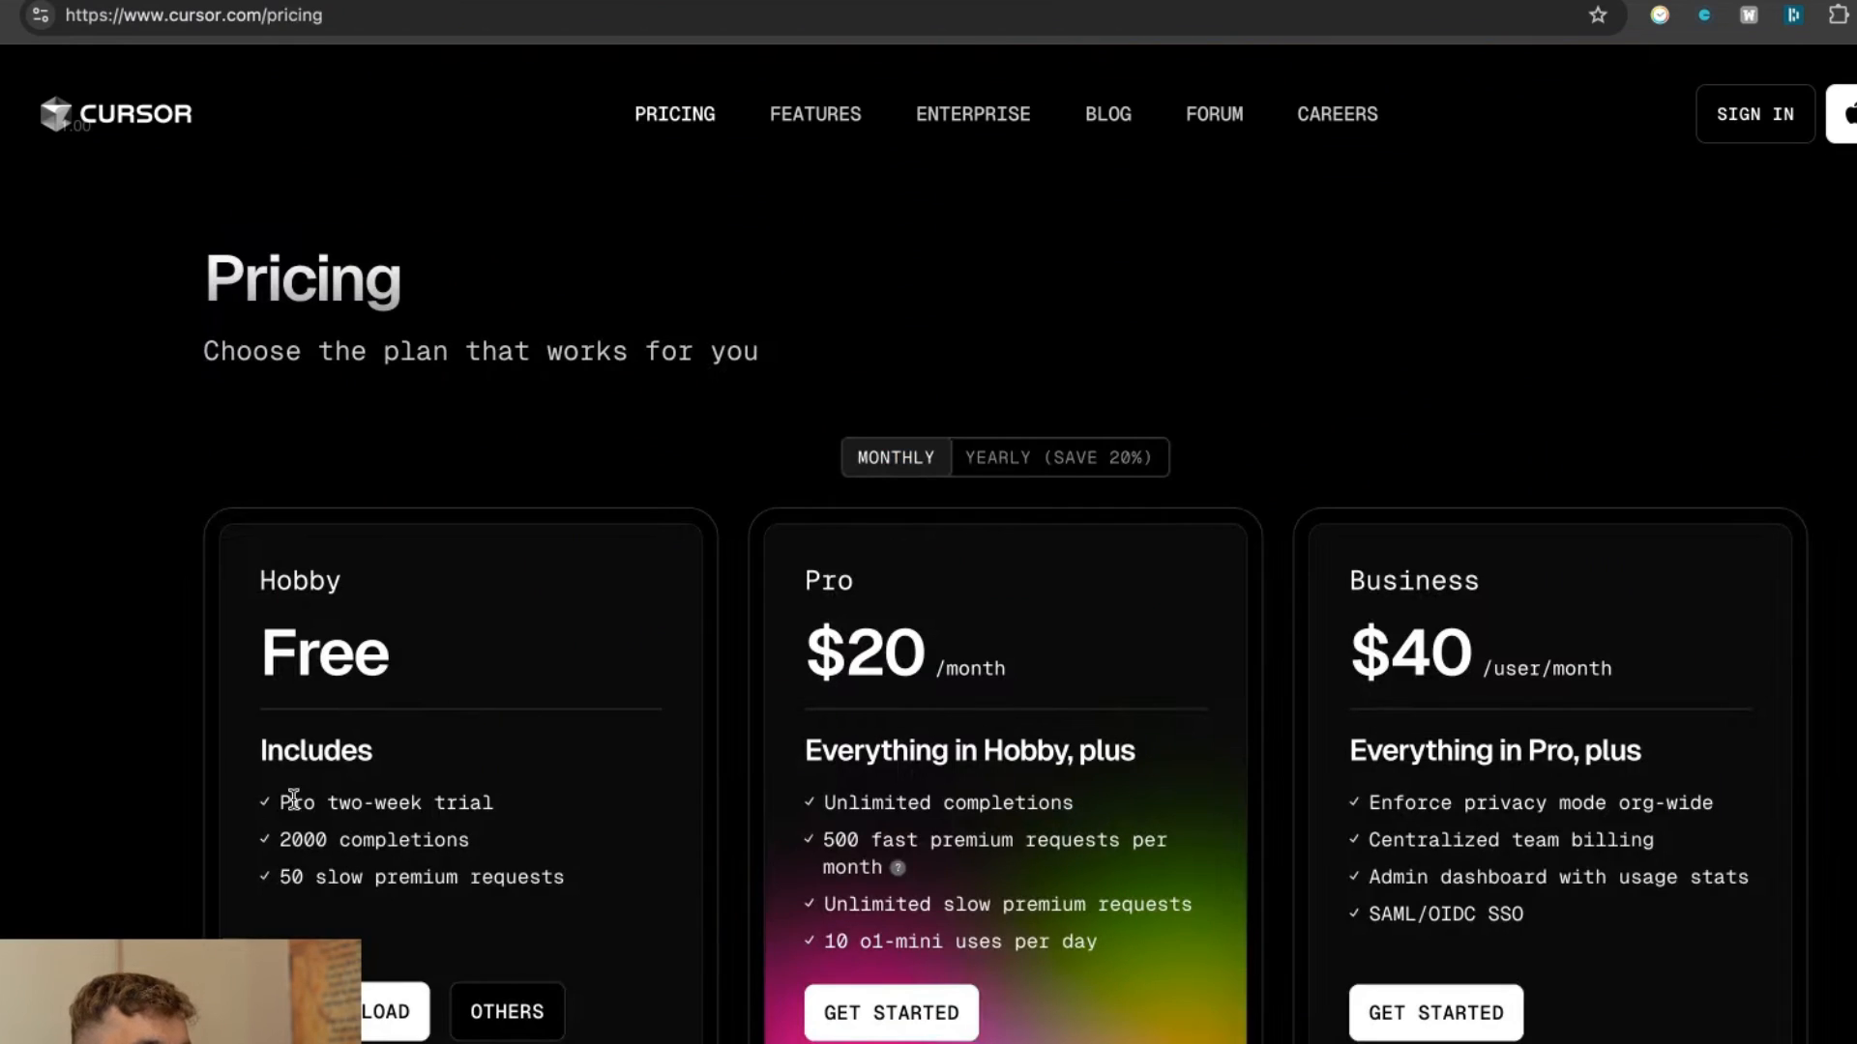
pyautogui.scroll(-3)
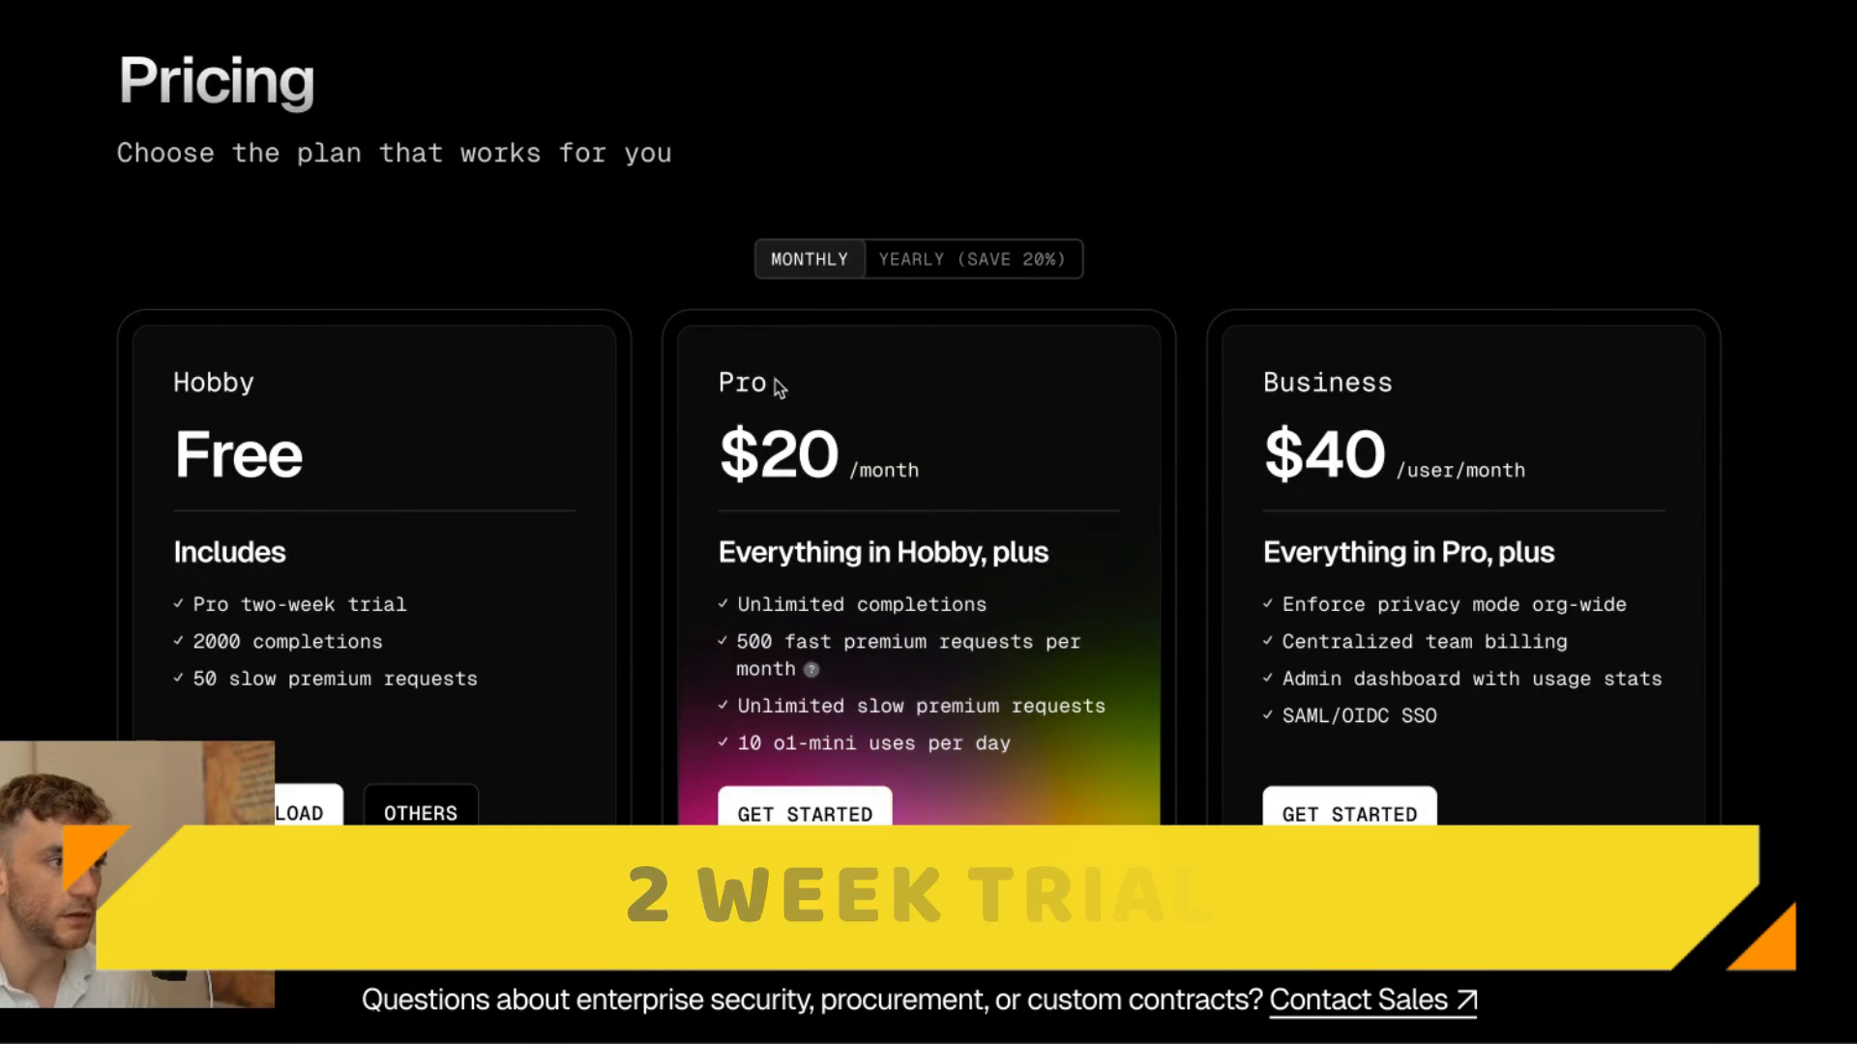
pyautogui.moveTo(847, 973)
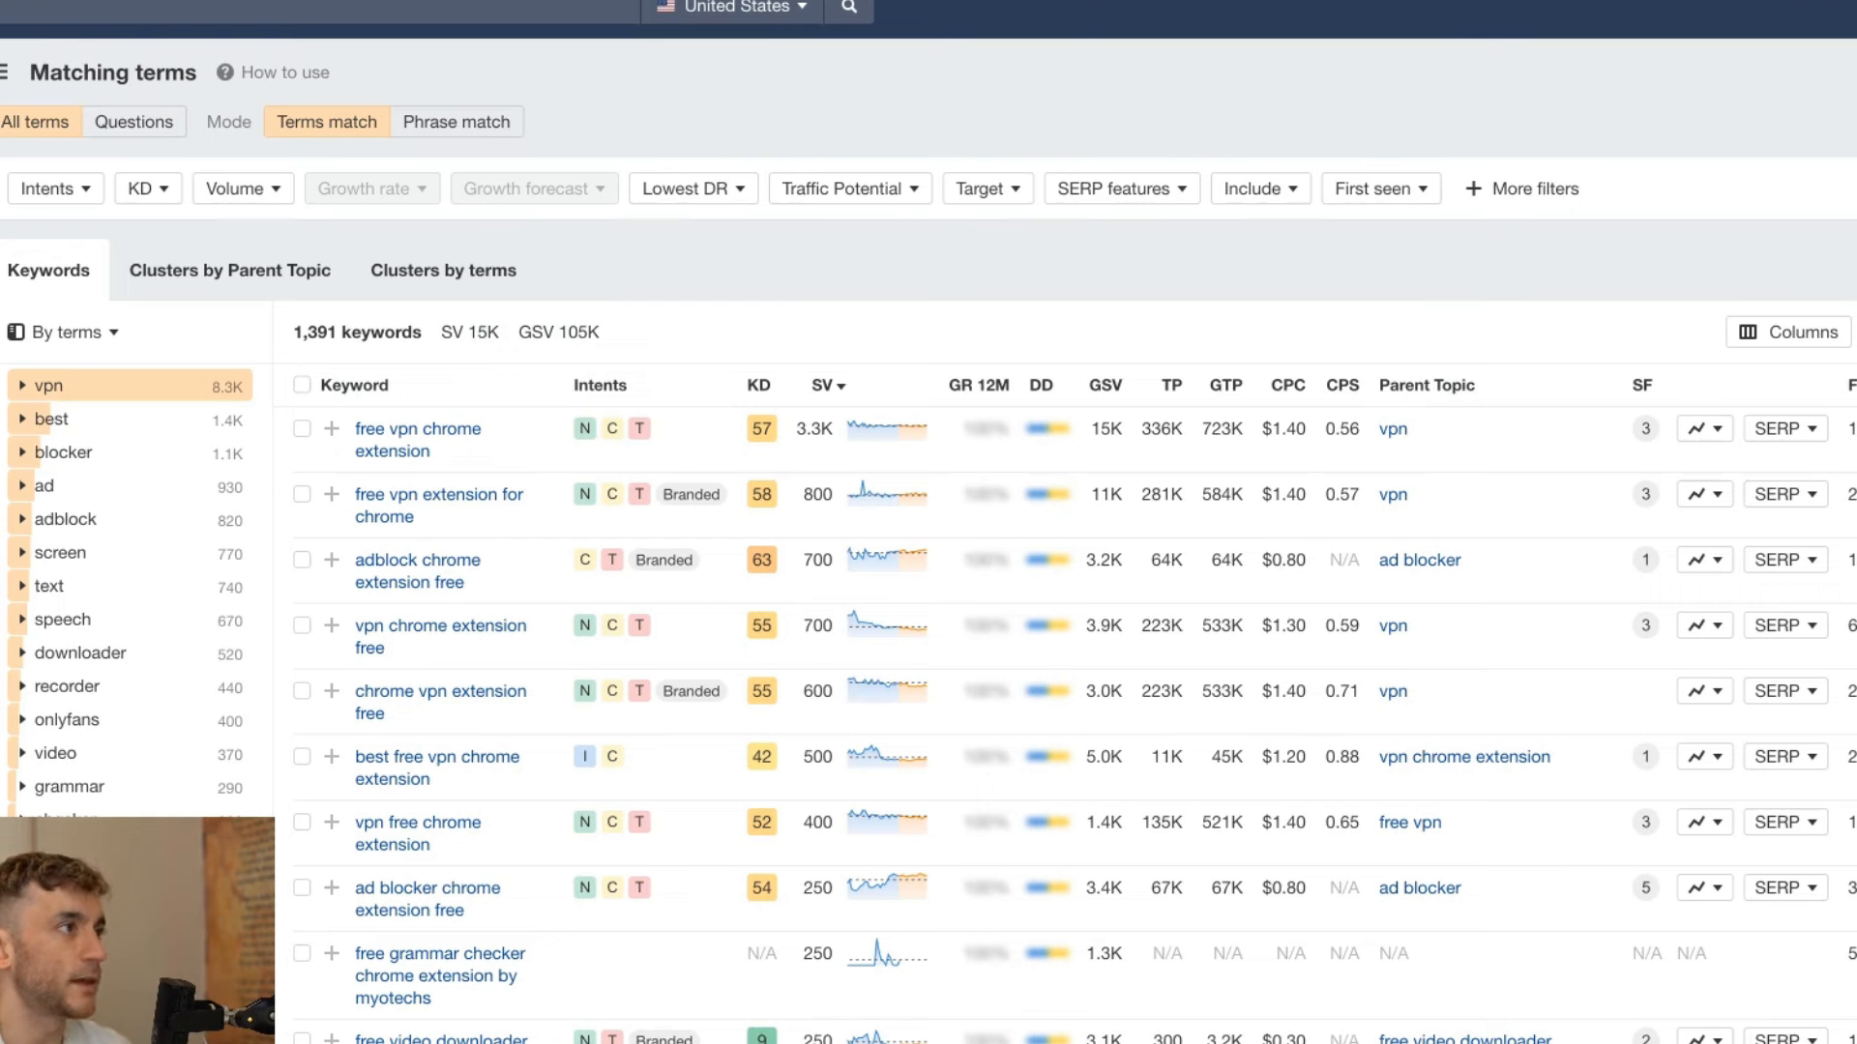
pyautogui.moveTo(824, 497)
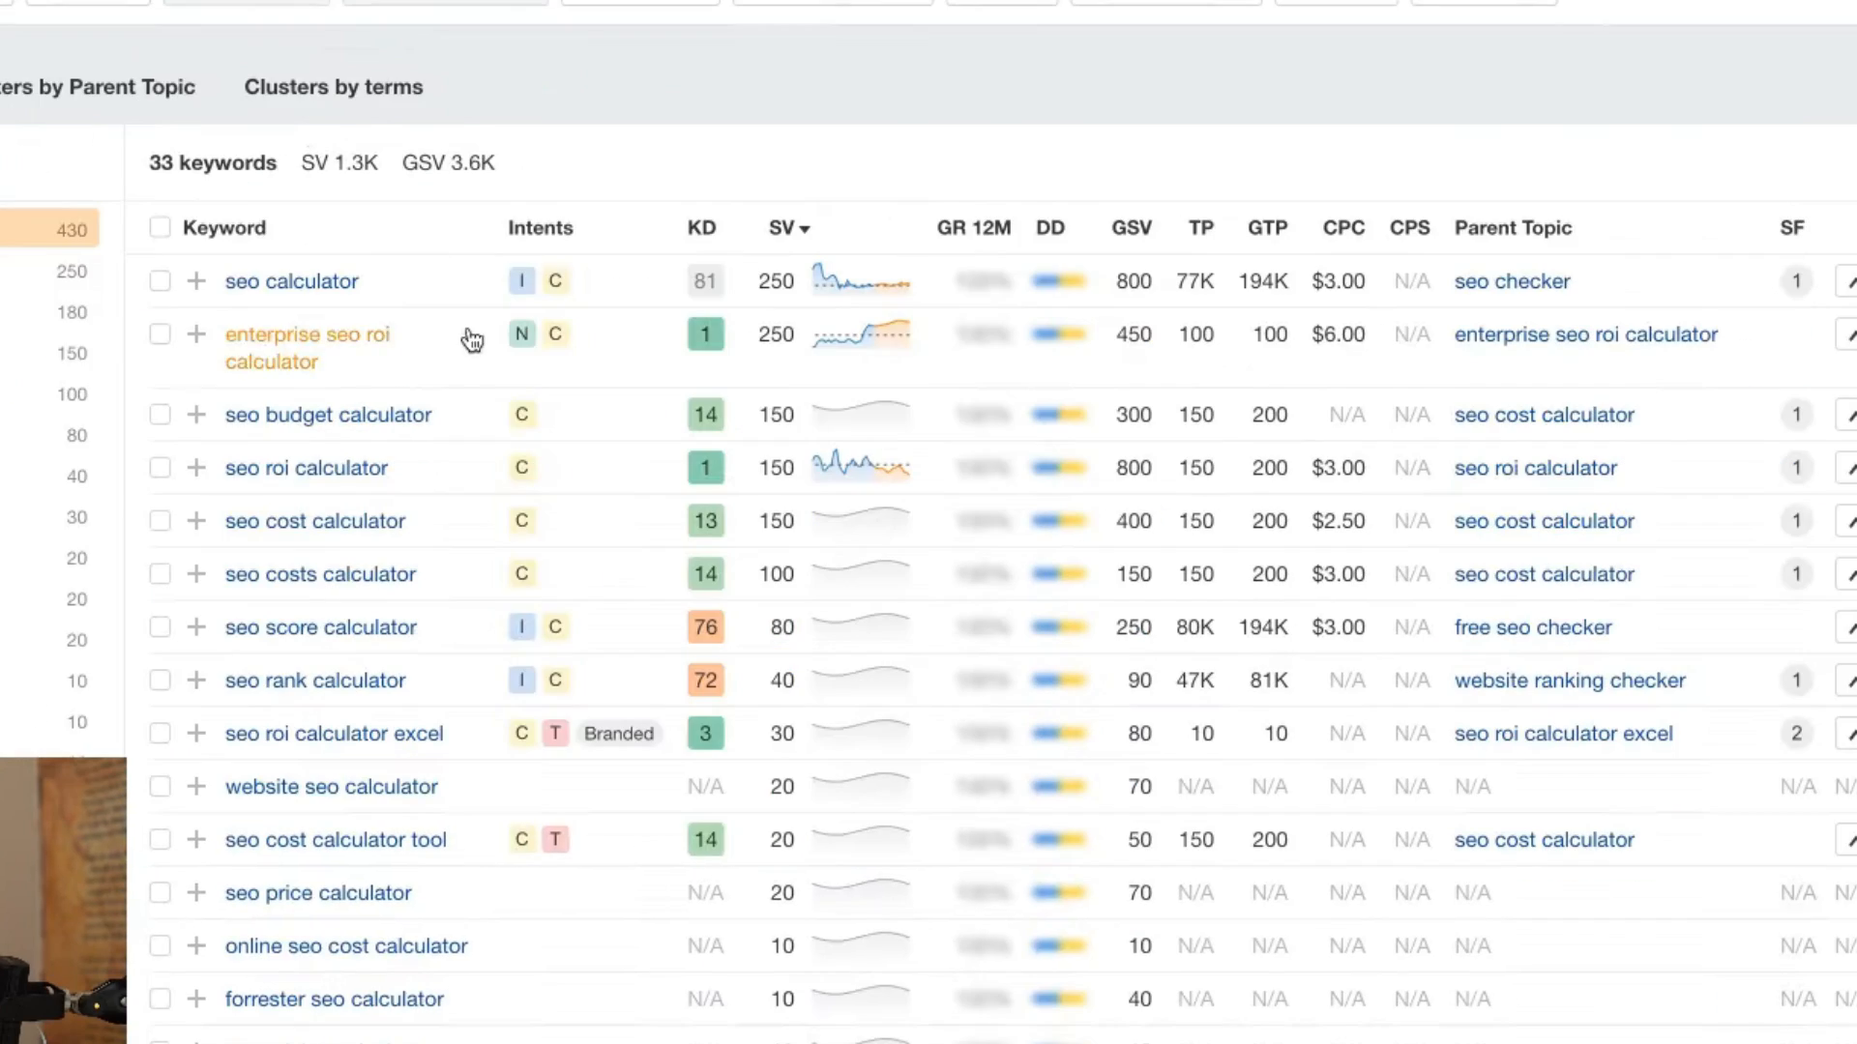
# Scroll the Matching terms keyword table for seo calculator (33 keywords, 1.3K volume).
pyautogui.scroll(-3)
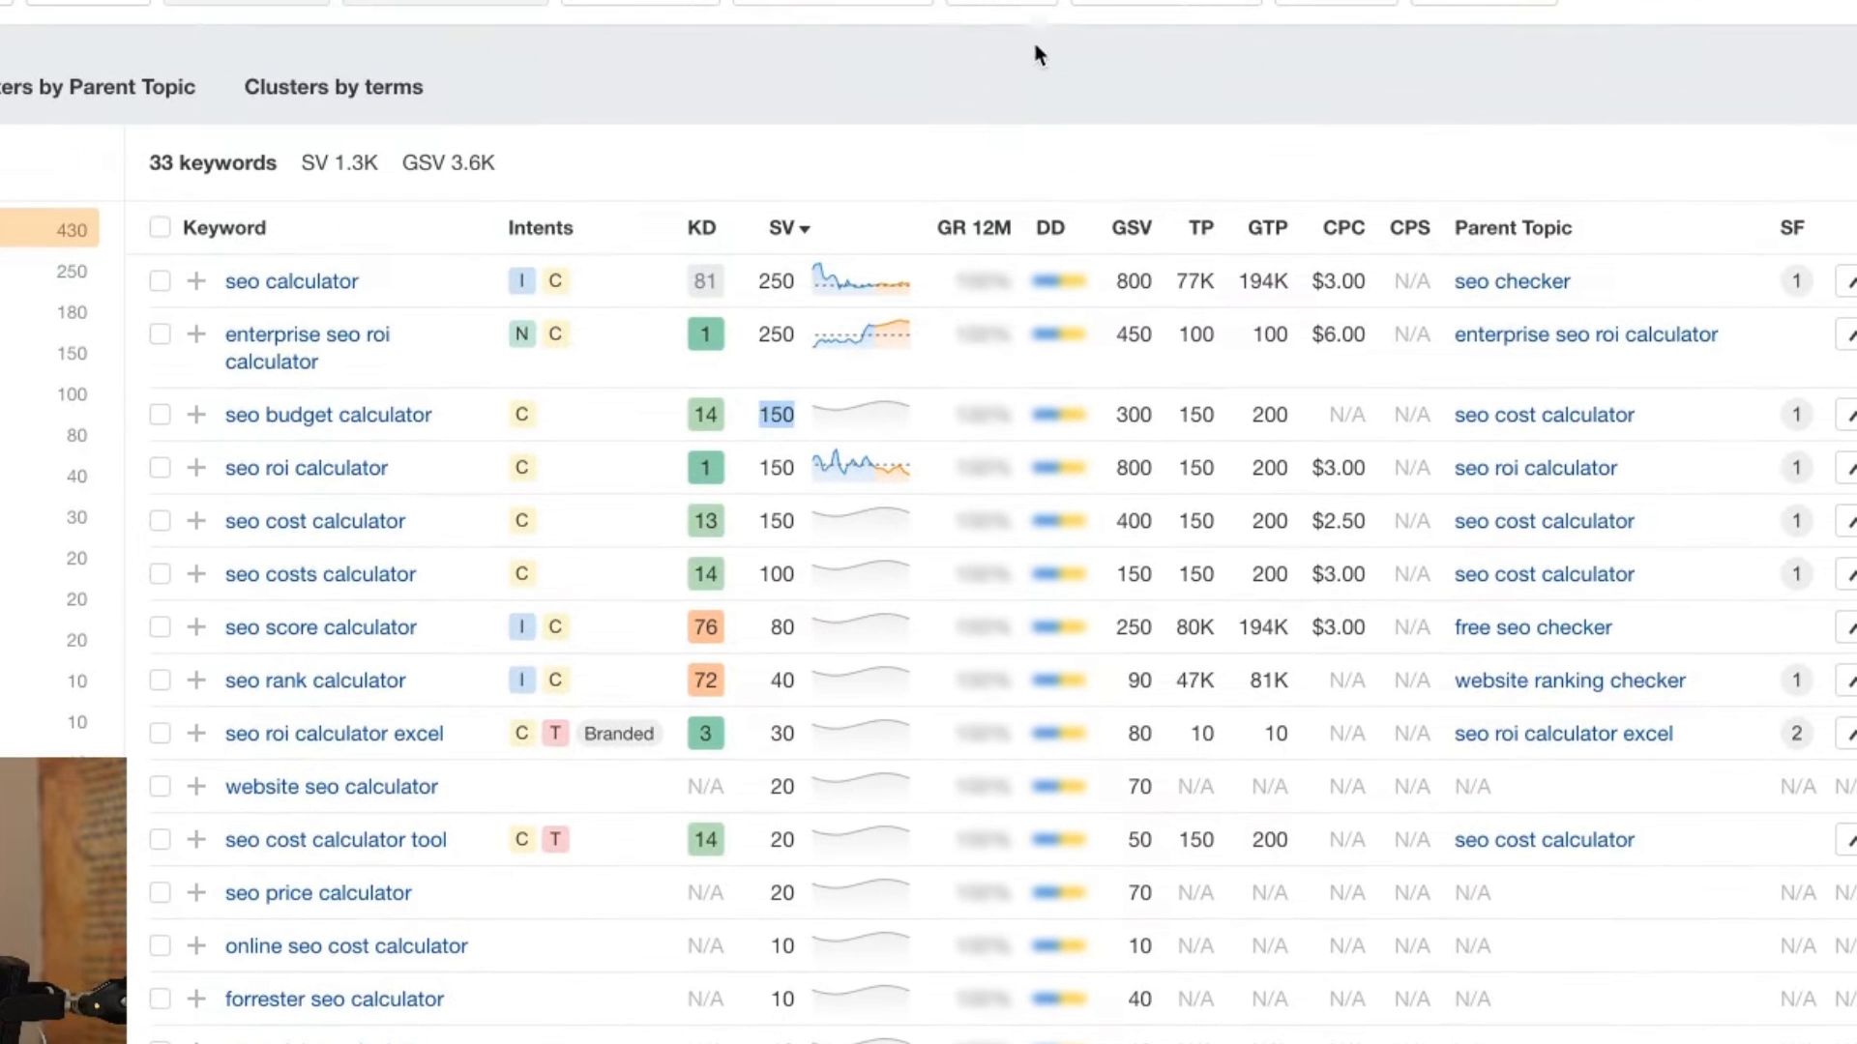
pyautogui.moveTo(1302, 1005)
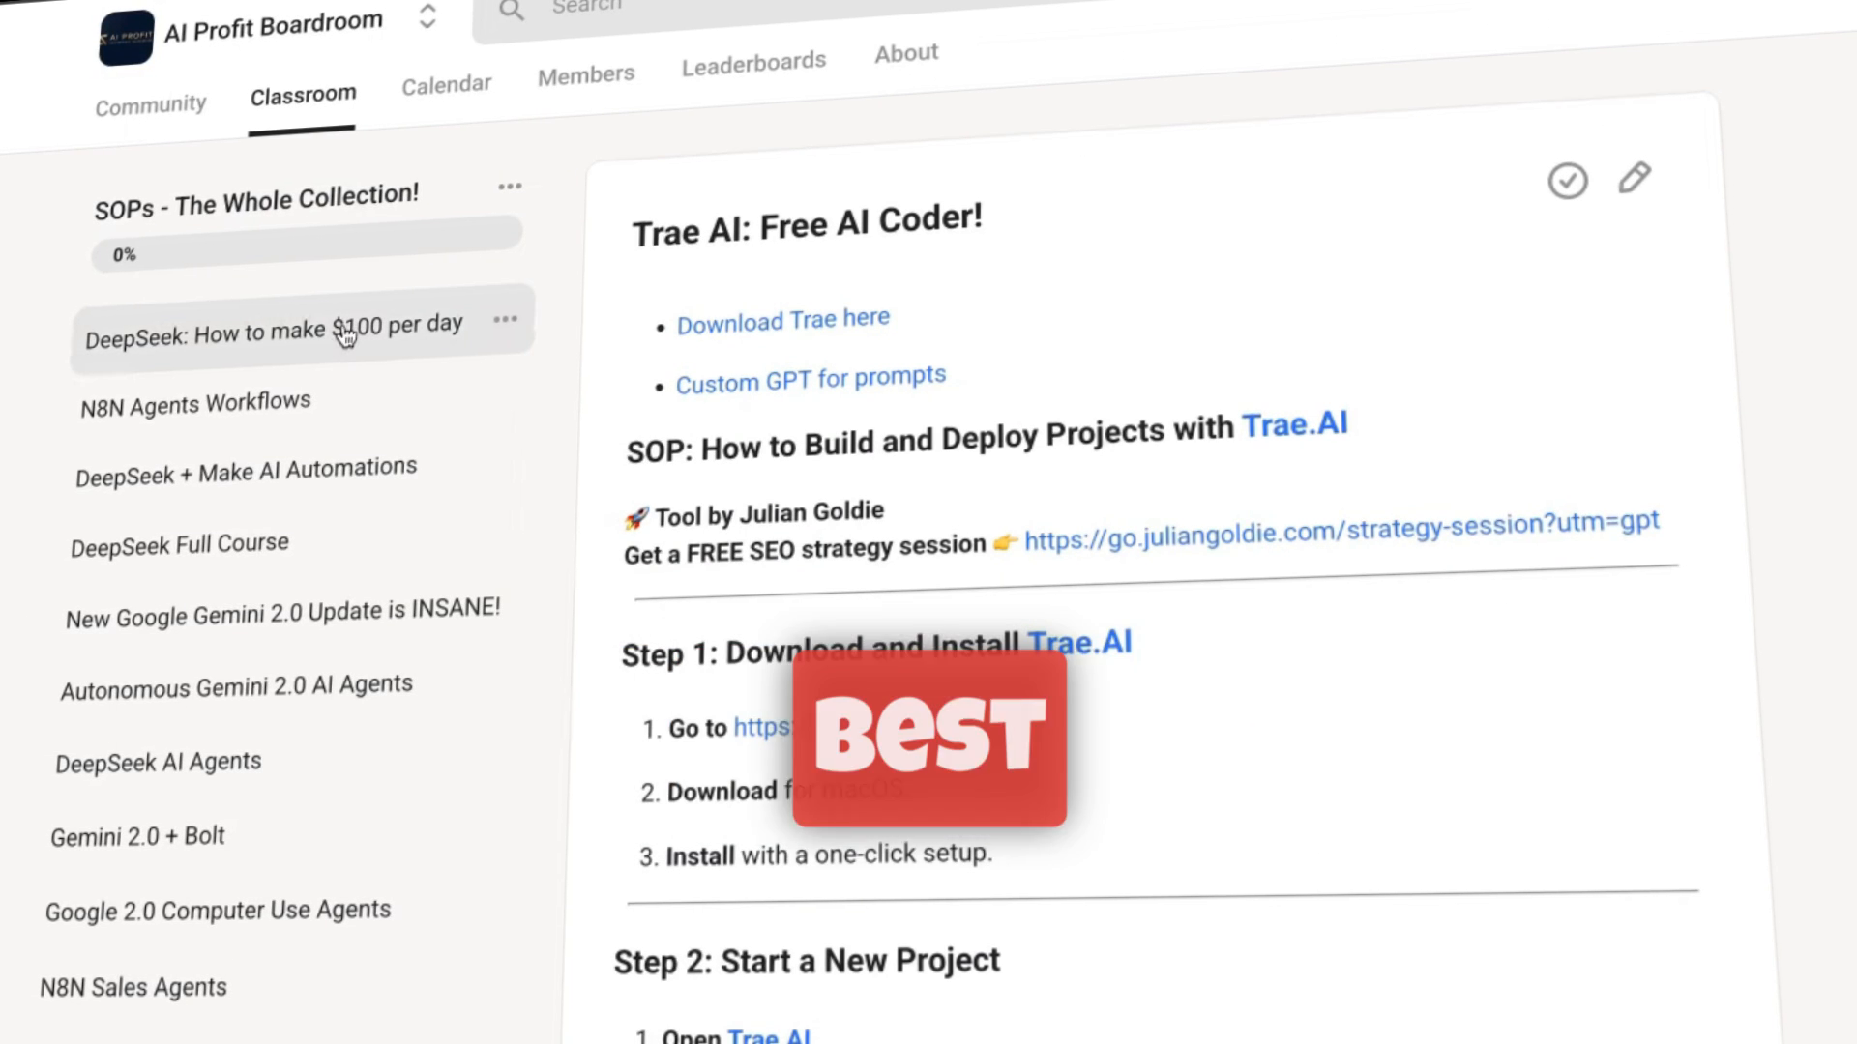
# Browse the DeepSeek $100 per day and N8N Agents Workflows lessons and the course cards.
pyautogui.click(329, 333)
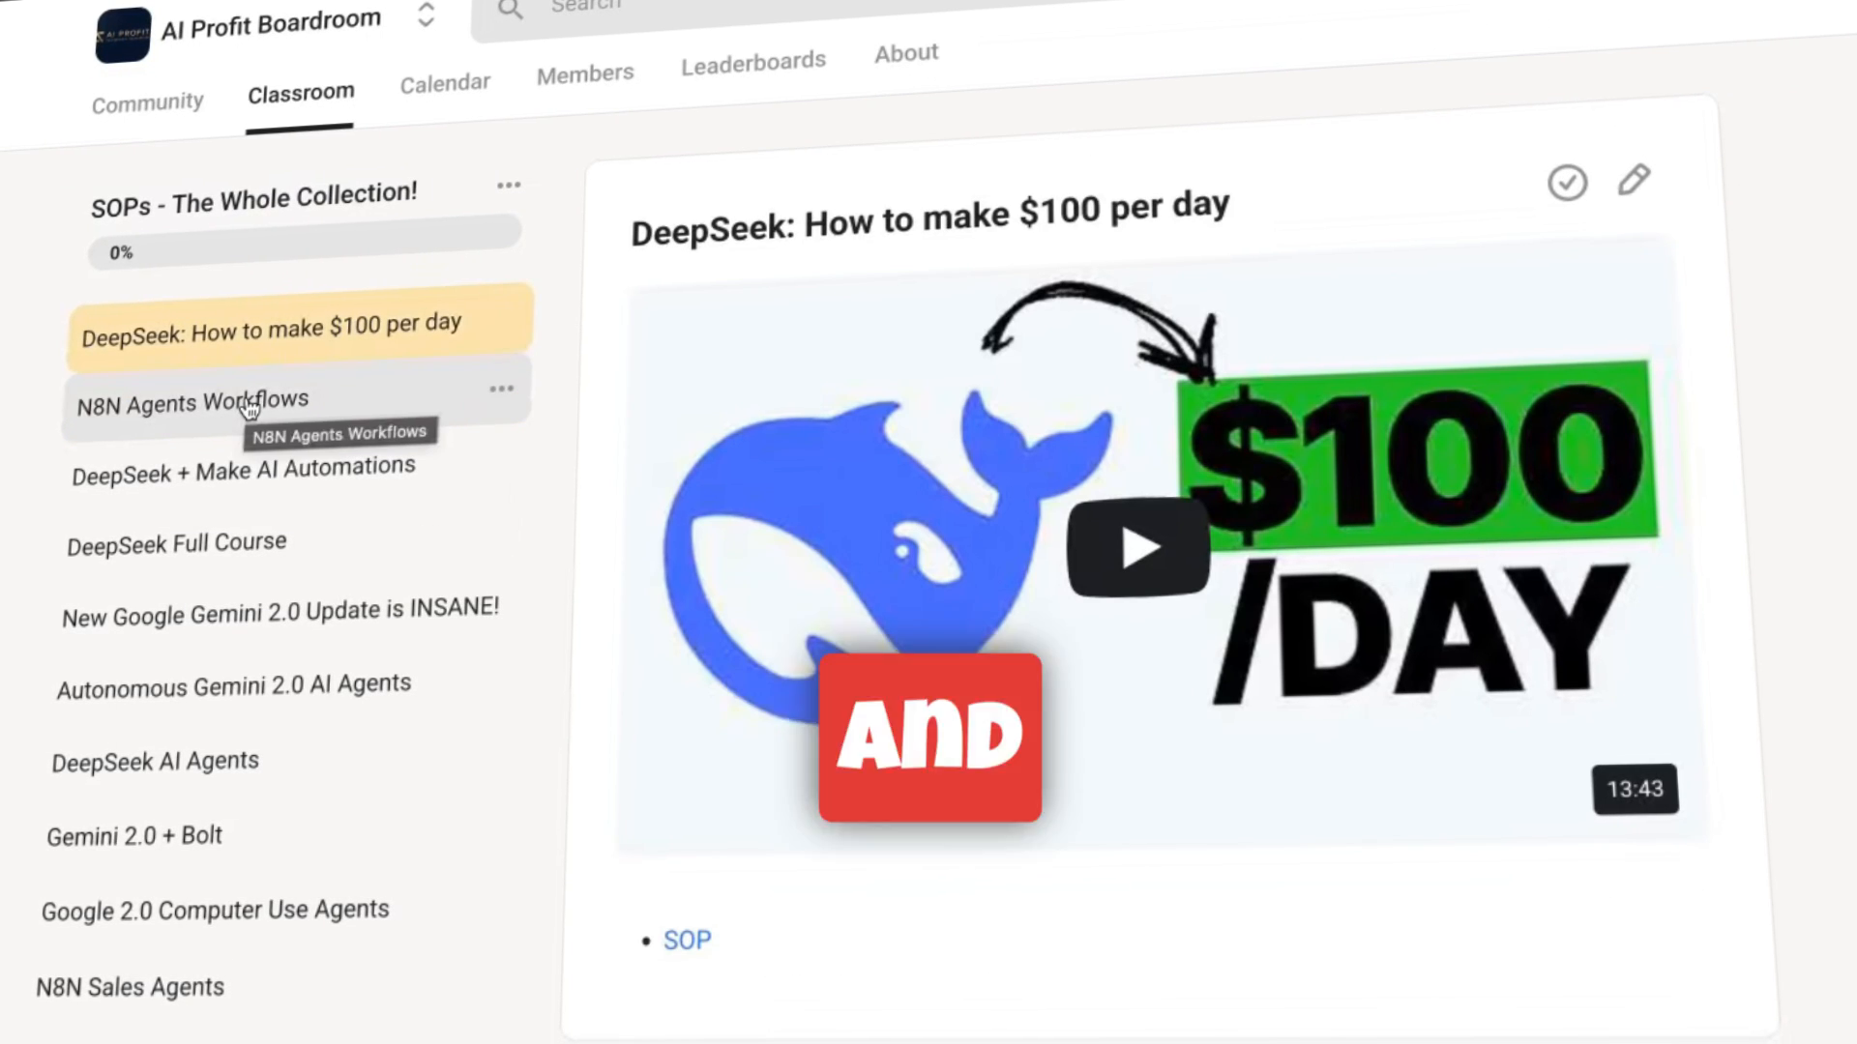
pyautogui.click(242, 402)
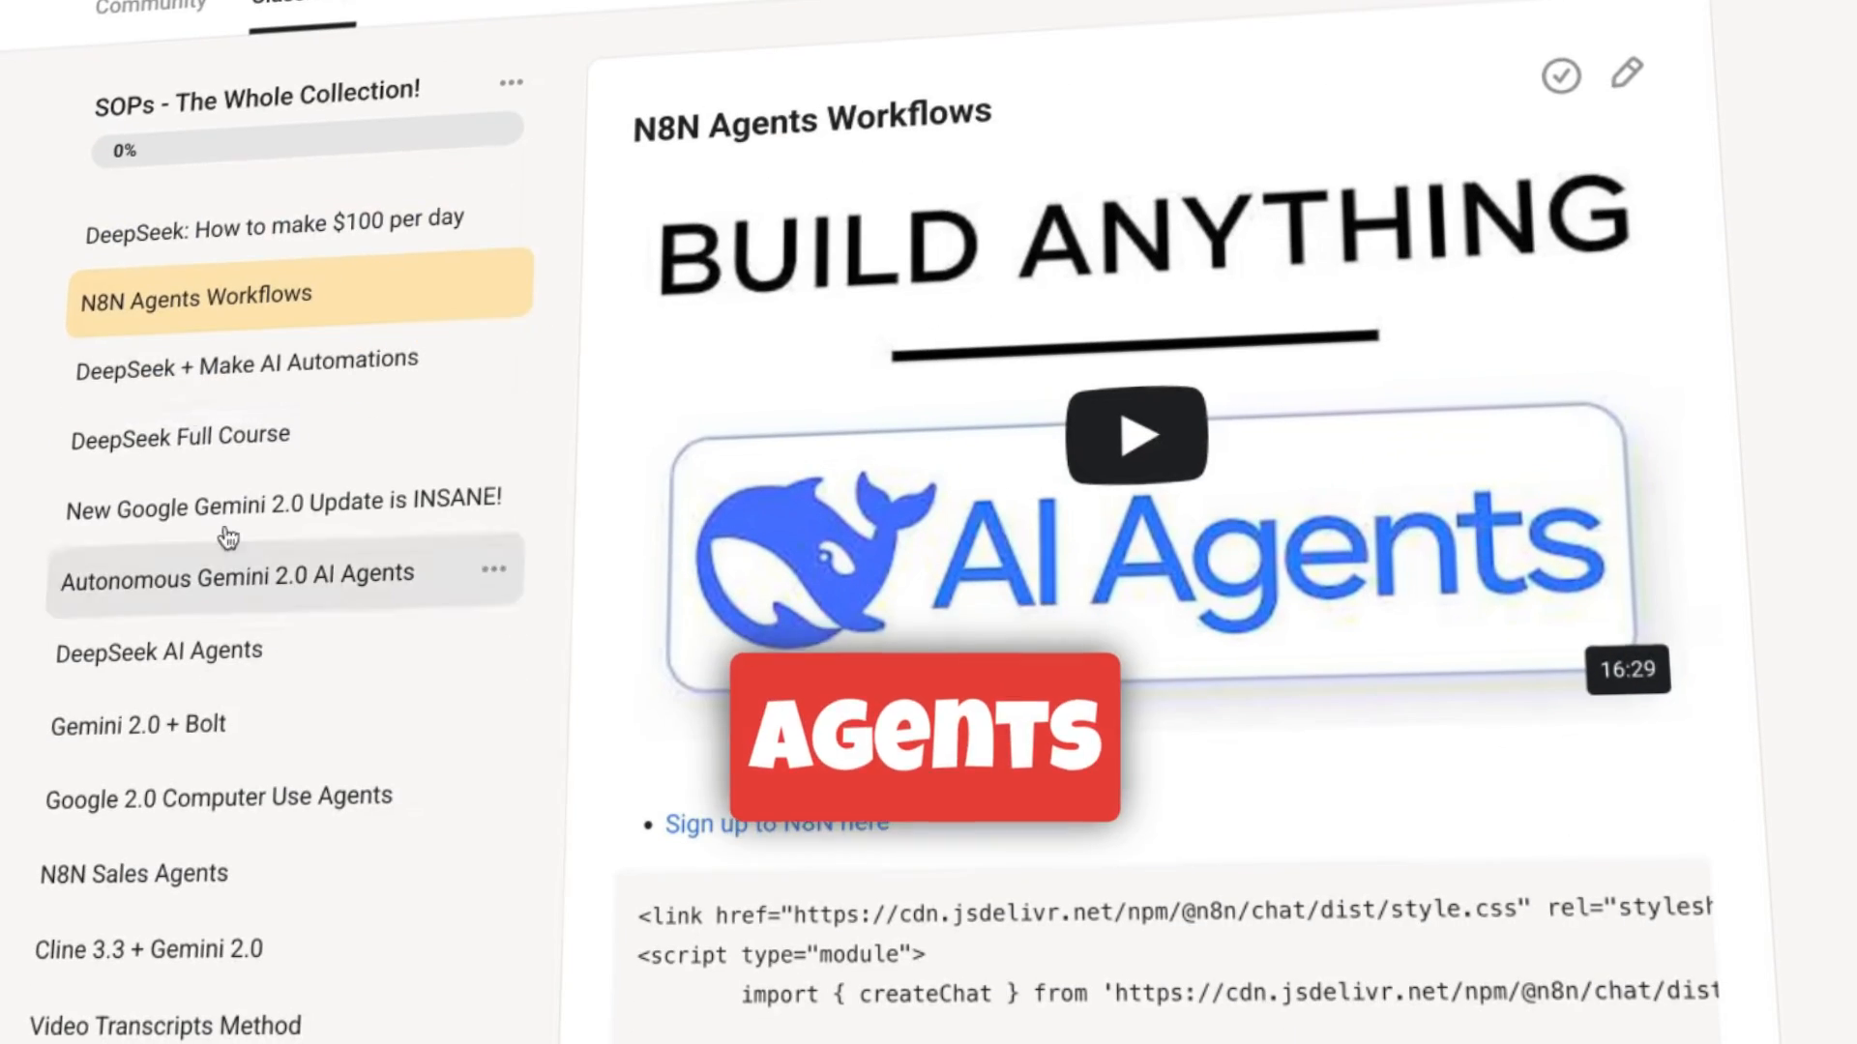
pyautogui.click(166, 435)
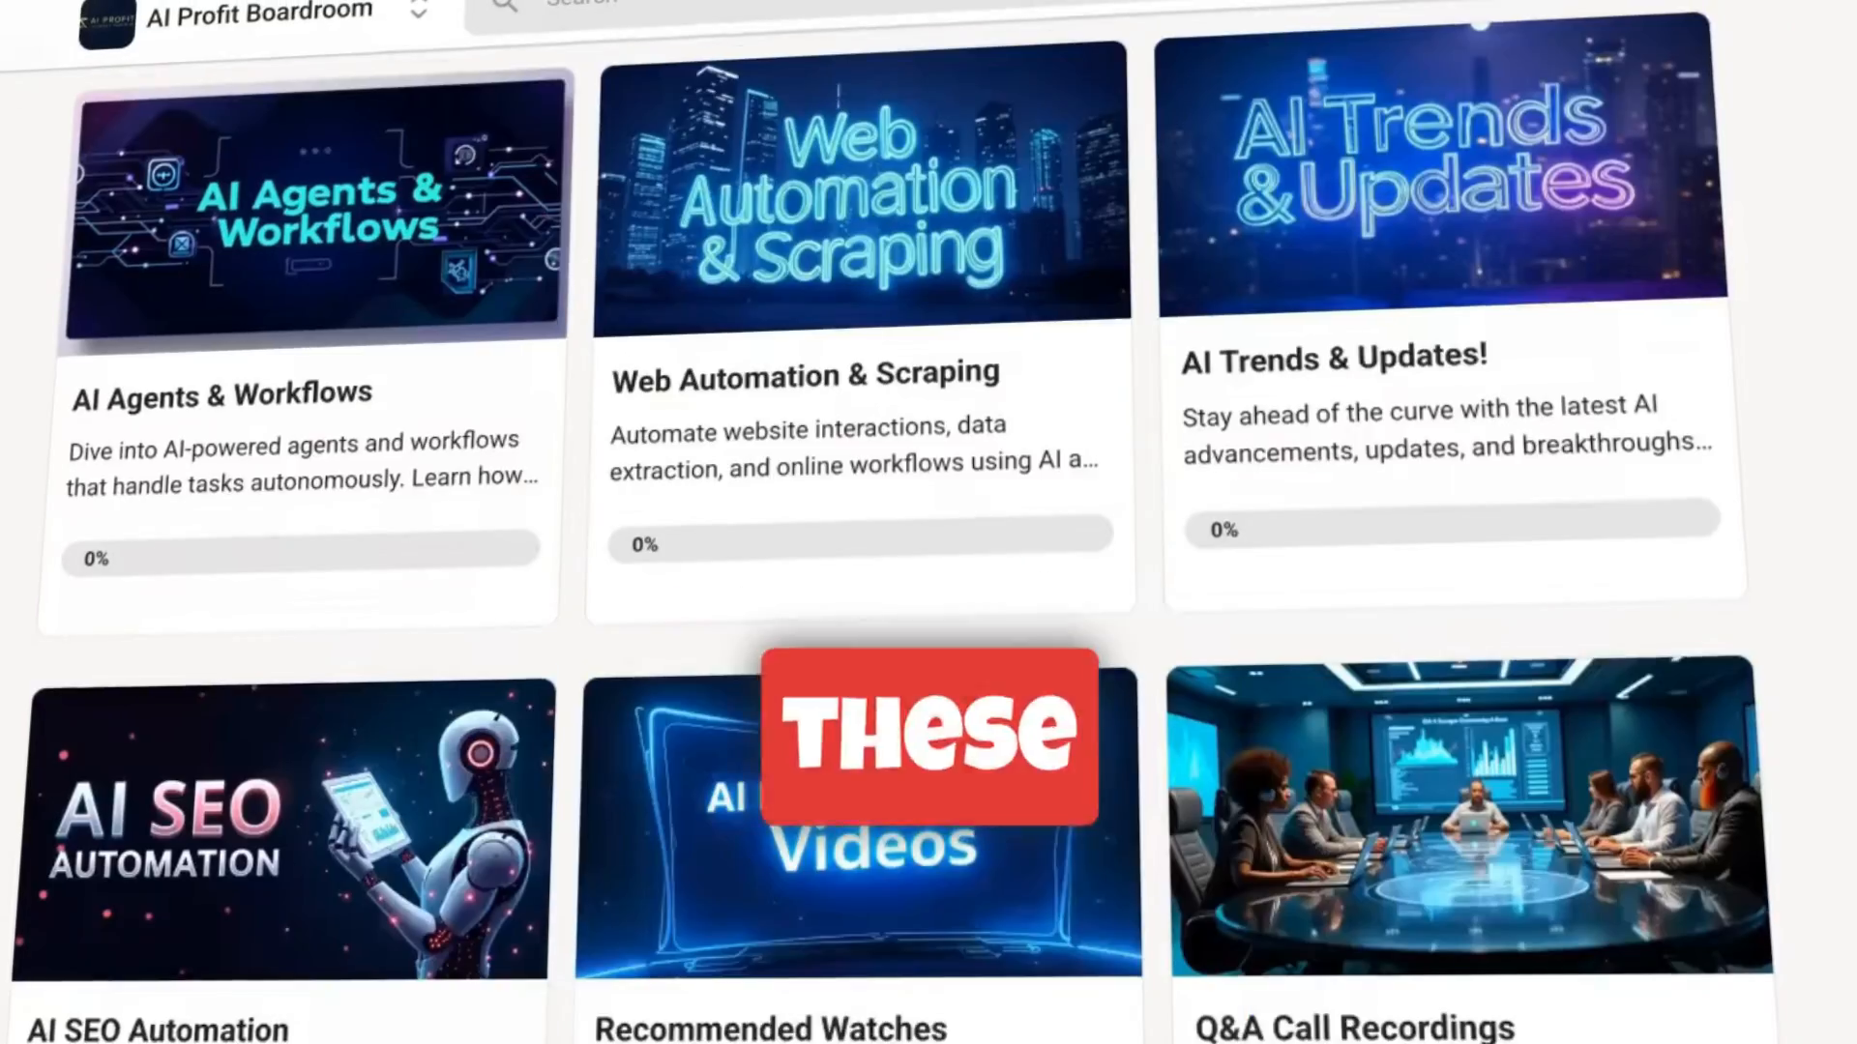
pyautogui.scroll(-3)
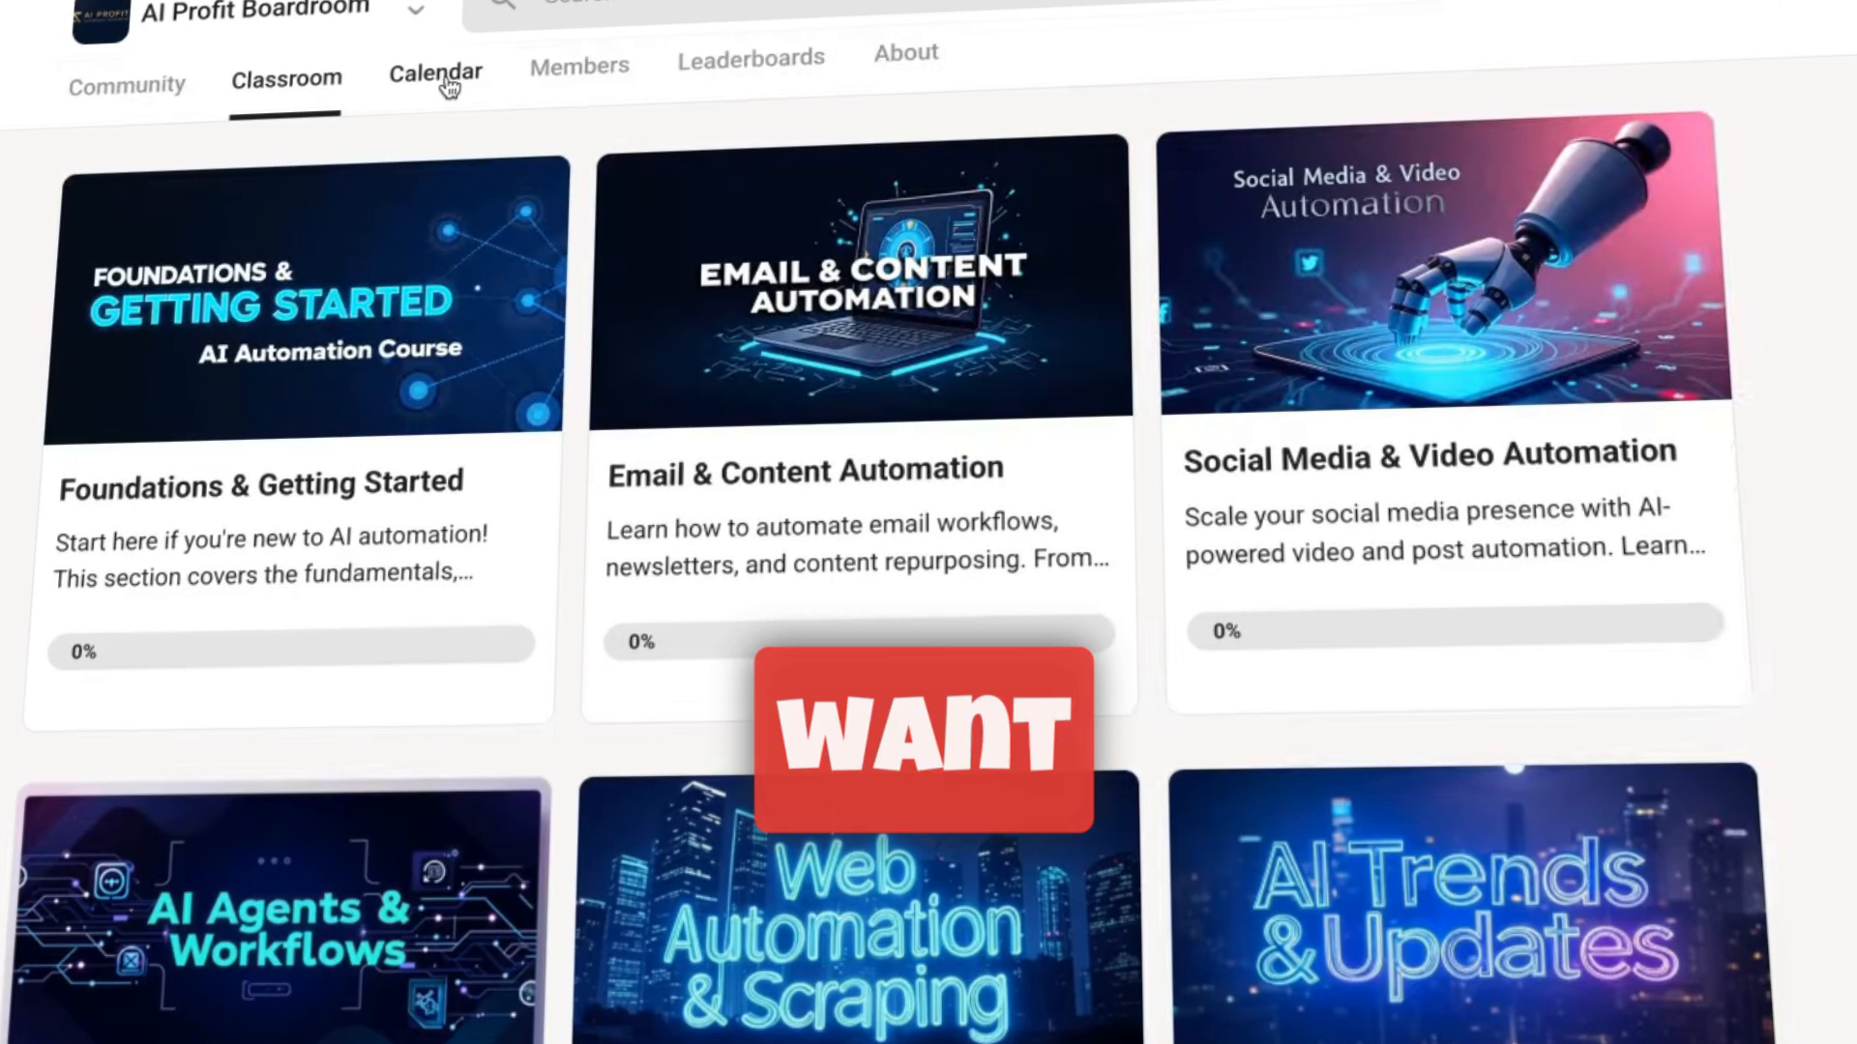
# Switch to the community's February 2025 event calendar with weekly Q&A sessions.
pyautogui.click(433, 72)
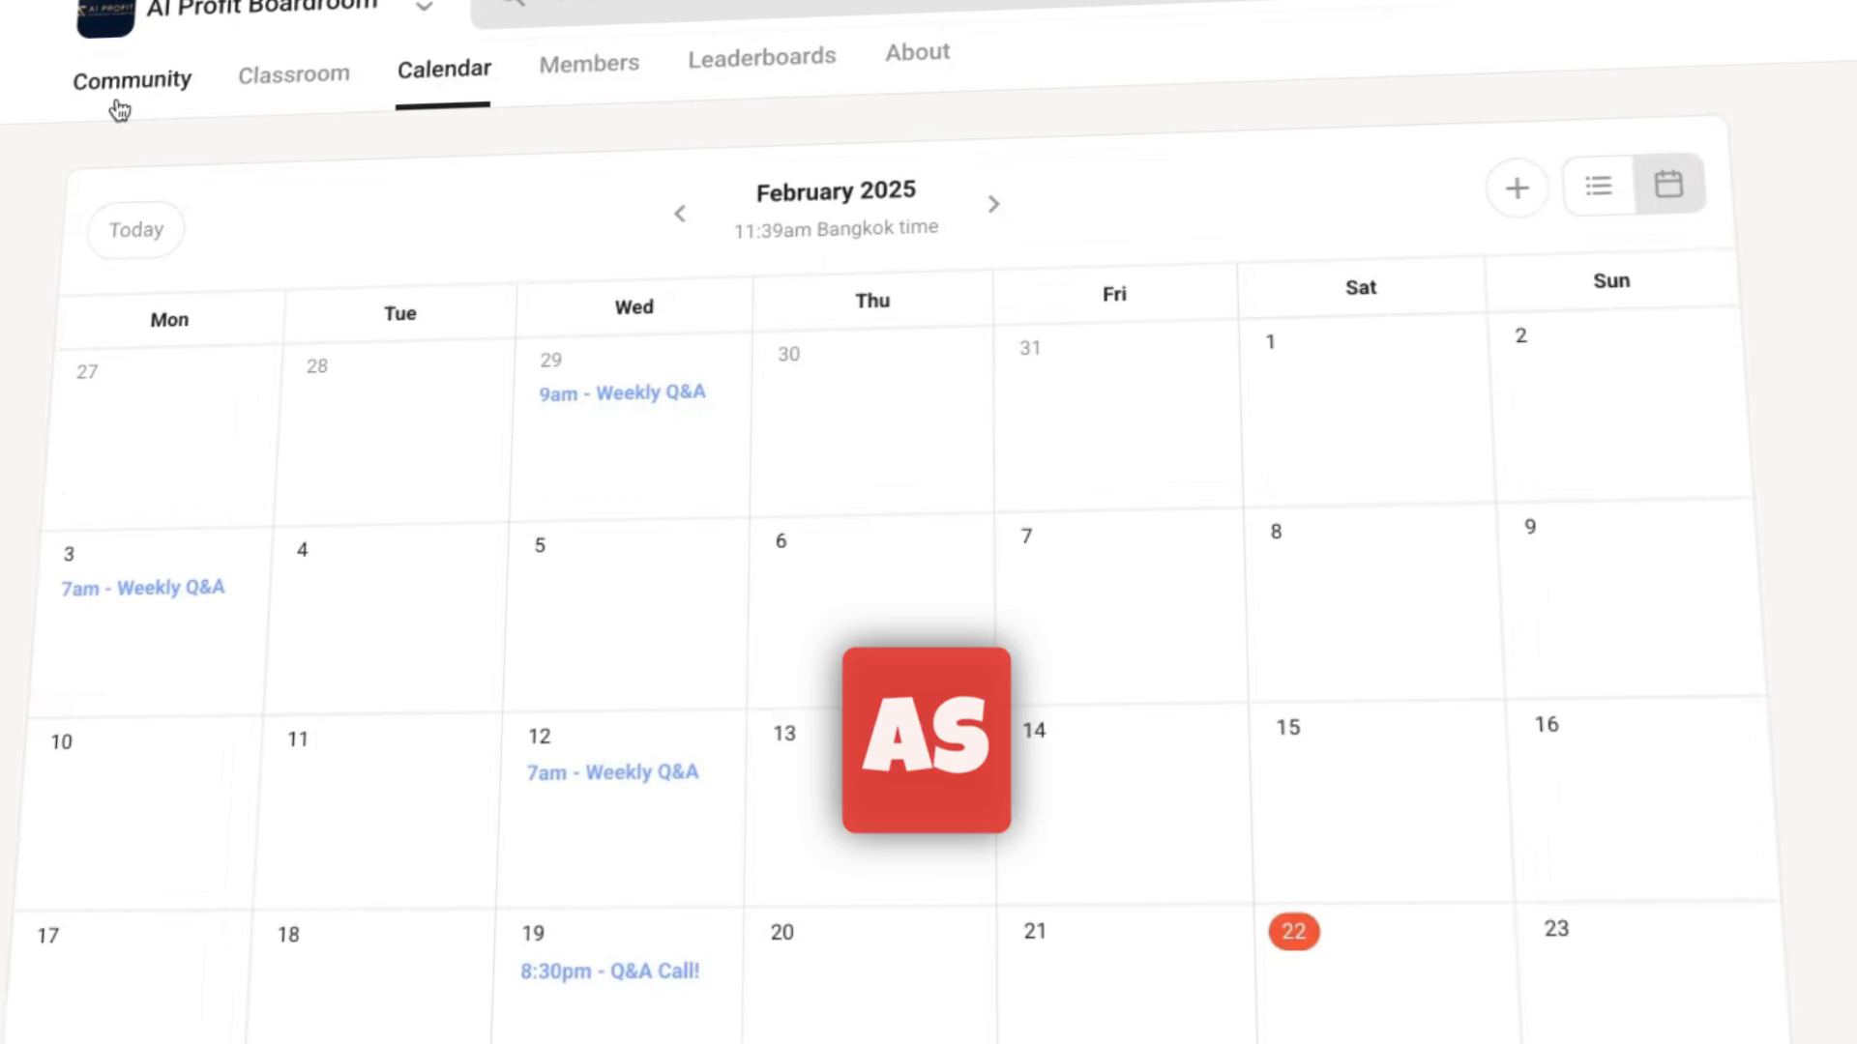
# Scroll the AI Profit Boardroom community feed past the pinned welcome post, then move to the SEO strategy session page.
pyautogui.click(132, 77)
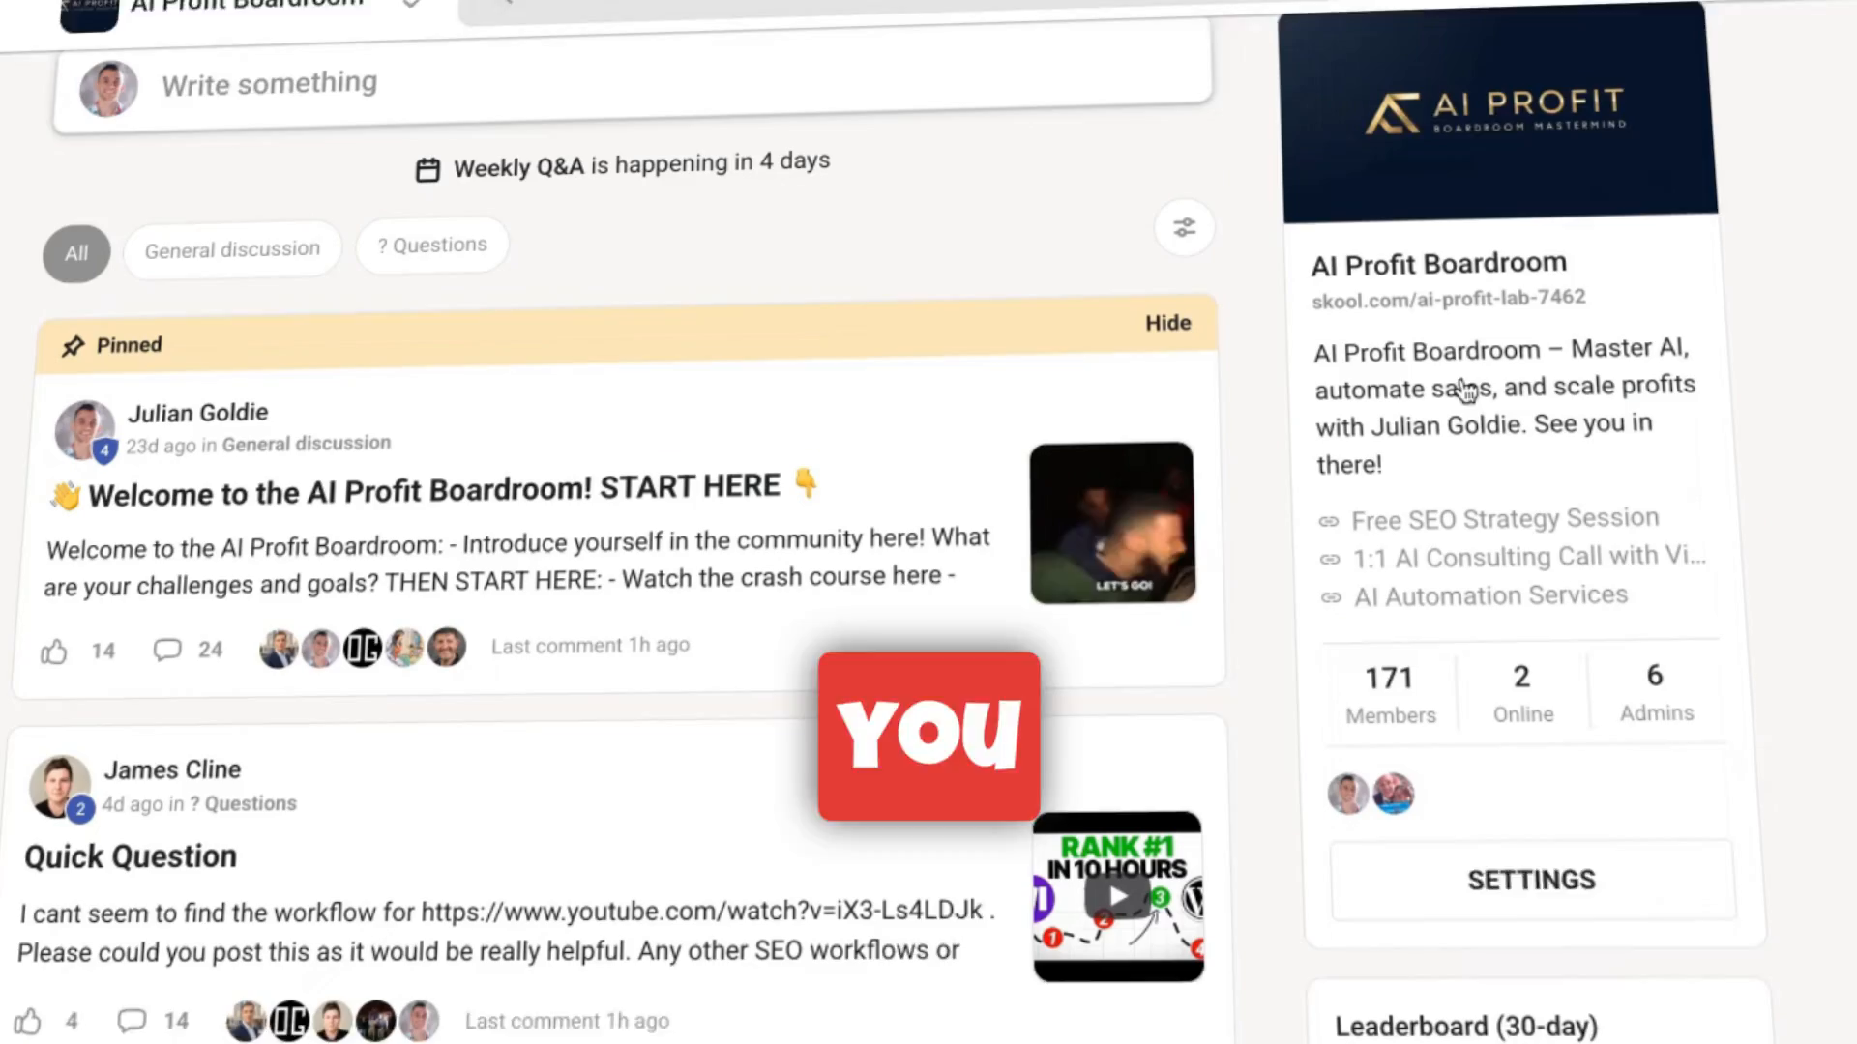
pyautogui.scroll(-3)
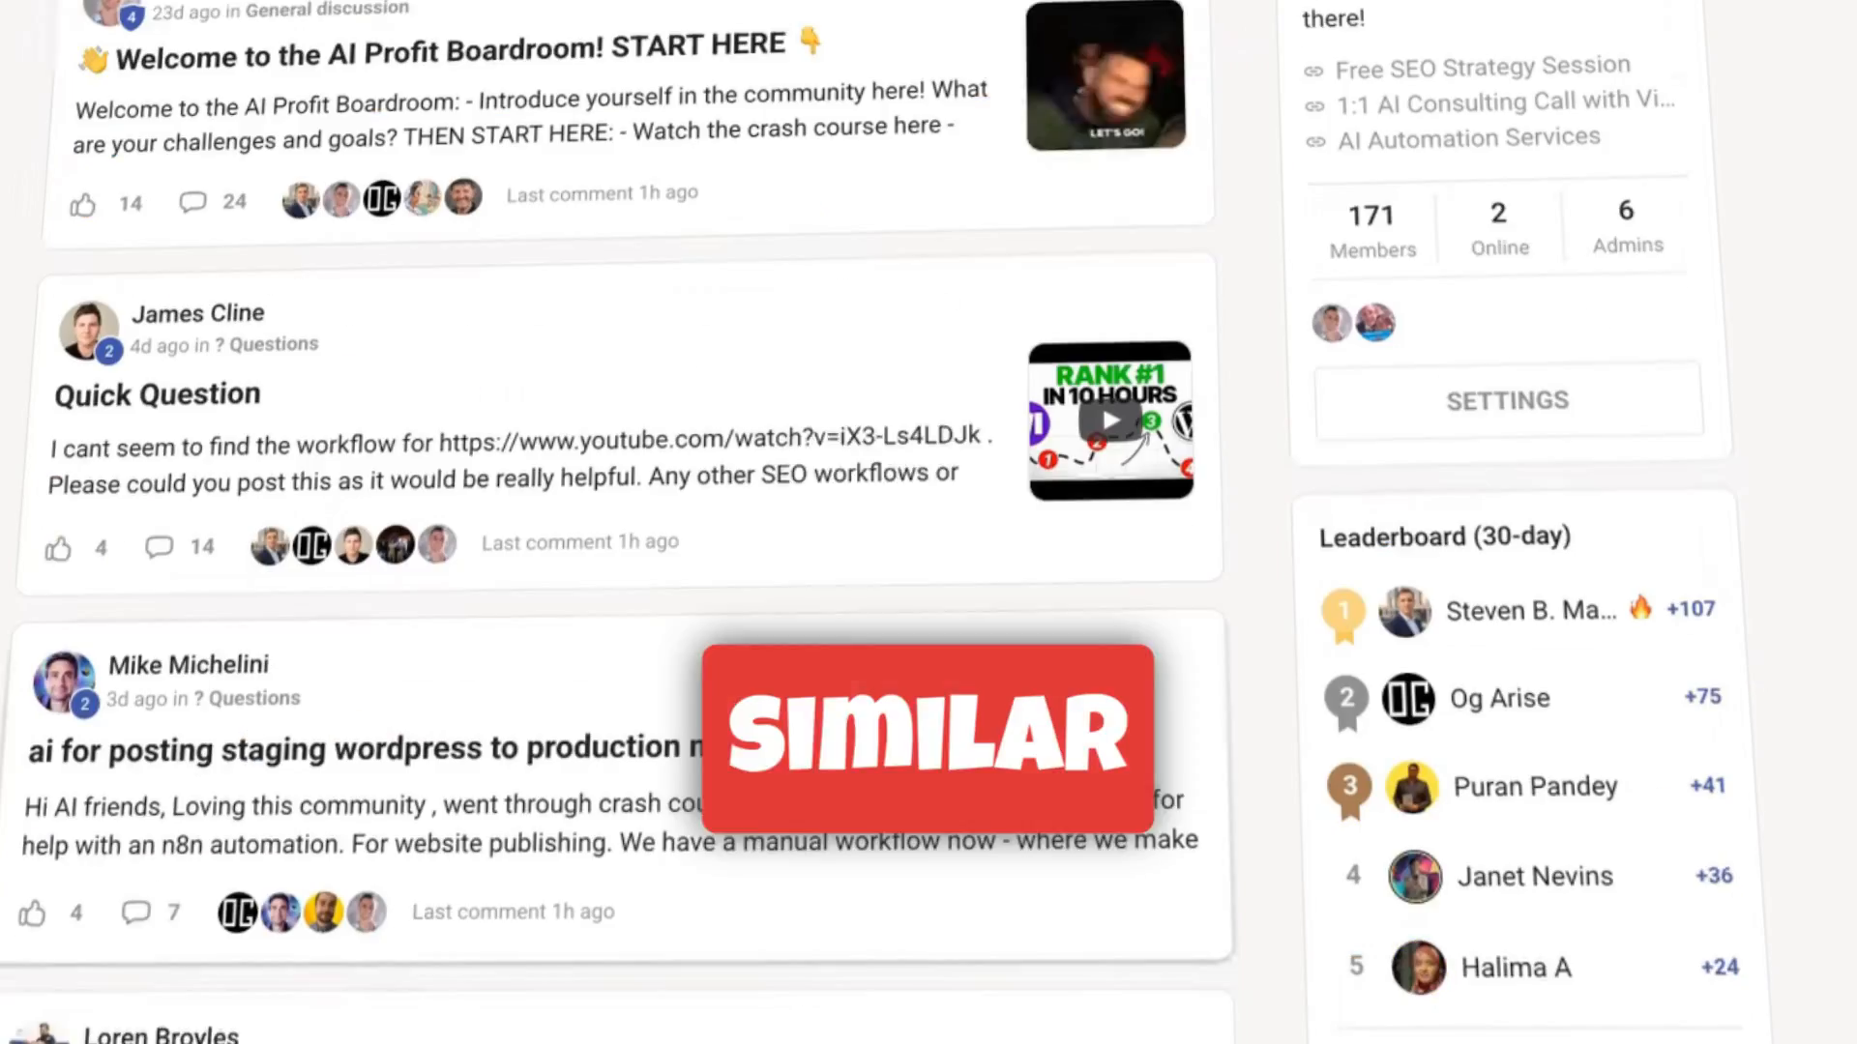
pyautogui.scroll(-3)
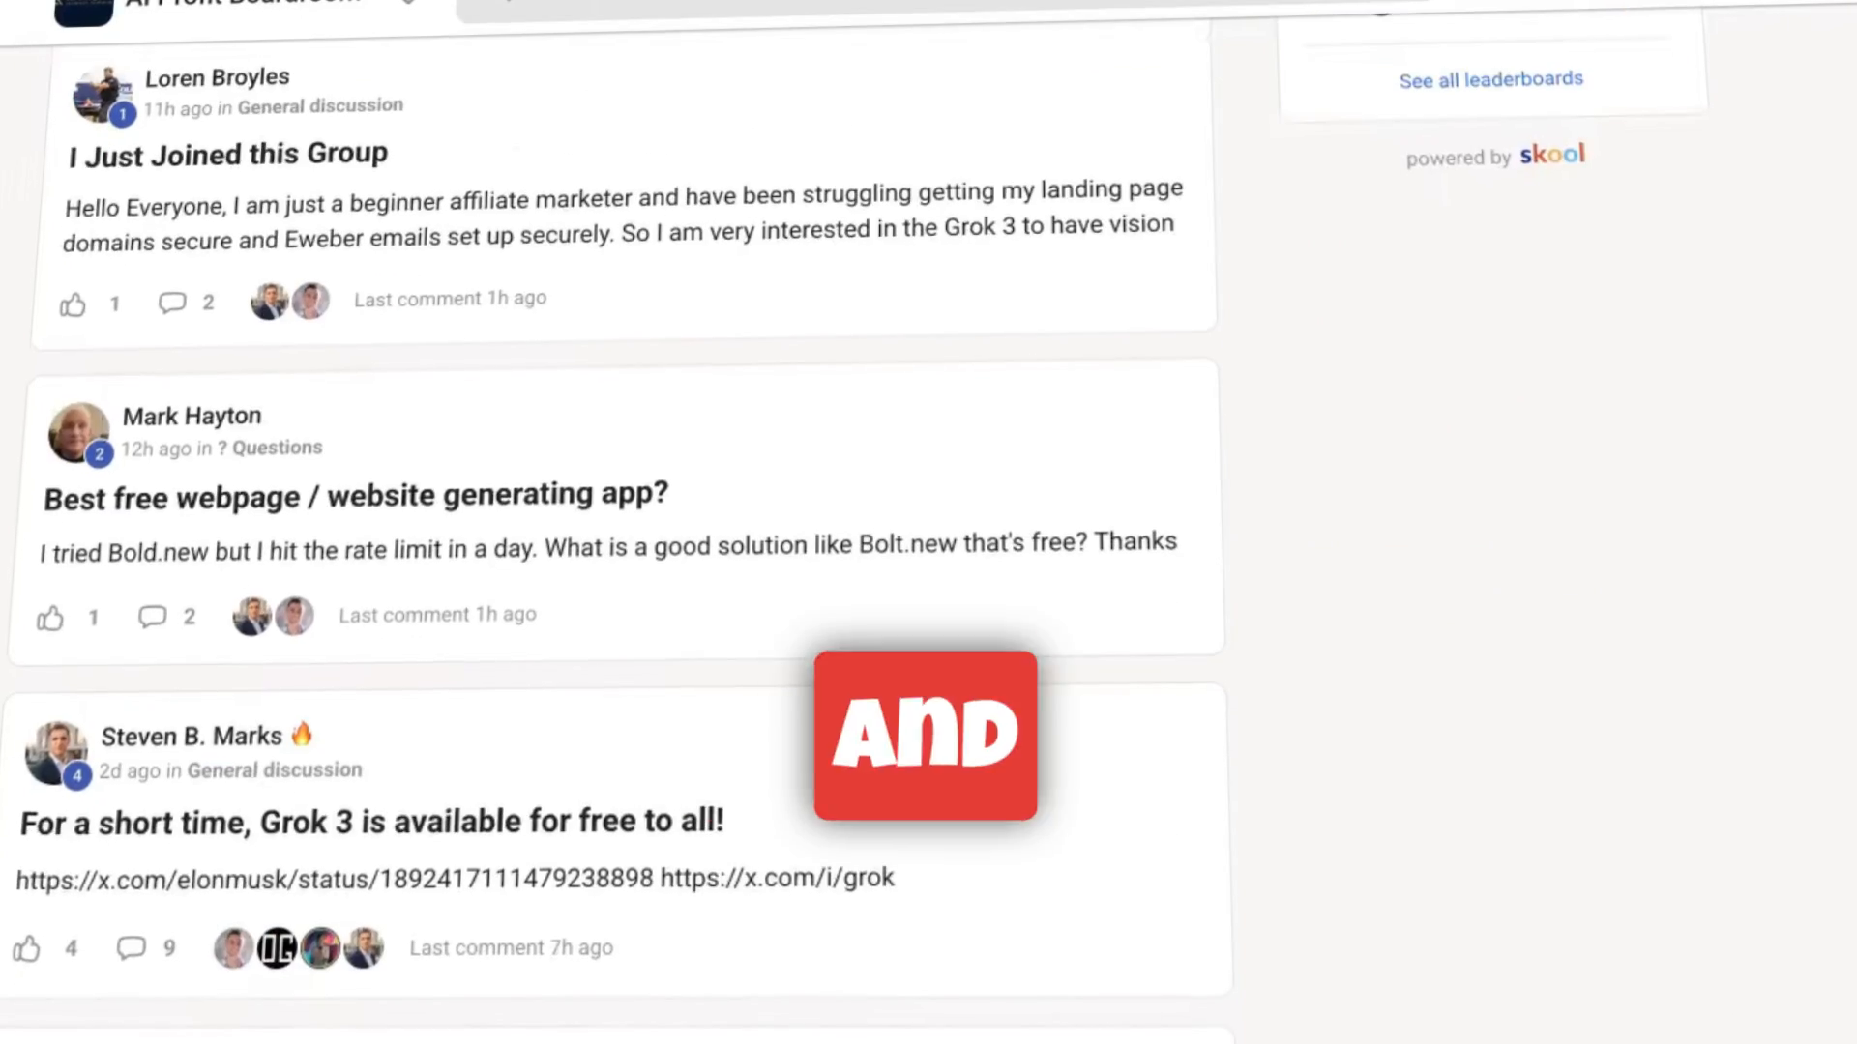
pyautogui.scroll(3)
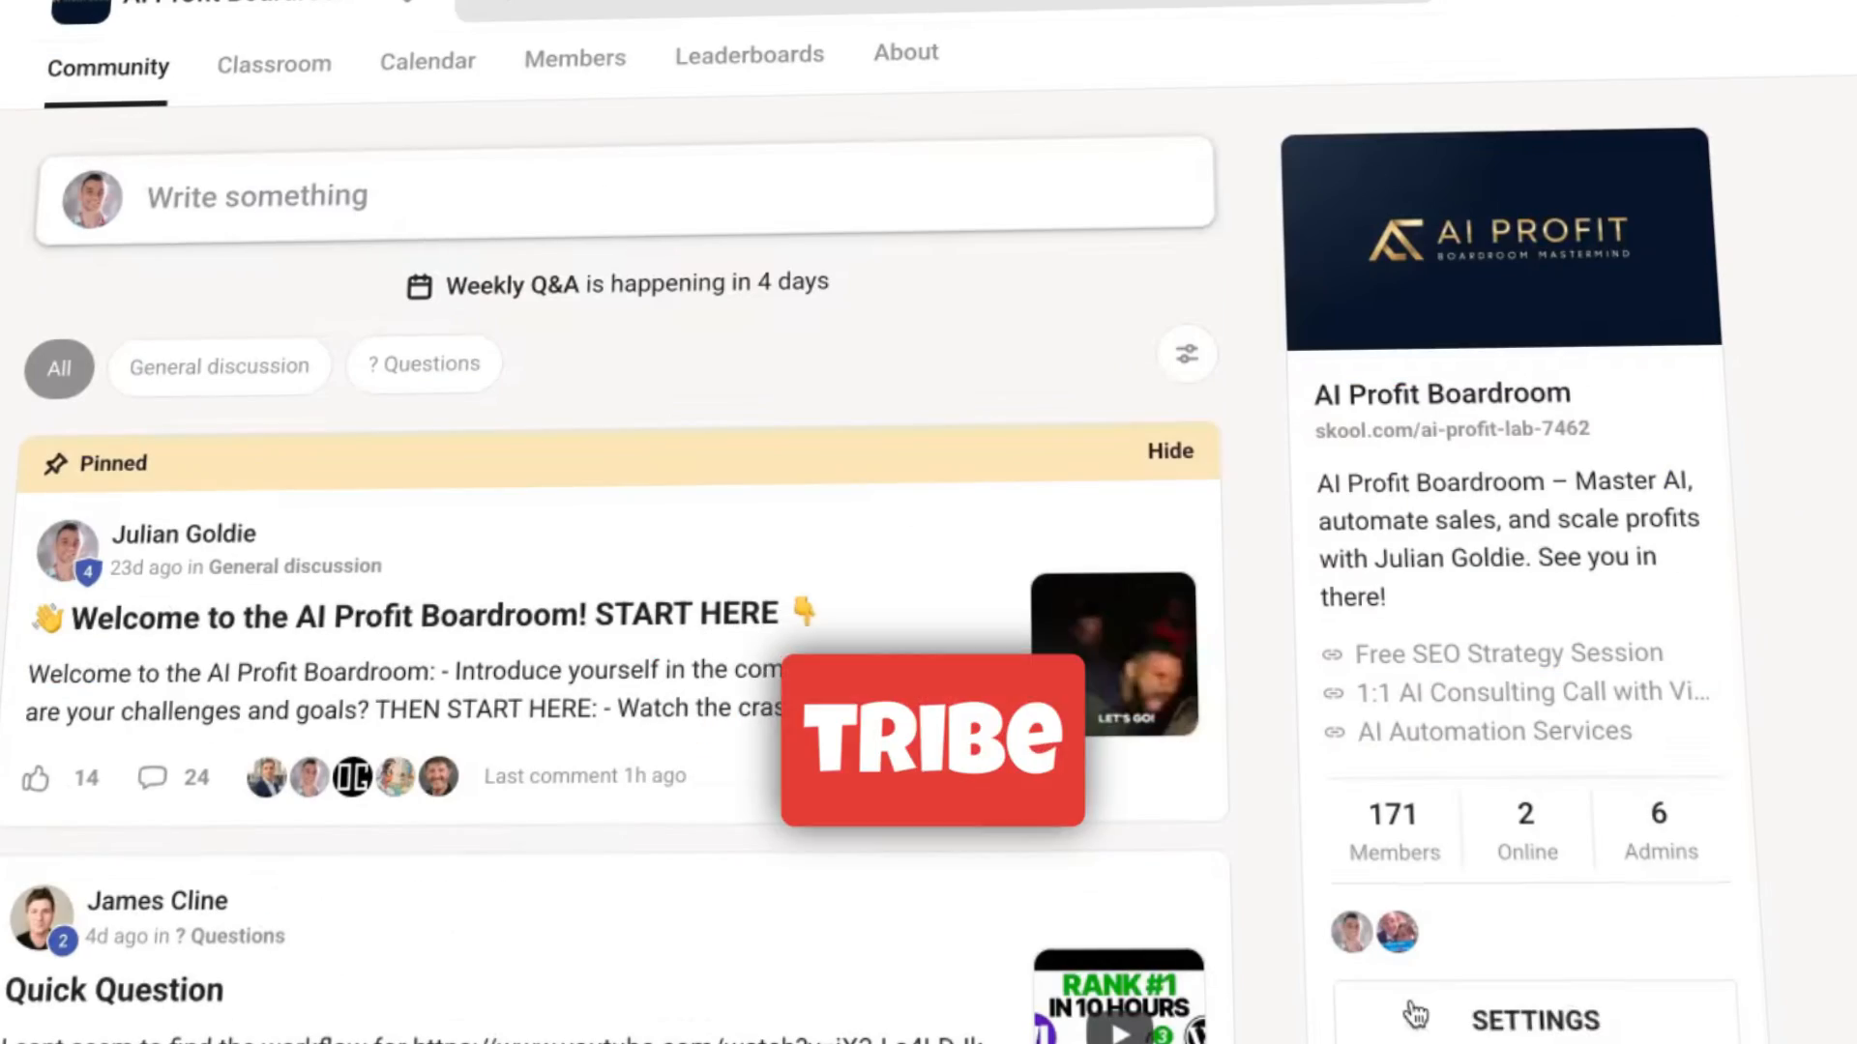
pyautogui.click(906, 52)
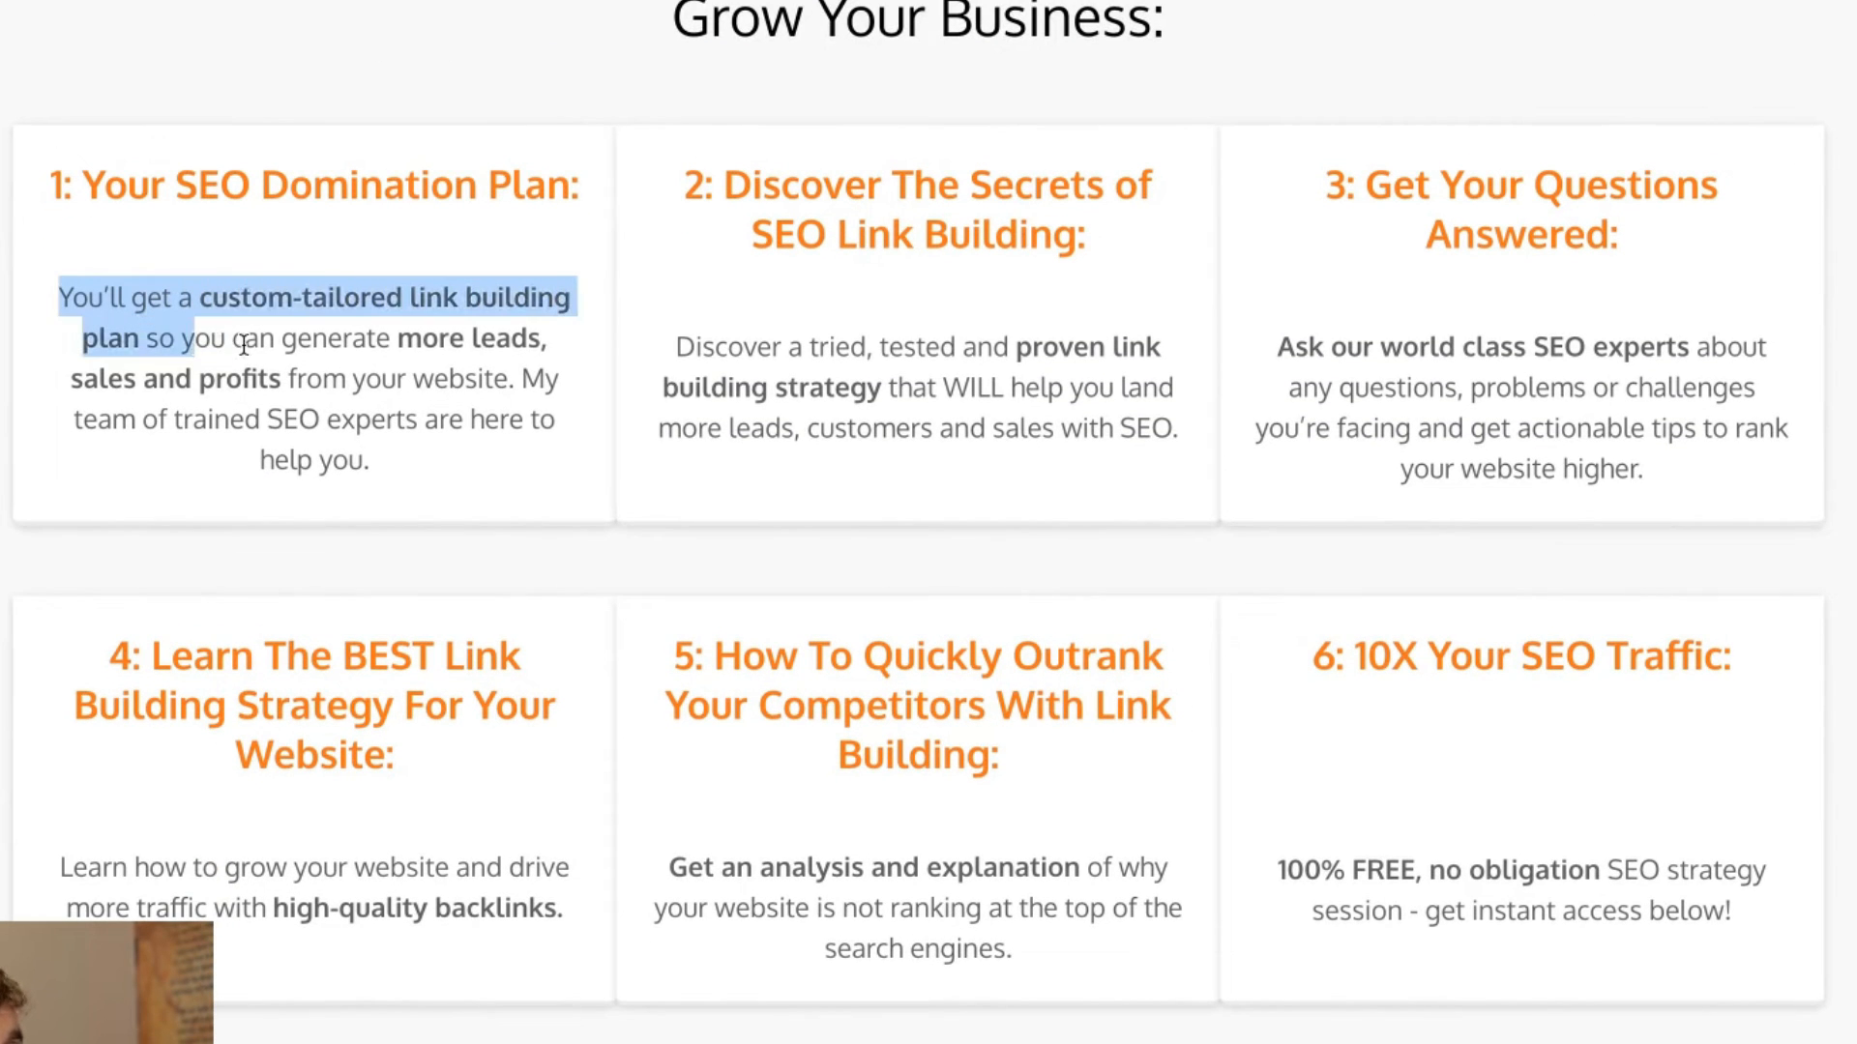
pyautogui.moveTo(244, 337); pyautogui.dragTo(485, 379)
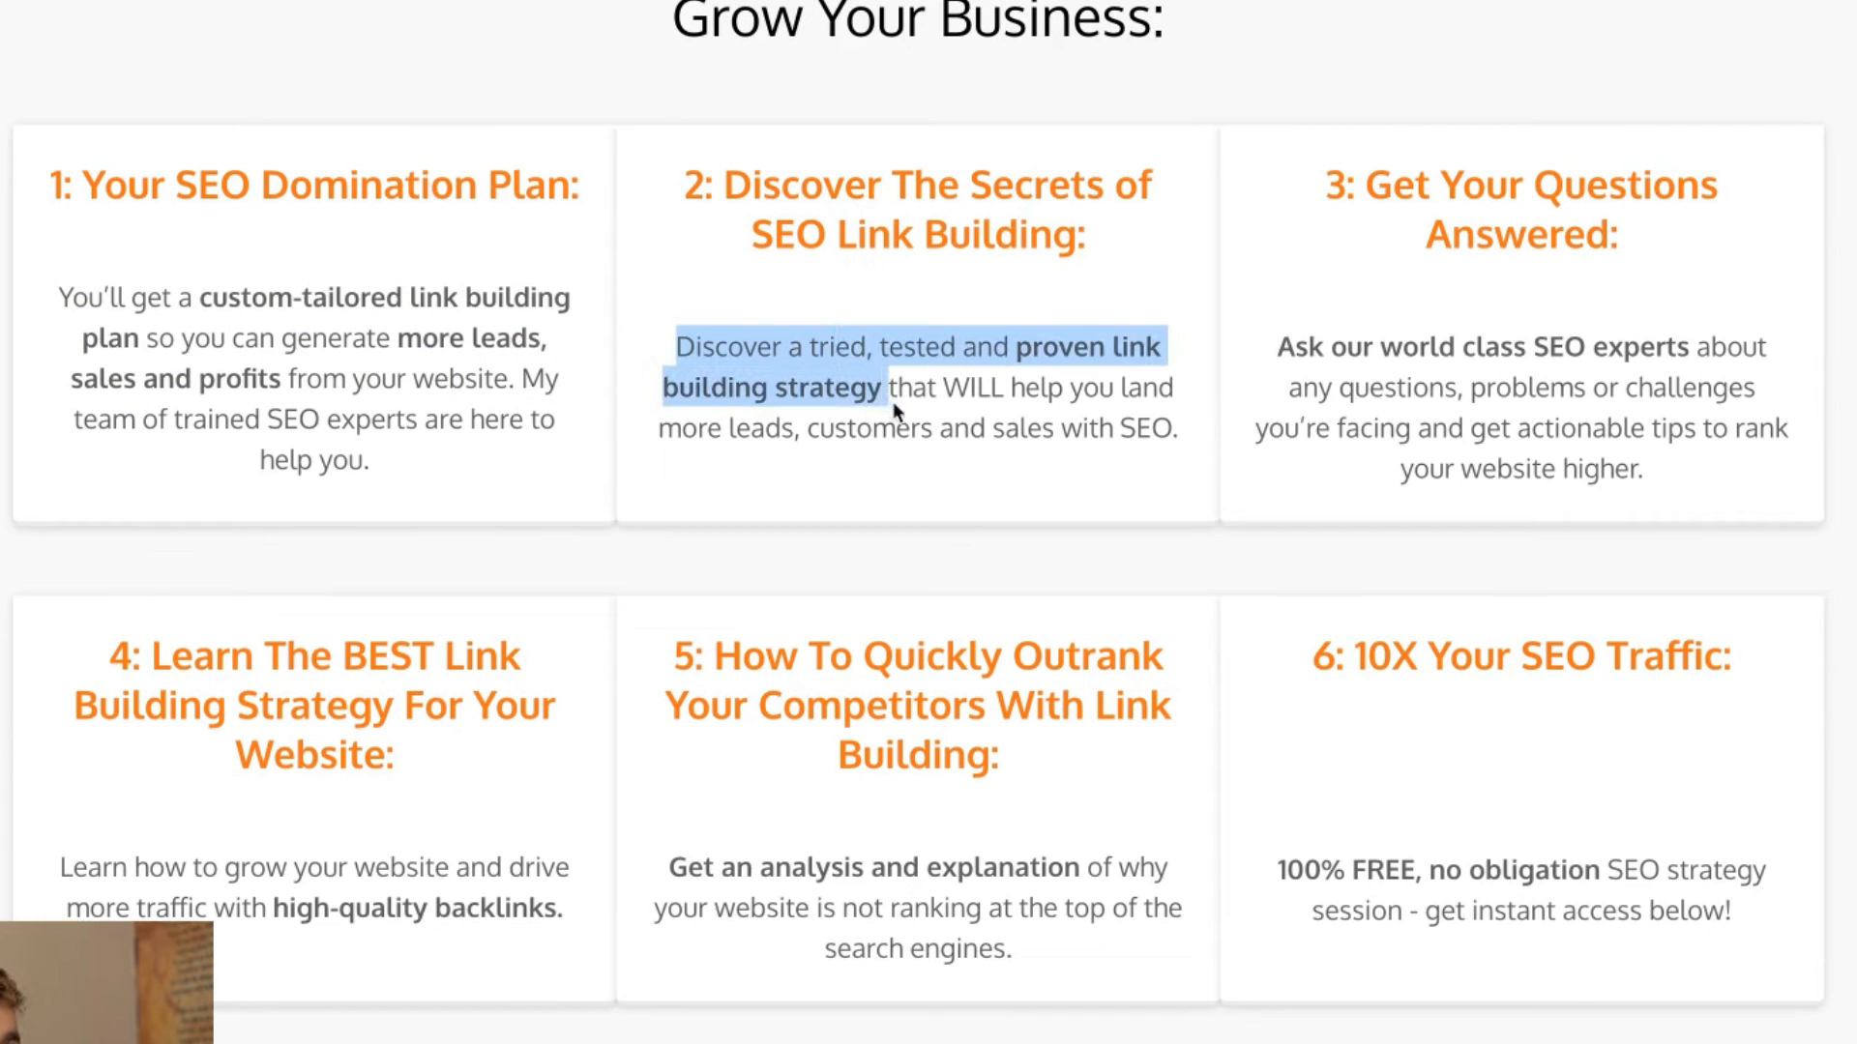
pyautogui.click(774, 414)
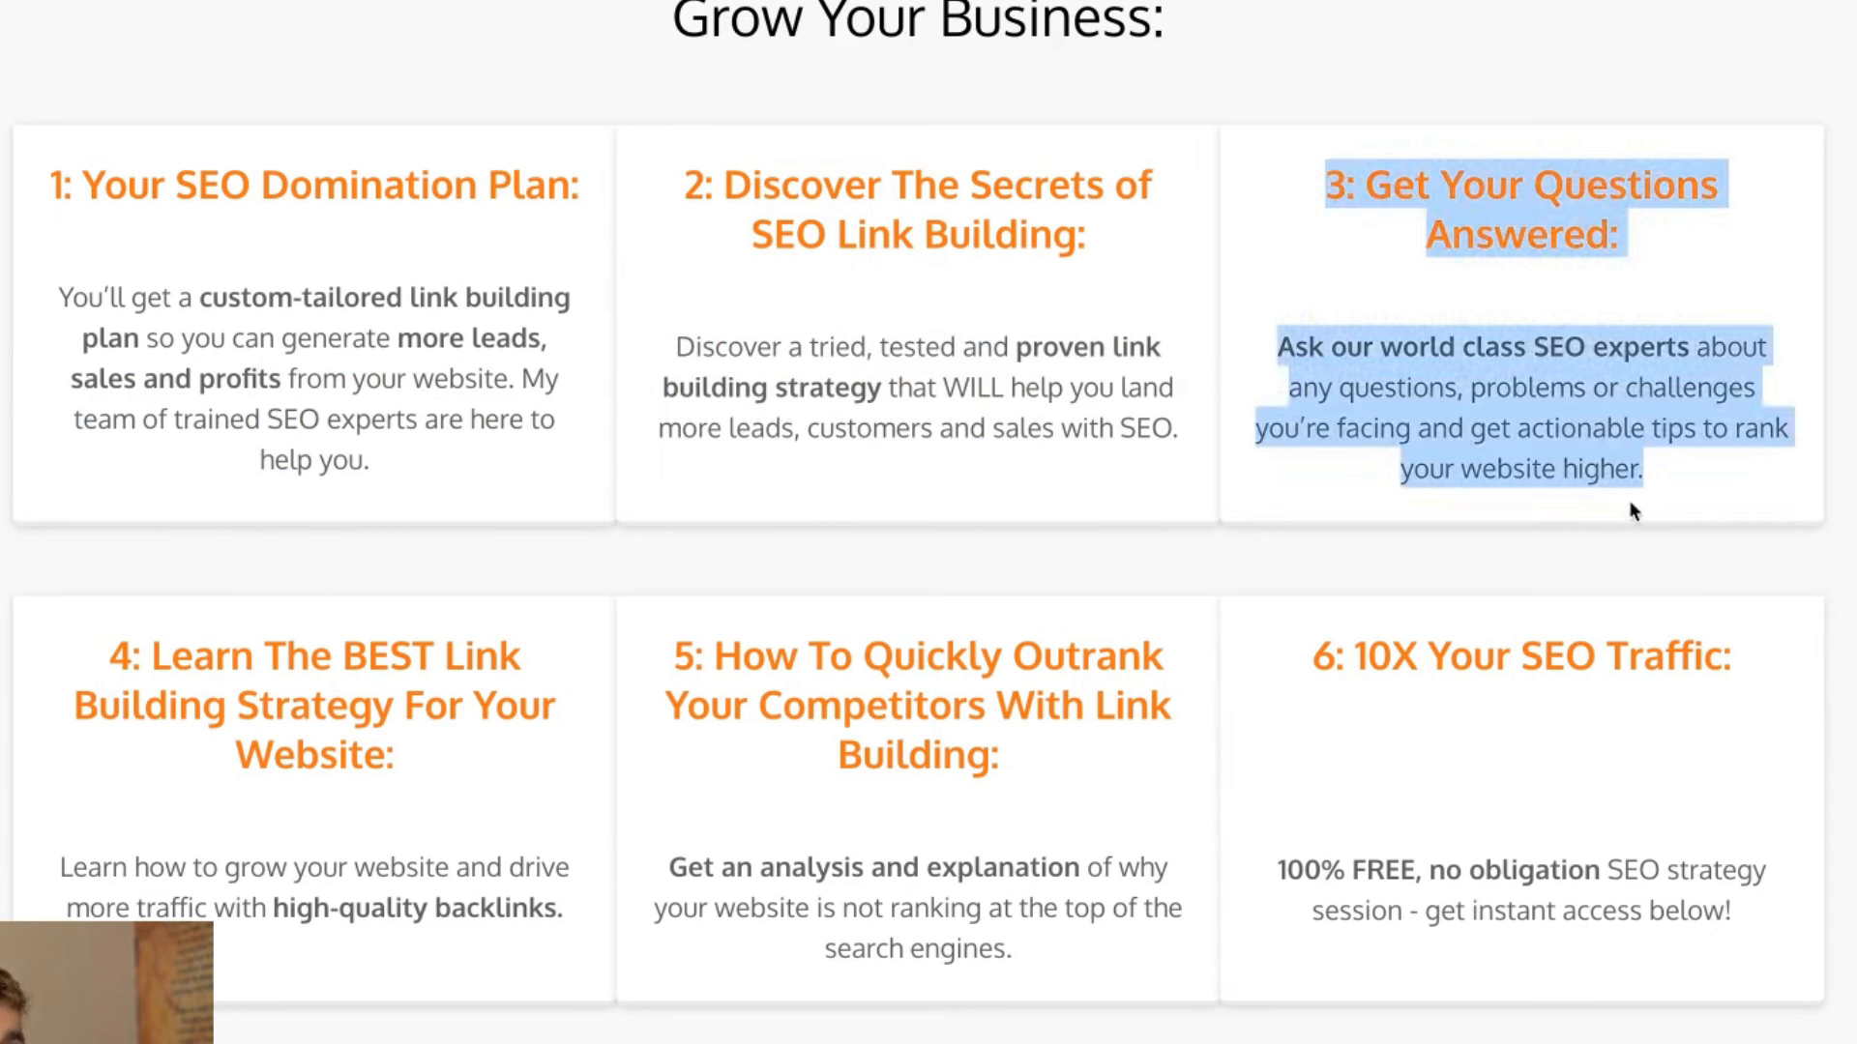
pyautogui.click(1746, 327)
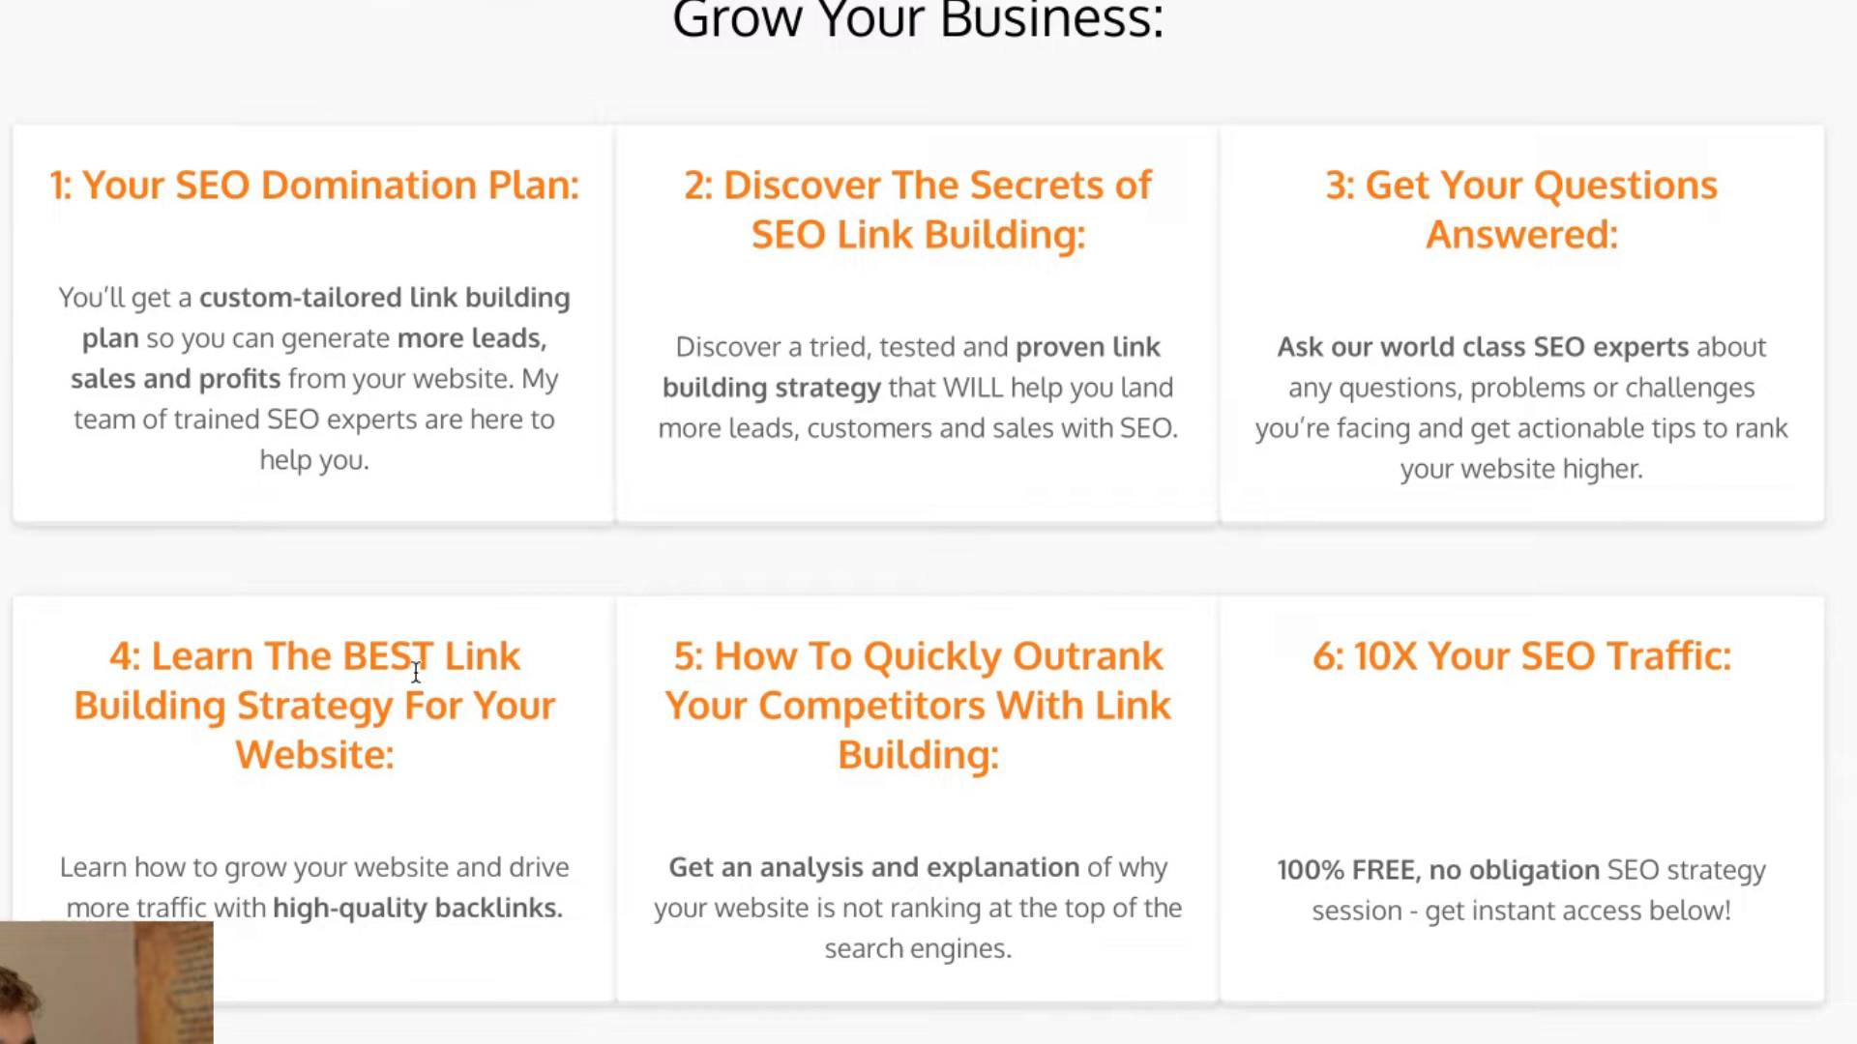
pyautogui.moveTo(661, 681)
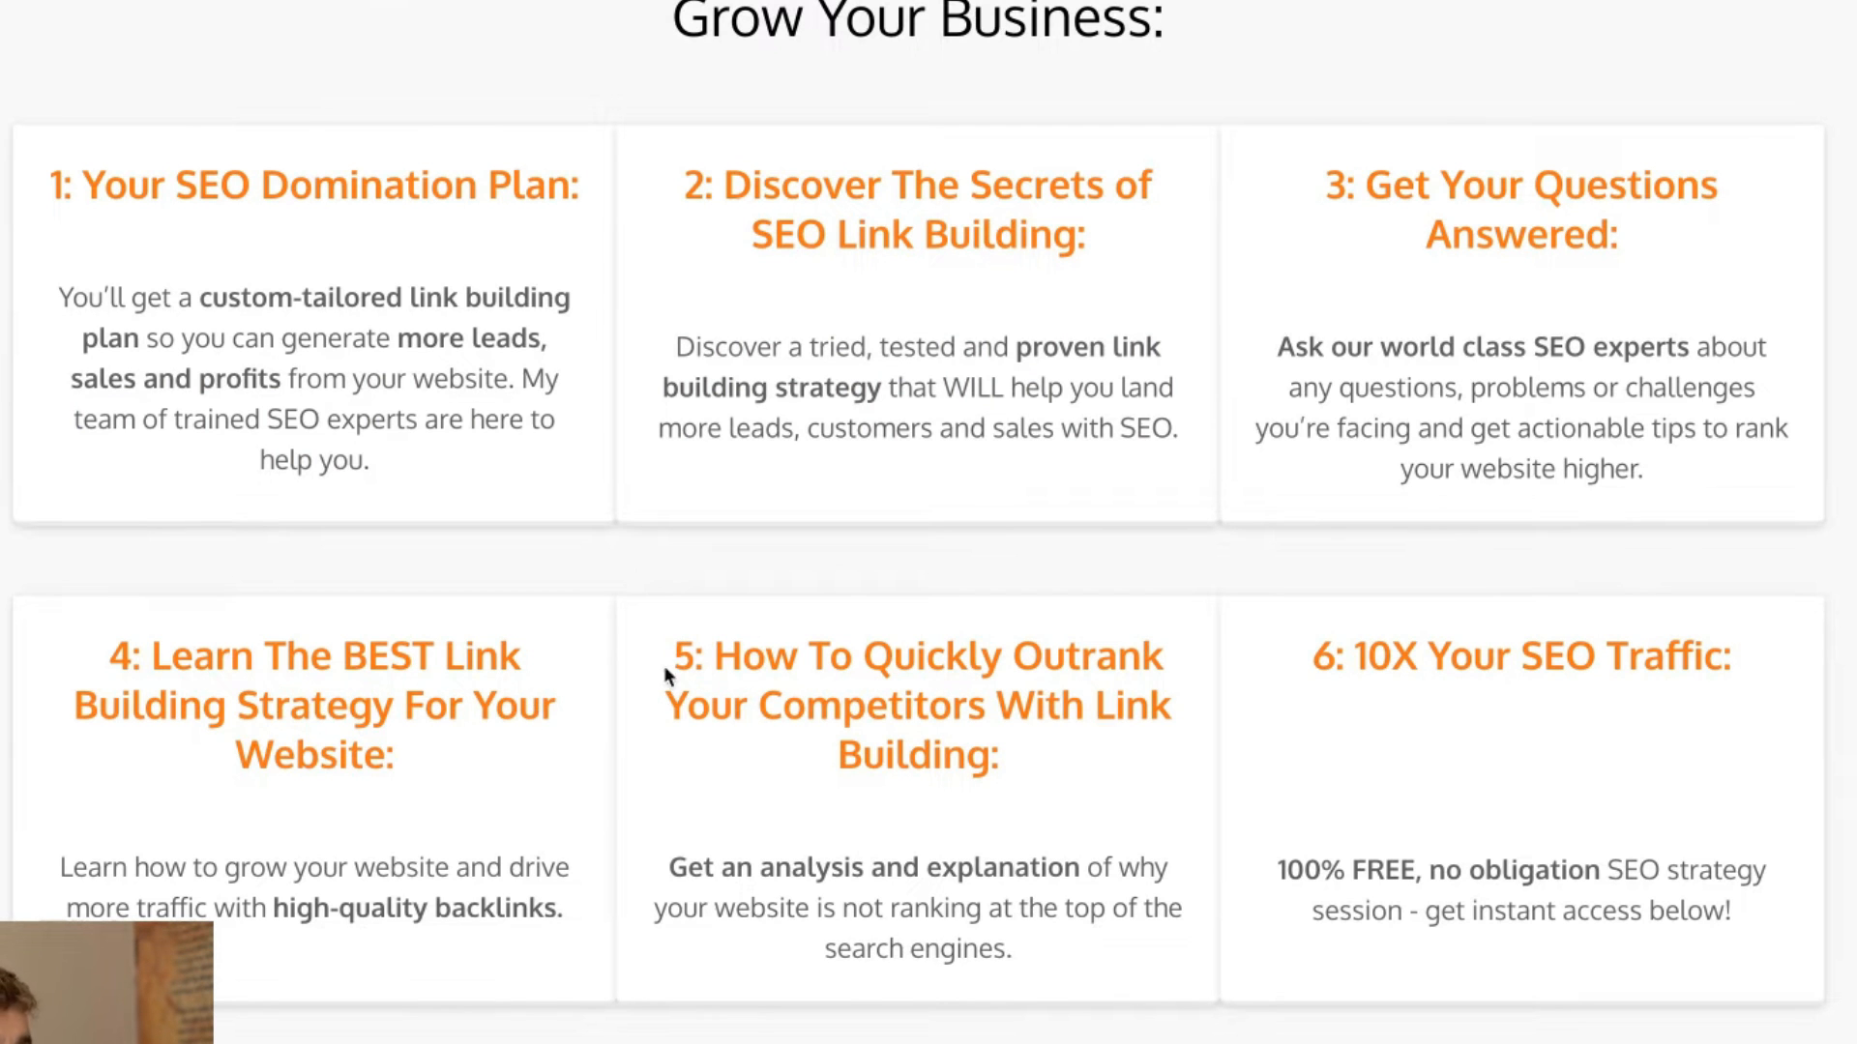